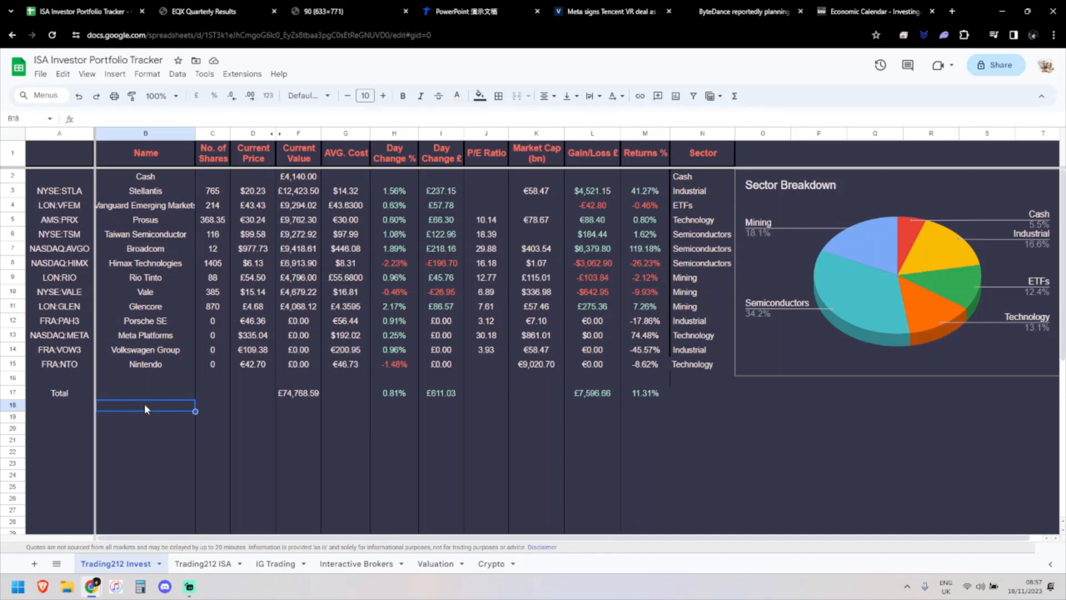
pyautogui.moveTo(263, 193)
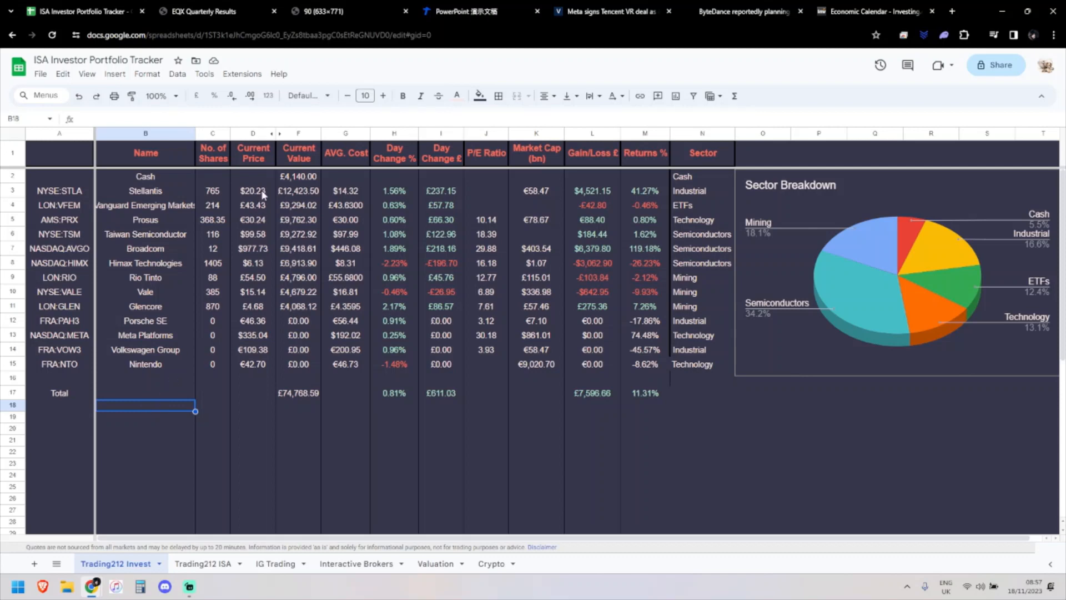
pyautogui.moveTo(233, 178)
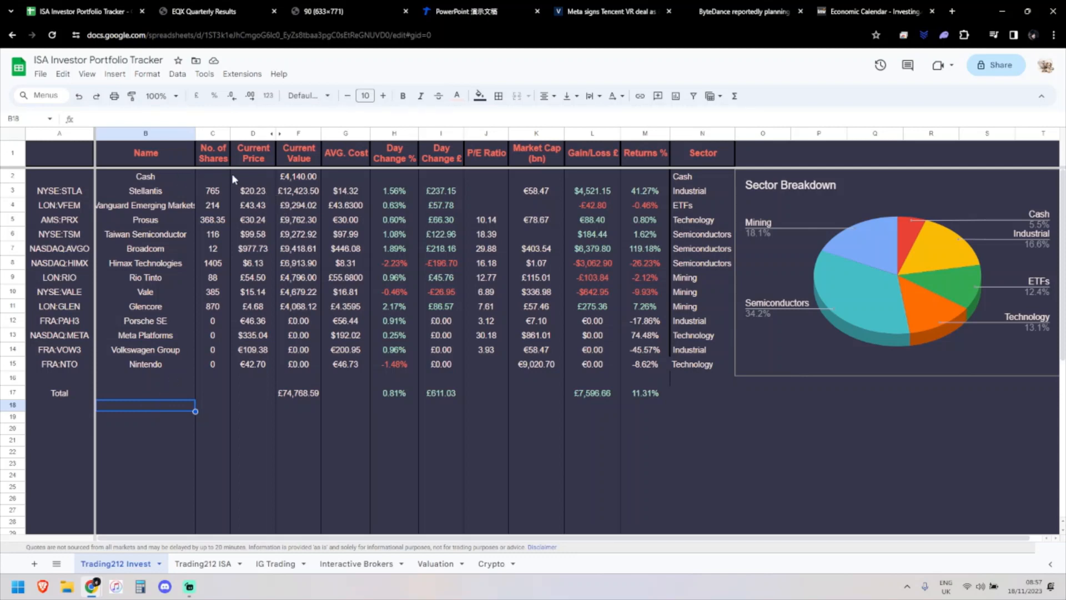
pyautogui.moveTo(225, 211)
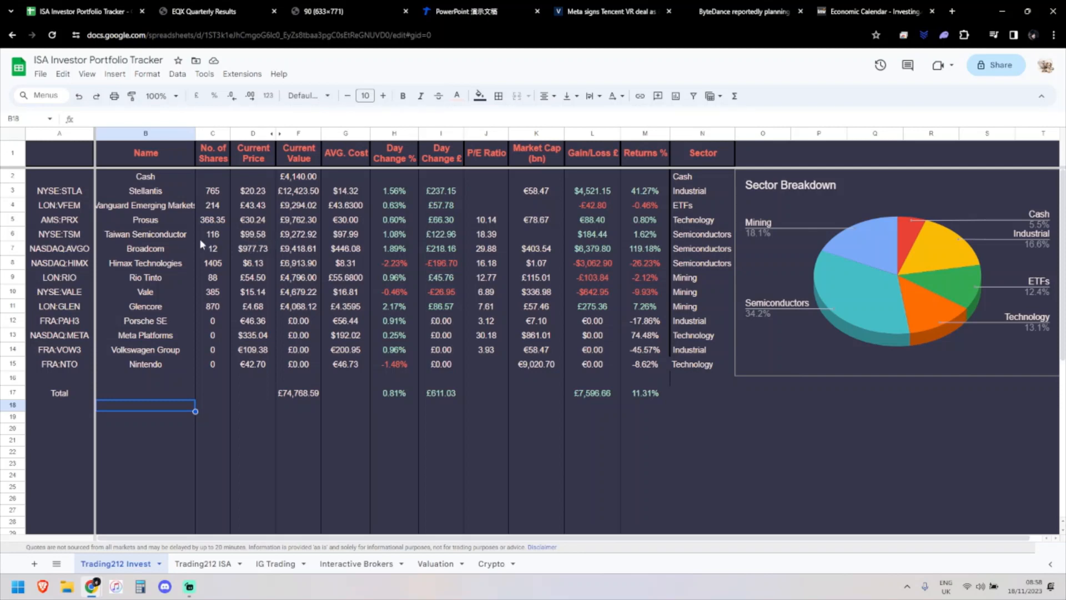
pyautogui.moveTo(256, 252)
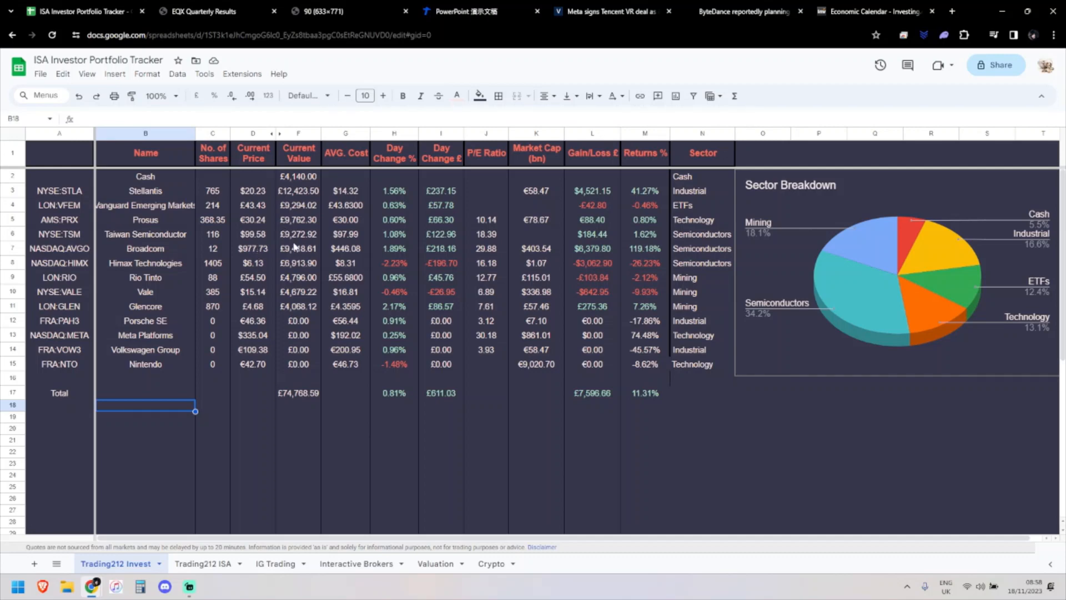
pyautogui.moveTo(284, 260)
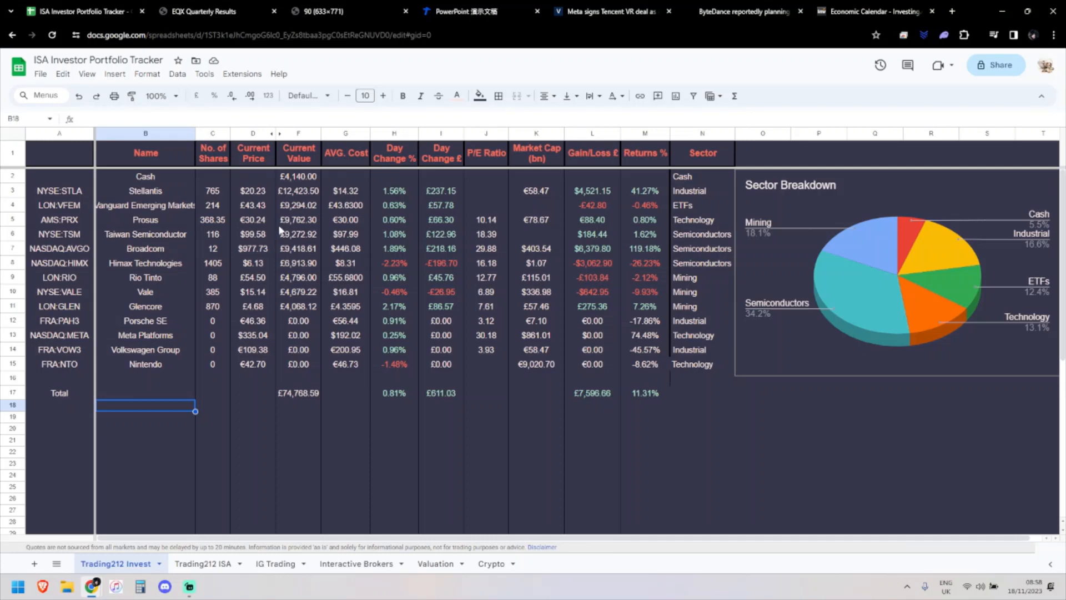
pyautogui.moveTo(269, 246)
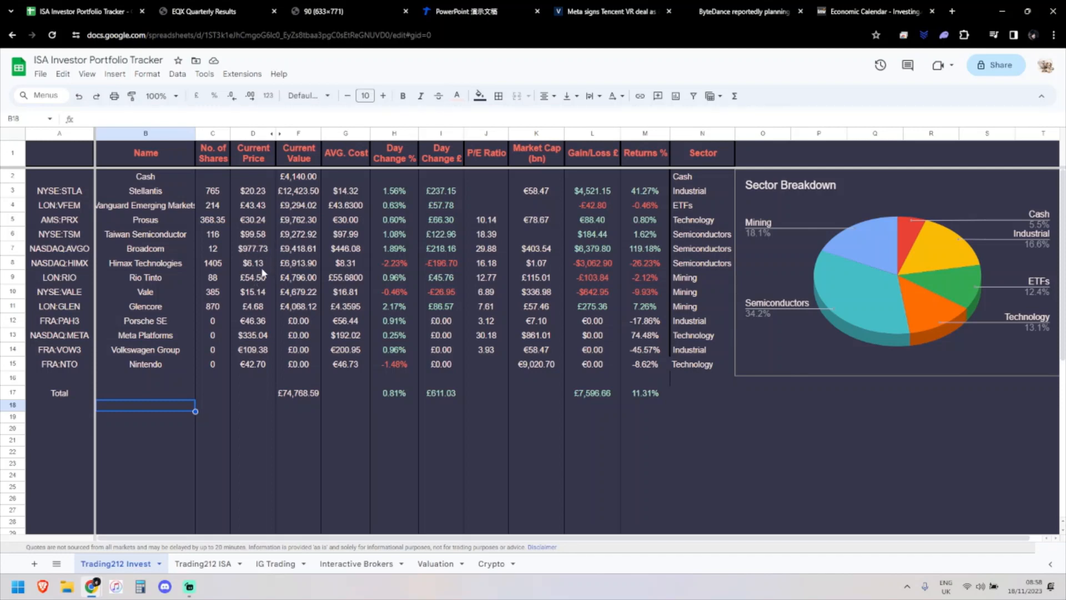
pyautogui.moveTo(180, 335)
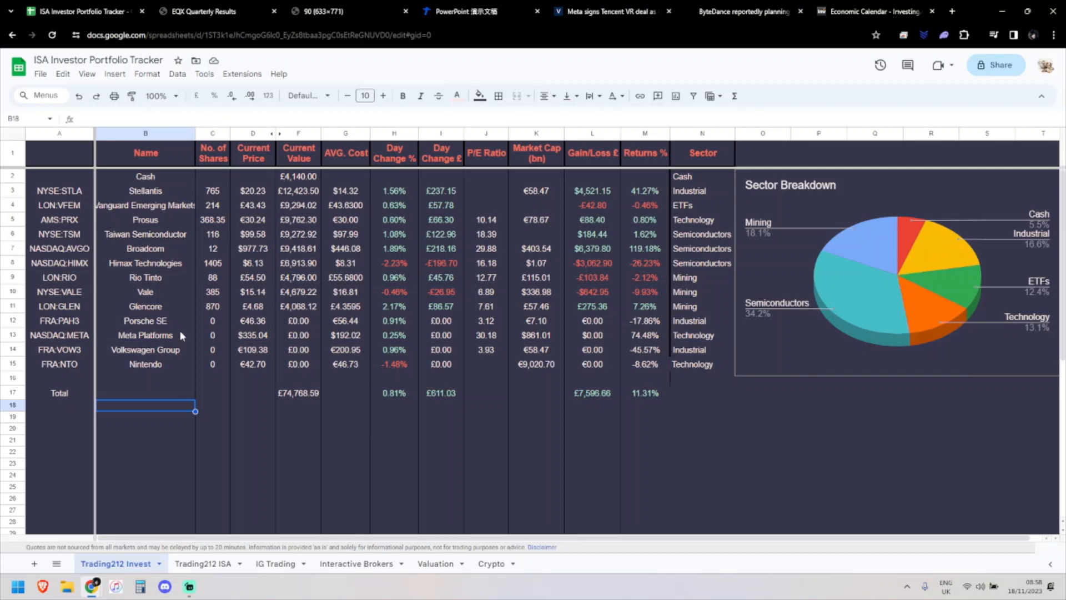
# Step: Read through the first-page highlights of the Equinox Gold Q3 2023 results PDF, reaching page two
pyautogui.click(205, 11)
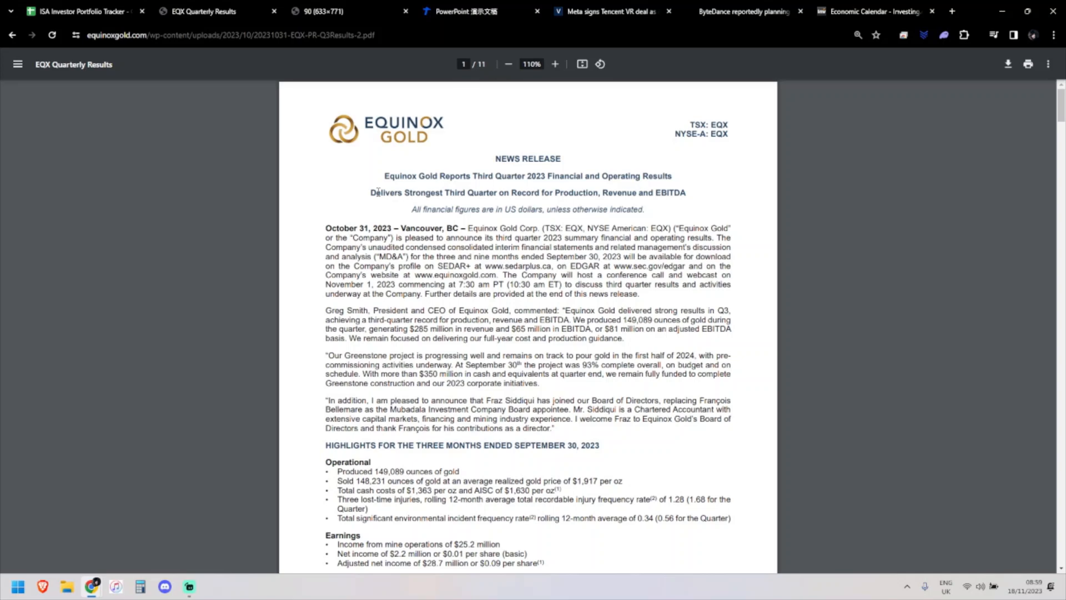
pyautogui.scroll(-3)
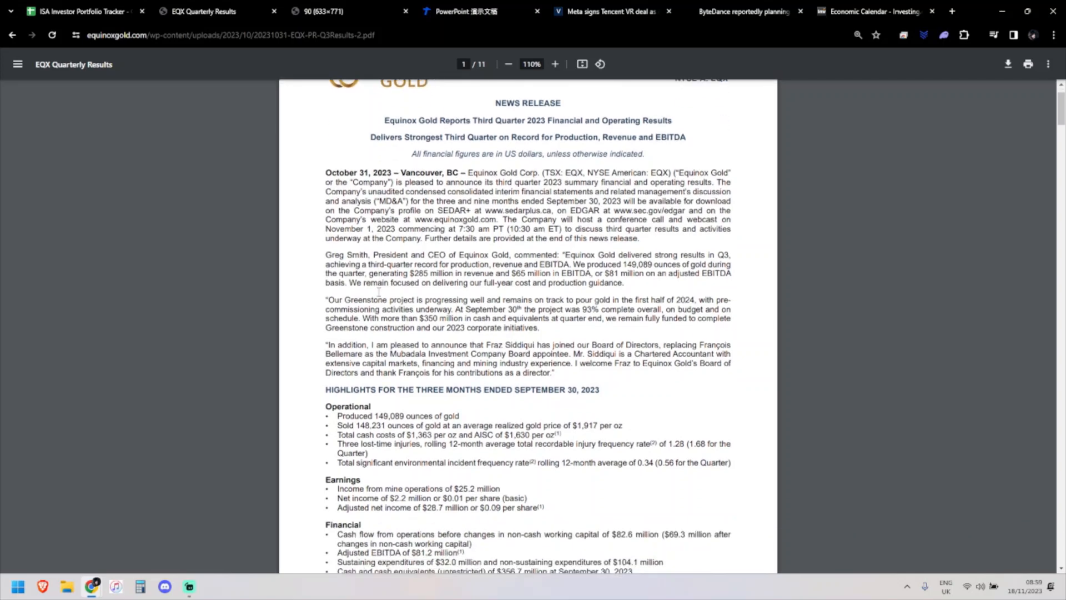
pyautogui.scroll(-3)
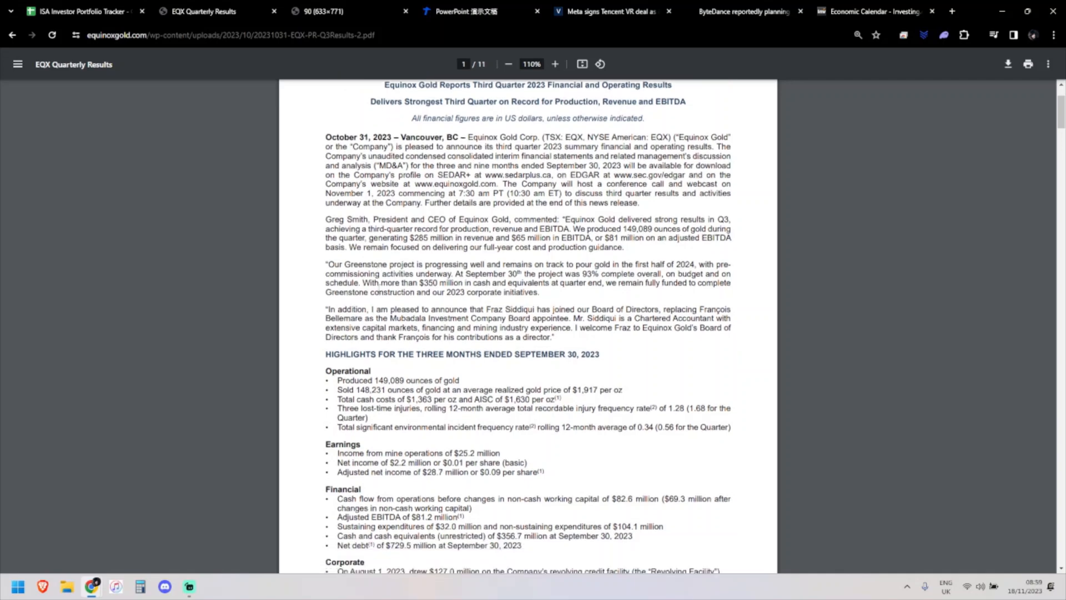
pyautogui.scroll(-3)
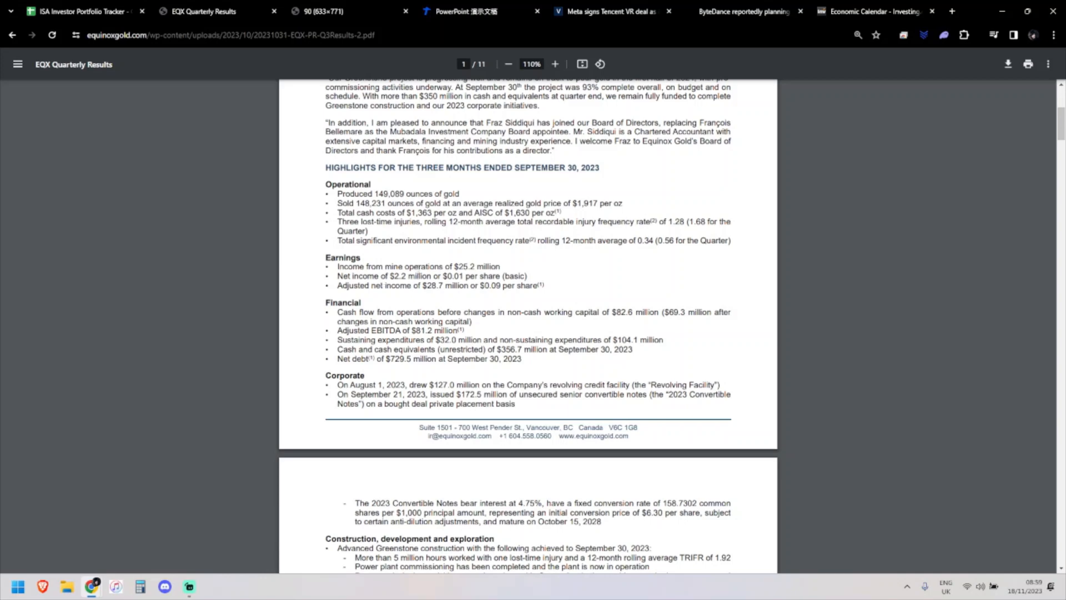
pyautogui.scroll(3)
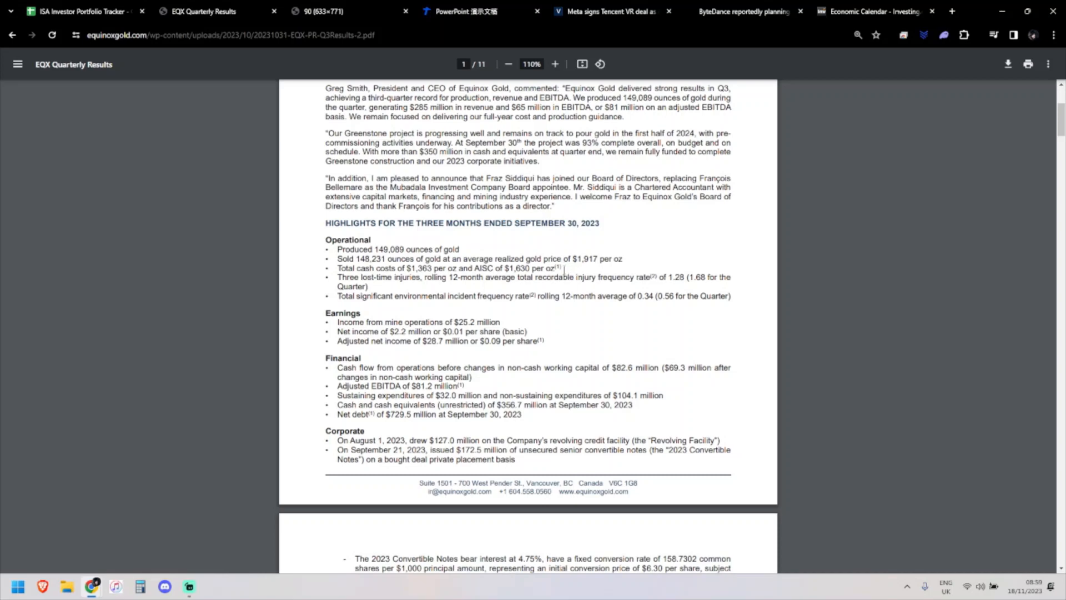
pyautogui.moveTo(452, 320)
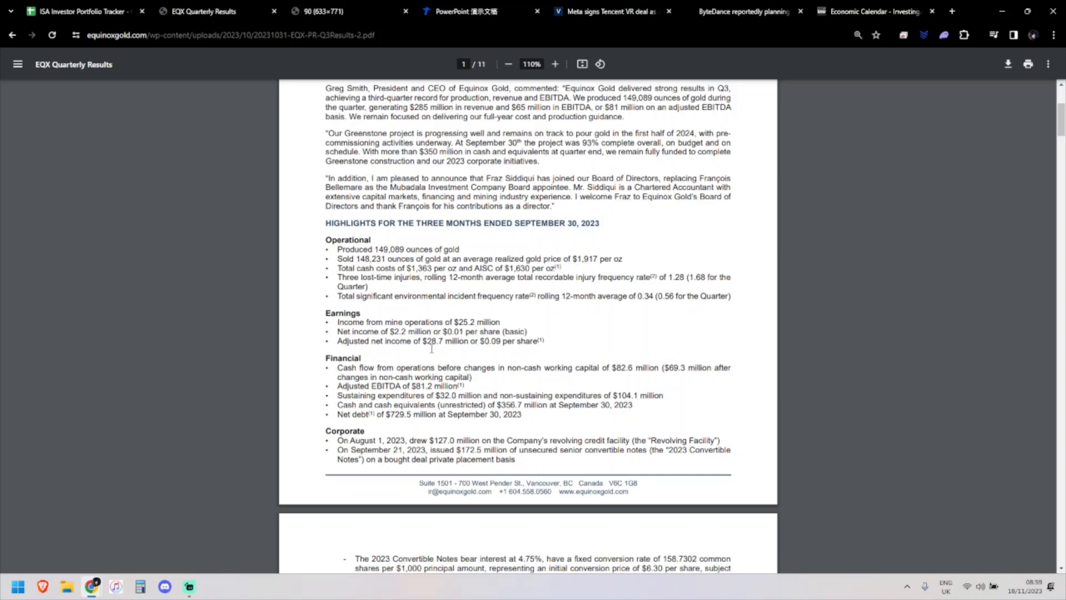
pyautogui.scroll(-3)
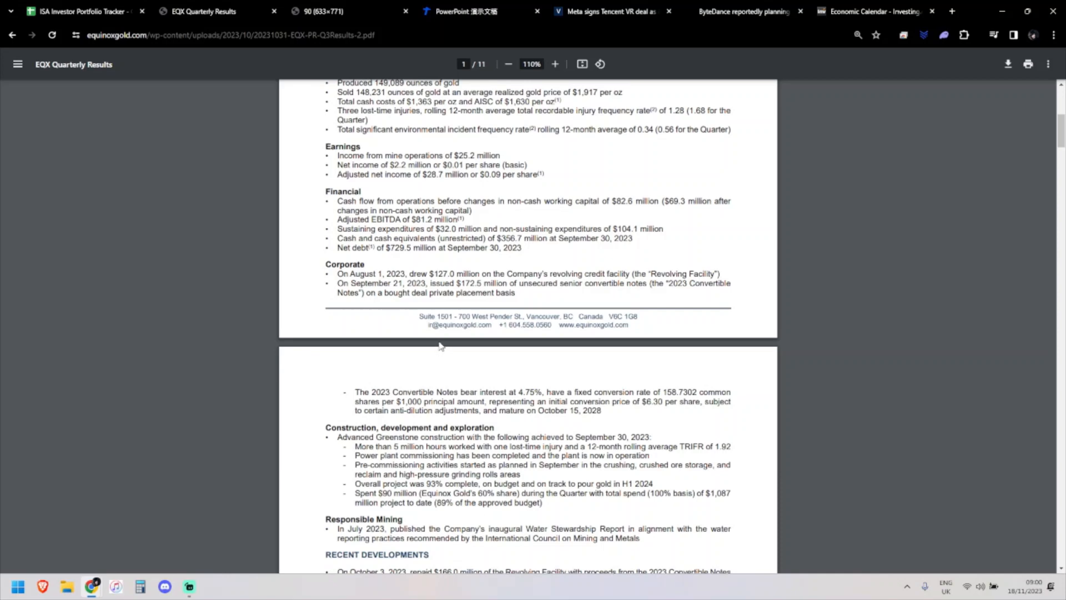
pyautogui.moveTo(441, 343)
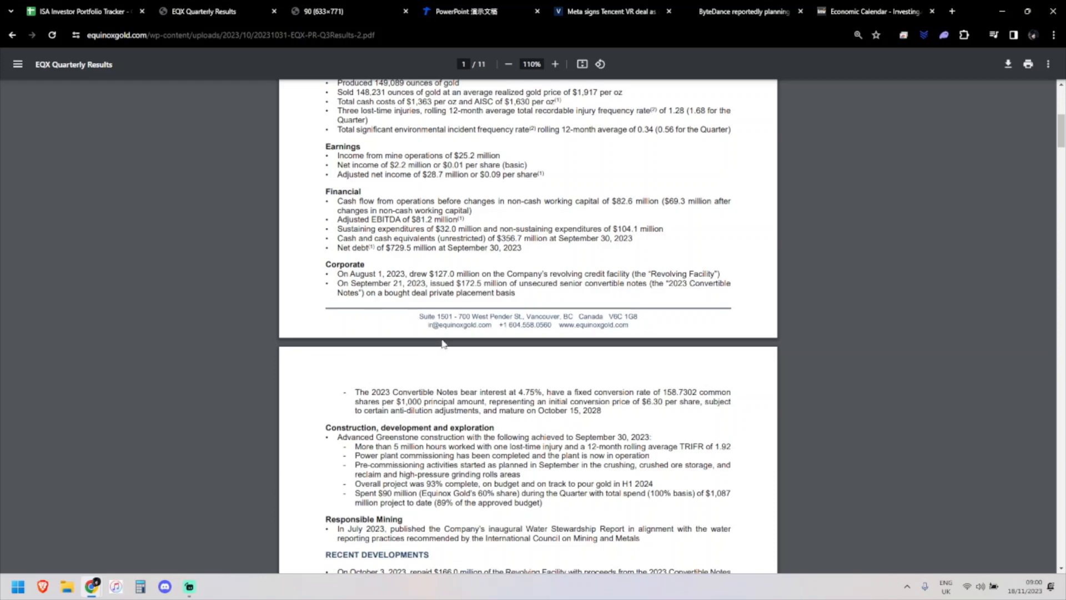
# Step: Read page 2's recent developments down to the Consolidated Operational and Financial Highlights table
pyautogui.scroll(-3)
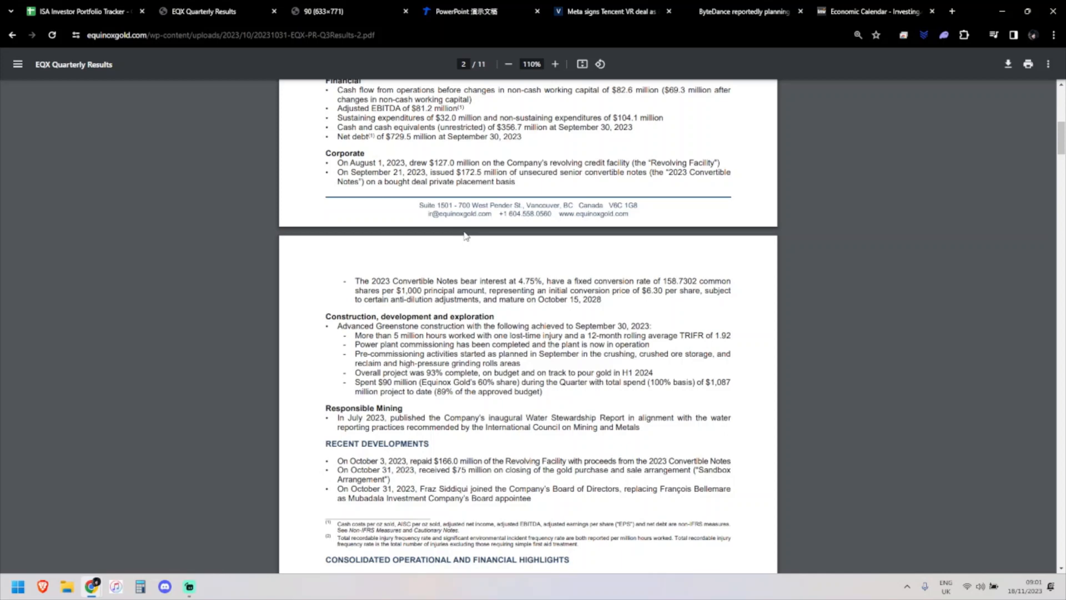
pyautogui.moveTo(437, 155)
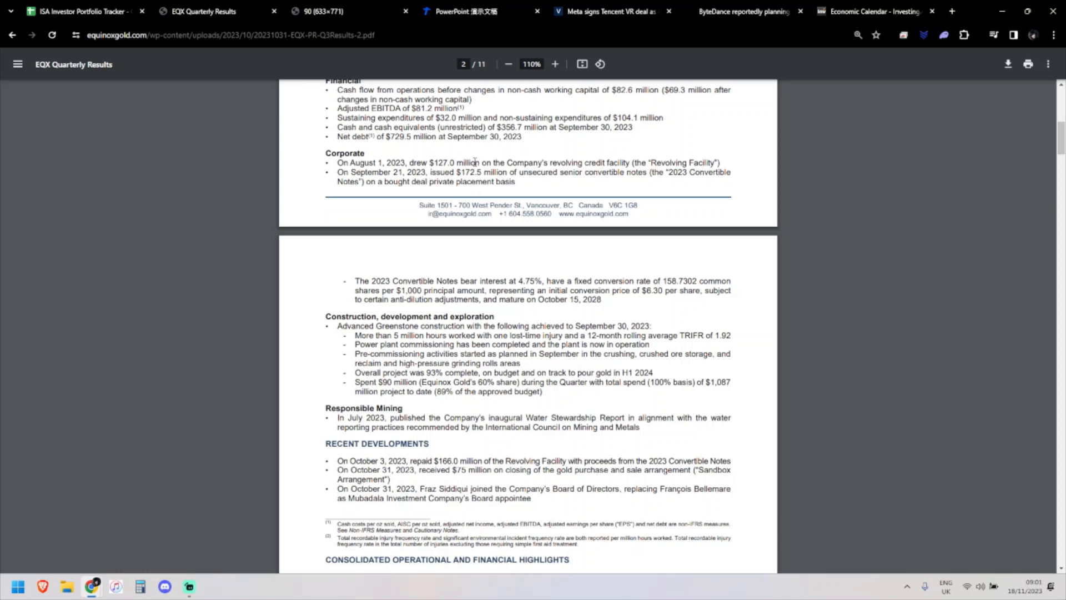
pyautogui.moveTo(452, 279)
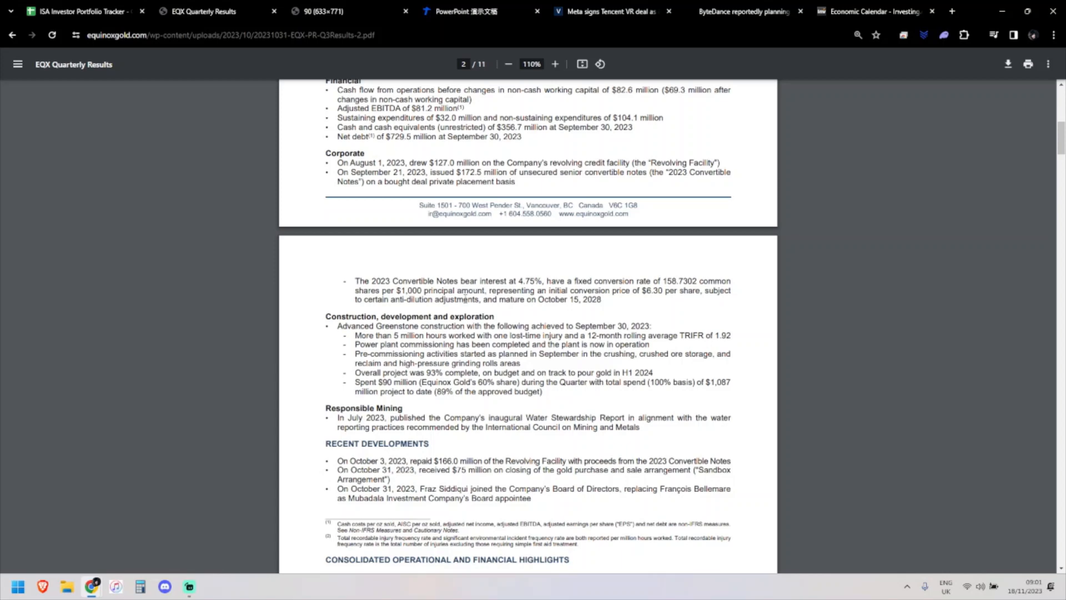
pyautogui.moveTo(494, 437)
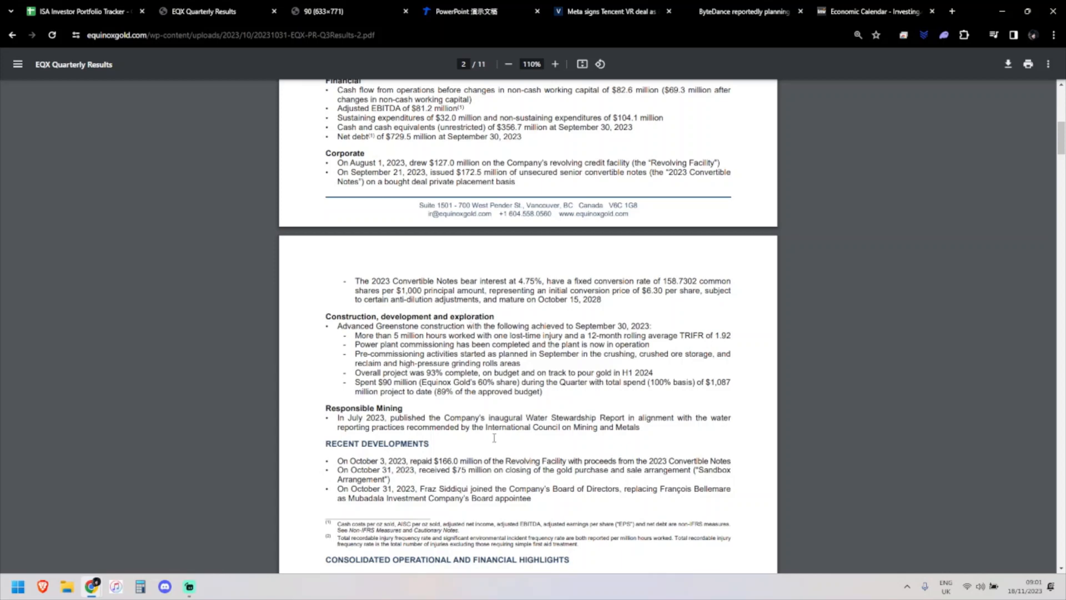
pyautogui.moveTo(494, 437)
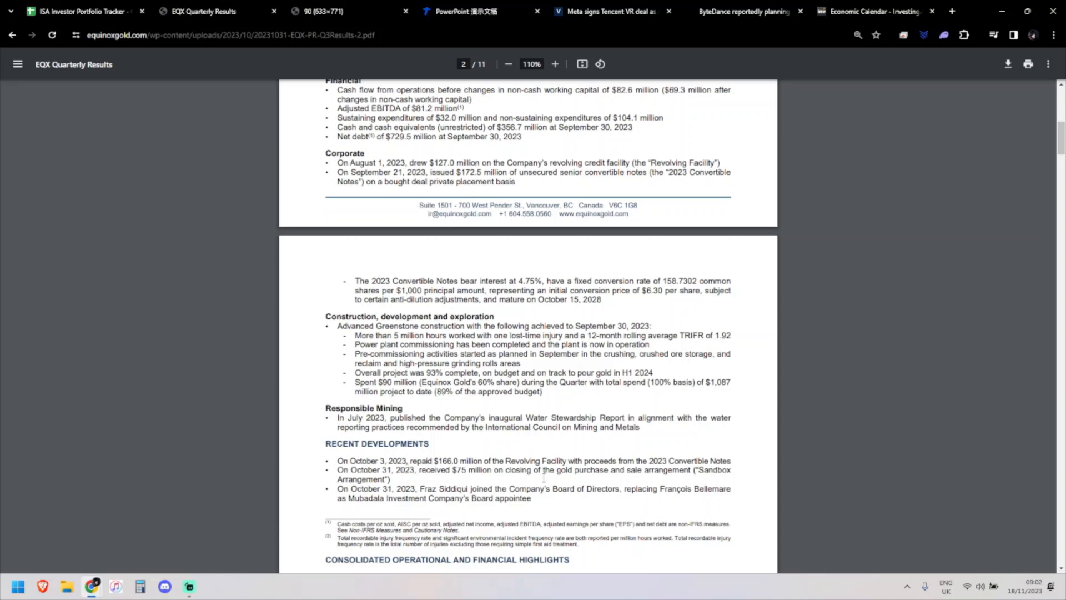
pyautogui.scroll(-3)
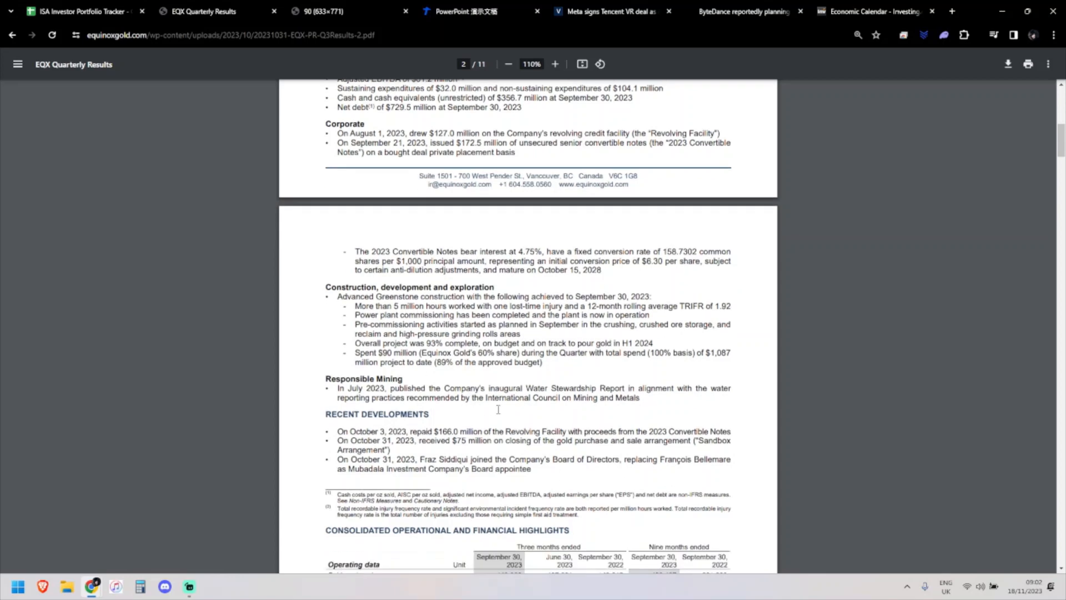
pyautogui.scroll(-3)
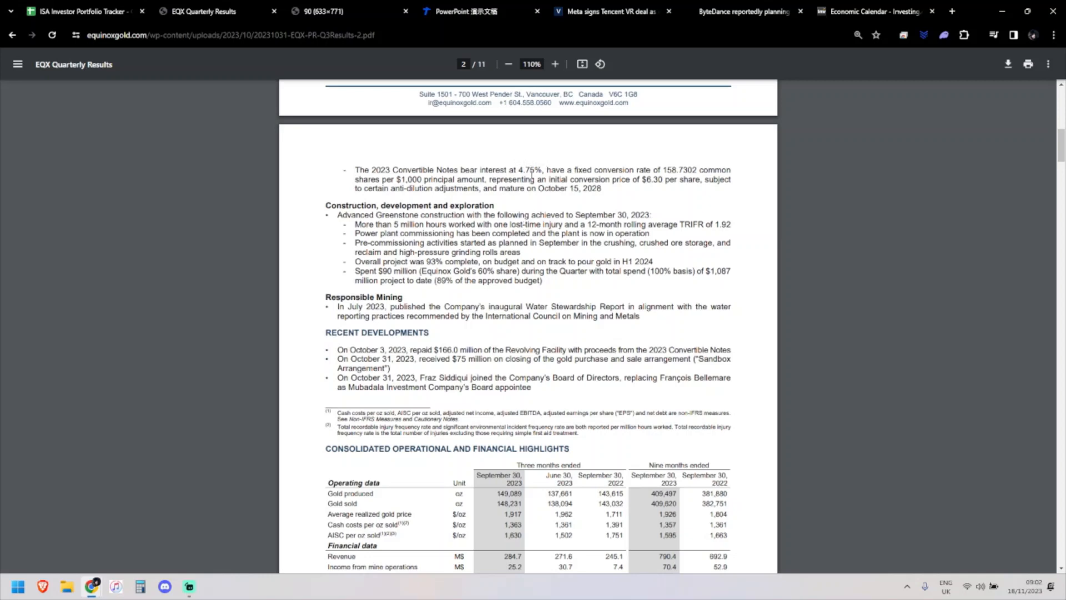
pyautogui.scroll(-3)
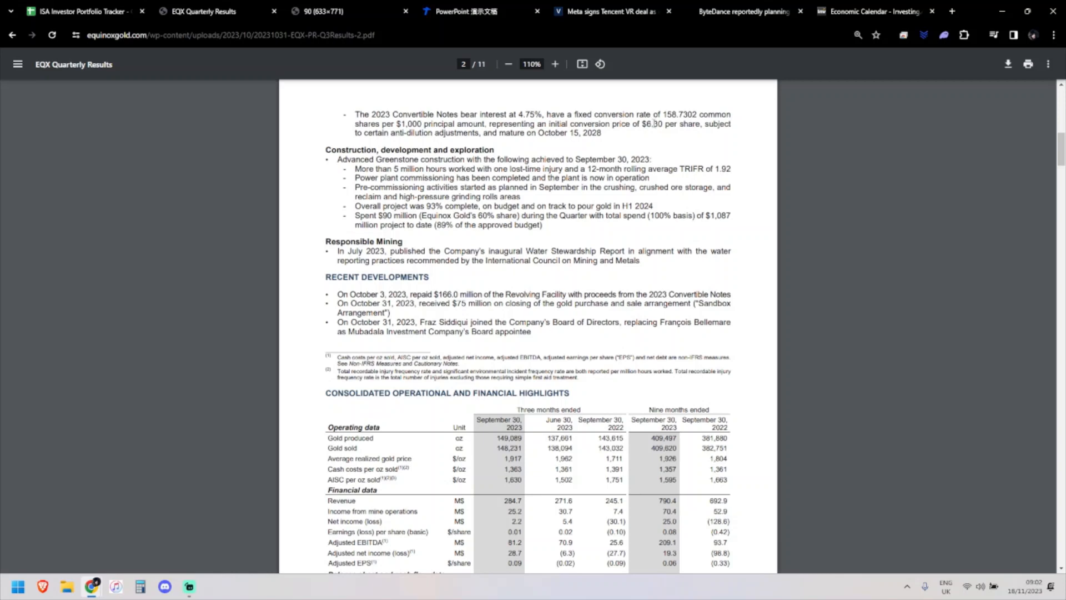
pyautogui.scroll(-3)
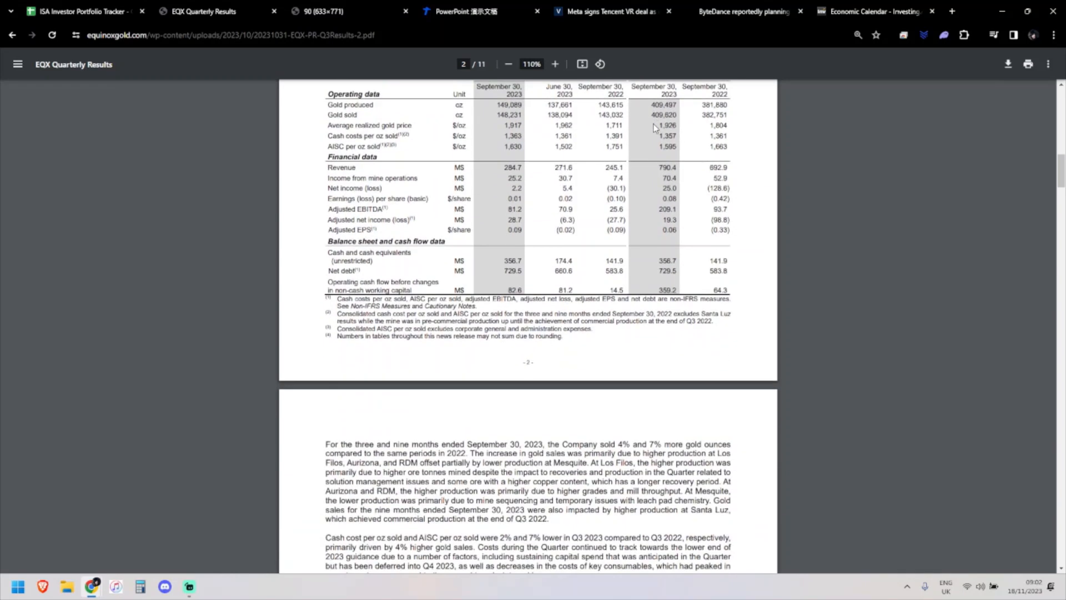
pyautogui.scroll(3)
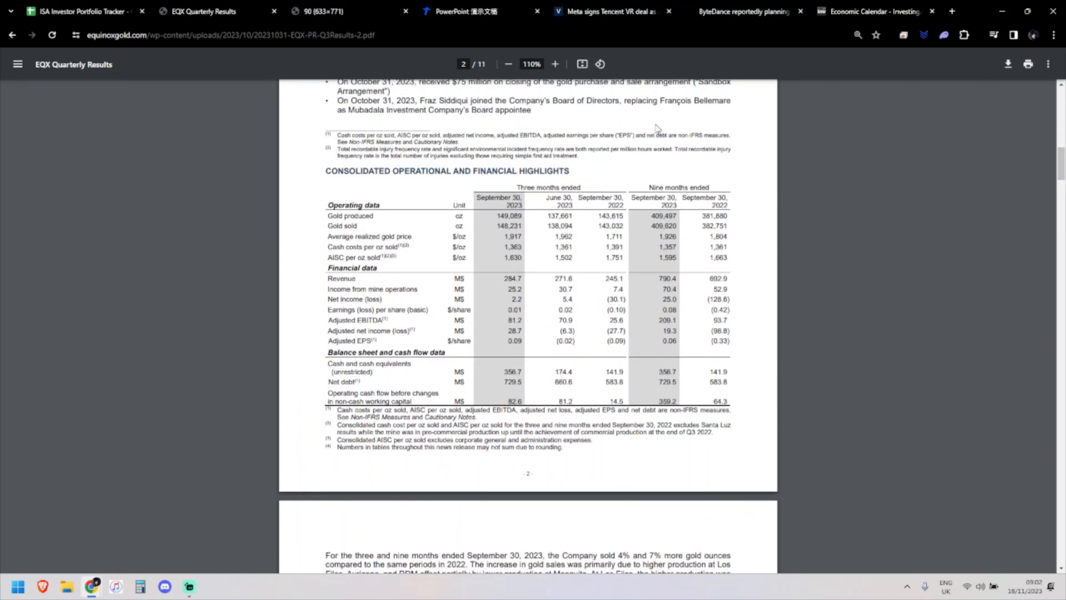
pyautogui.moveTo(555, 213)
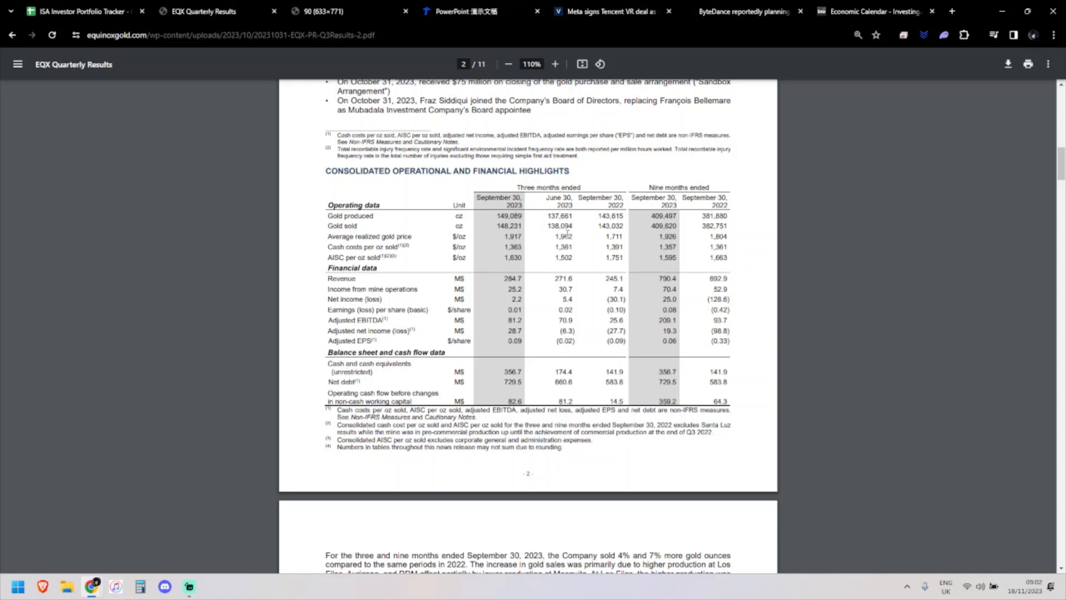
pyautogui.moveTo(556, 260)
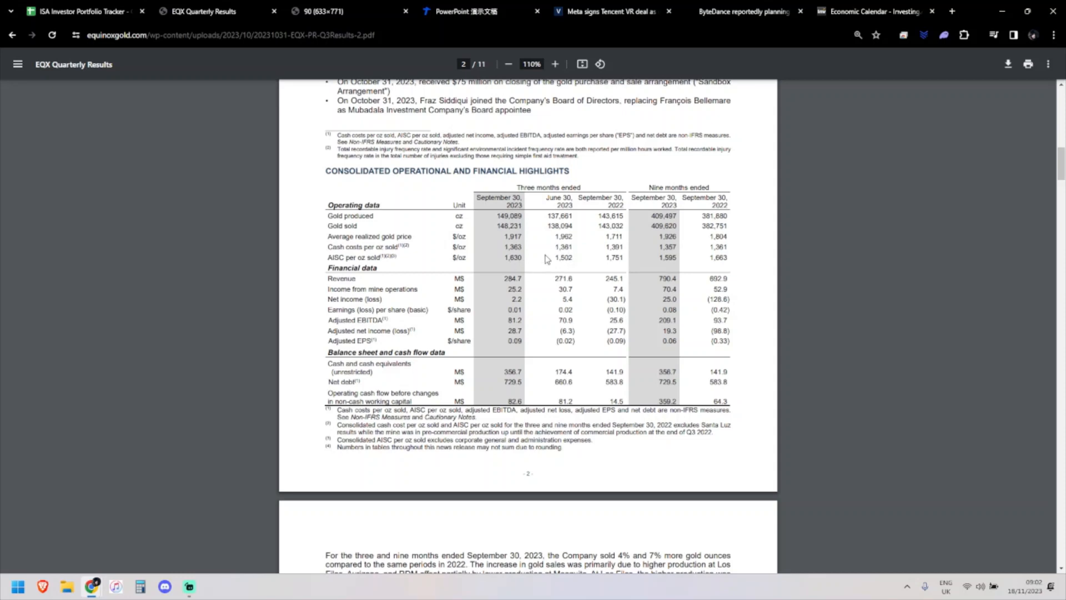
pyautogui.moveTo(622, 247)
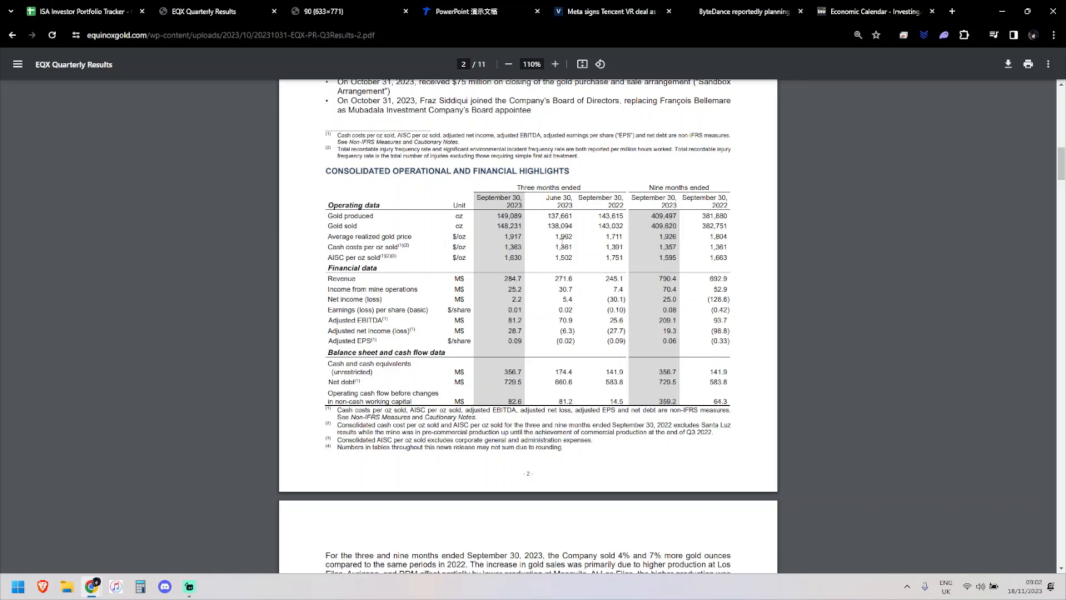
pyautogui.scroll(-3)
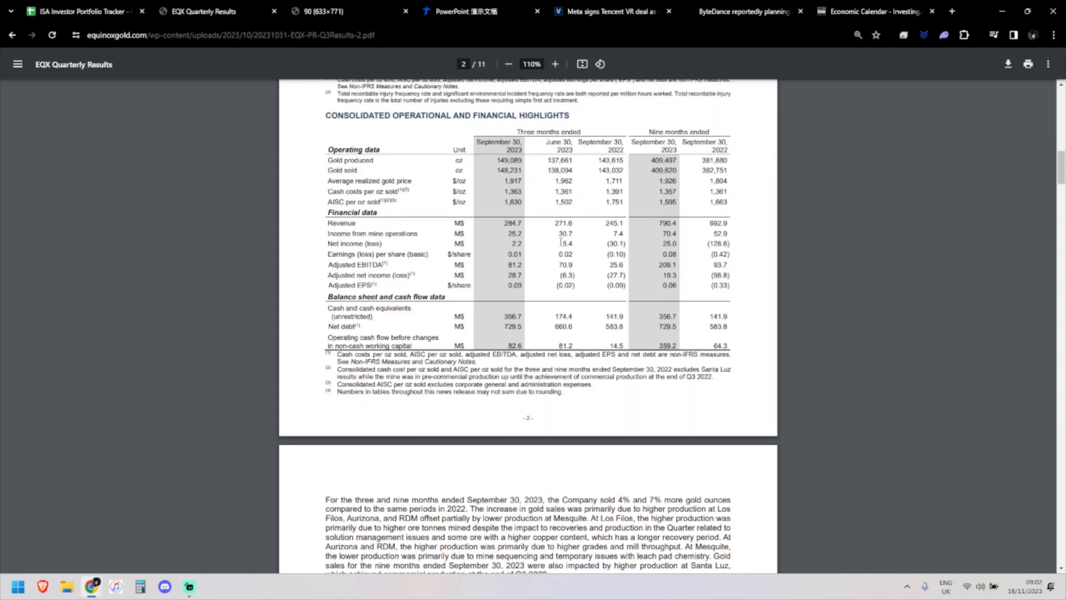
pyautogui.scroll(3)
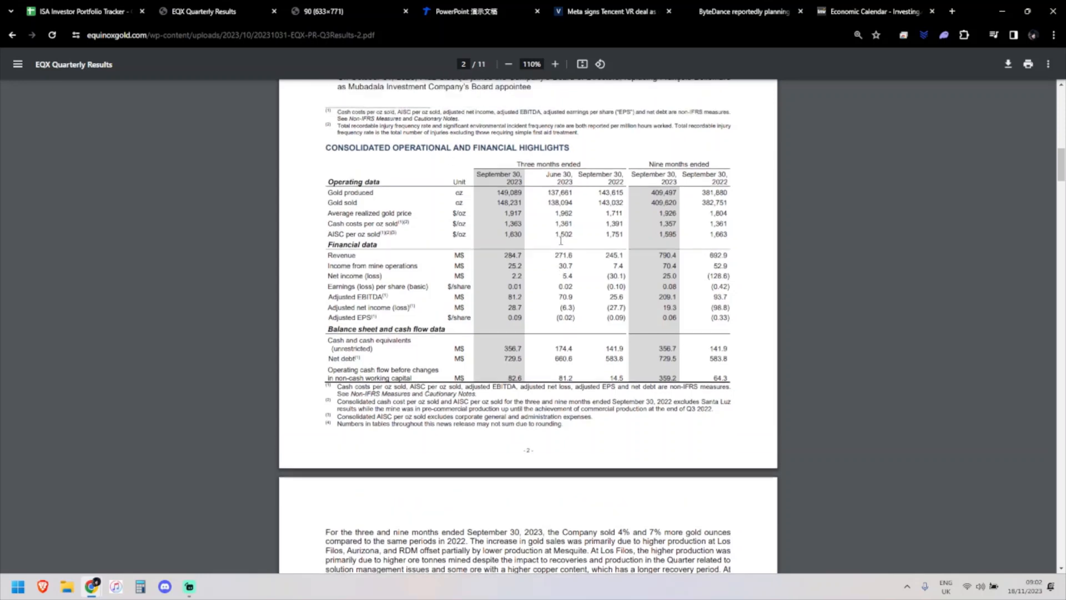
pyautogui.scroll(3)
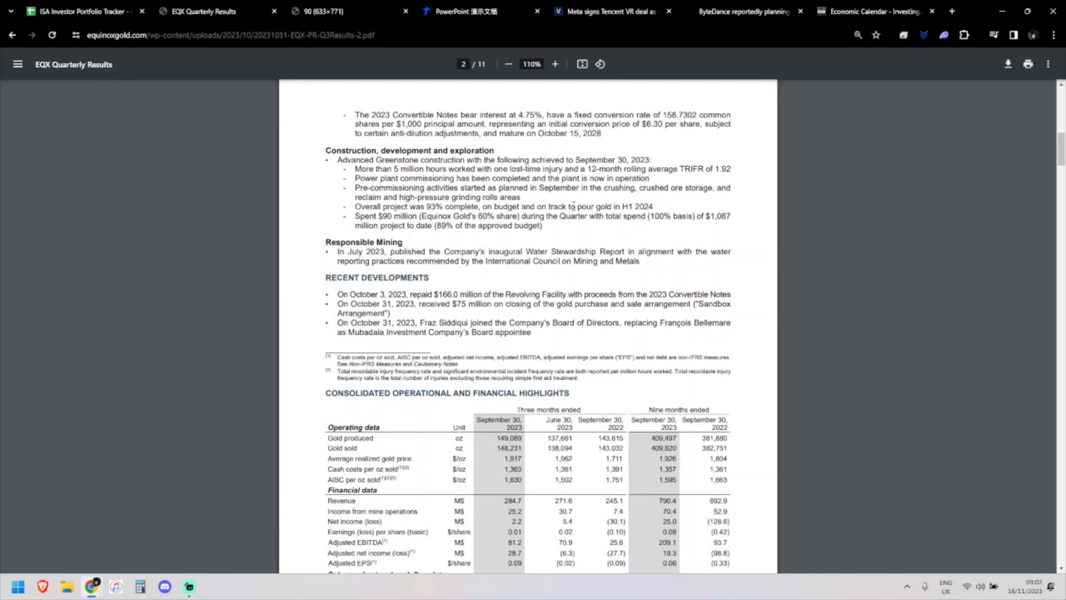
pyautogui.scroll(-3)
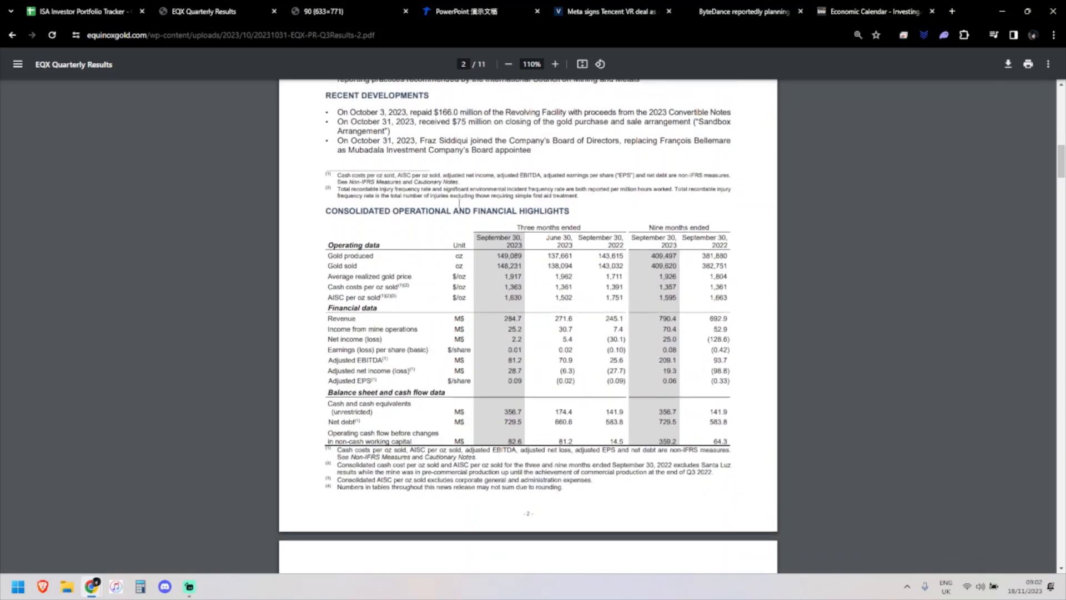
# Step: Review page 9's net debt reconciliation, then return to page 8's AISC and EBITDA tables
pyautogui.scroll(-3)
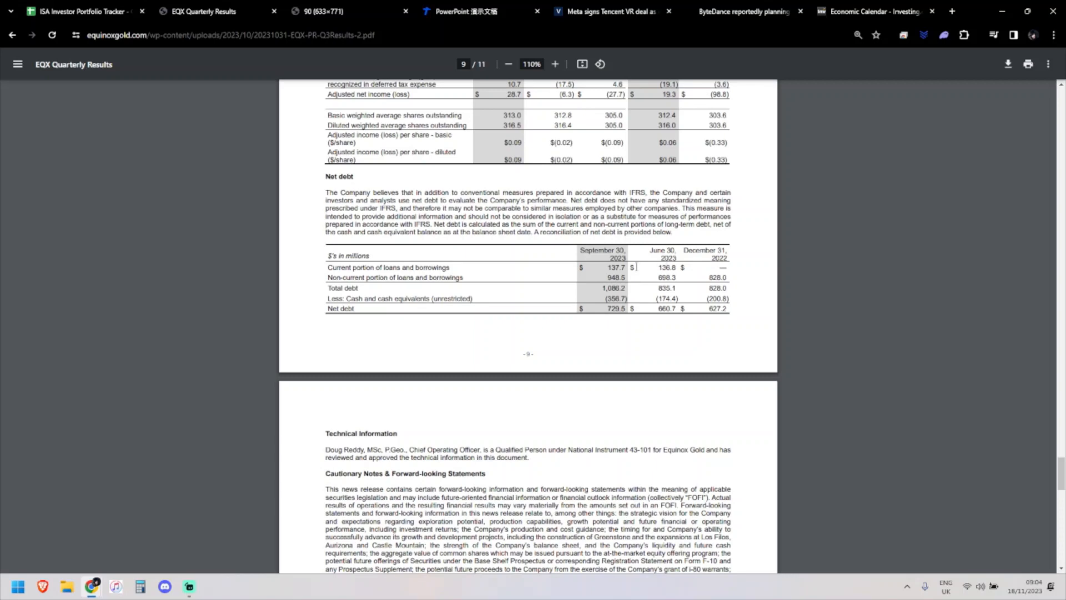
pyautogui.moveTo(638, 289)
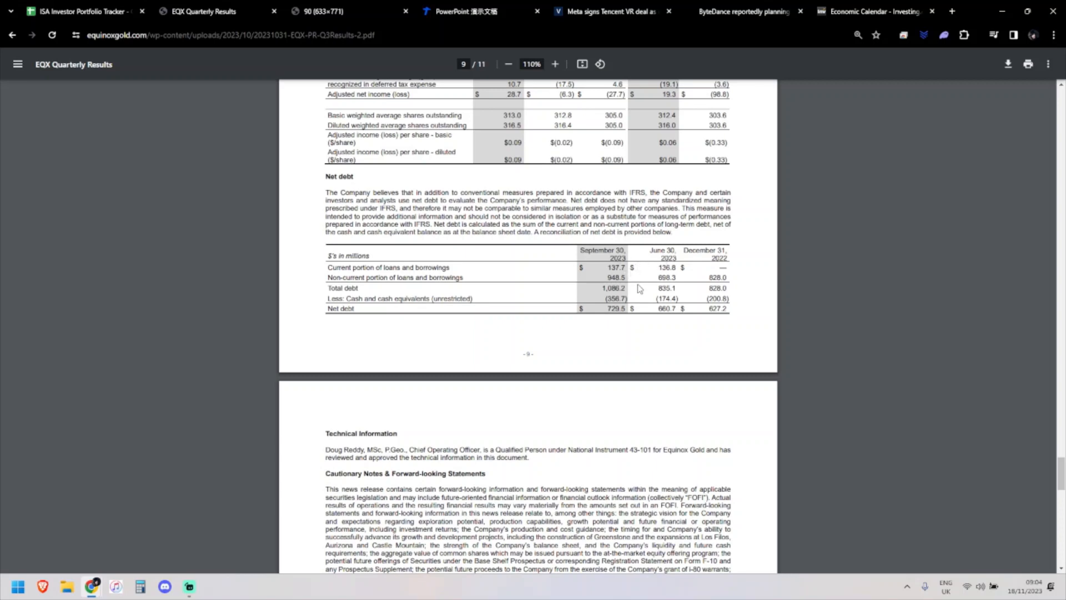
pyautogui.moveTo(680, 281)
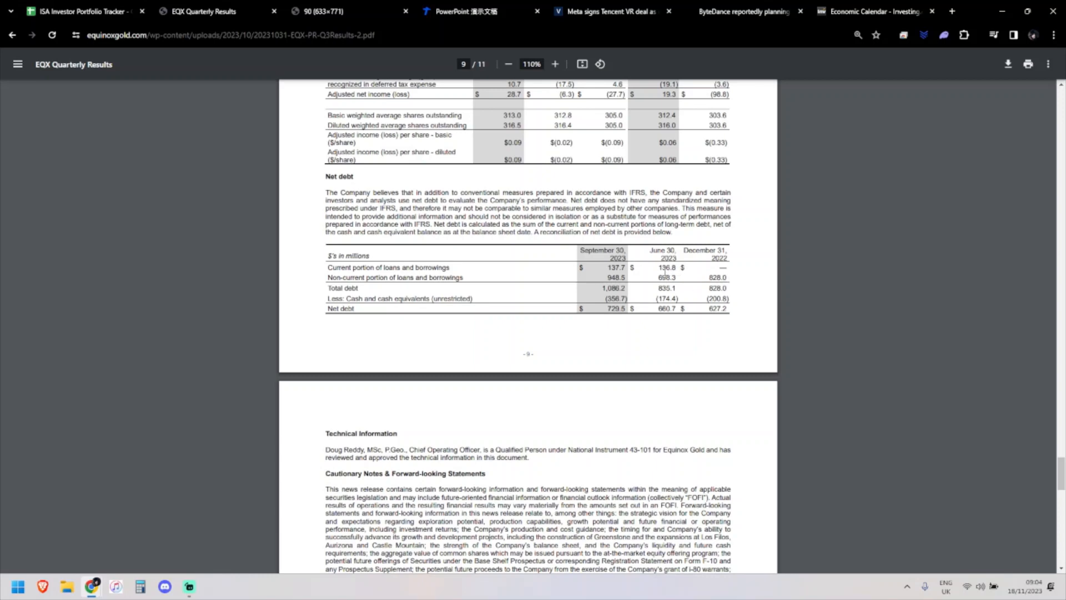
pyautogui.moveTo(697, 284)
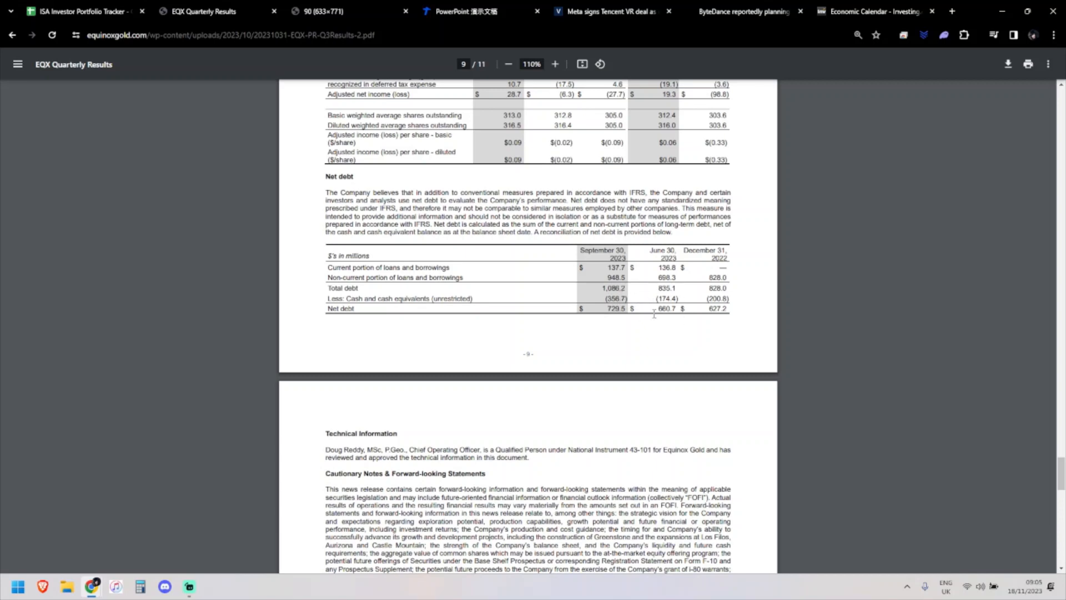
pyautogui.moveTo(605, 339)
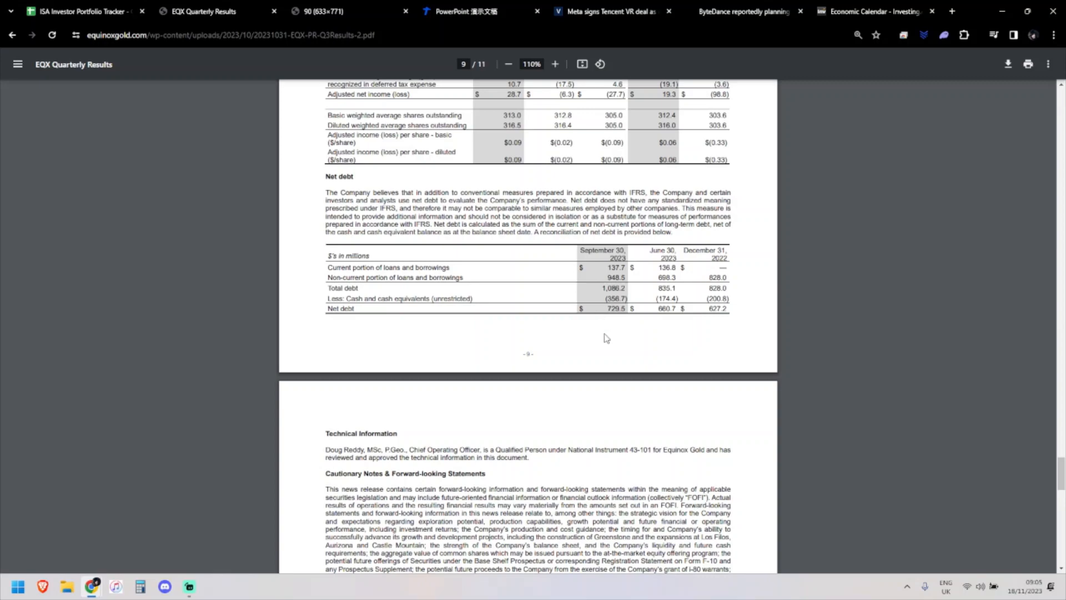
pyautogui.scroll(3)
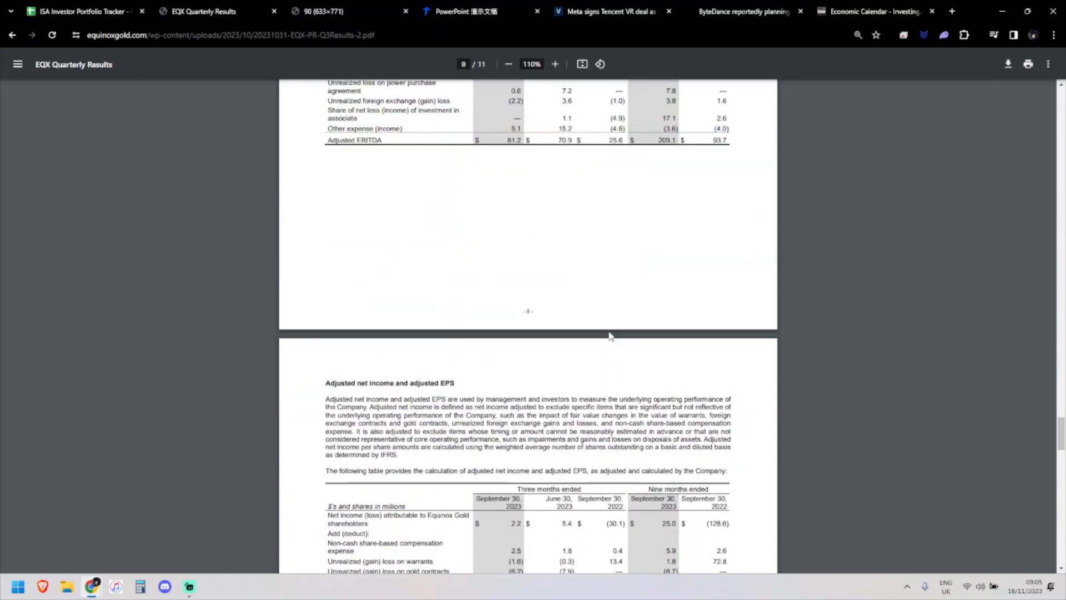
pyautogui.scroll(3)
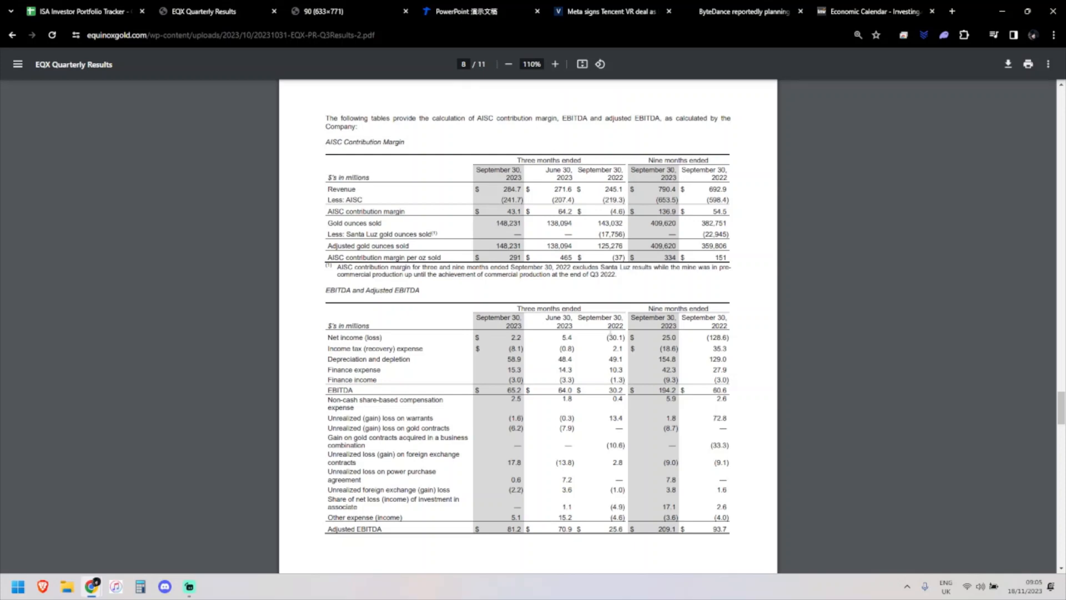
# Step: View the Bloomberg chart of the US budget gap doubling from $996B in FY22 to $2.02T in FY23
pyautogui.click(320, 11)
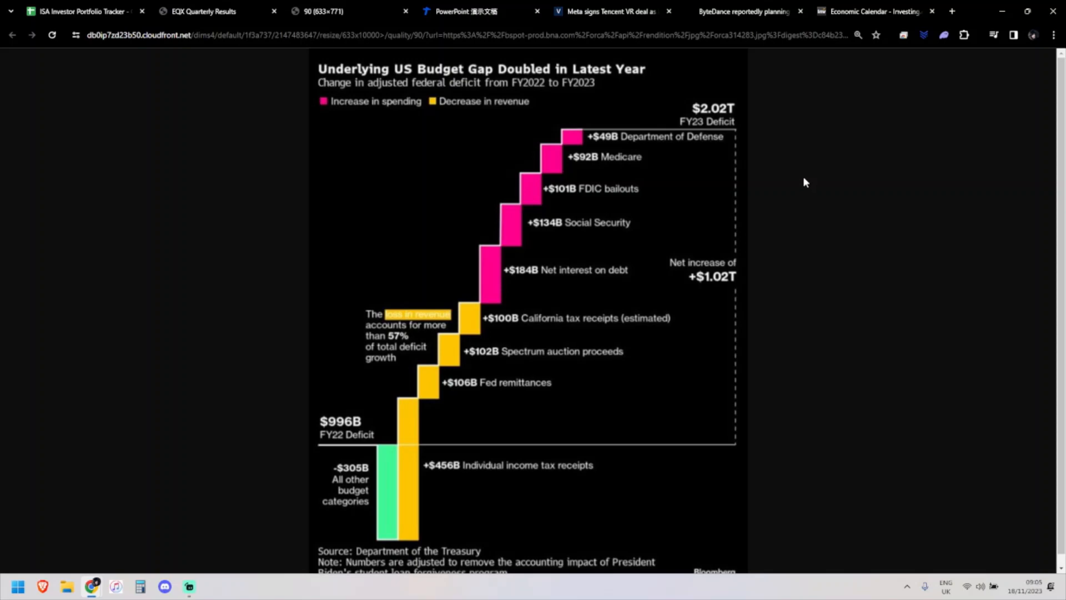
pyautogui.moveTo(790, 171)
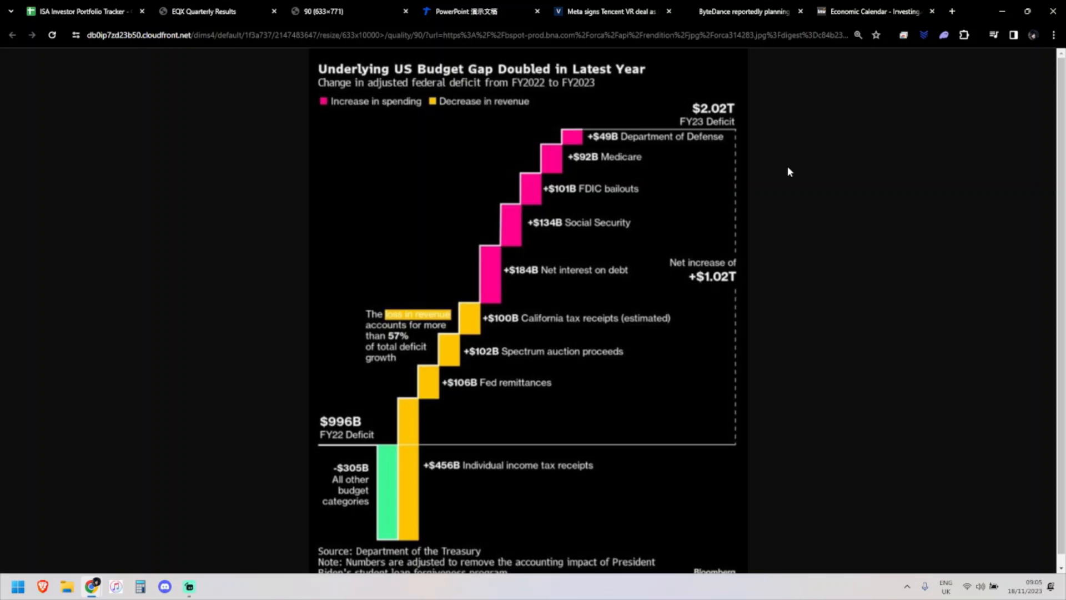
pyautogui.moveTo(420, 224)
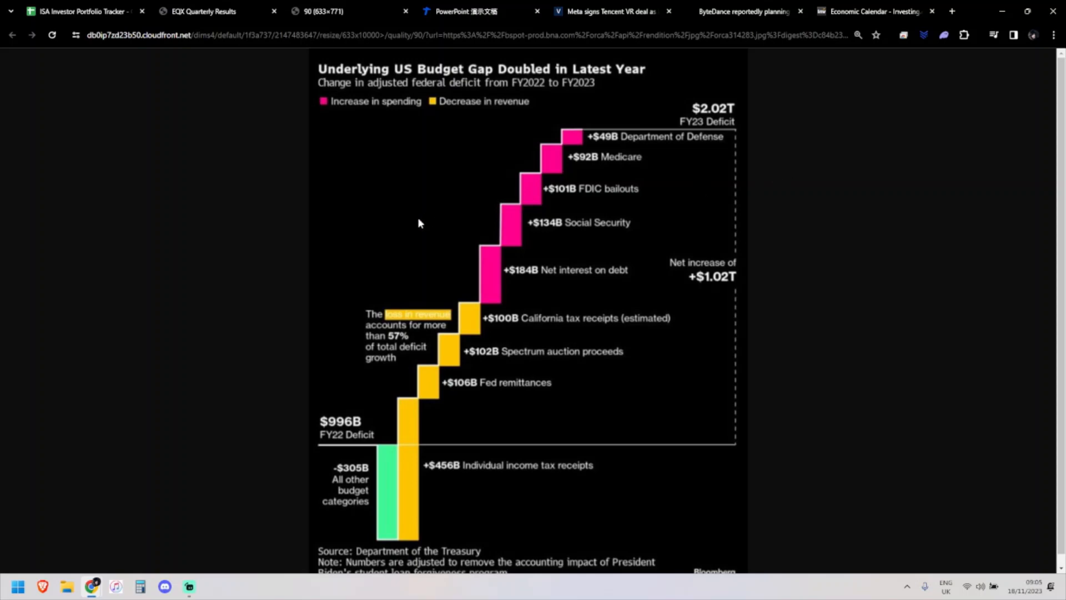
pyautogui.moveTo(273, 148)
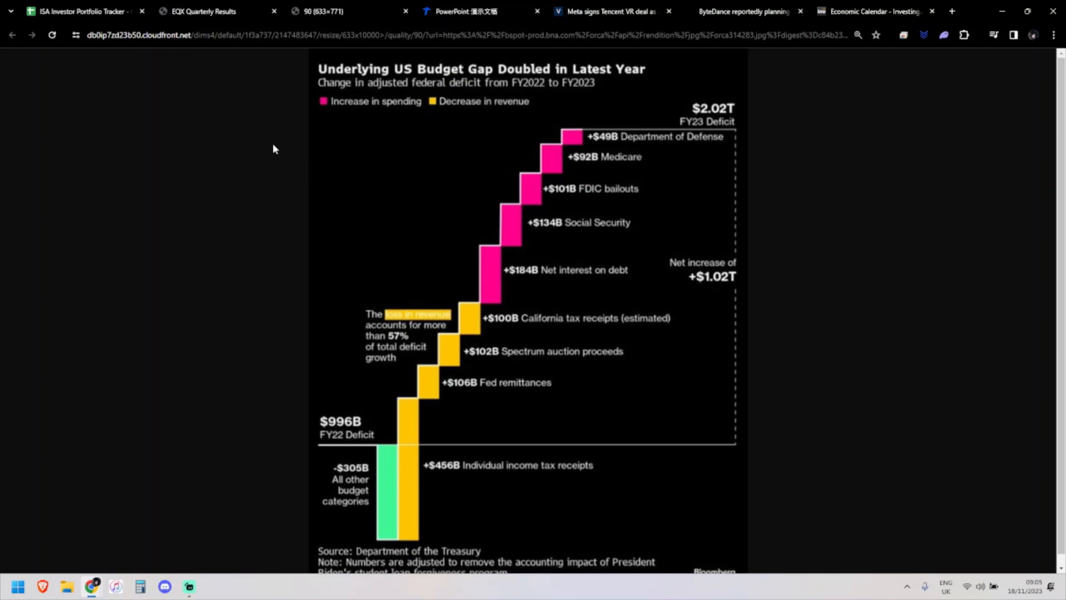
pyautogui.moveTo(356, 439)
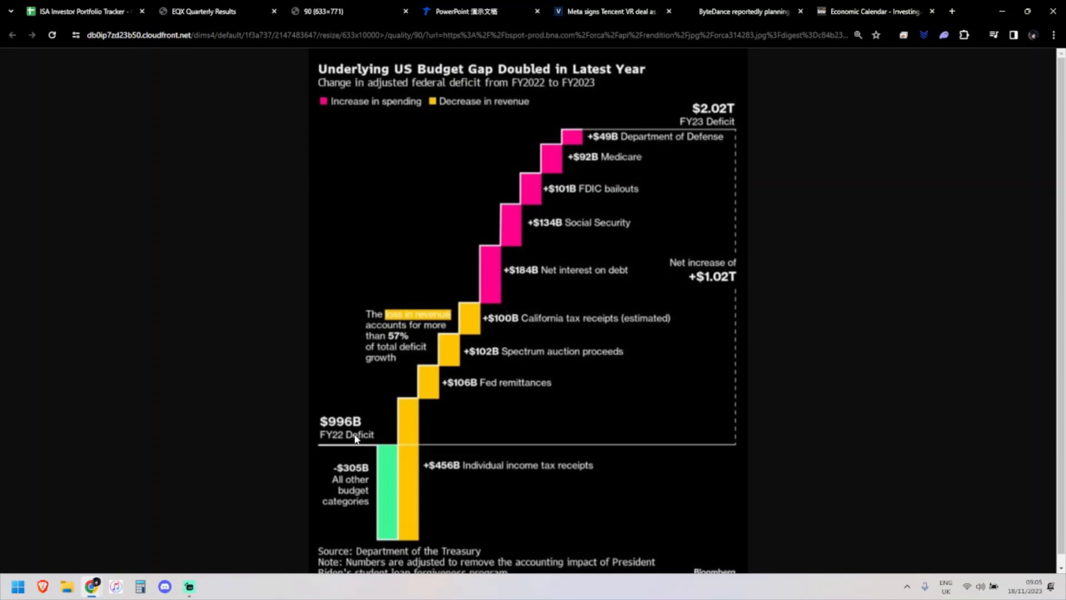
pyautogui.moveTo(314, 451)
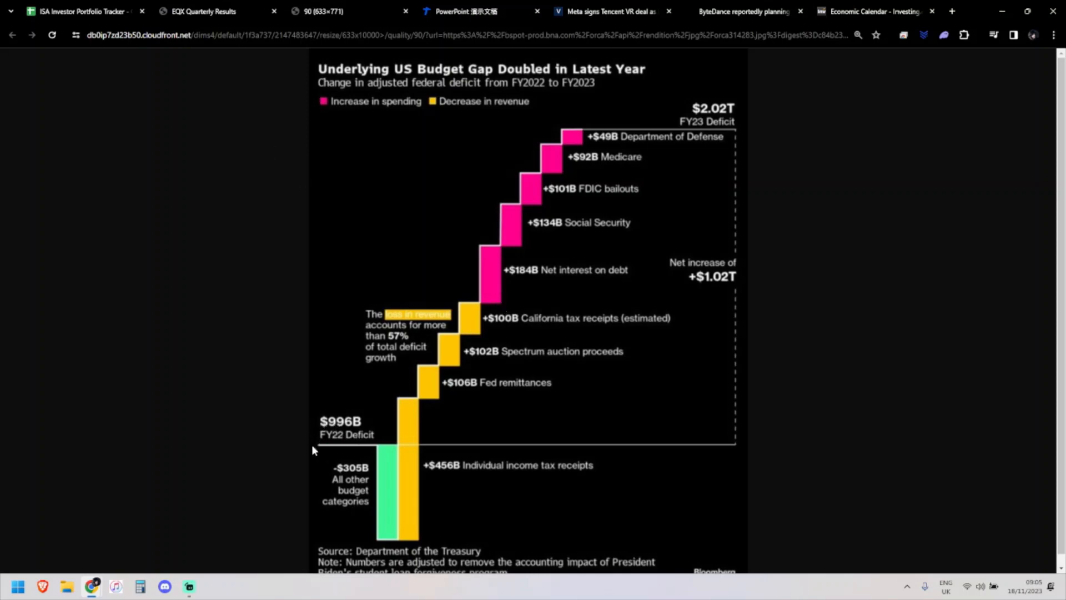
pyautogui.moveTo(333, 435)
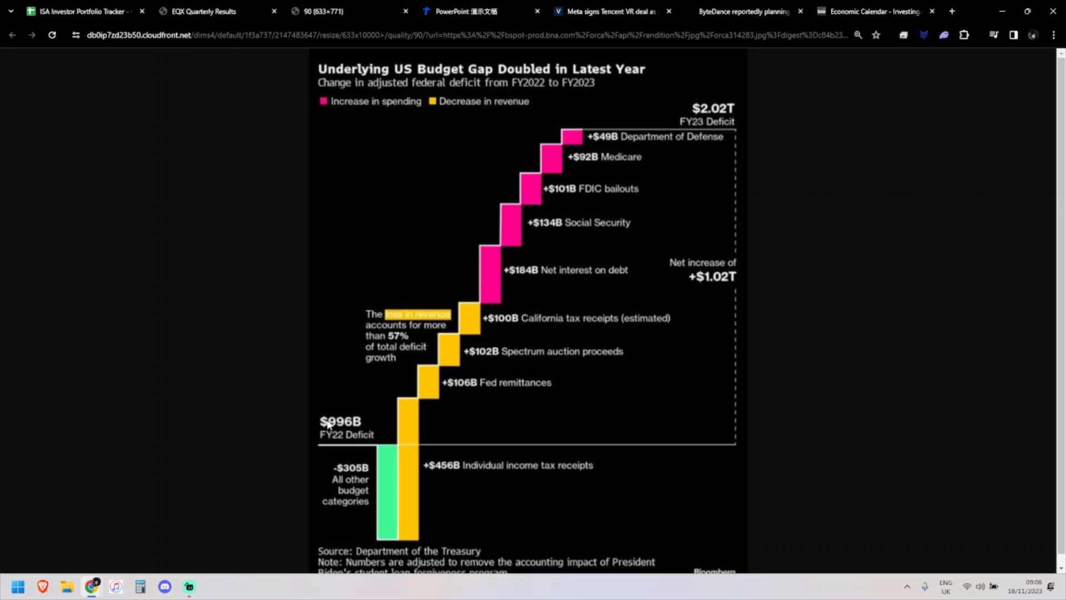
pyautogui.moveTo(446, 454)
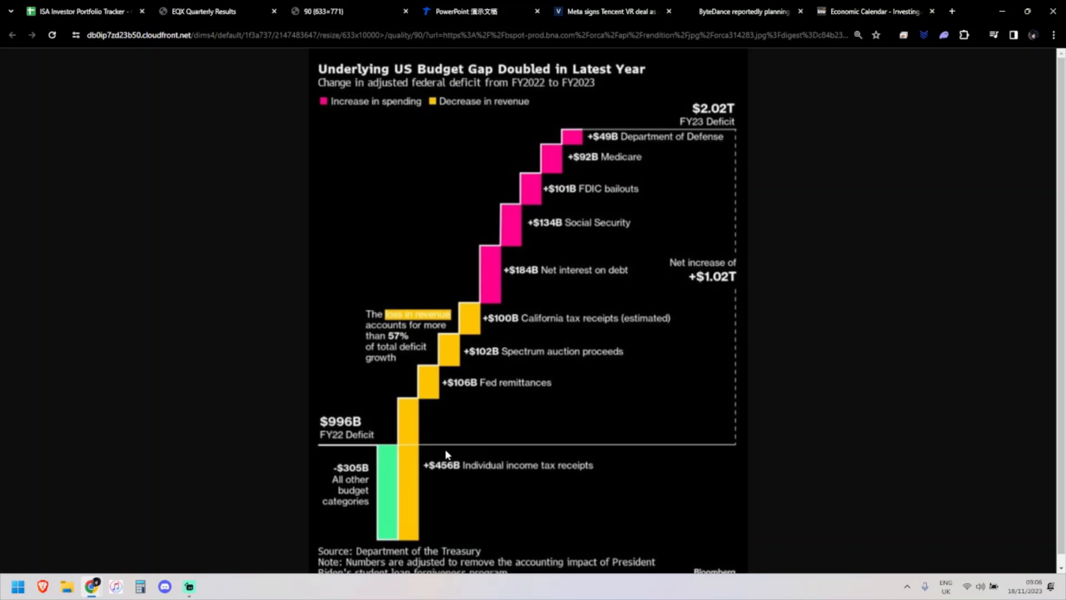
pyautogui.moveTo(618, 228)
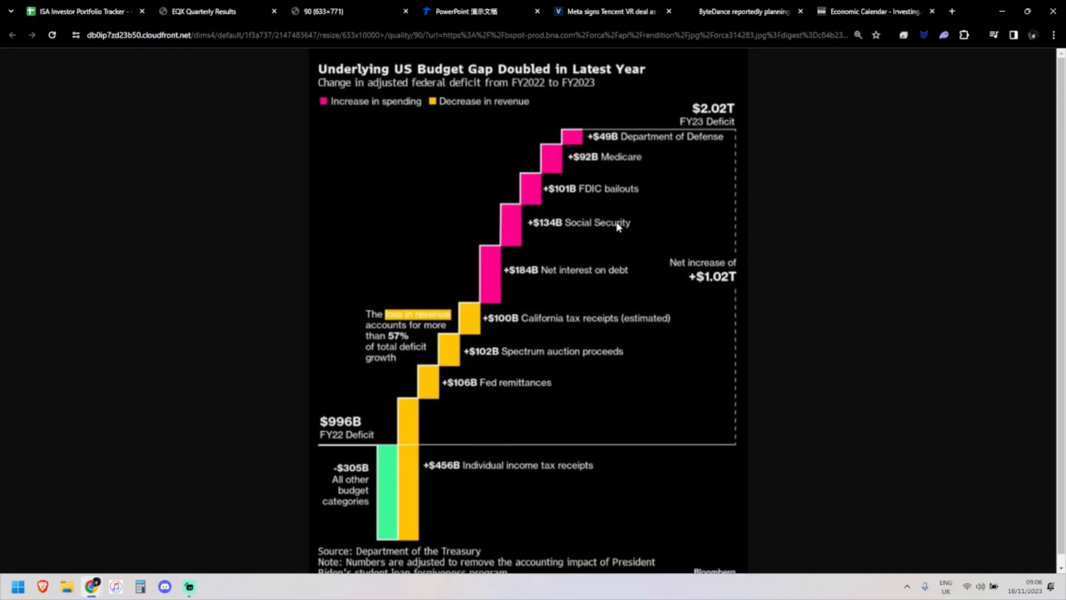
pyautogui.moveTo(749, 121)
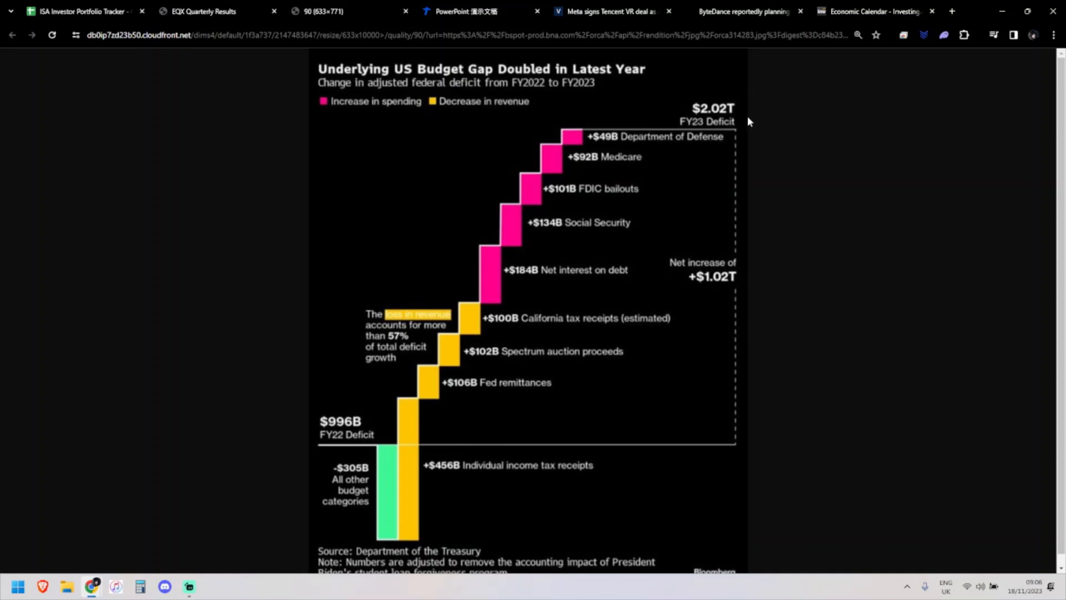
pyautogui.moveTo(701, 129)
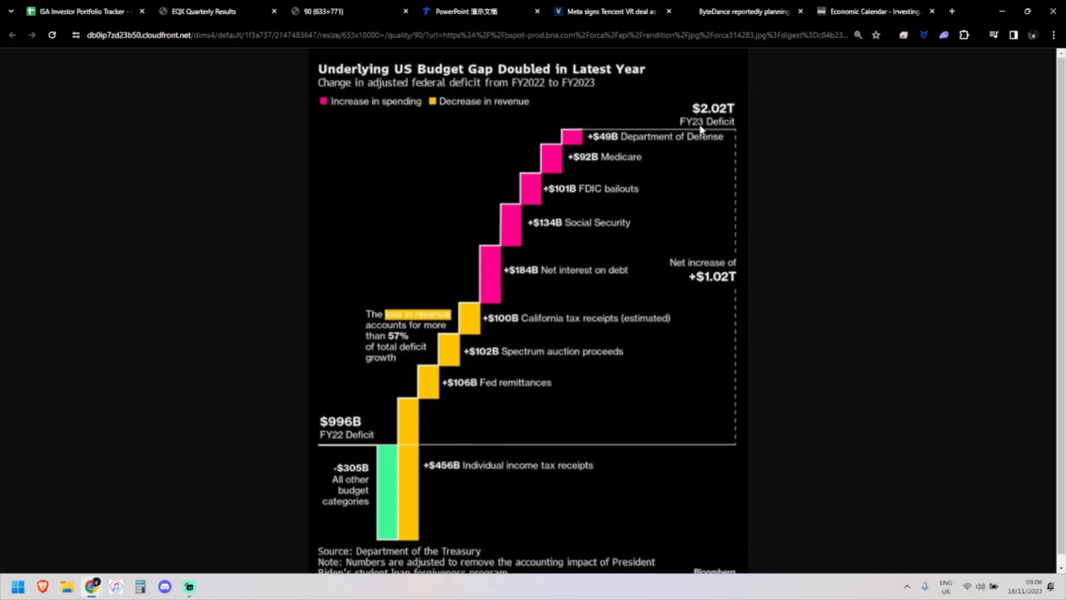
pyautogui.moveTo(491, 233)
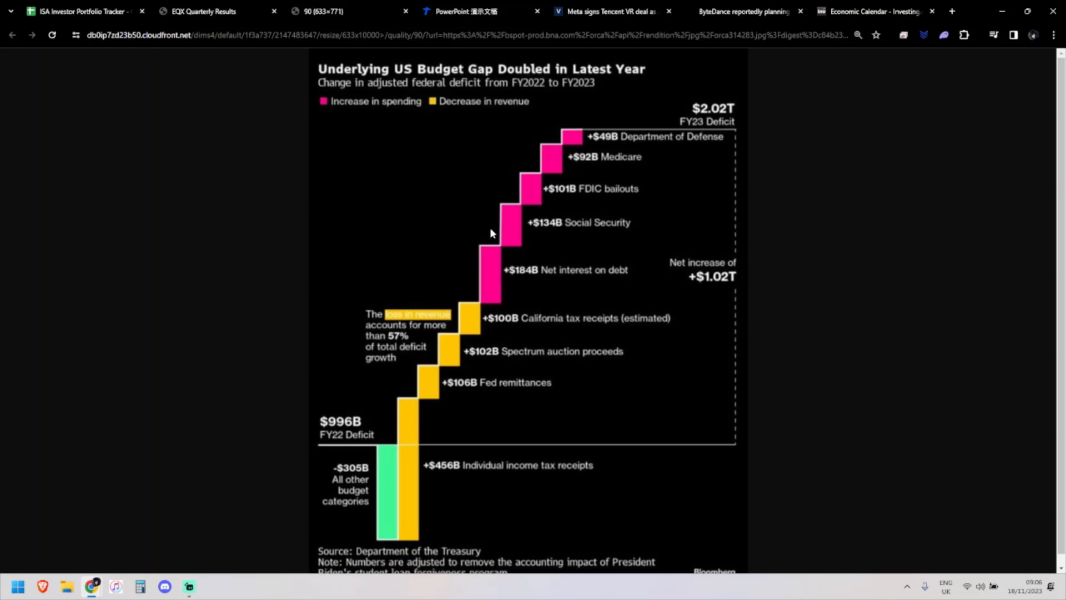
pyautogui.moveTo(449, 331)
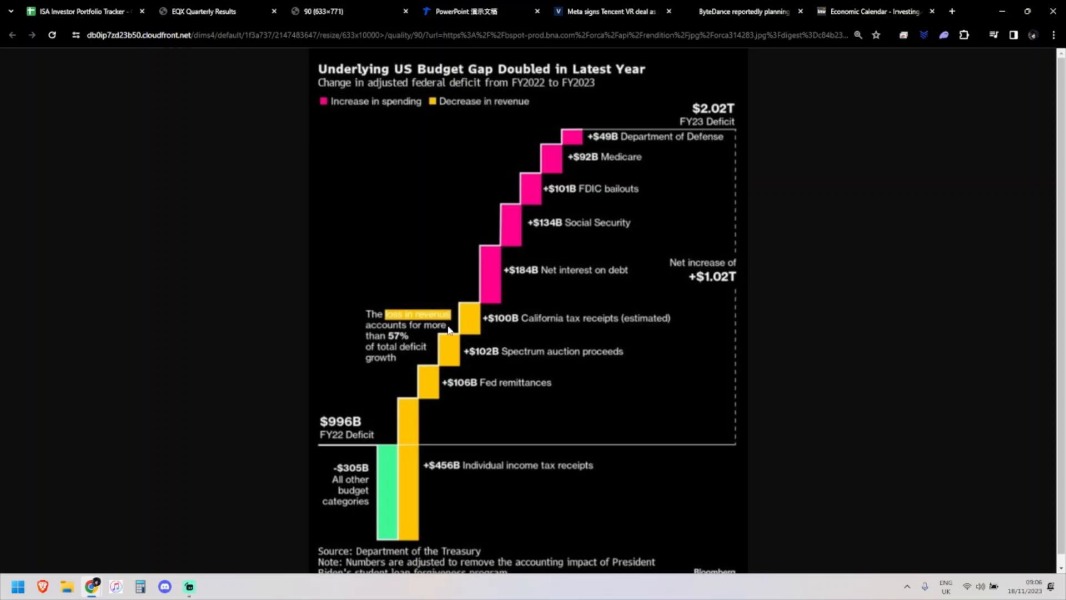
pyautogui.moveTo(418, 455)
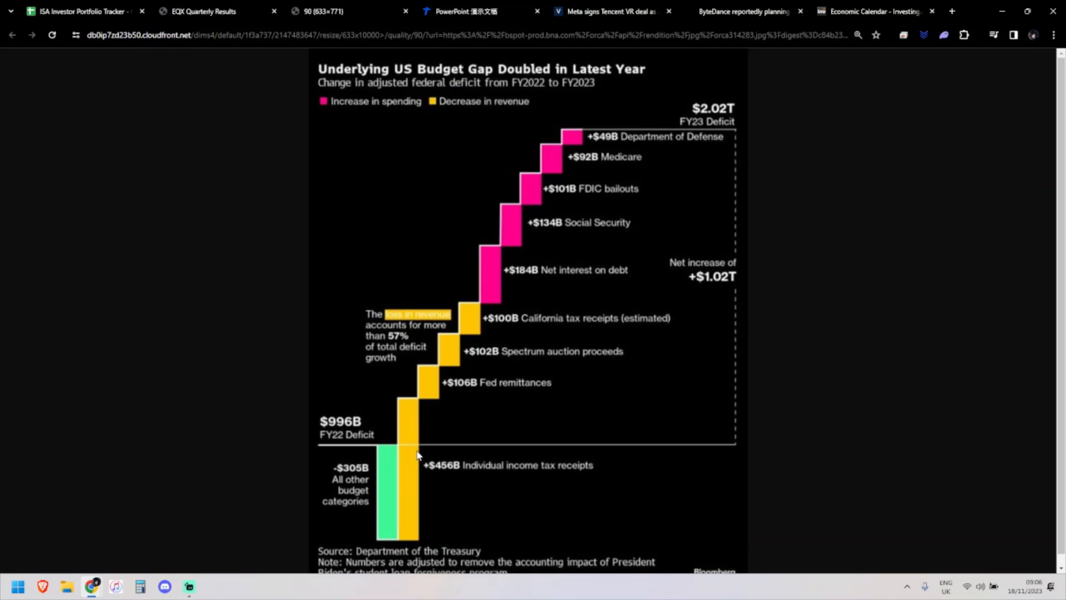
pyautogui.moveTo(459, 288)
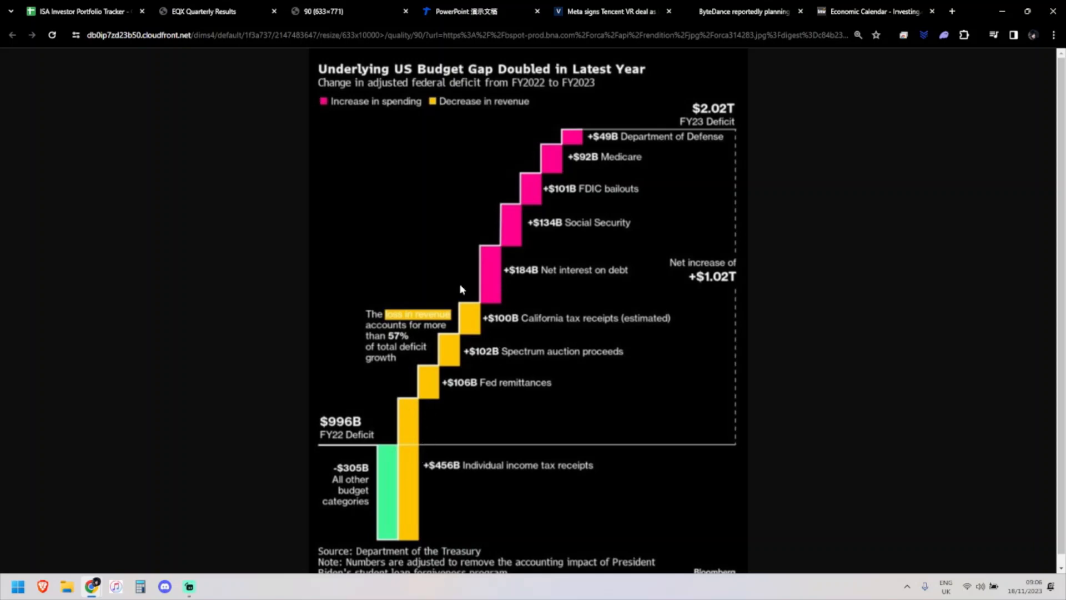
pyautogui.moveTo(384, 448)
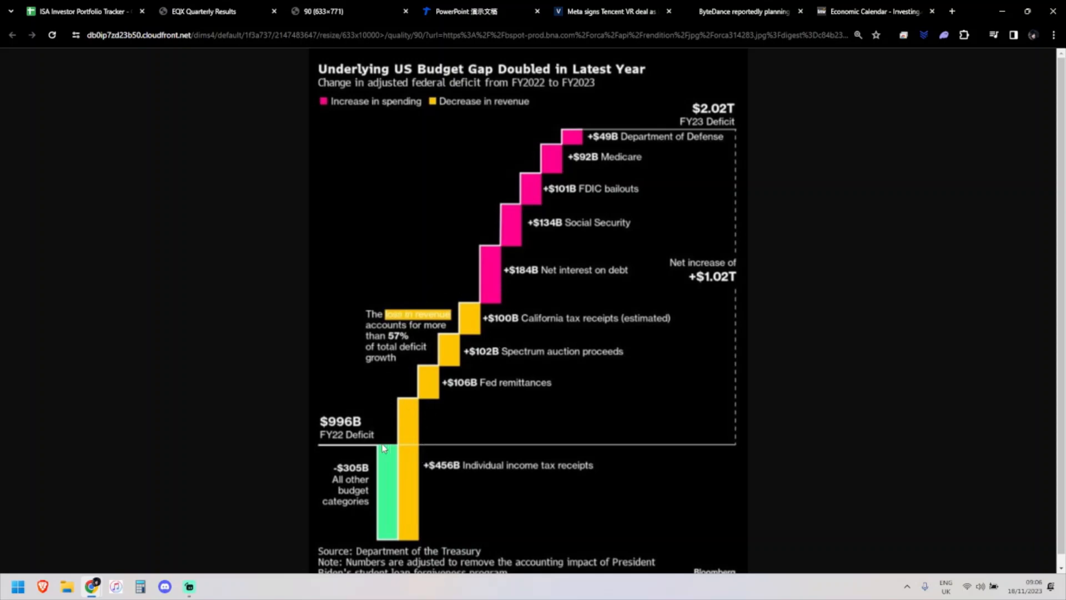
pyautogui.moveTo(455, 295)
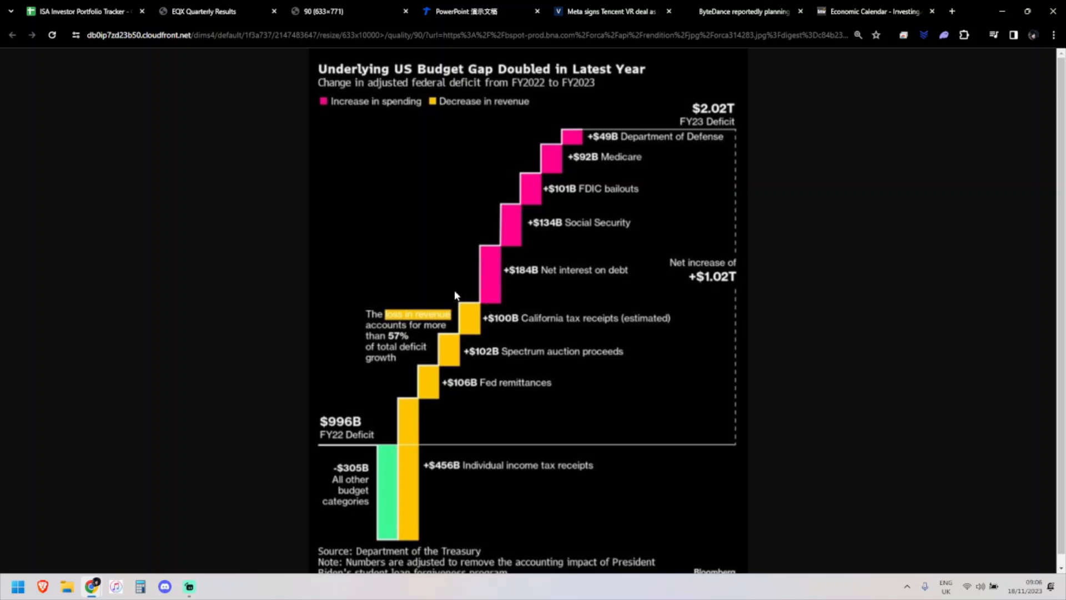
pyautogui.moveTo(483, 298)
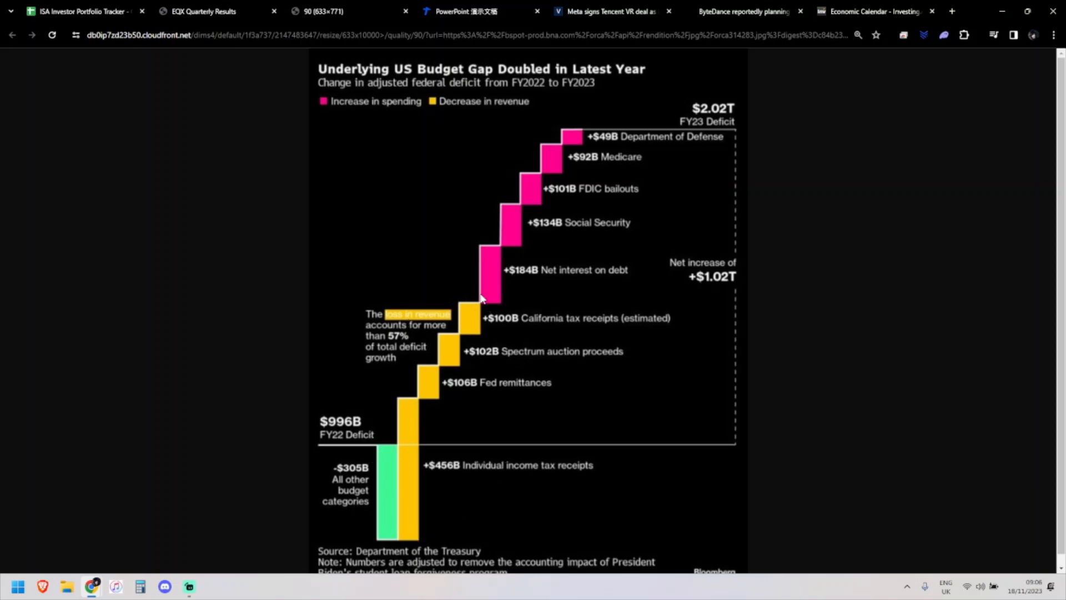
pyautogui.moveTo(417, 356)
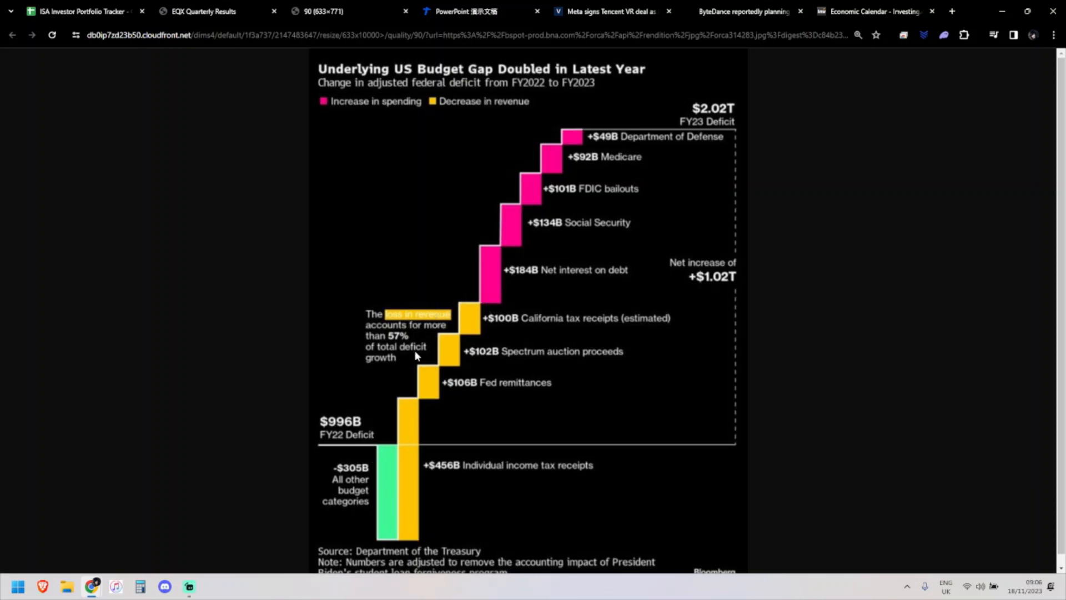
pyautogui.moveTo(520, 481)
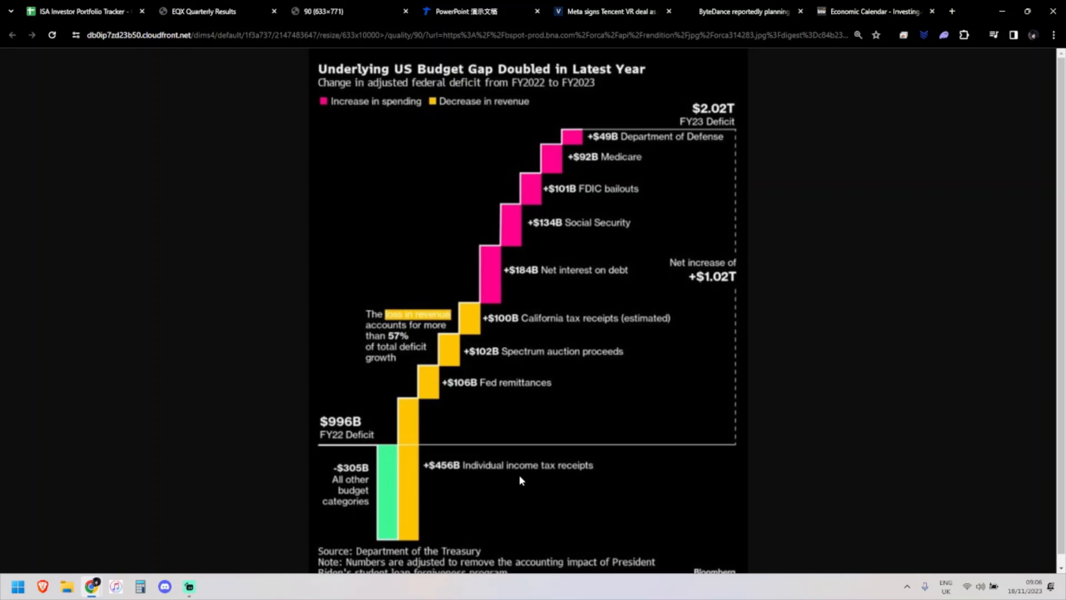
pyautogui.moveTo(523, 378)
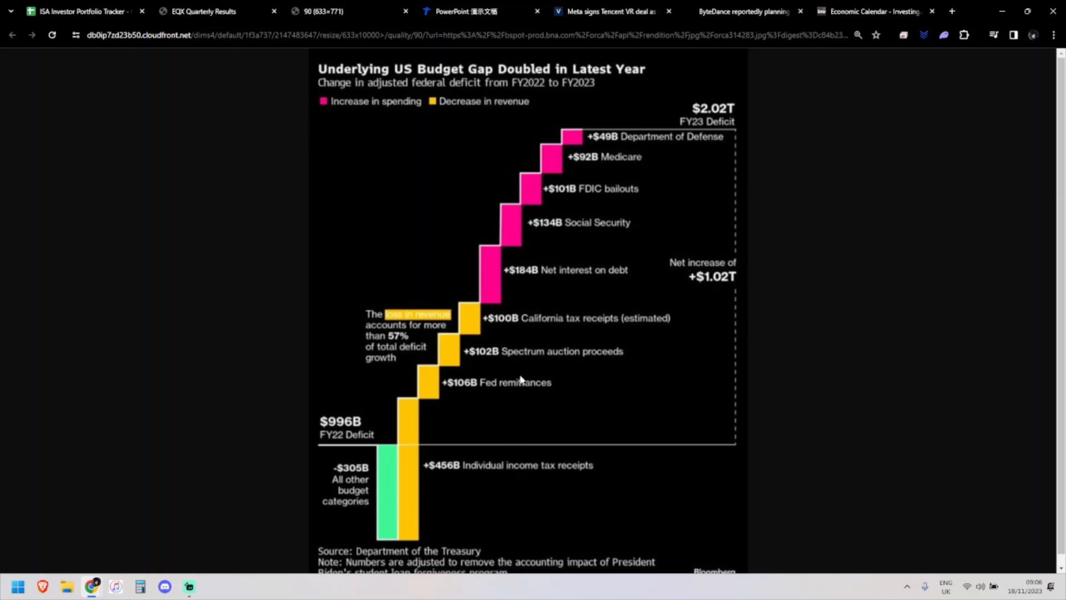
pyautogui.moveTo(481, 338)
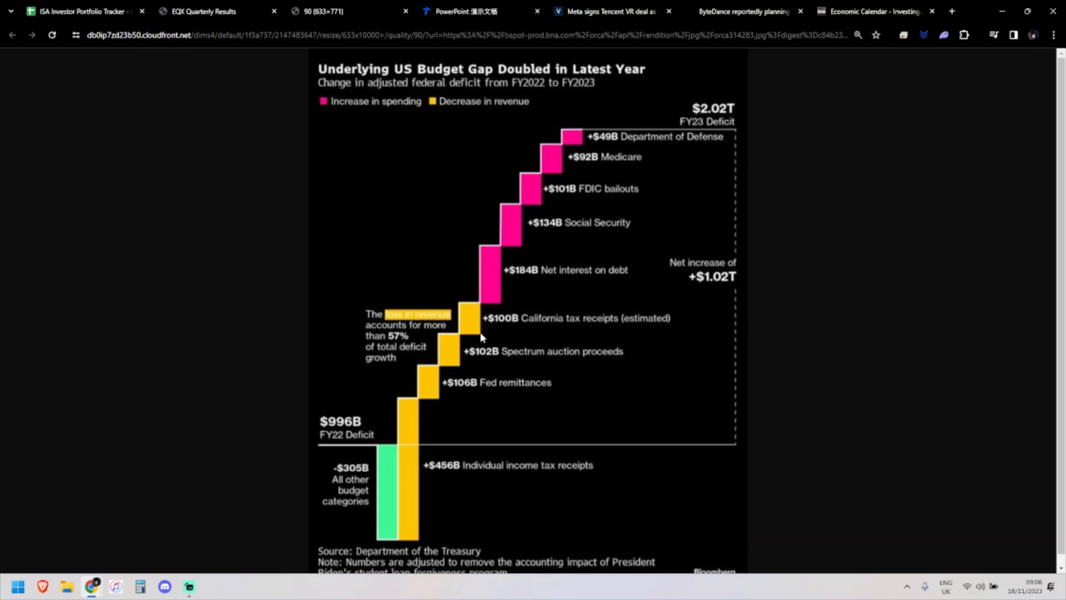
pyautogui.moveTo(544, 337)
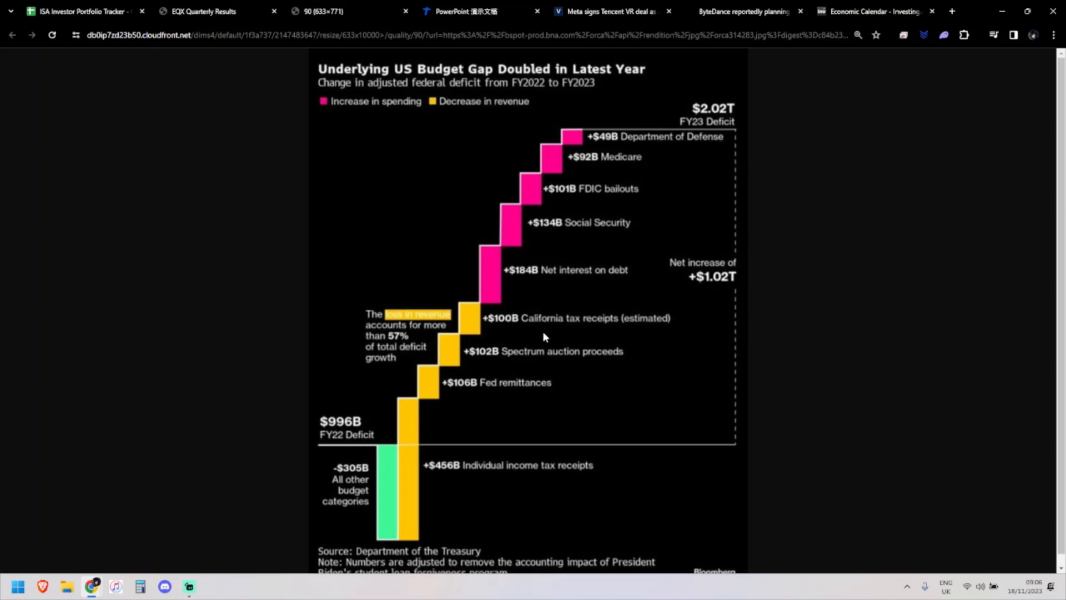
pyautogui.moveTo(553, 311)
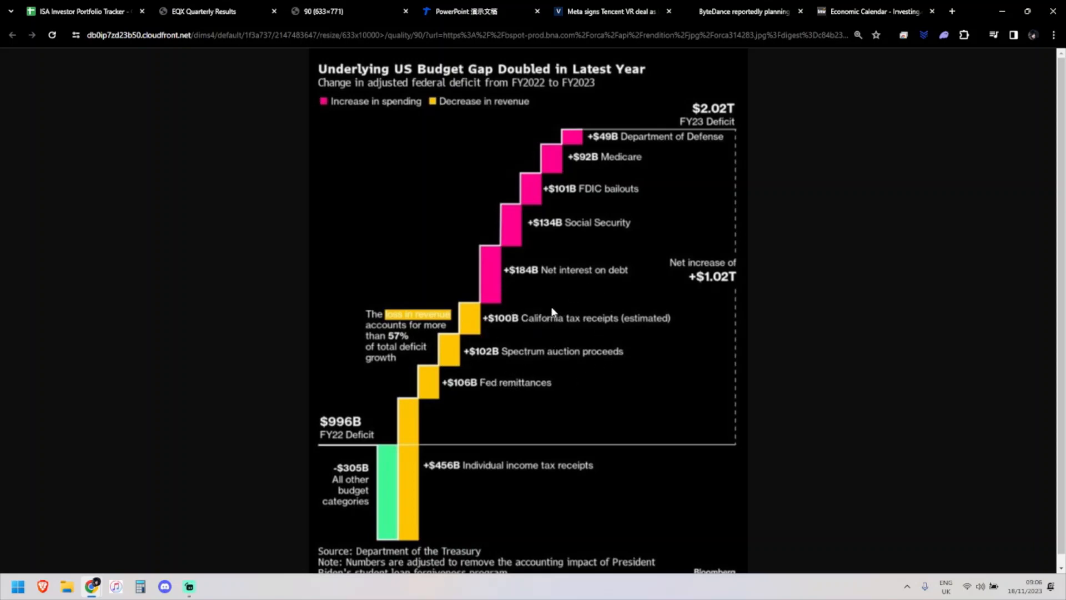
pyautogui.moveTo(487, 326)
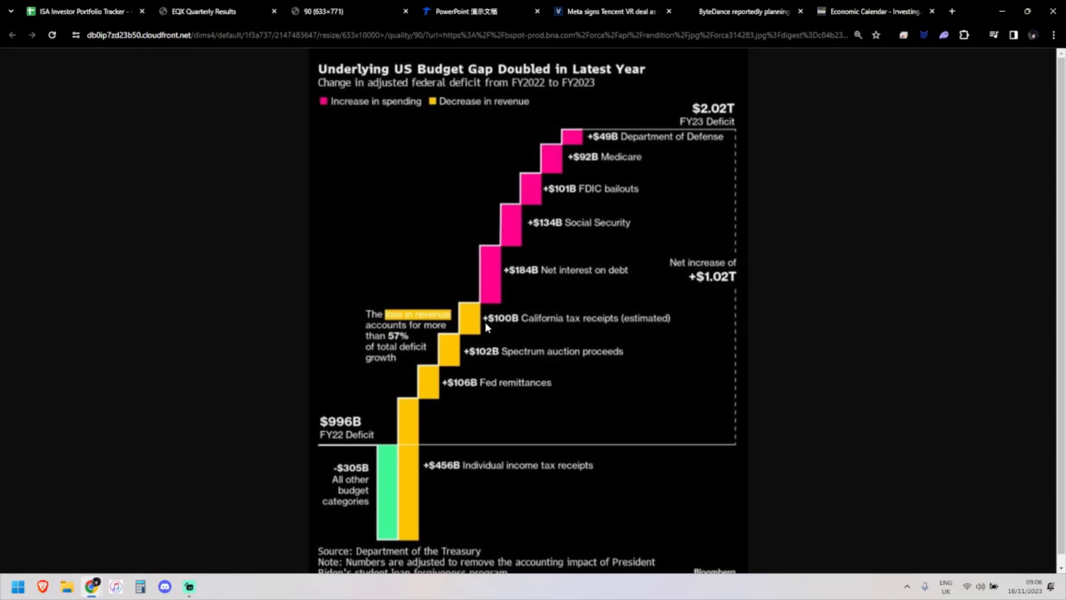
pyautogui.moveTo(562, 320)
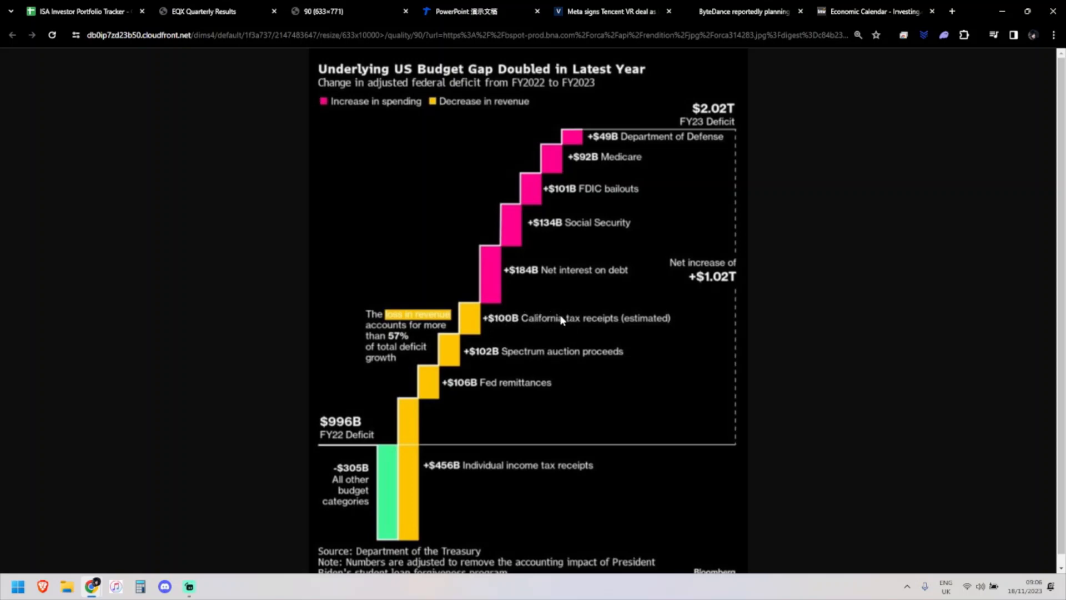
pyautogui.moveTo(547, 273)
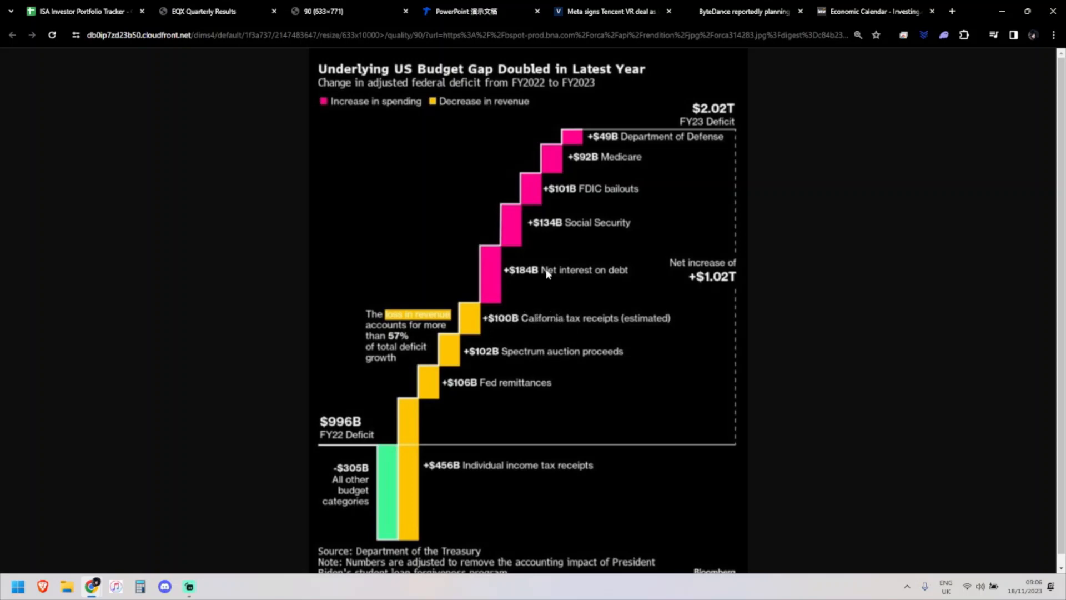
pyautogui.moveTo(556, 257)
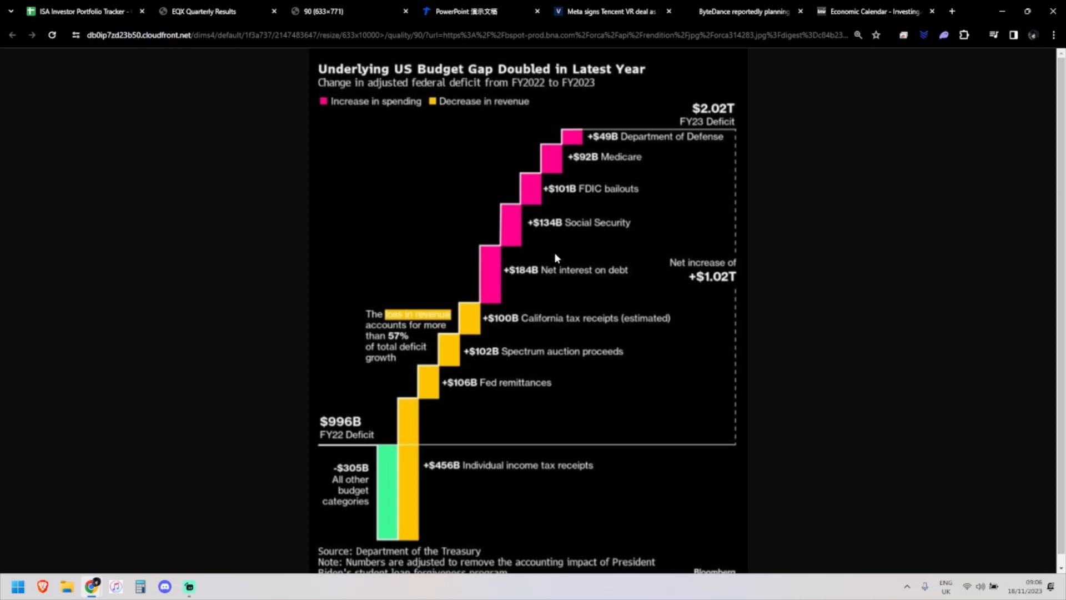
pyautogui.moveTo(569, 289)
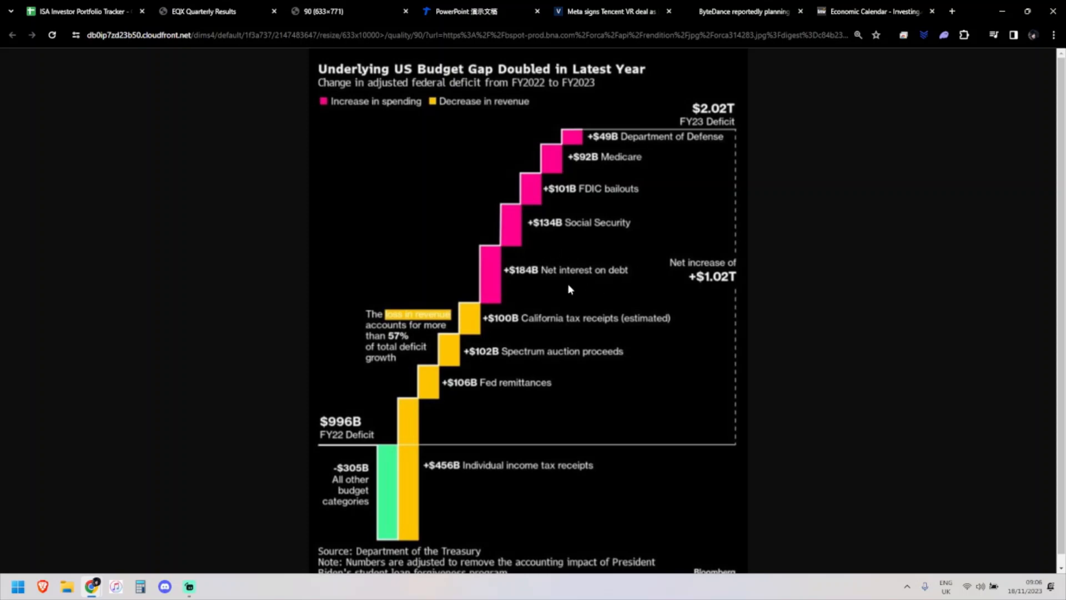
pyautogui.moveTo(544, 286)
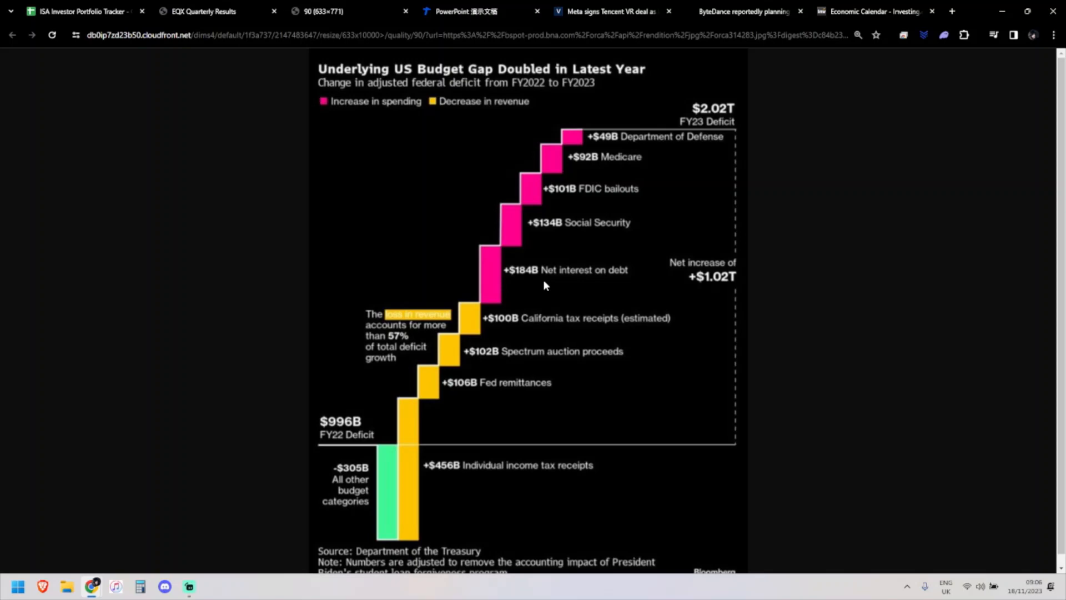
pyautogui.moveTo(656, 291)
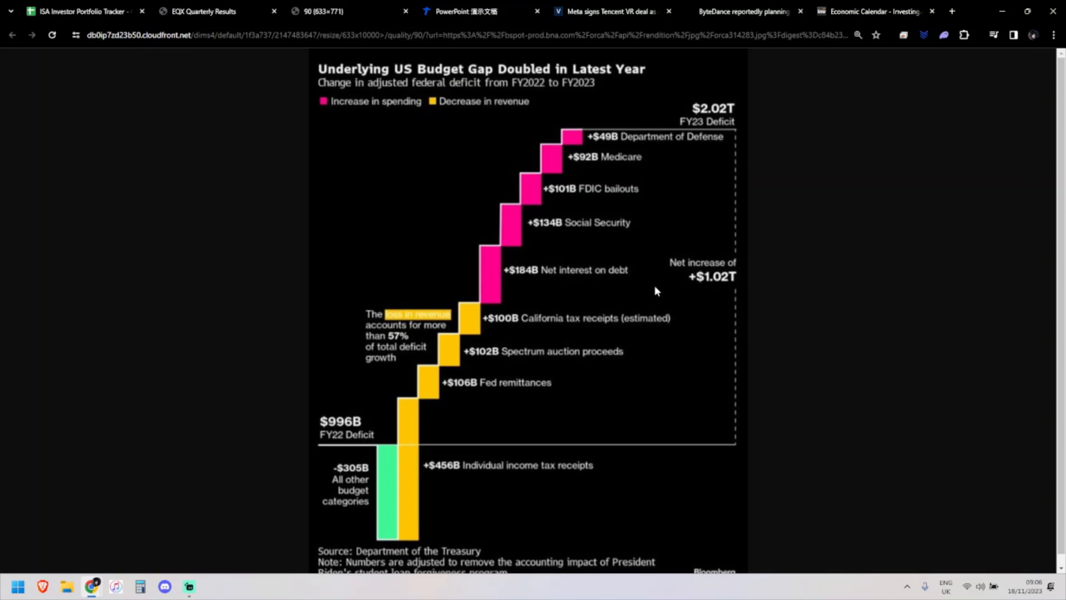
pyautogui.moveTo(644, 277)
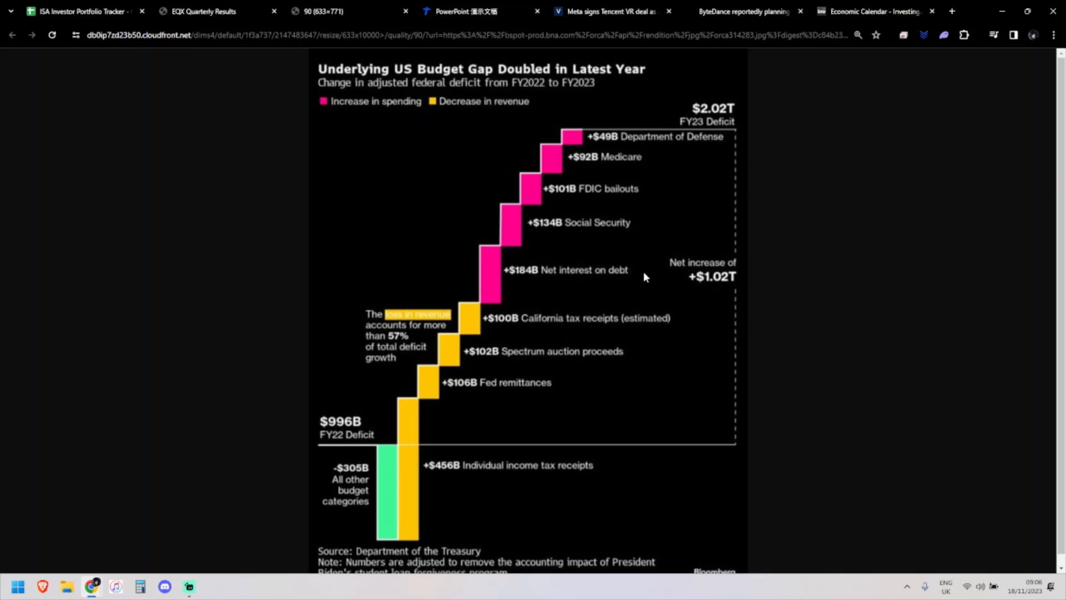
pyautogui.moveTo(623, 281)
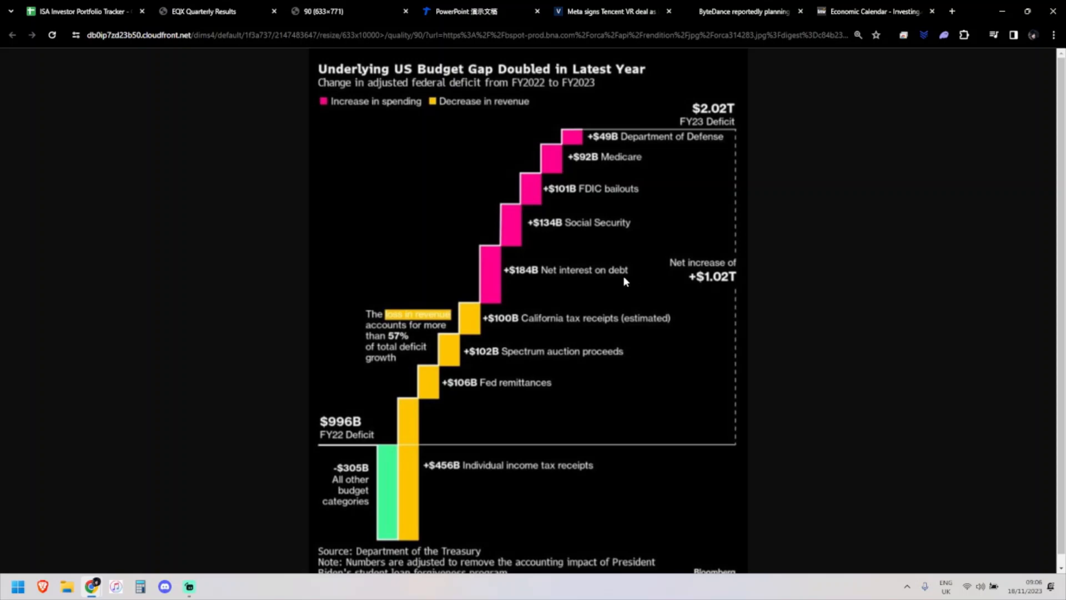
pyautogui.moveTo(605, 290)
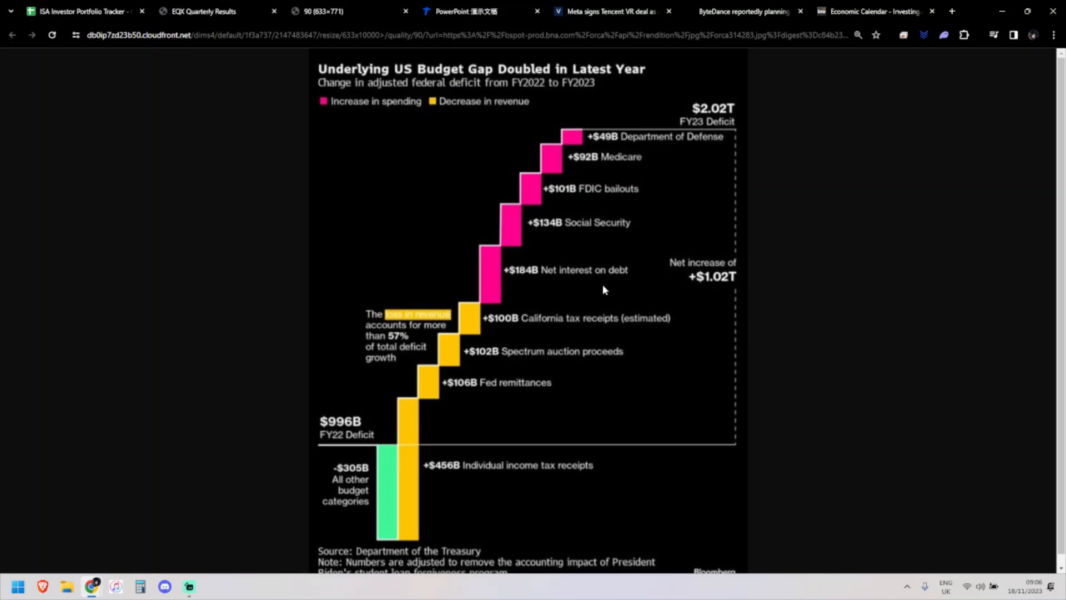
pyautogui.moveTo(531, 292)
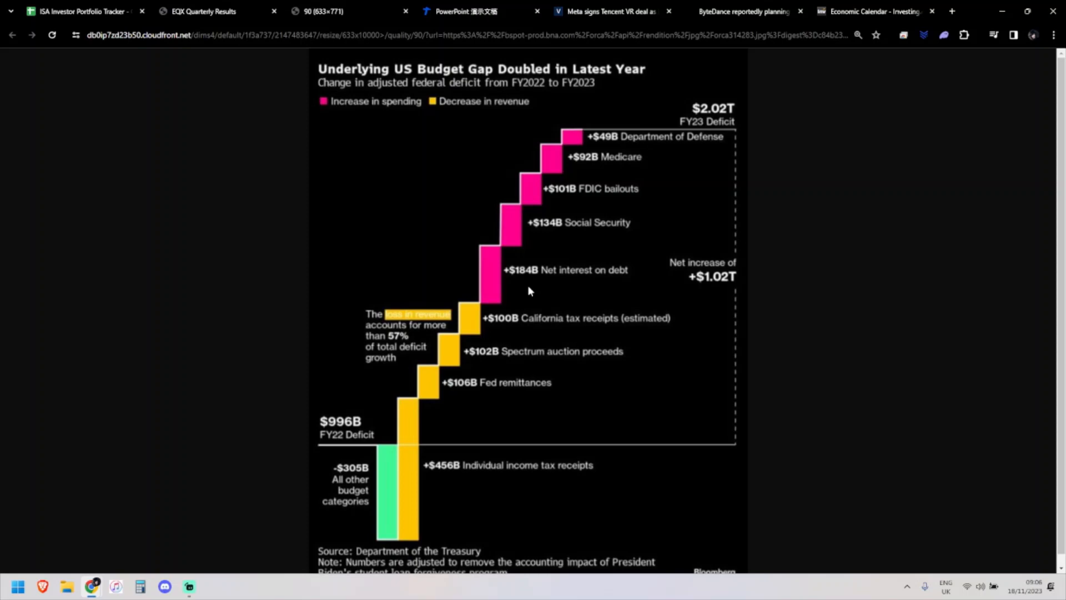
pyautogui.moveTo(489, 238)
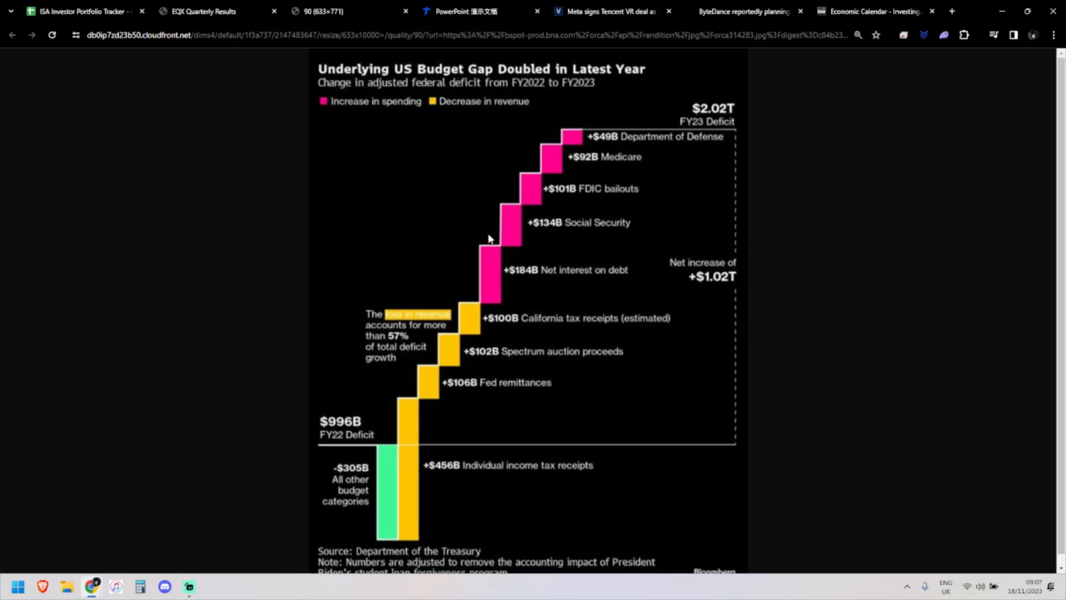
pyautogui.moveTo(477, 172)
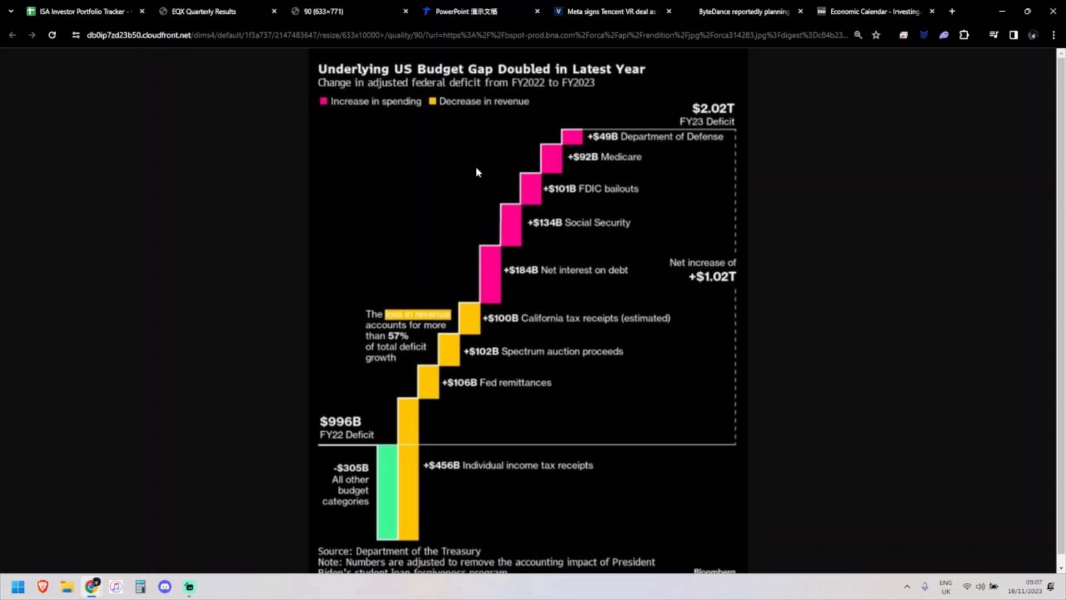
pyautogui.moveTo(524, 231)
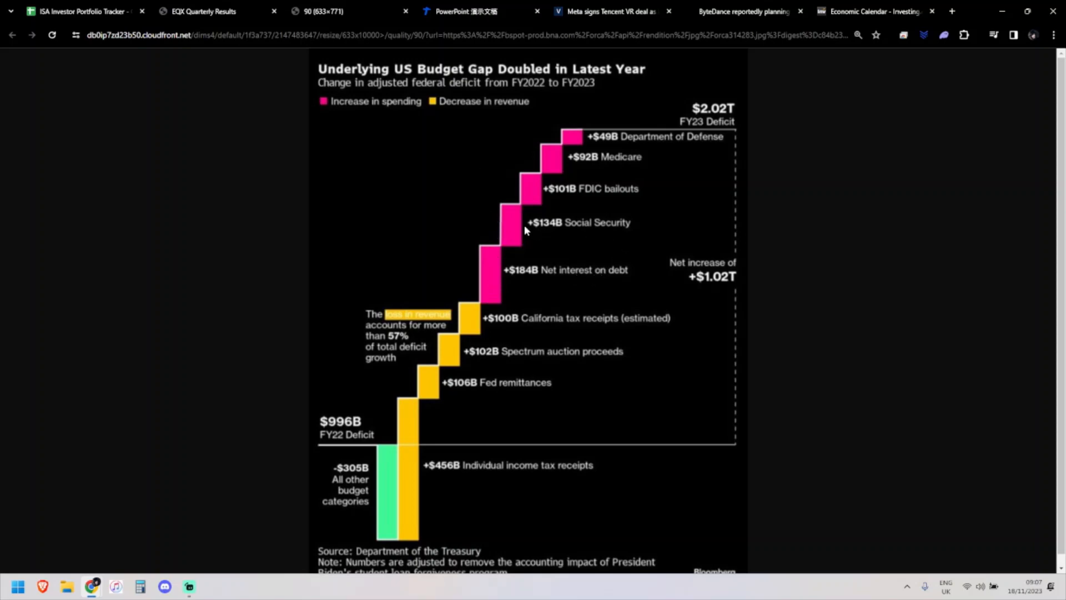
pyautogui.moveTo(509, 221)
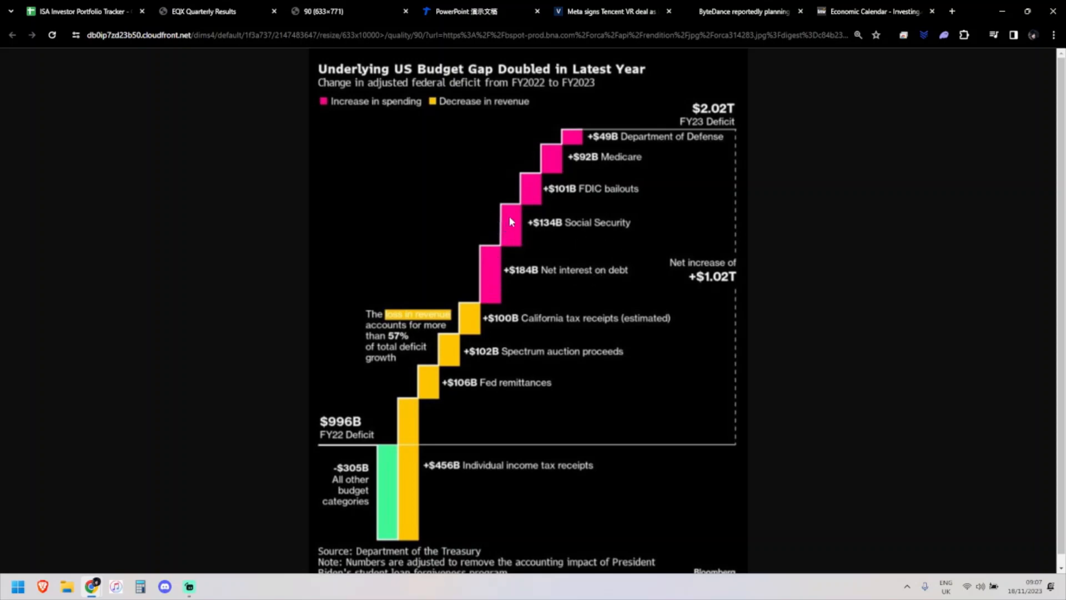
pyautogui.moveTo(605, 214)
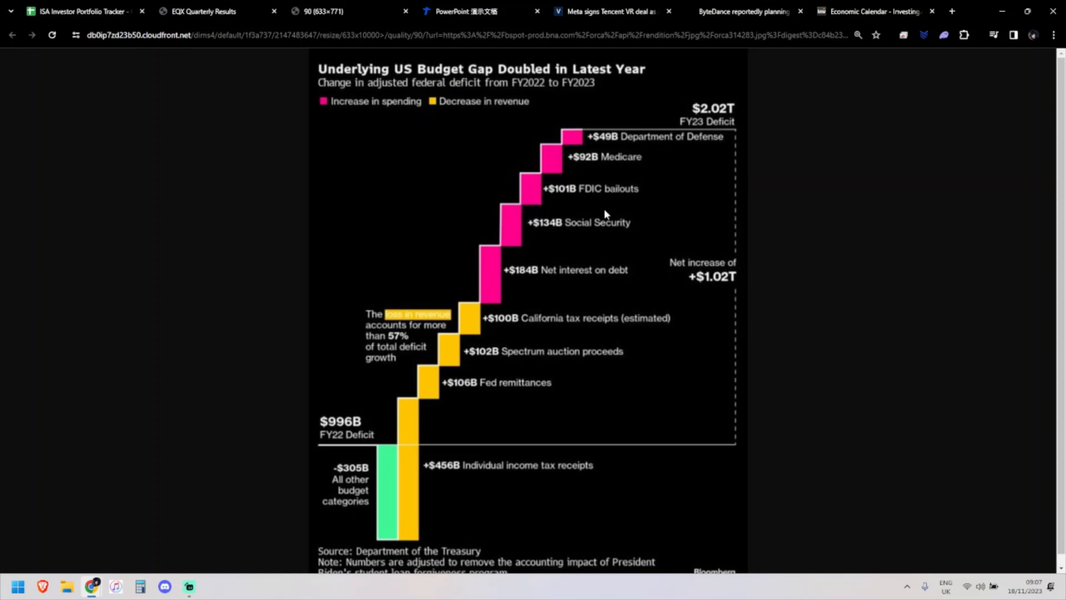
pyautogui.moveTo(570, 162)
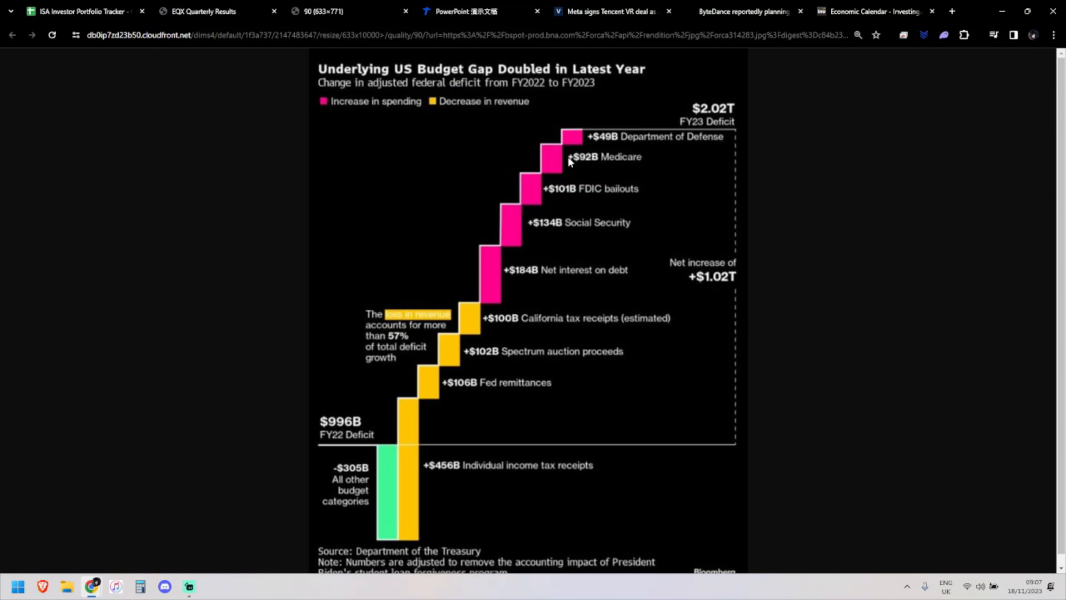
pyautogui.moveTo(595, 146)
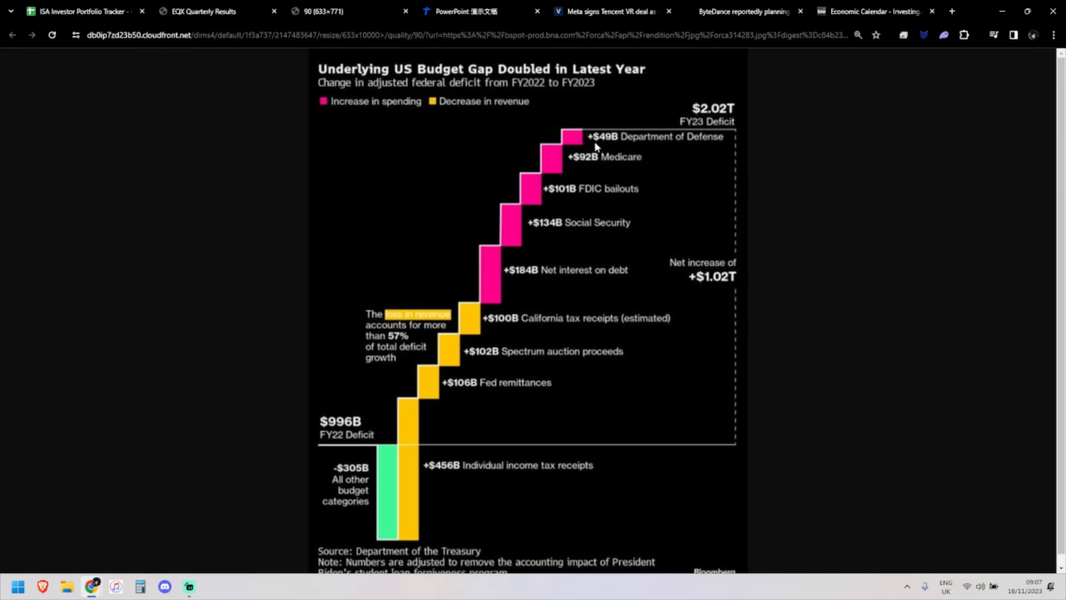
pyautogui.moveTo(601, 125)
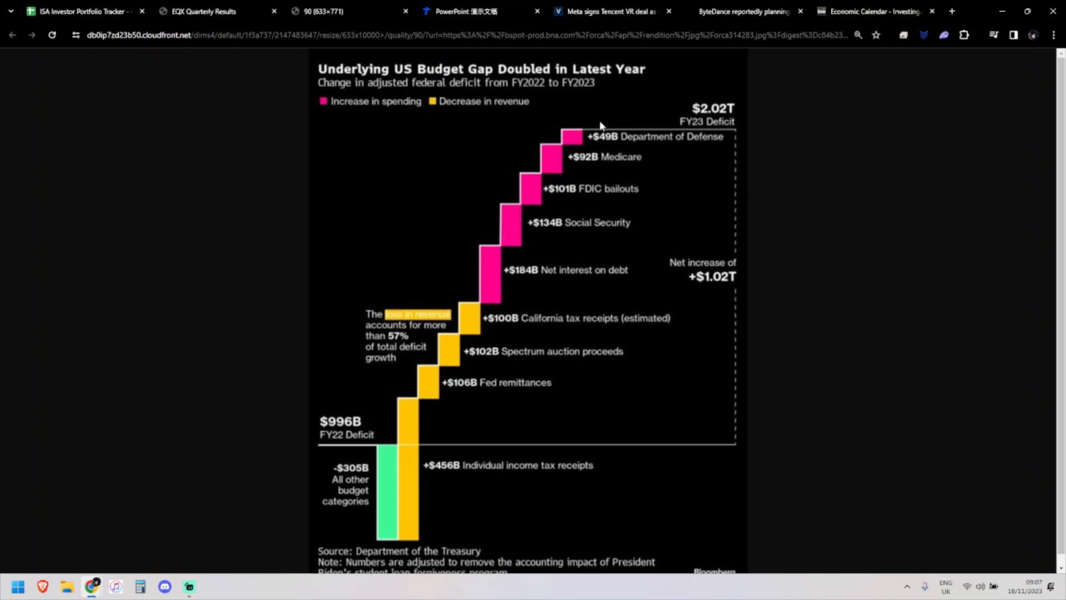
pyautogui.moveTo(593, 147)
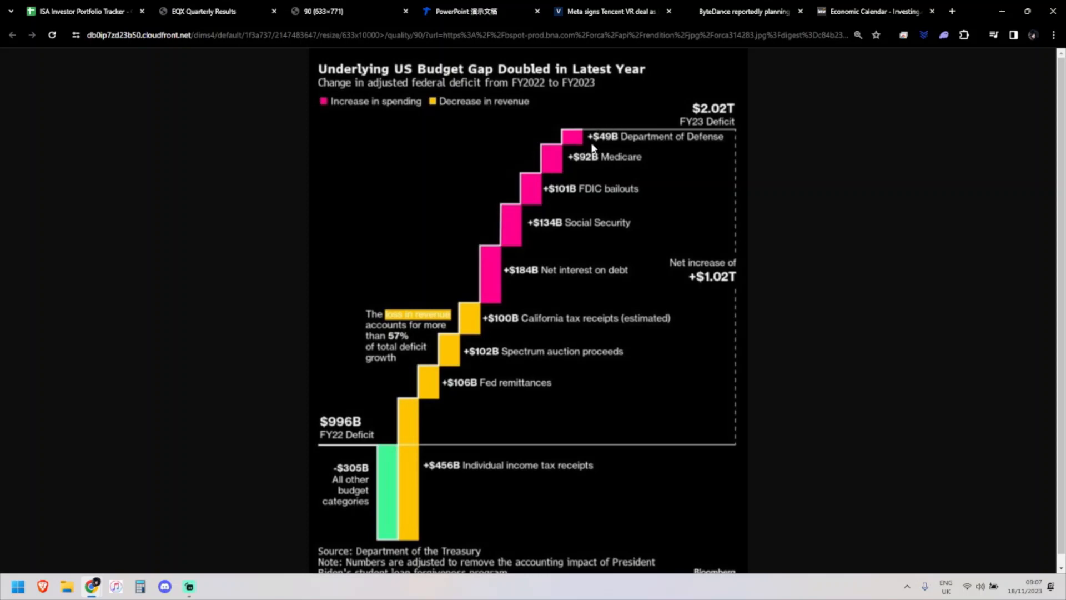
pyautogui.moveTo(564, 210)
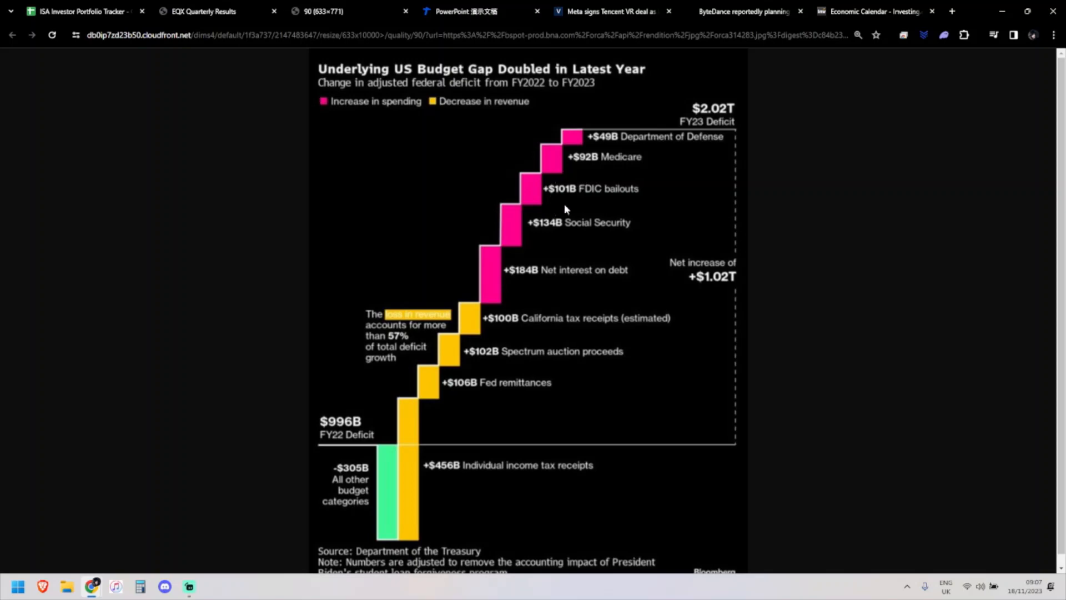
pyautogui.moveTo(541, 193)
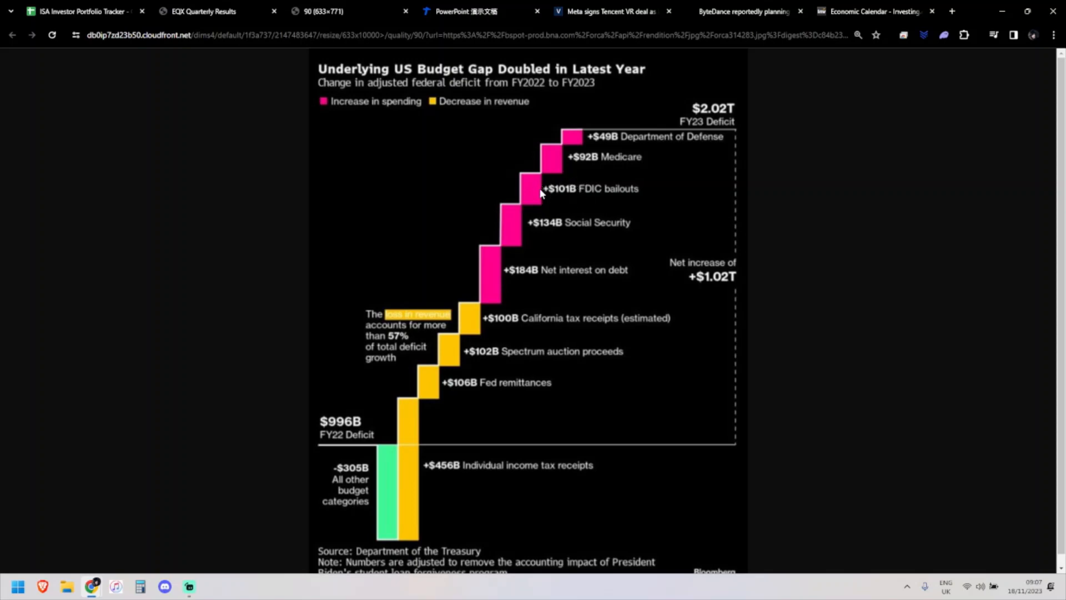
pyautogui.moveTo(532, 197)
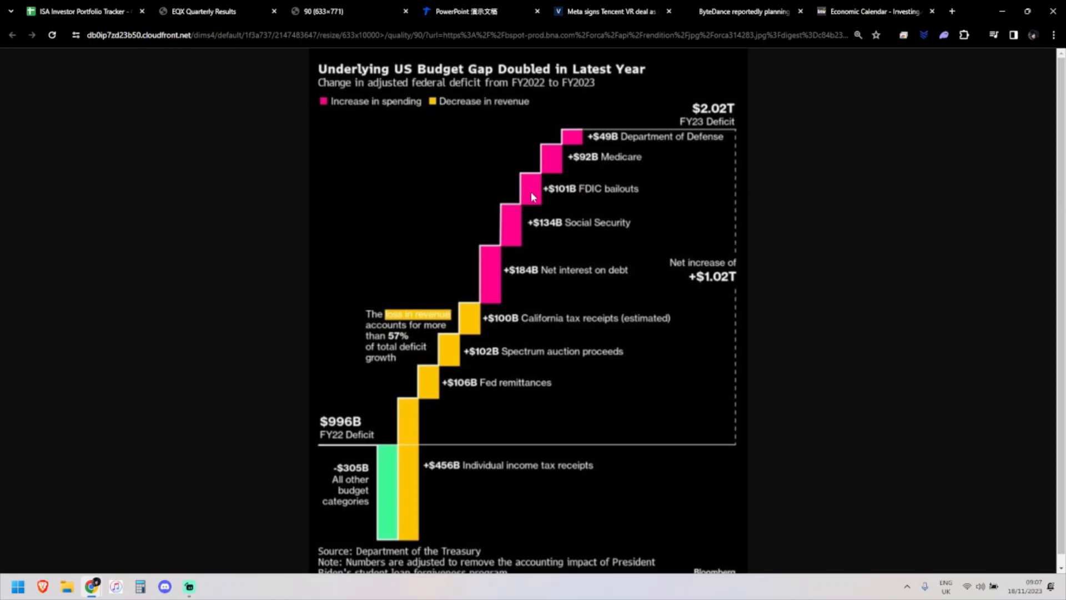
pyautogui.moveTo(548, 198)
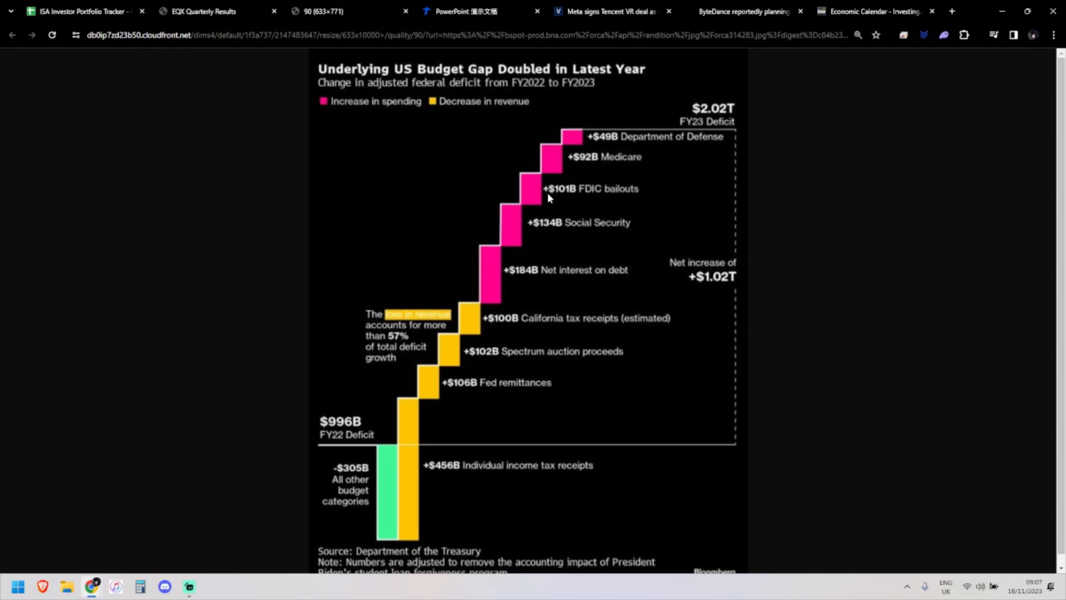
pyautogui.moveTo(537, 214)
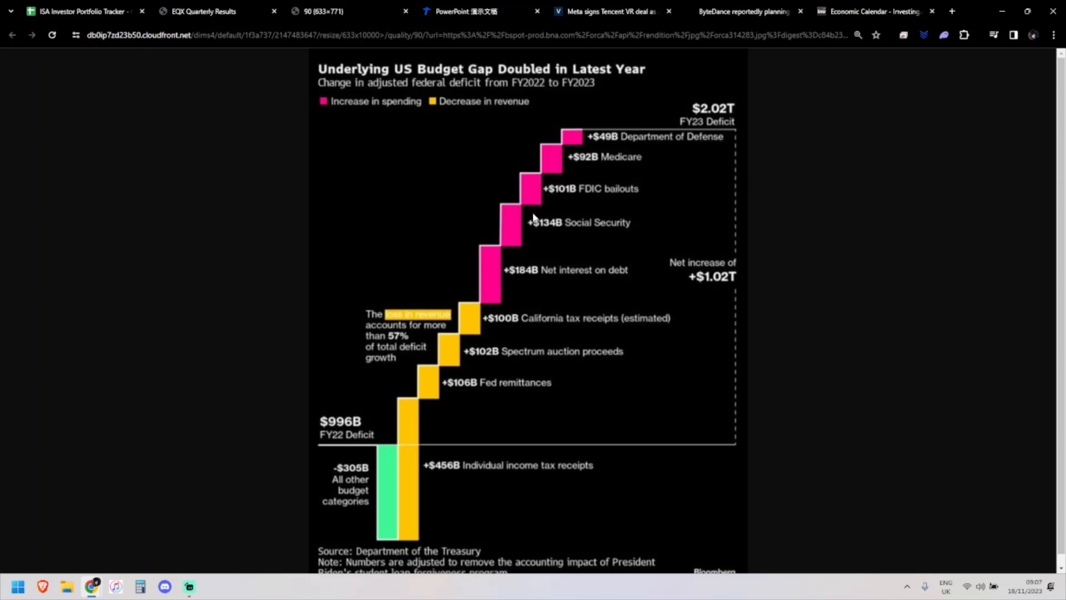
pyautogui.moveTo(455, 276)
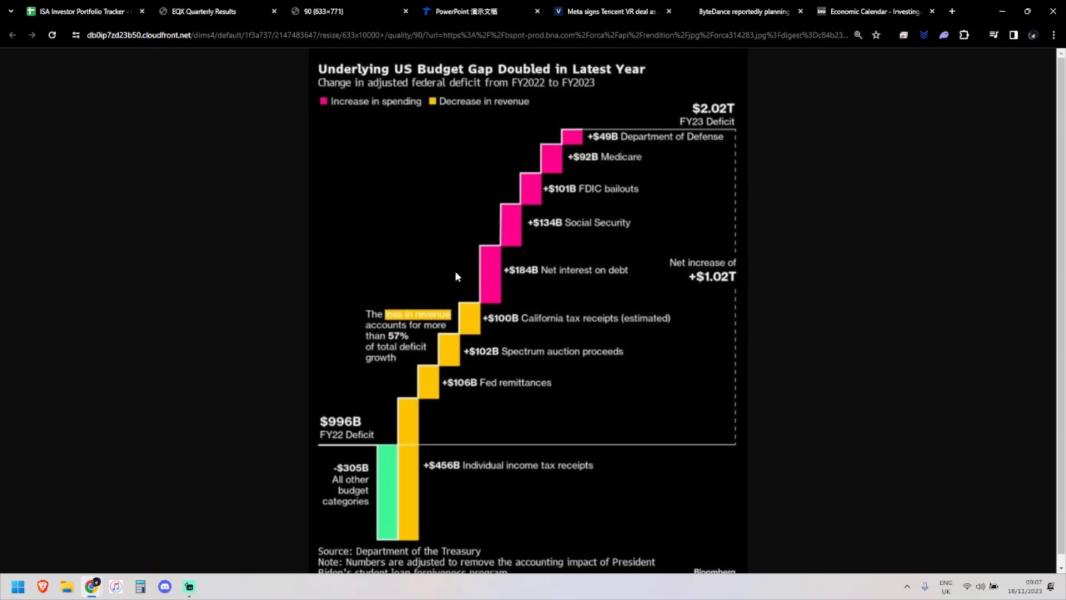
pyautogui.moveTo(481, 307)
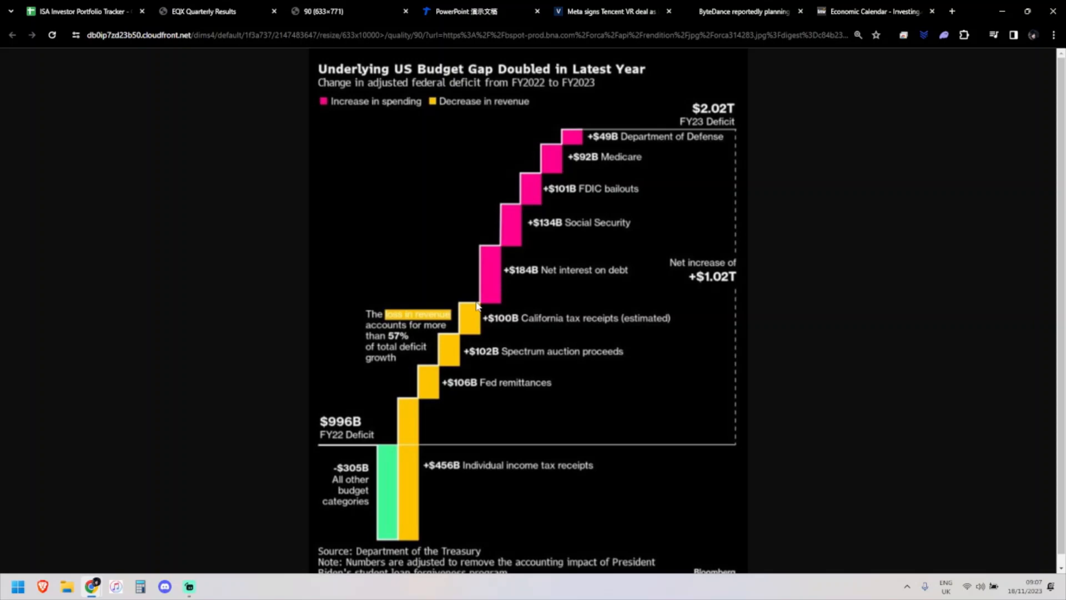
pyautogui.moveTo(477, 296)
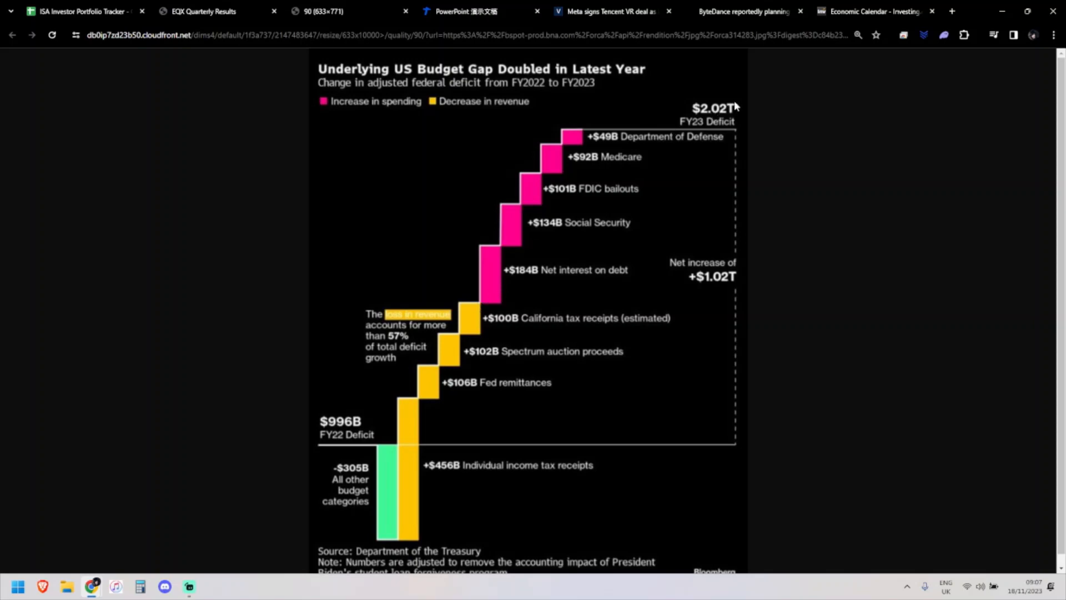
pyautogui.moveTo(677, 98)
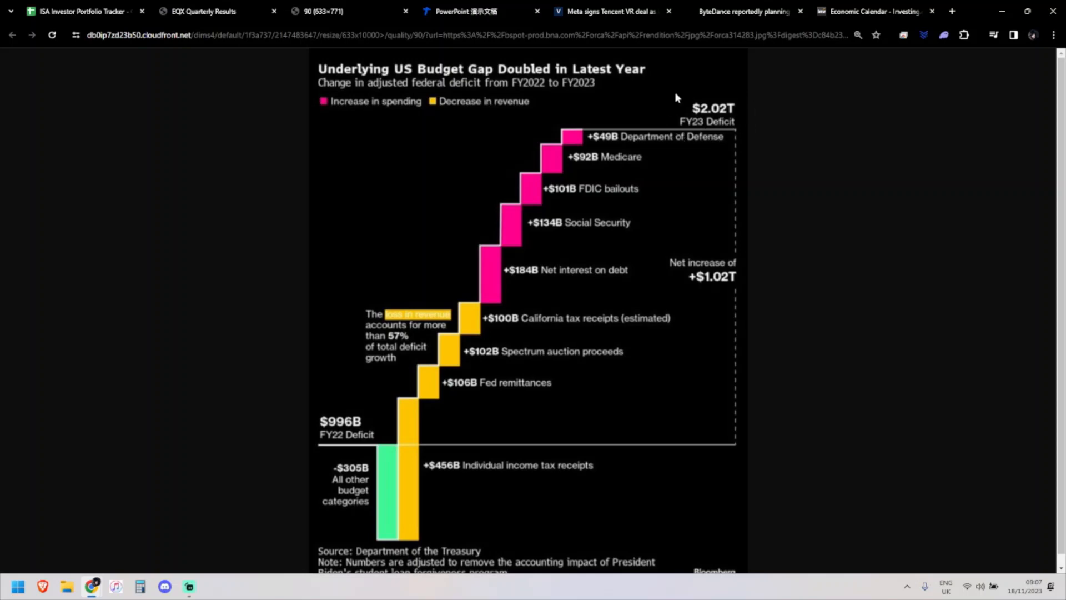
pyautogui.moveTo(667, 133)
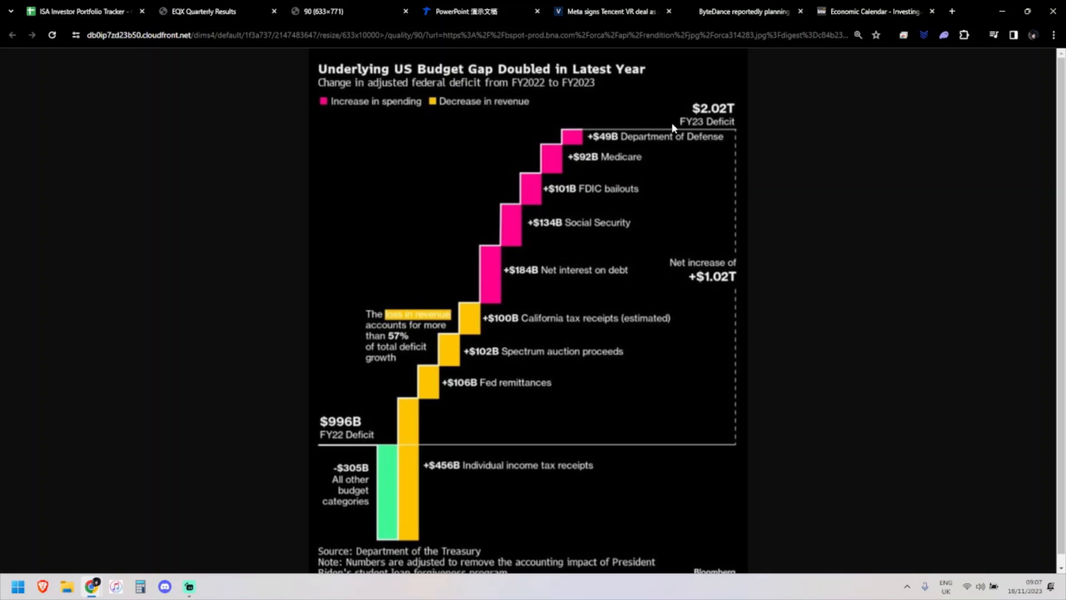
pyautogui.moveTo(756, 98)
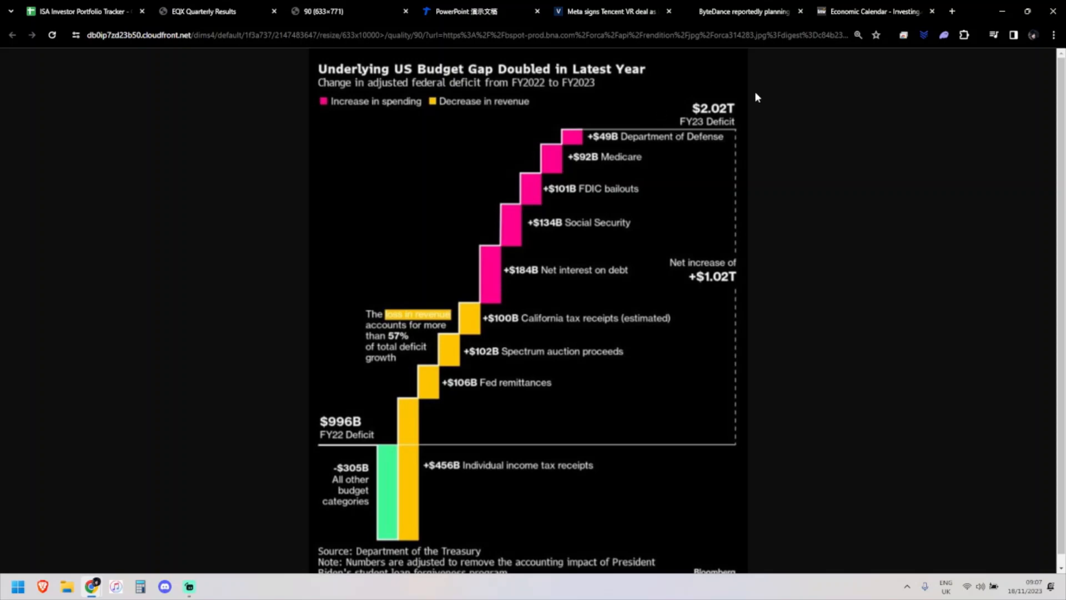
pyautogui.moveTo(750, 116)
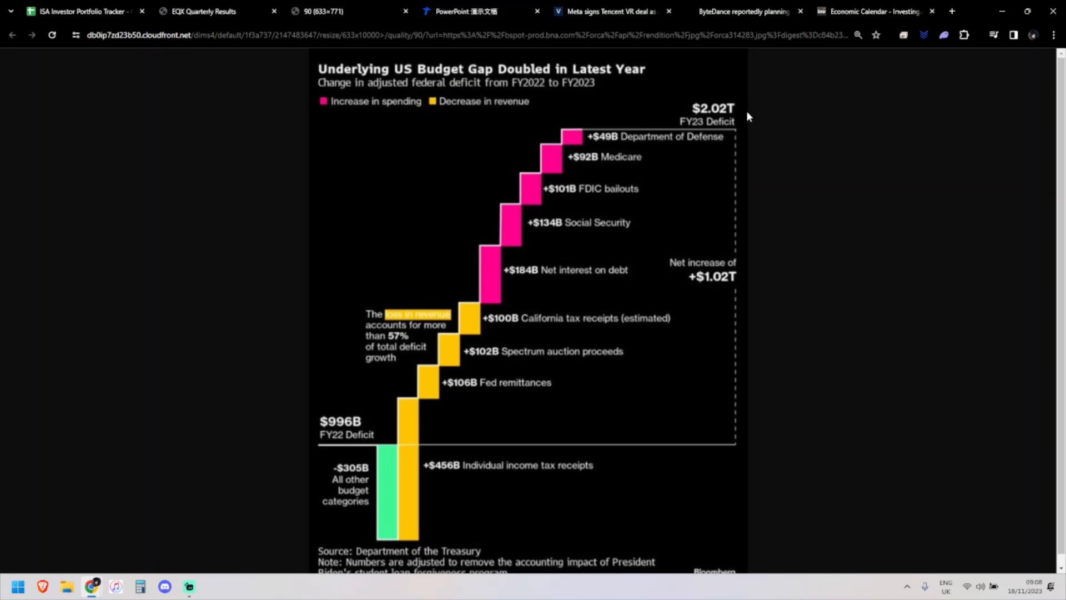
pyautogui.moveTo(738, 121)
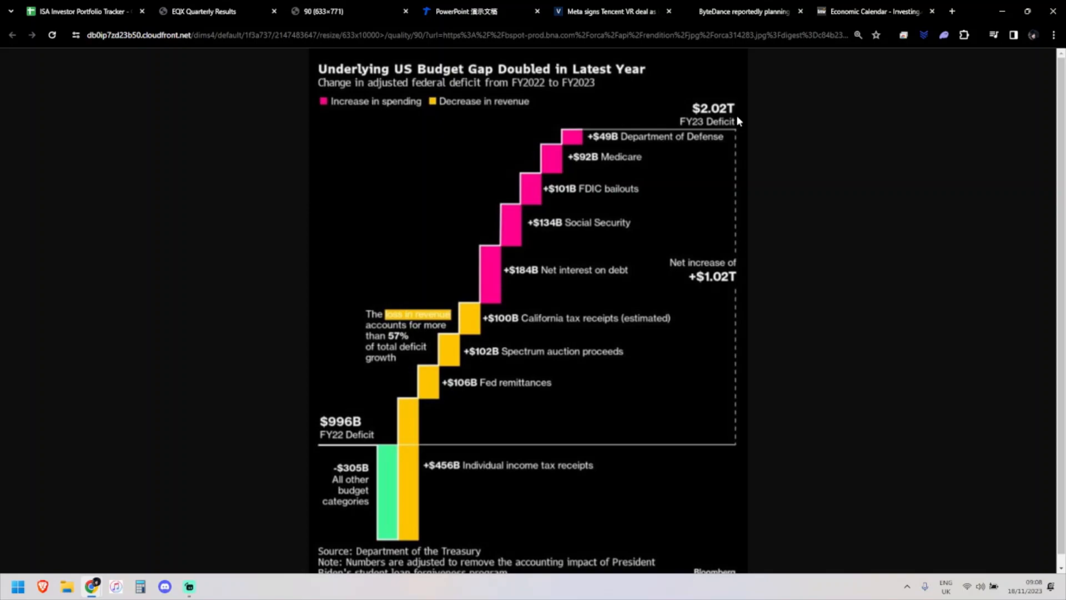
# Step: Read the Tencent 3Q2023 presentation down to the Financial Highlights table on page 4
pyautogui.click(466, 11)
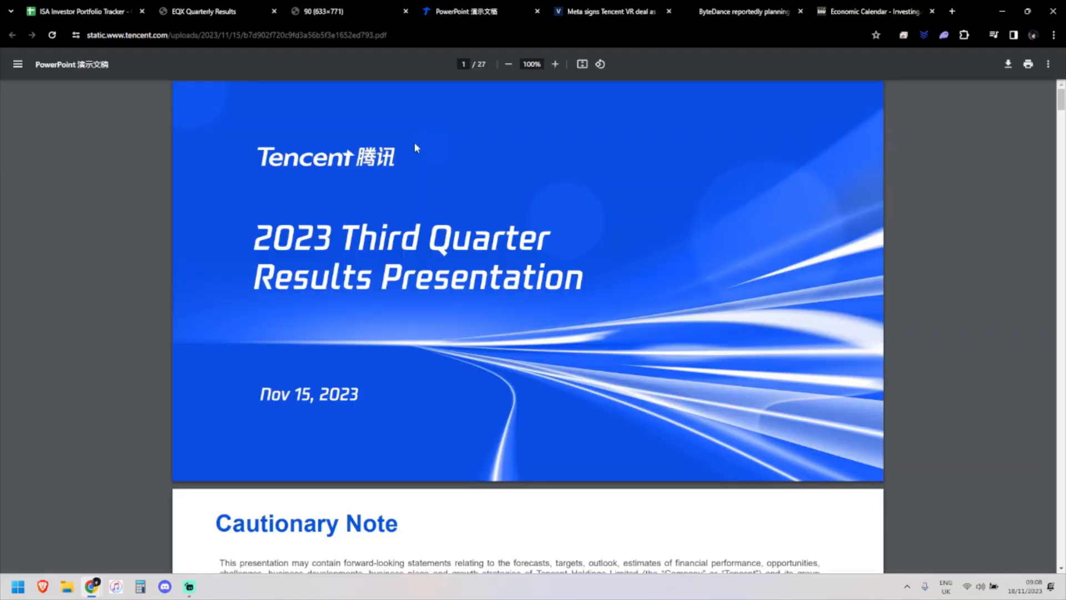
pyautogui.scroll(-3)
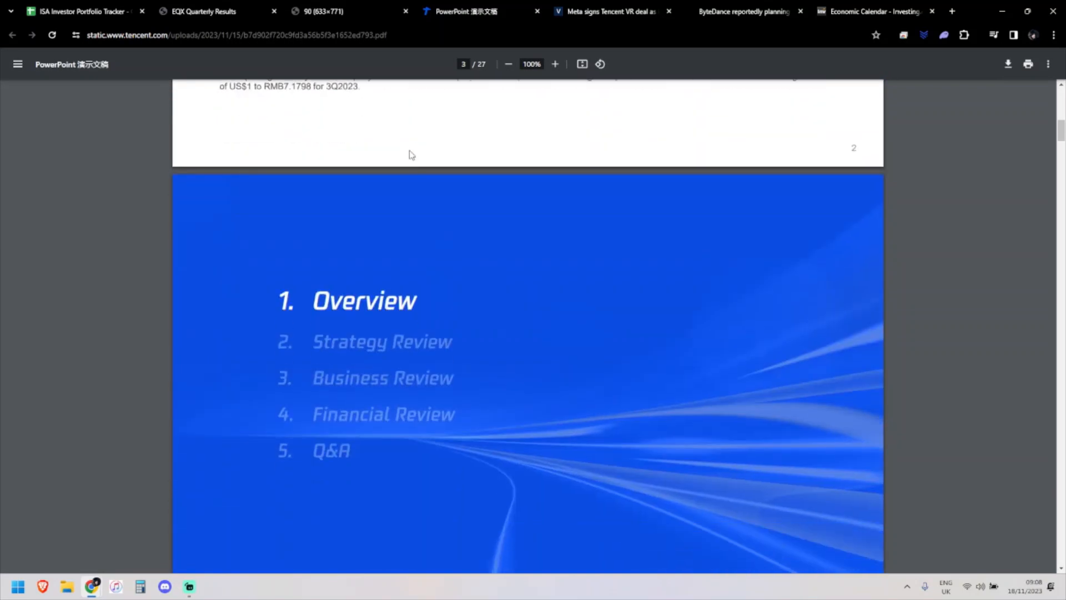
pyautogui.scroll(-3)
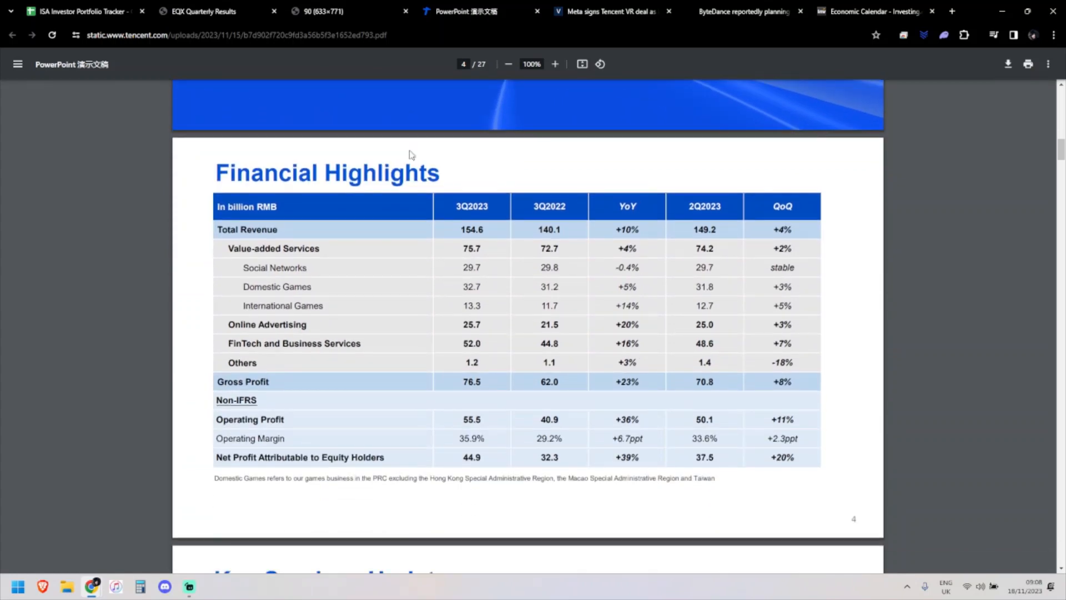
pyautogui.moveTo(425, 150)
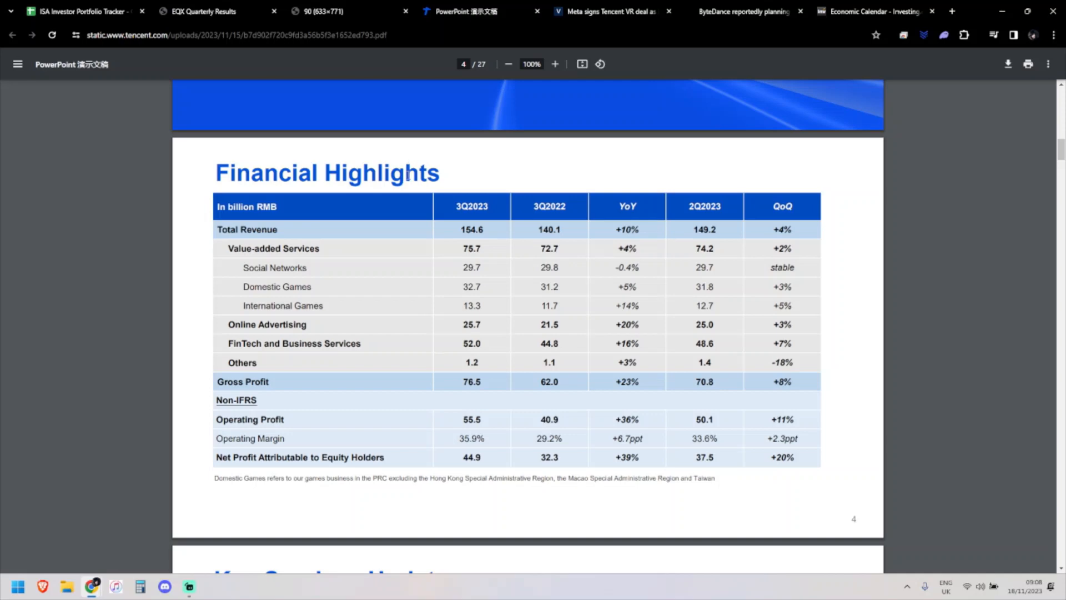
pyautogui.moveTo(551, 198)
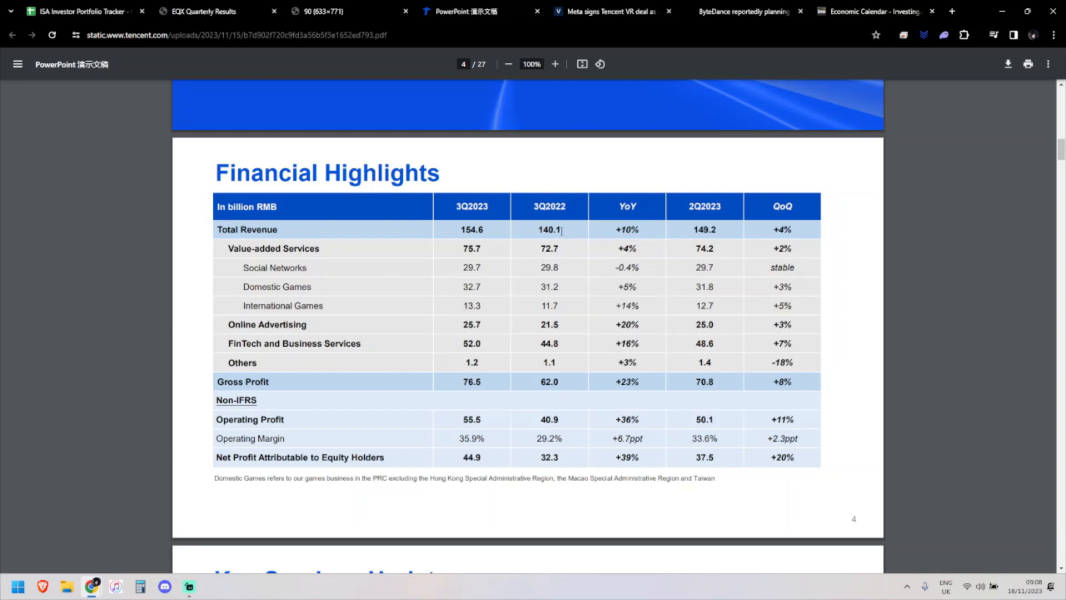
pyautogui.moveTo(466, 228)
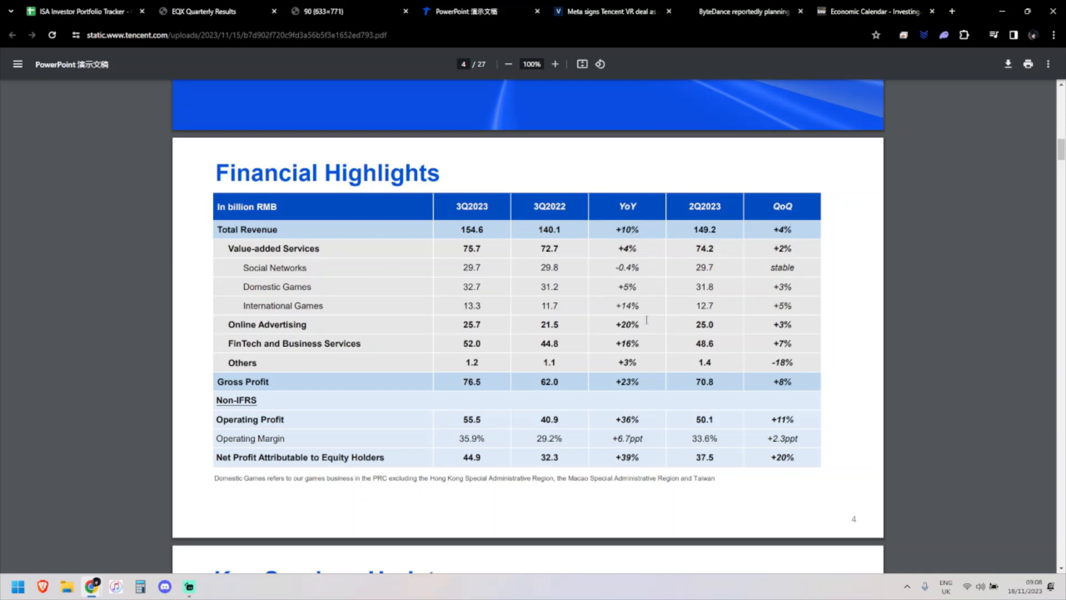
pyautogui.moveTo(641, 298)
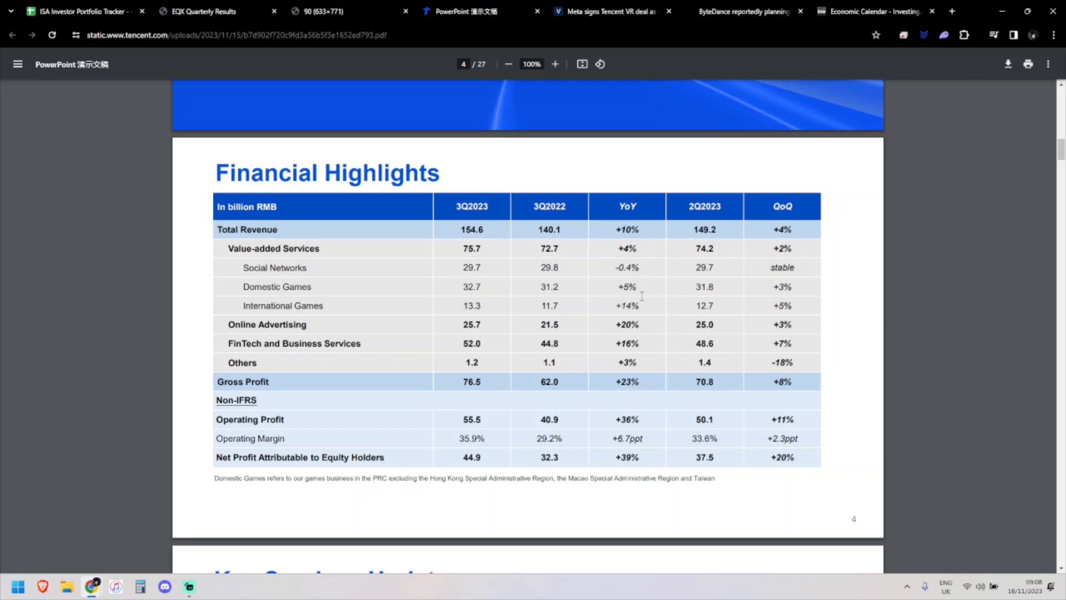
pyautogui.moveTo(649, 301)
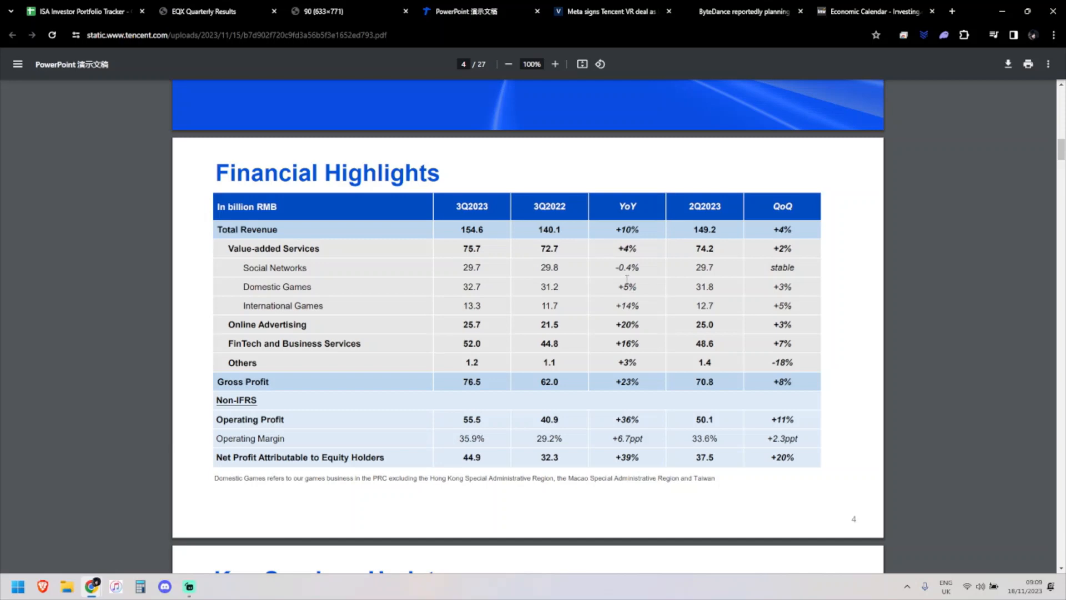
pyautogui.moveTo(646, 284)
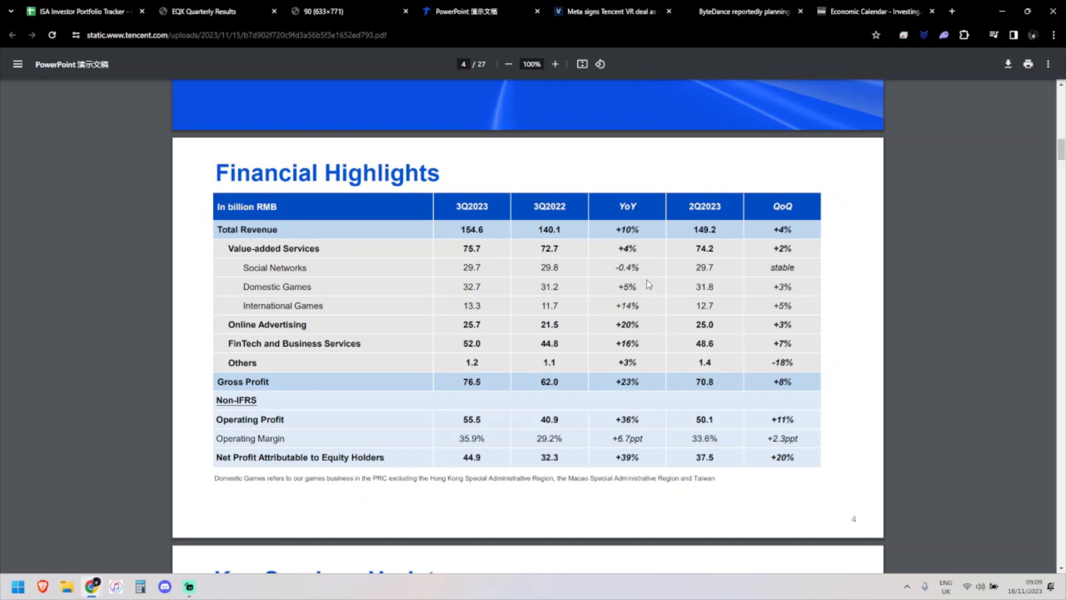
pyautogui.moveTo(646, 285)
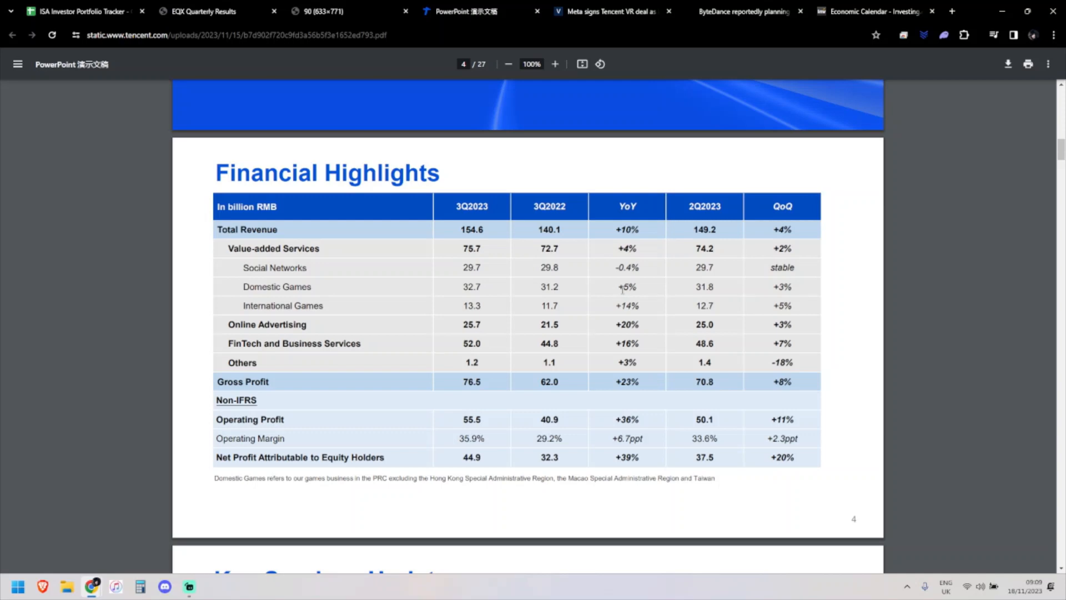
pyautogui.moveTo(626, 280)
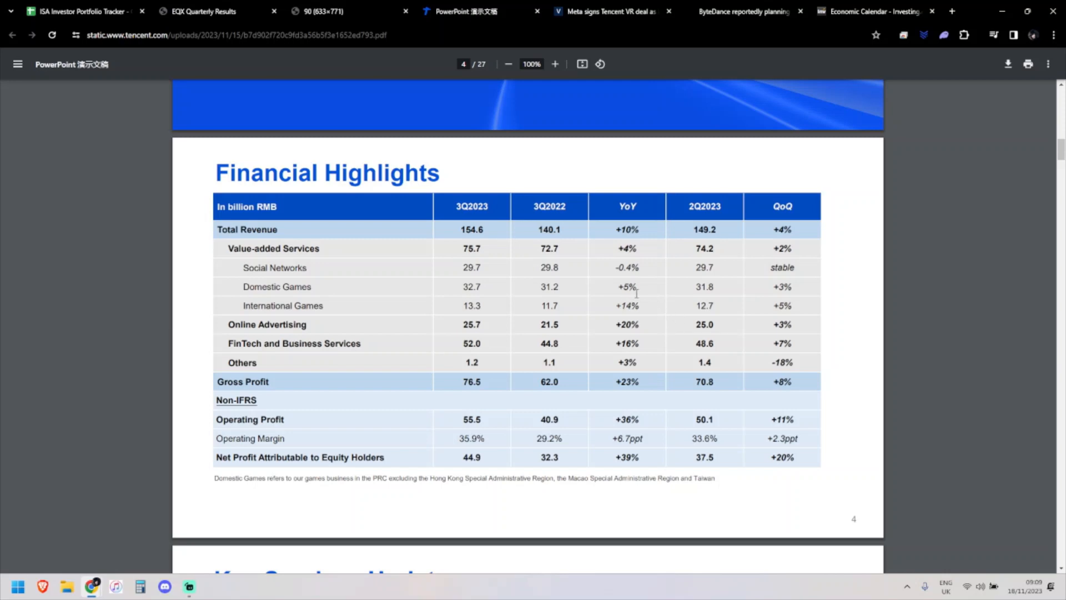
pyautogui.moveTo(607, 330)
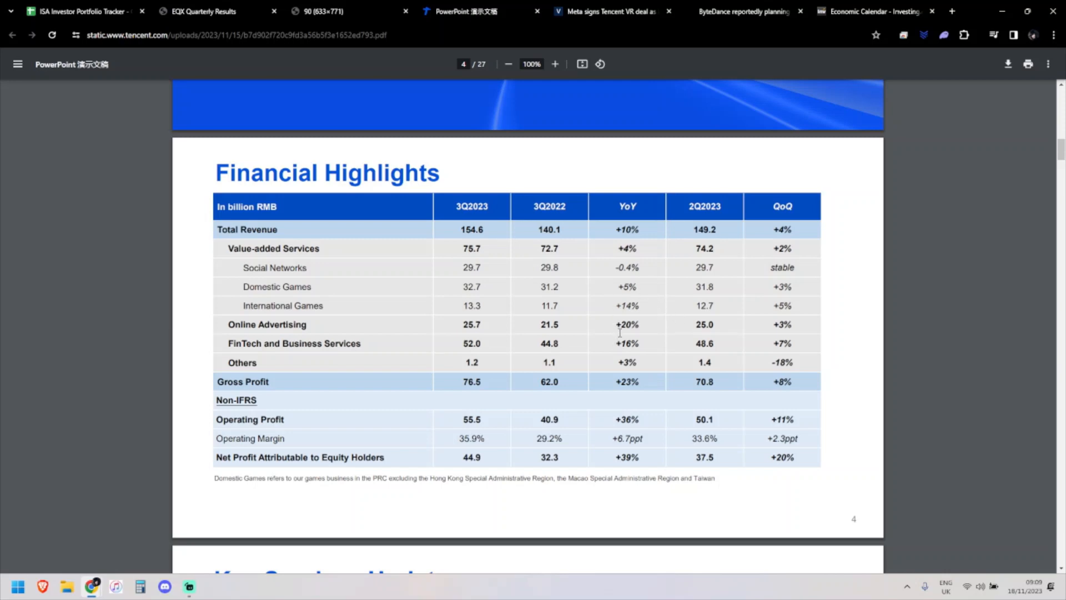
pyautogui.moveTo(560, 333)
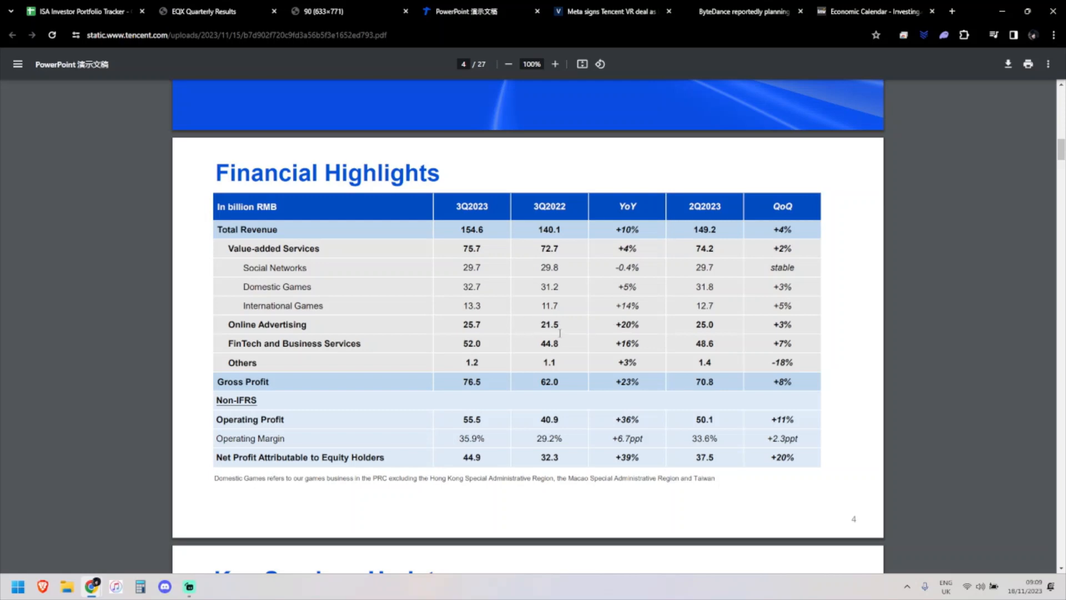
pyautogui.moveTo(776, 325)
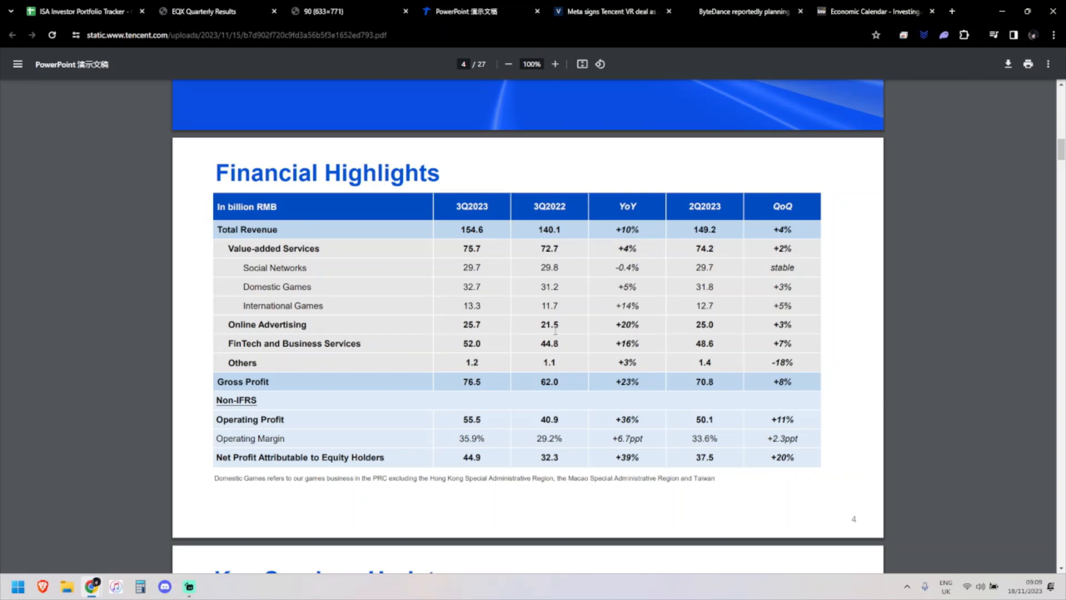
pyautogui.moveTo(642, 341)
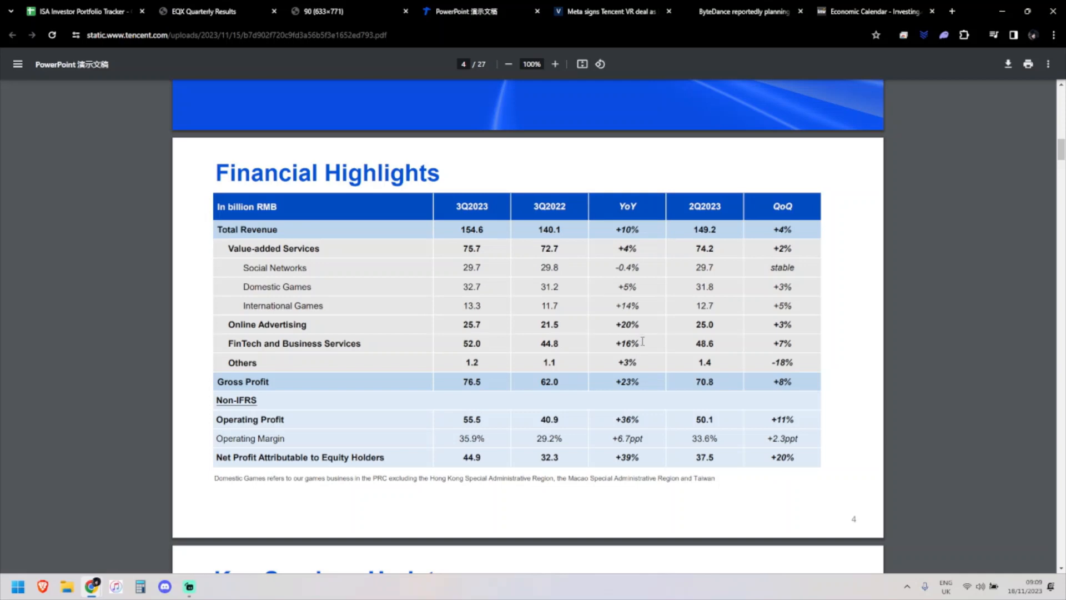
pyautogui.moveTo(492, 381)
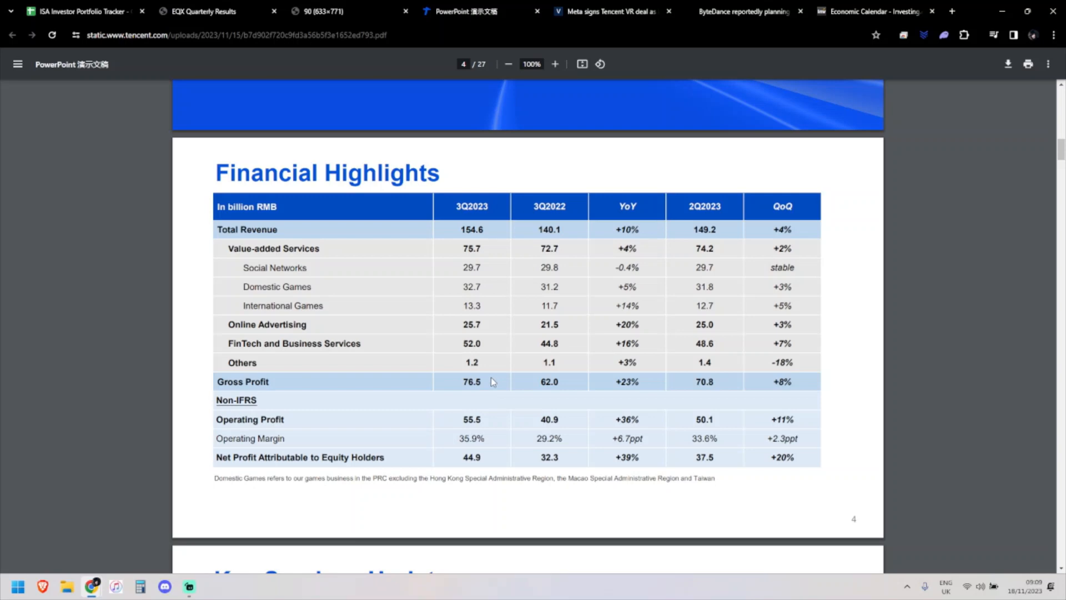
pyautogui.moveTo(686, 392)
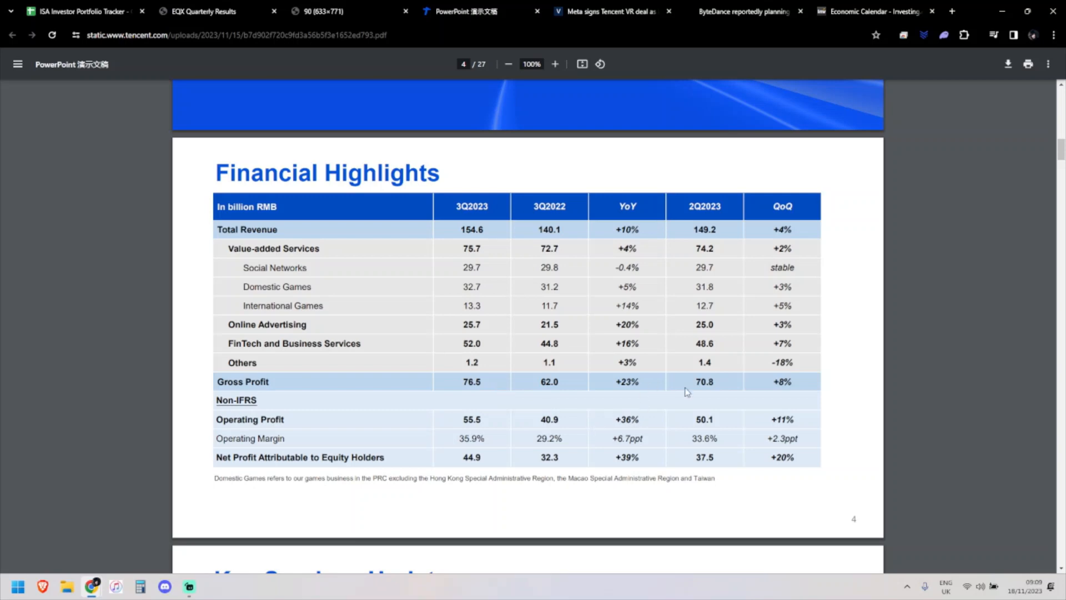
pyautogui.moveTo(617, 460)
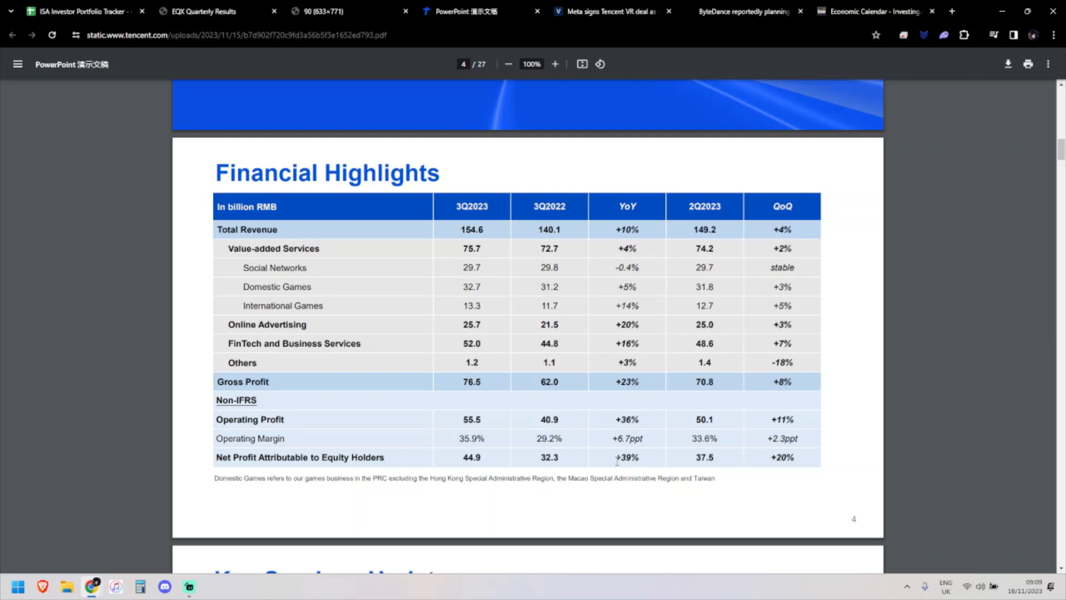
pyautogui.moveTo(611, 408)
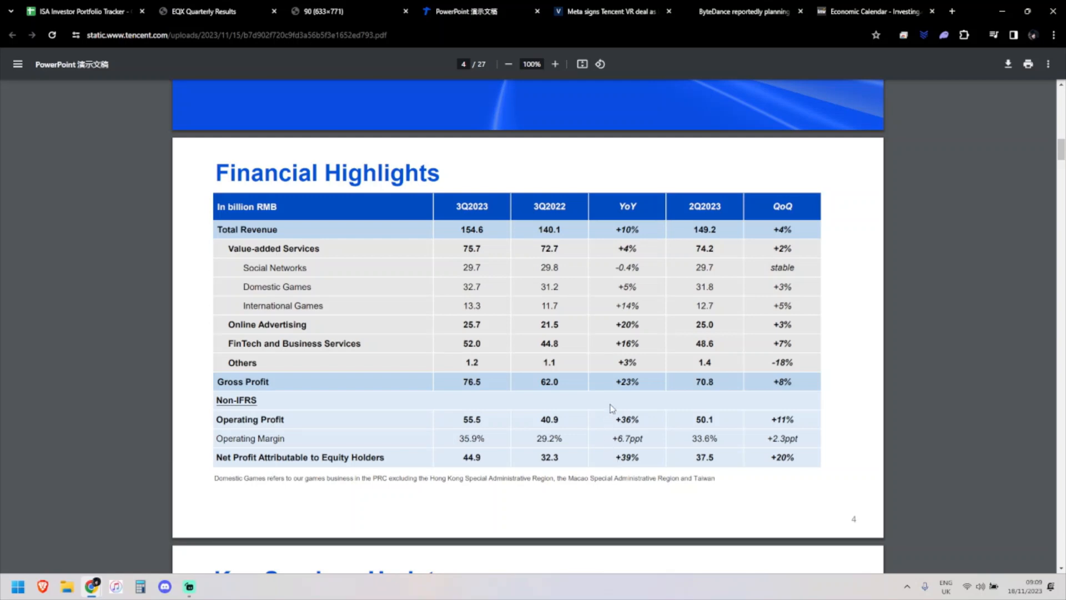
pyautogui.moveTo(650, 425)
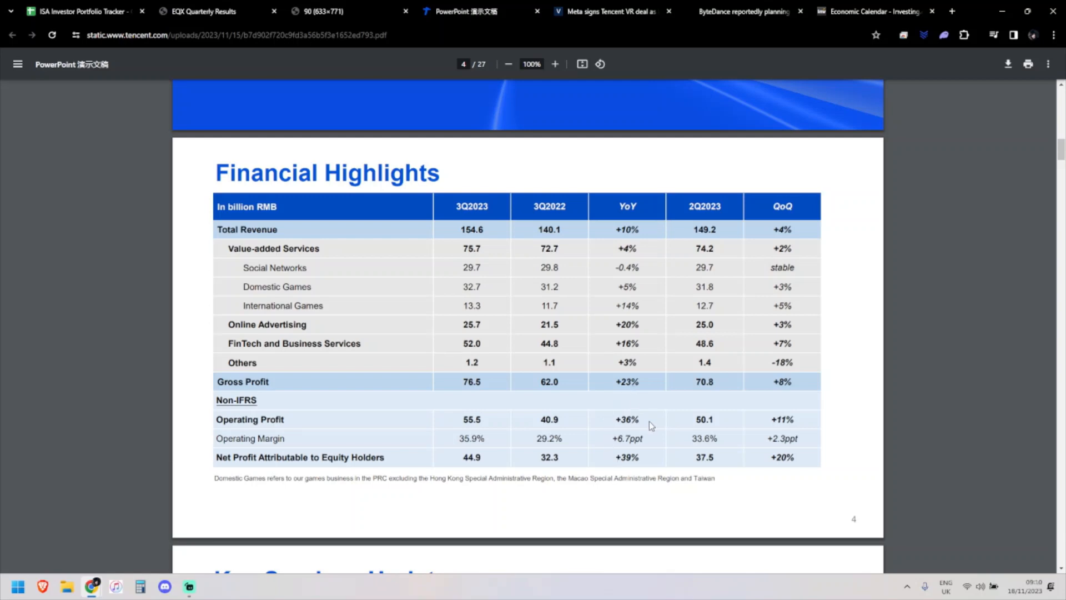
pyautogui.moveTo(616, 474)
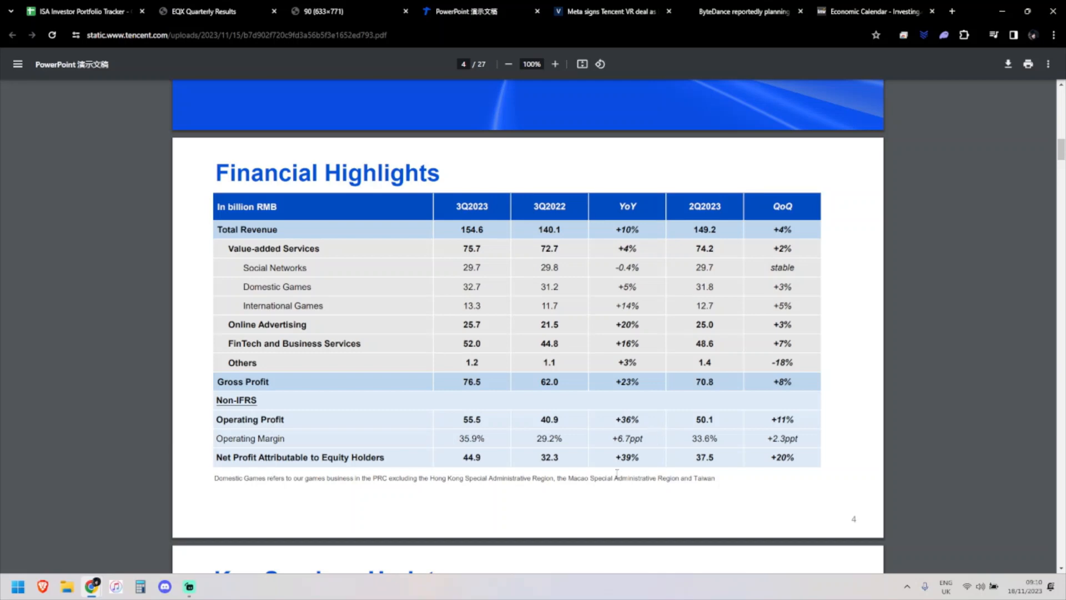
pyautogui.moveTo(598, 426)
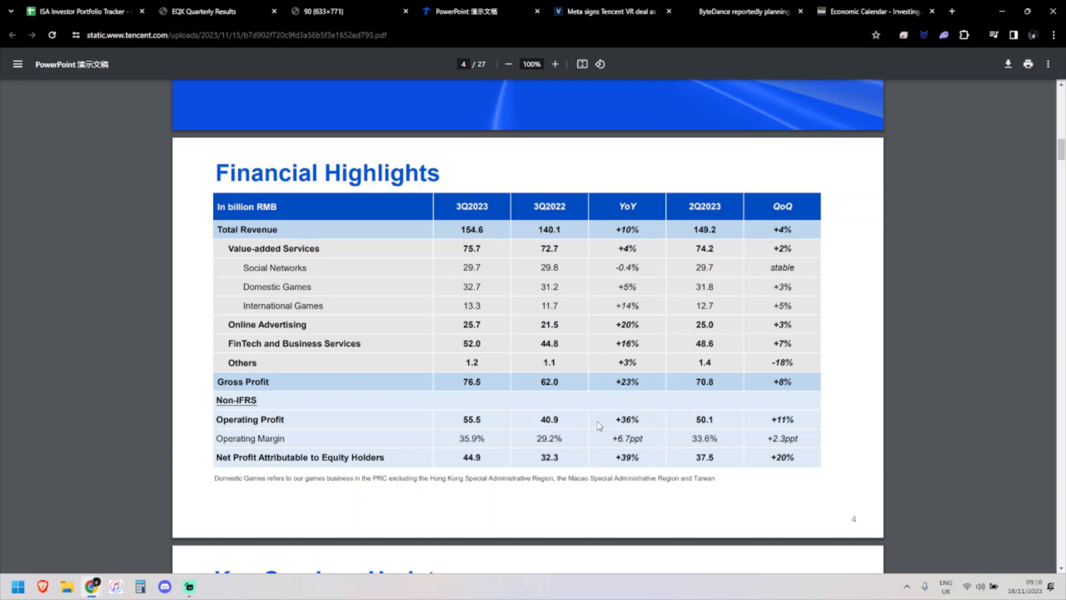
pyautogui.moveTo(633, 413)
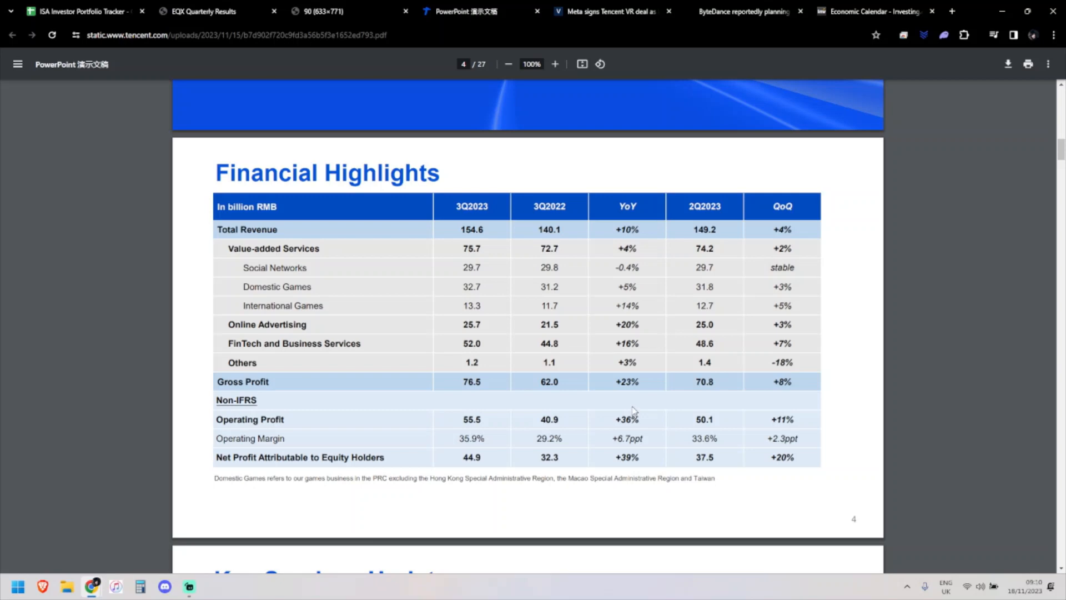
pyautogui.moveTo(635, 407)
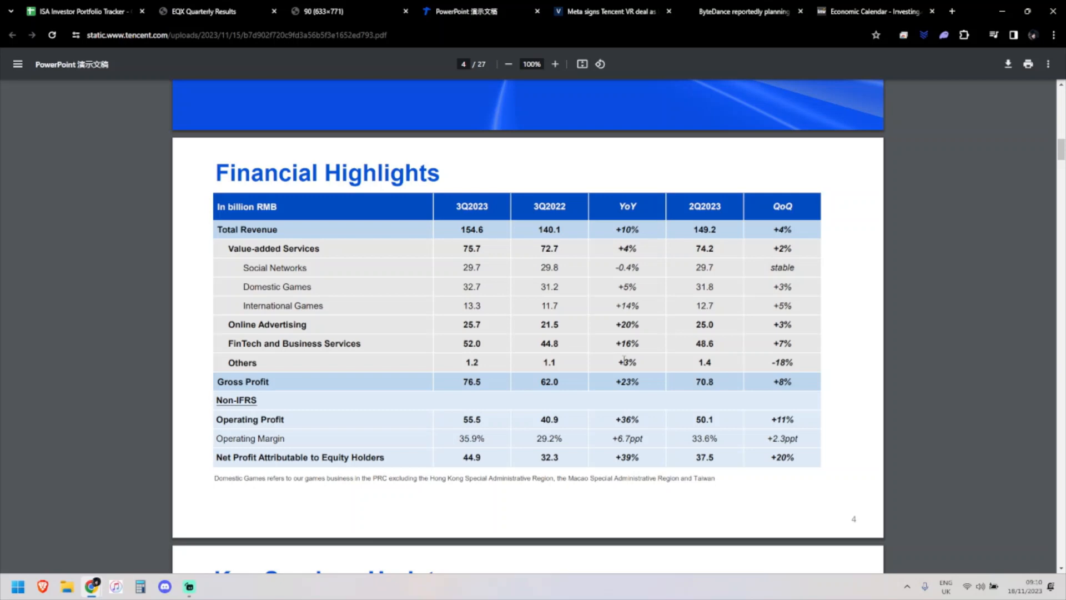
pyautogui.scroll(-3)
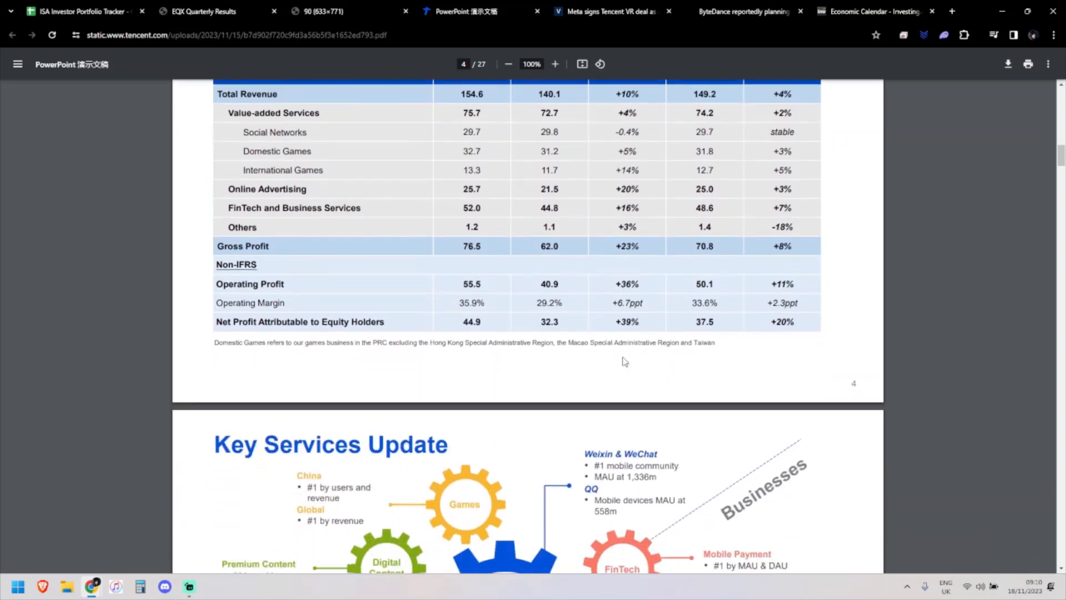
pyautogui.scroll(-3)
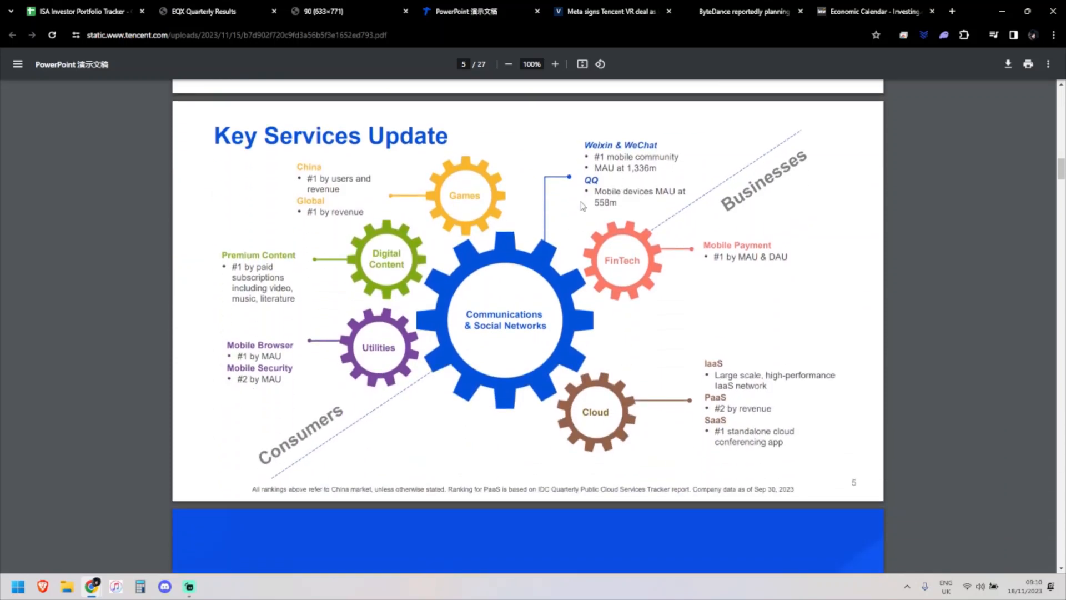
pyautogui.moveTo(568, 204)
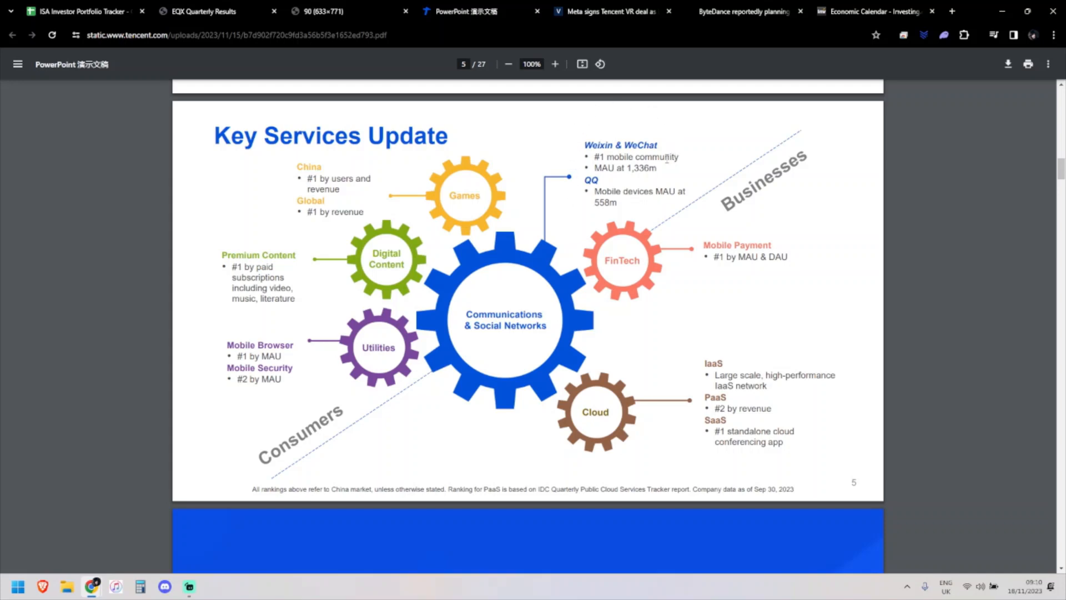
pyautogui.moveTo(581, 143)
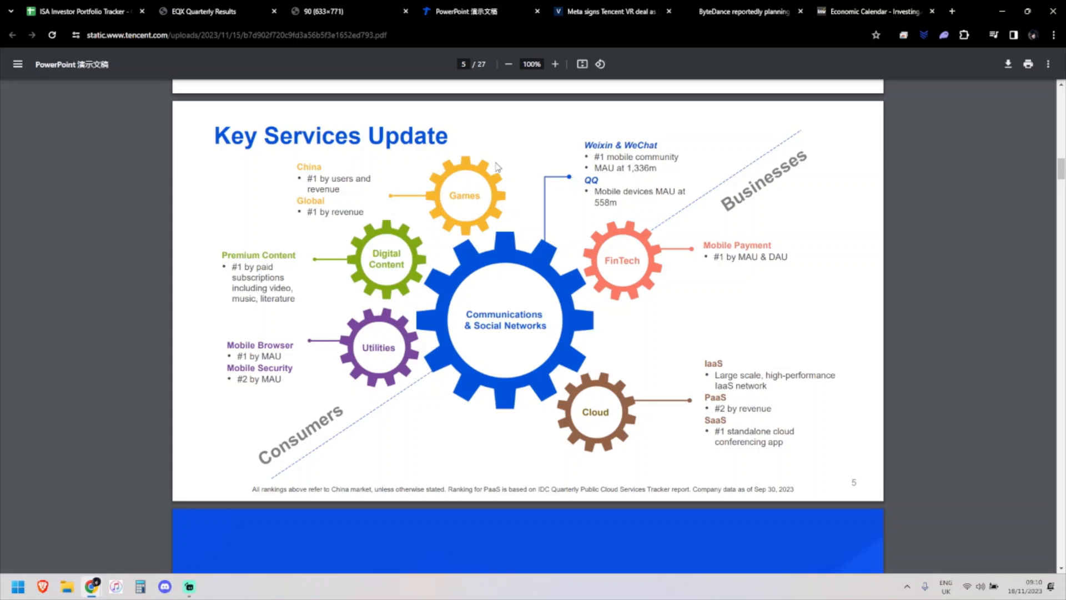
pyautogui.moveTo(429, 160)
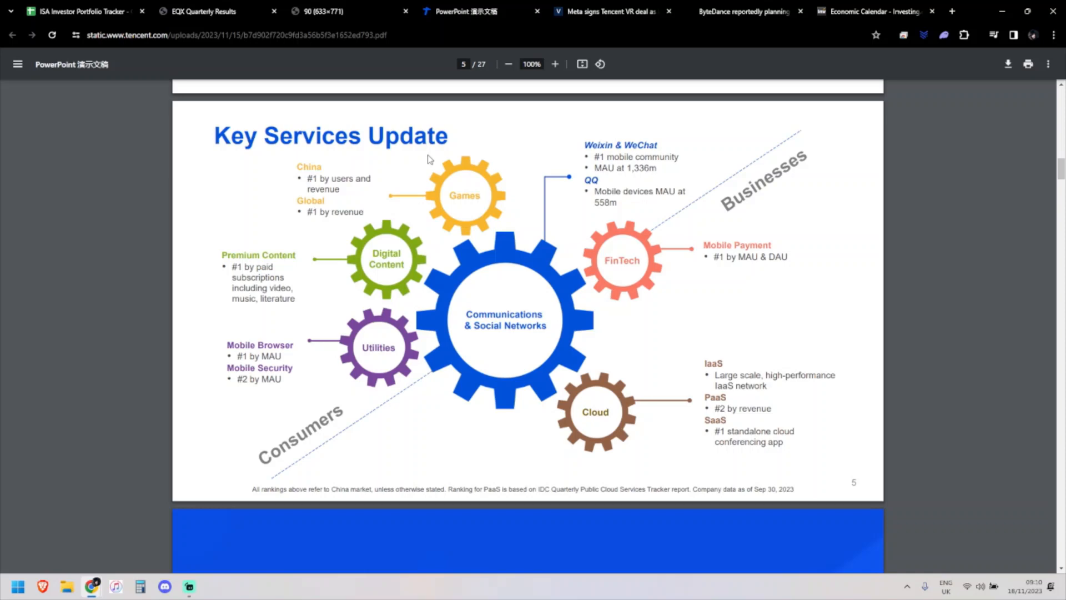
pyautogui.moveTo(430, 159)
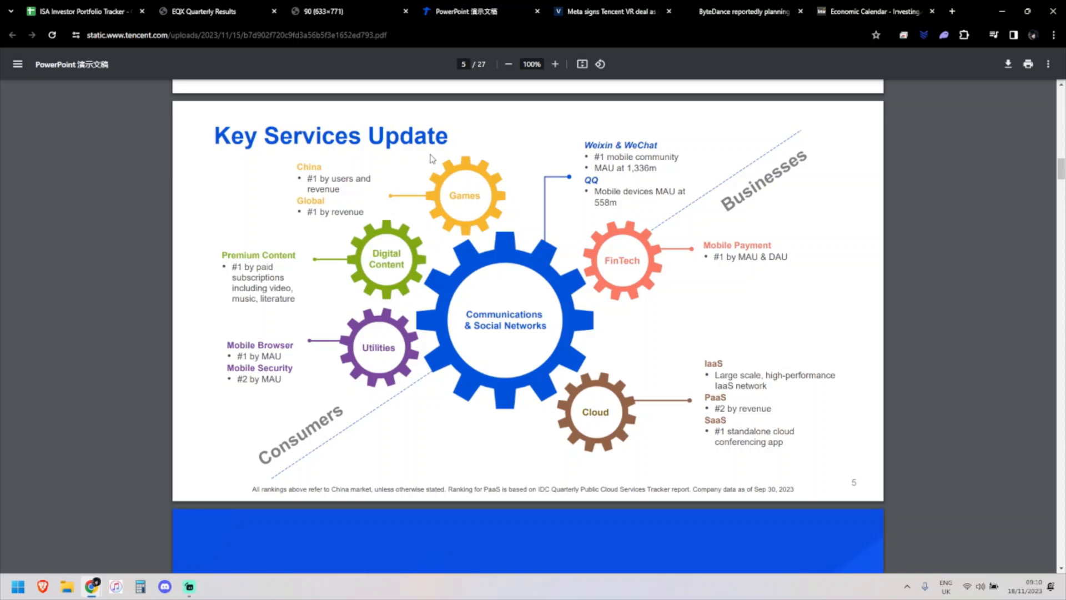
pyautogui.moveTo(434, 158)
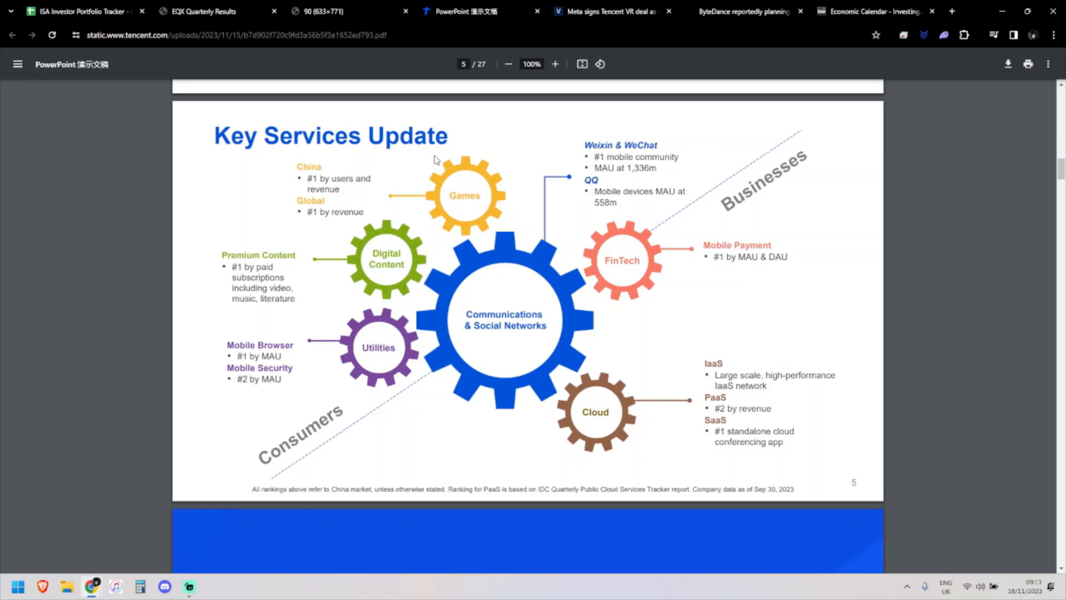
pyautogui.moveTo(592, 122)
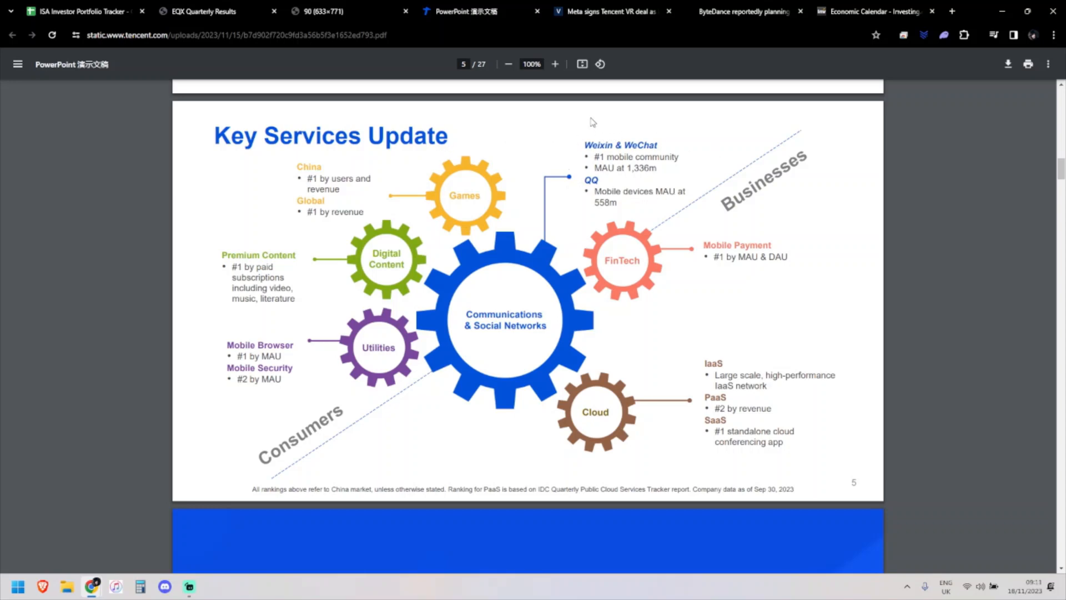
pyautogui.moveTo(617, 178)
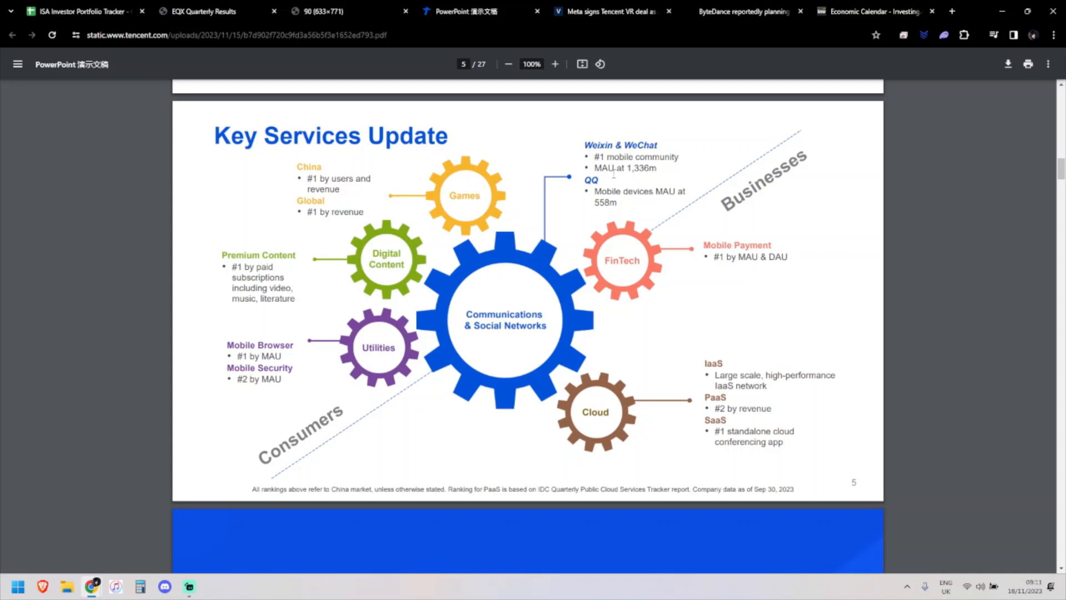
pyautogui.moveTo(609, 174)
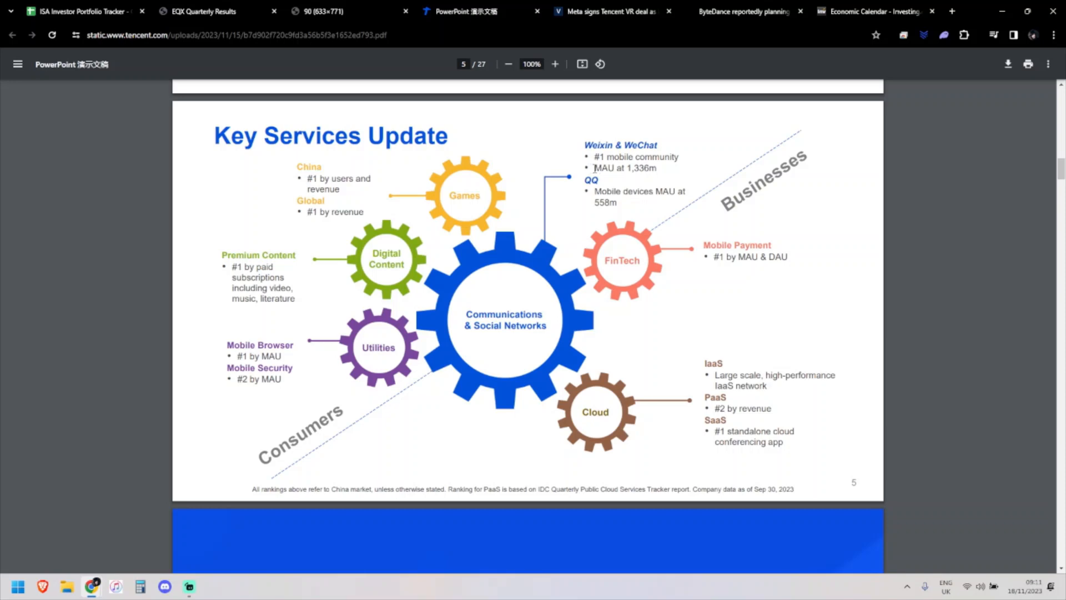
# Step: Move down to page 10, the Games – Investing for Long Term Growth slide
pyautogui.scroll(-3)
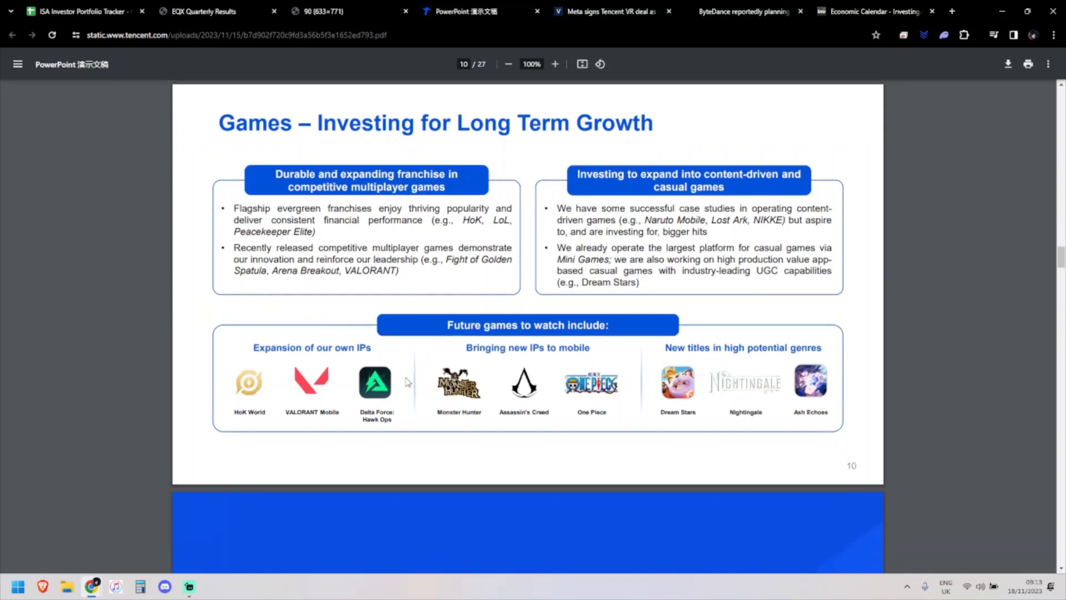
pyautogui.moveTo(234, 393)
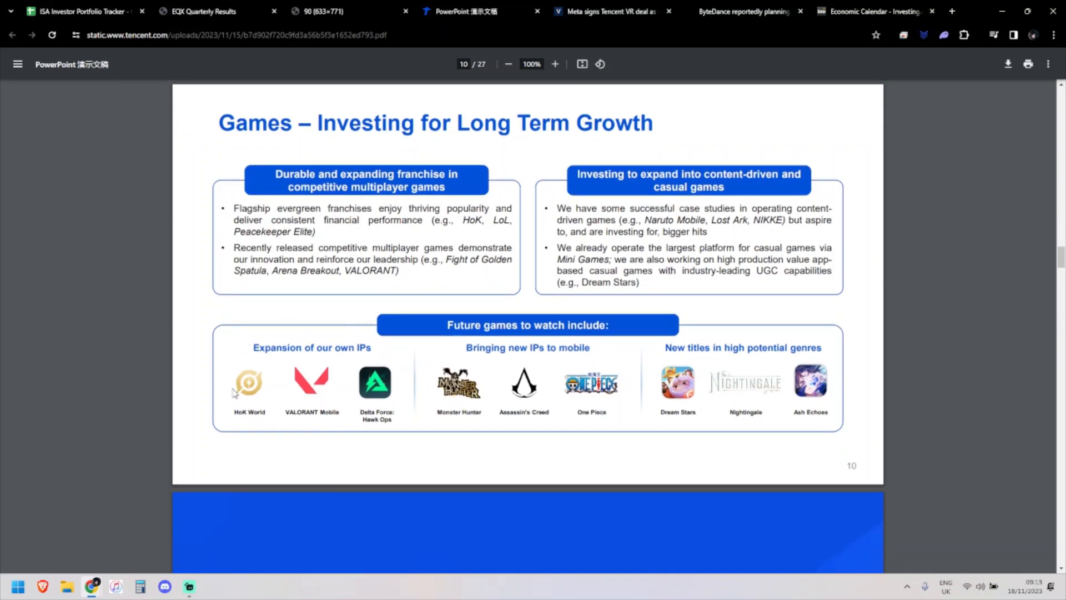
pyautogui.moveTo(286, 383)
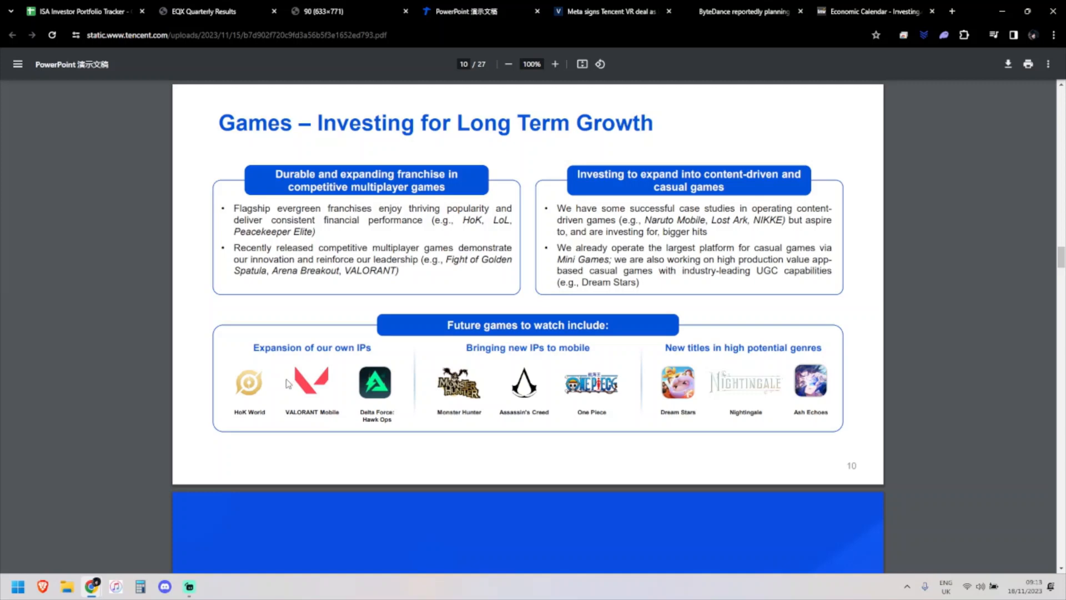
pyautogui.moveTo(359, 399)
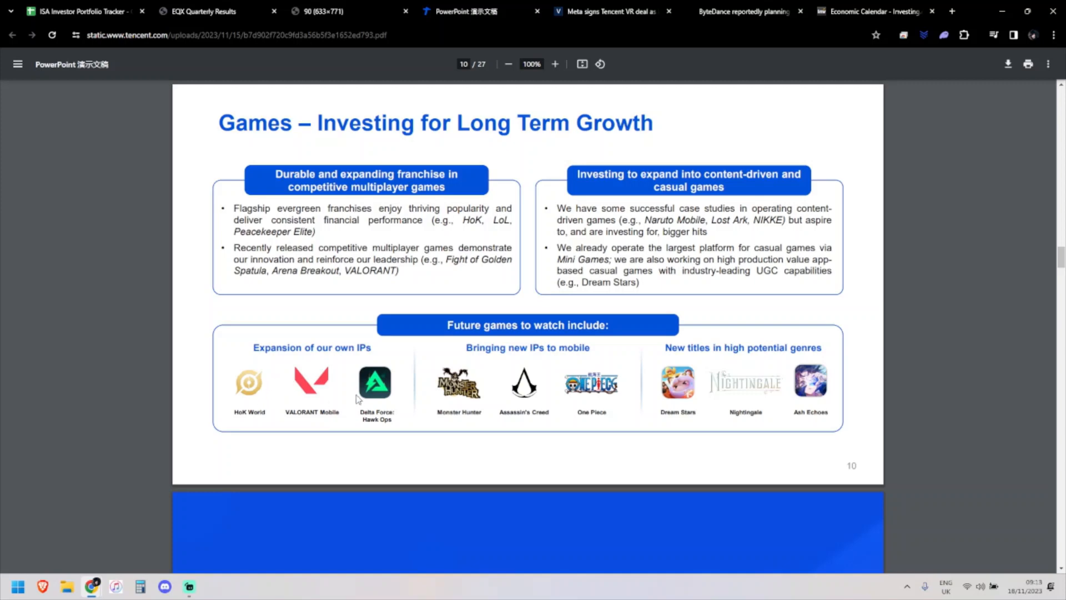
pyautogui.moveTo(608, 362)
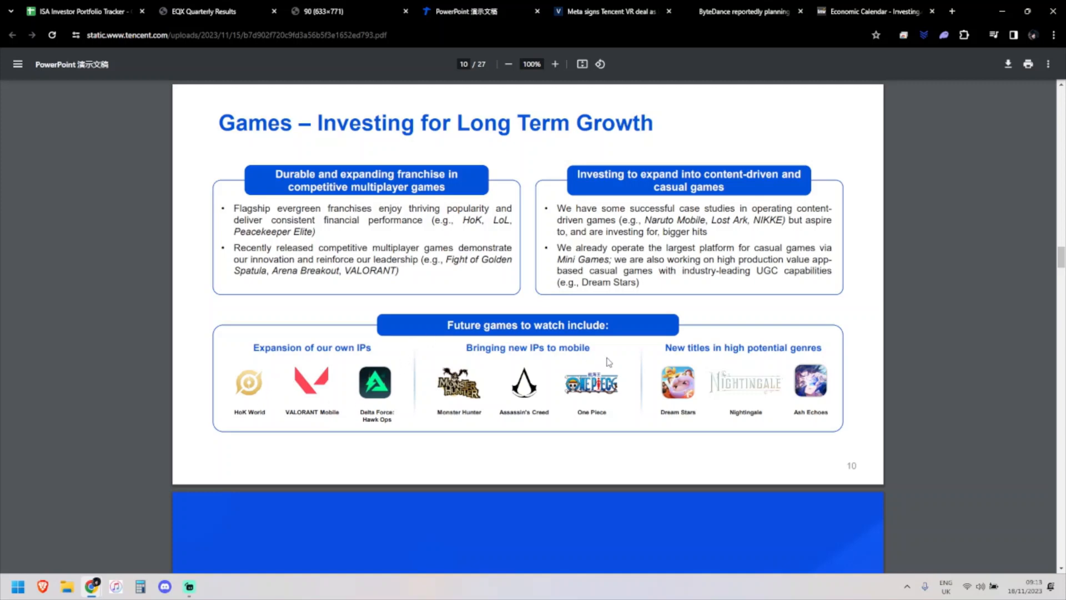
pyautogui.moveTo(428, 377)
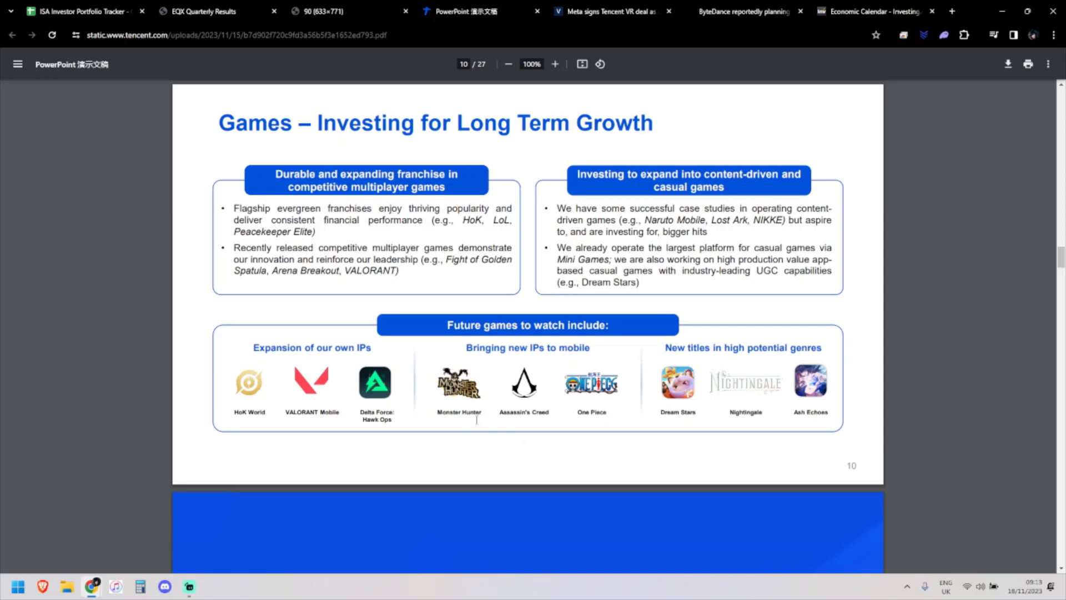
pyautogui.moveTo(531, 364)
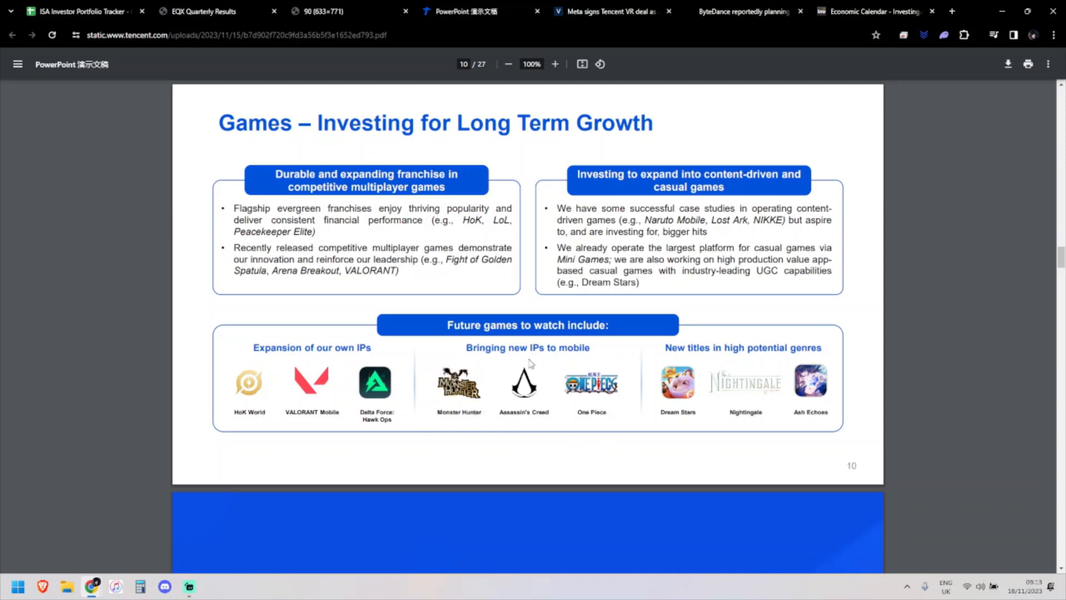
pyautogui.moveTo(510, 373)
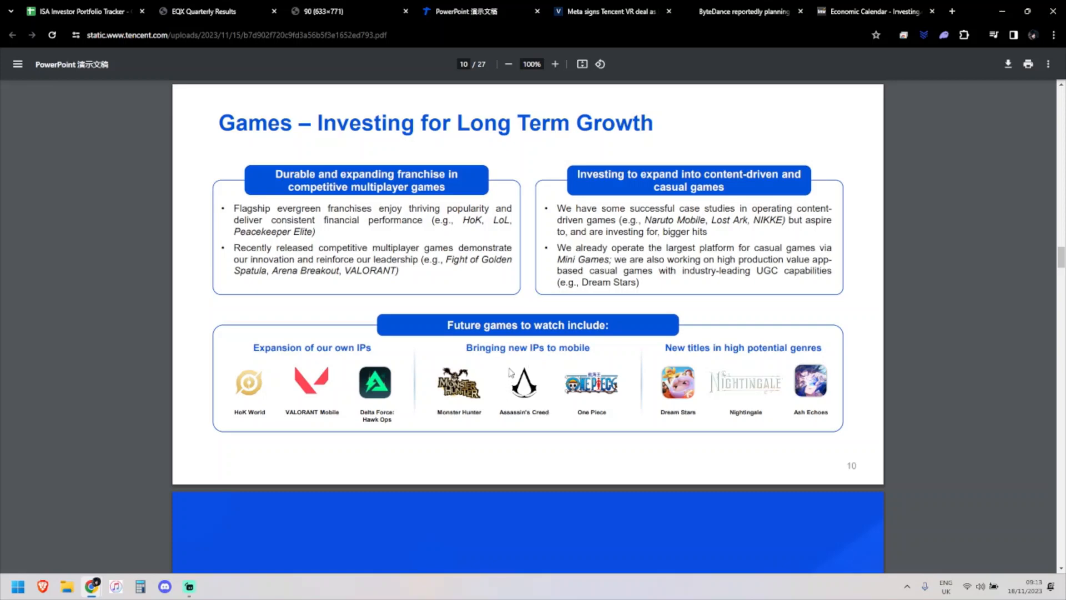
pyautogui.moveTo(589, 350)
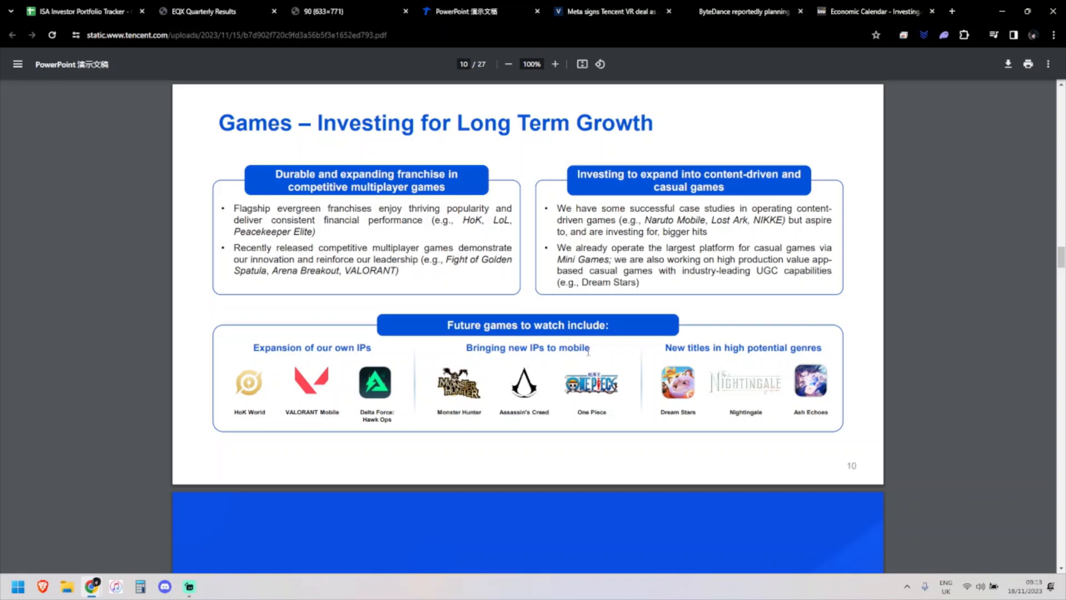
pyautogui.moveTo(562, 365)
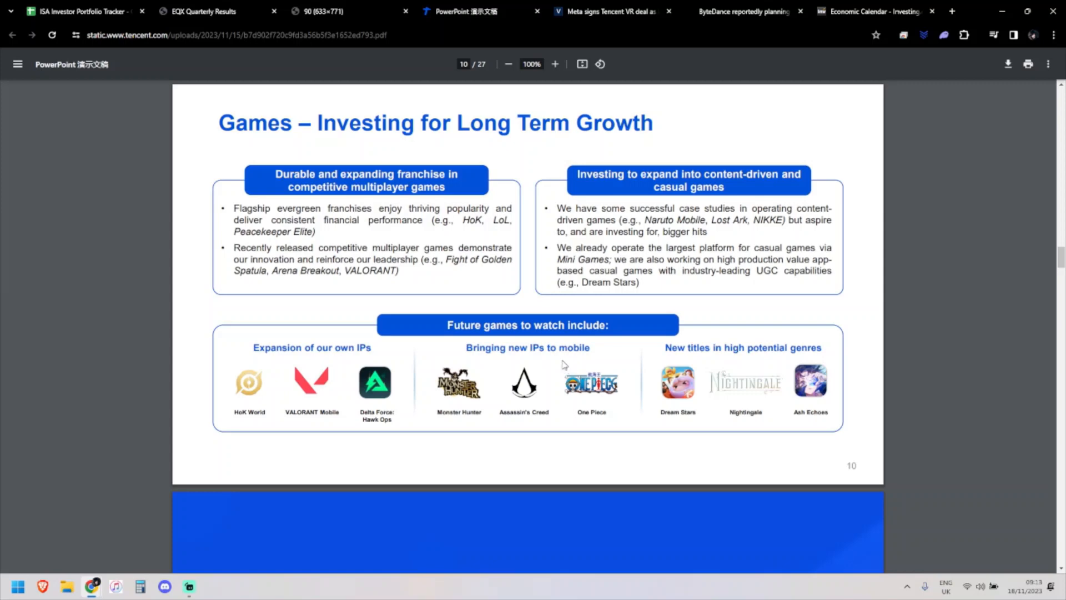
pyautogui.moveTo(560, 356)
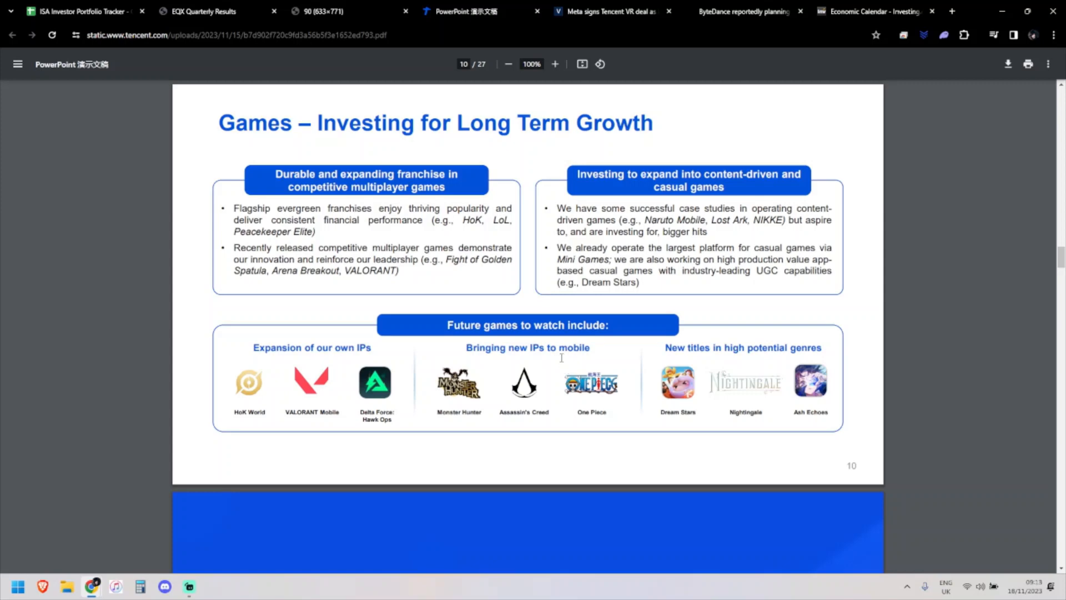
pyautogui.moveTo(637, 388)
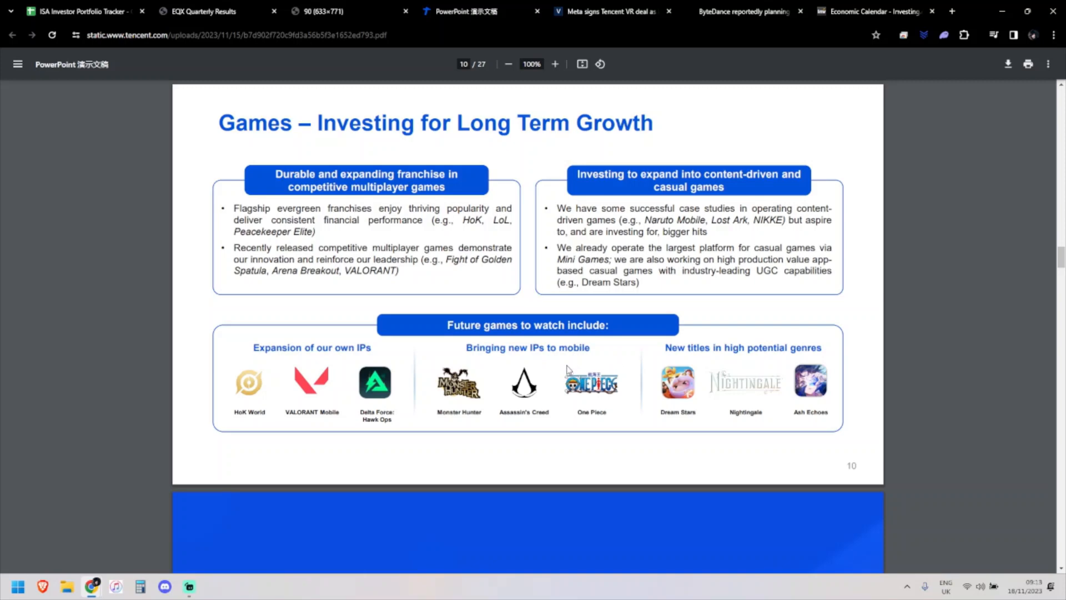
# Step: Read past Revenue by Segment to Value-added Services, then switch to the Meta–Tencent VR deal article
pyautogui.scroll(-3)
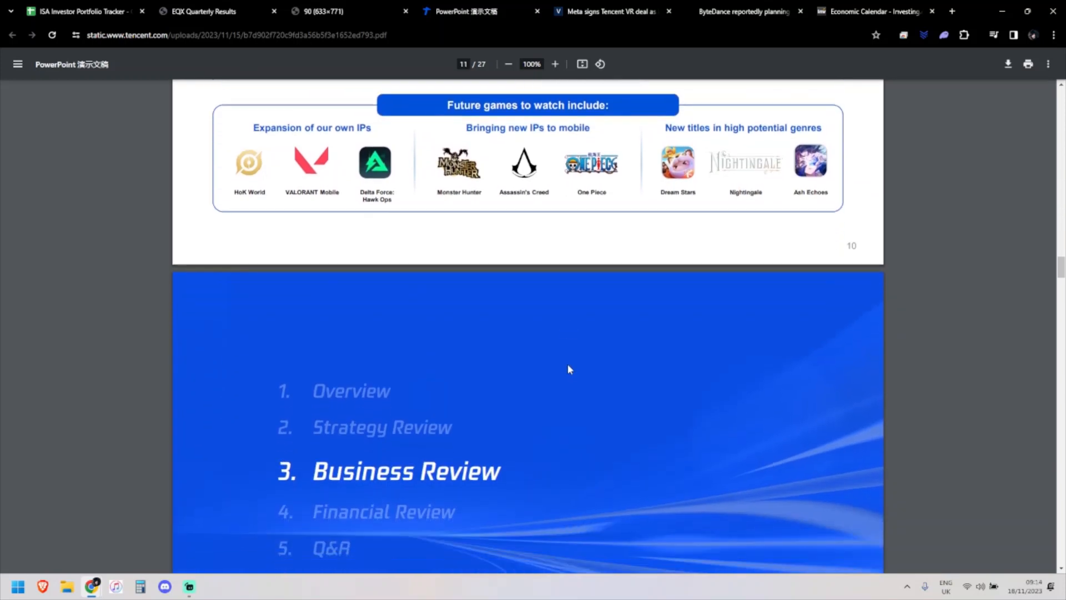
pyautogui.scroll(-3)
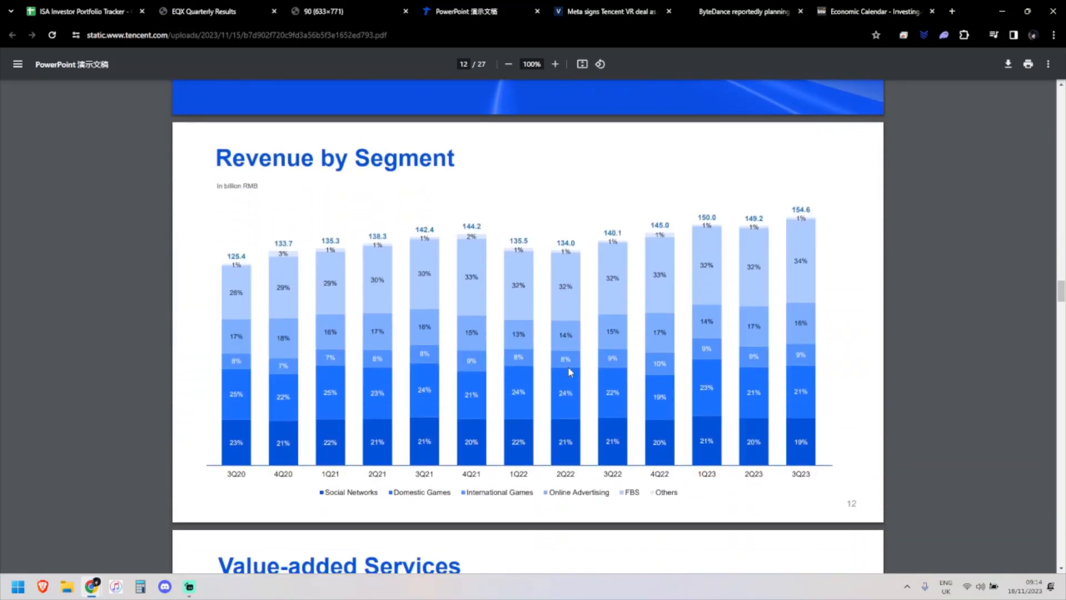
pyautogui.moveTo(569, 372)
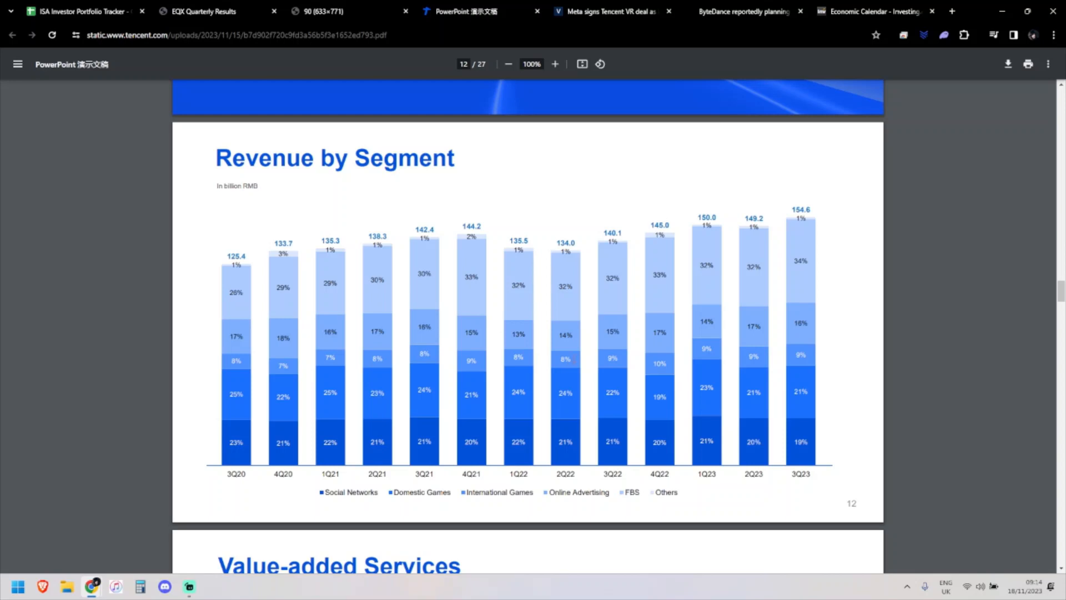
pyautogui.scroll(-3)
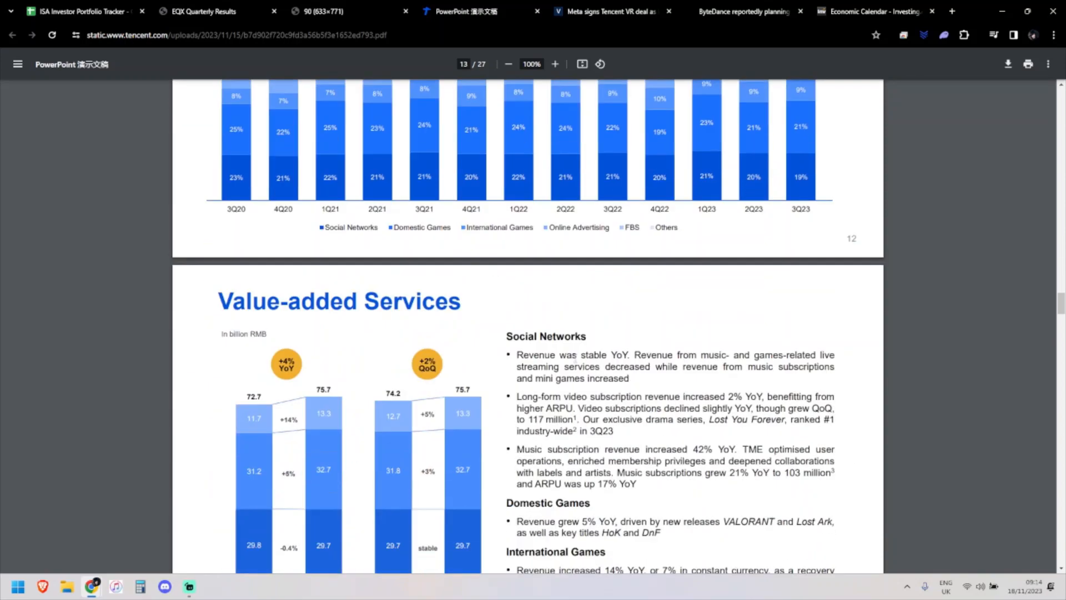
pyautogui.click(609, 11)
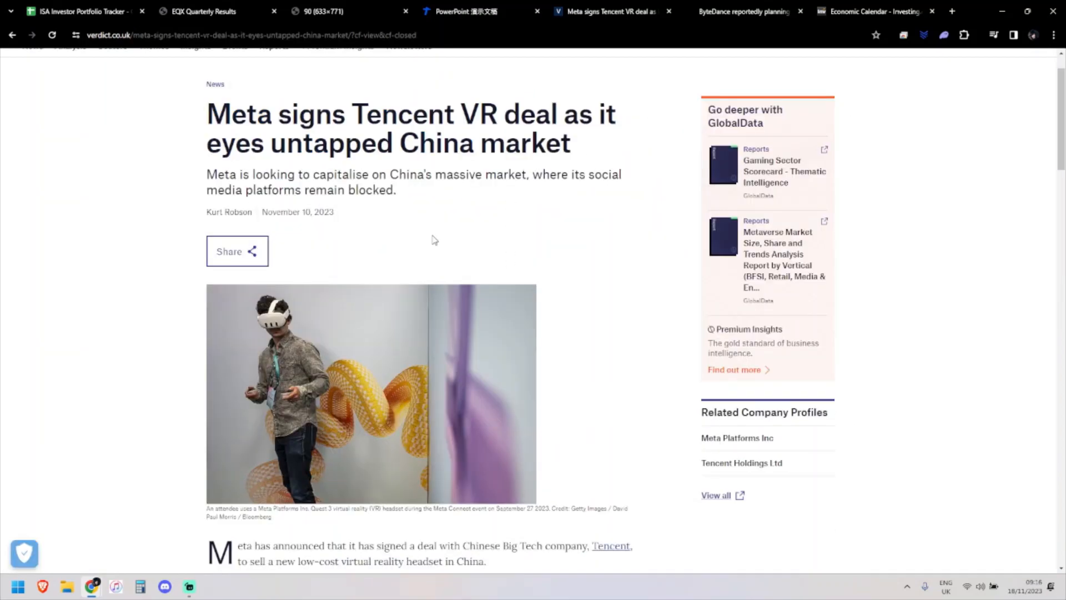
# Step: Read the Meta–Tencent VR article to the end and back to the top, then switch to the ByteDance Moonton story
pyautogui.scroll(-3)
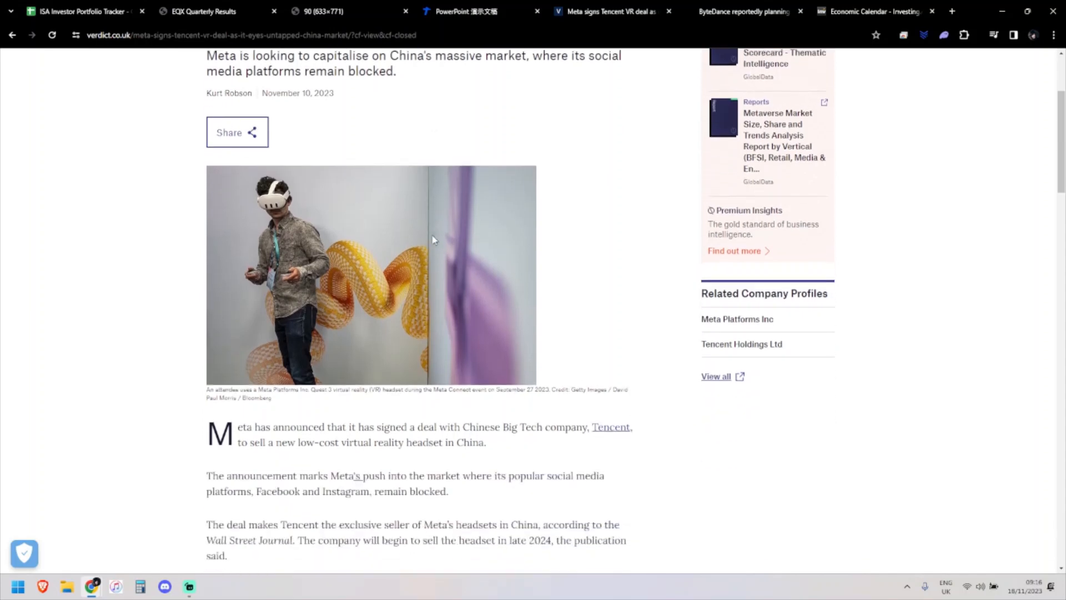
pyautogui.scroll(-3)
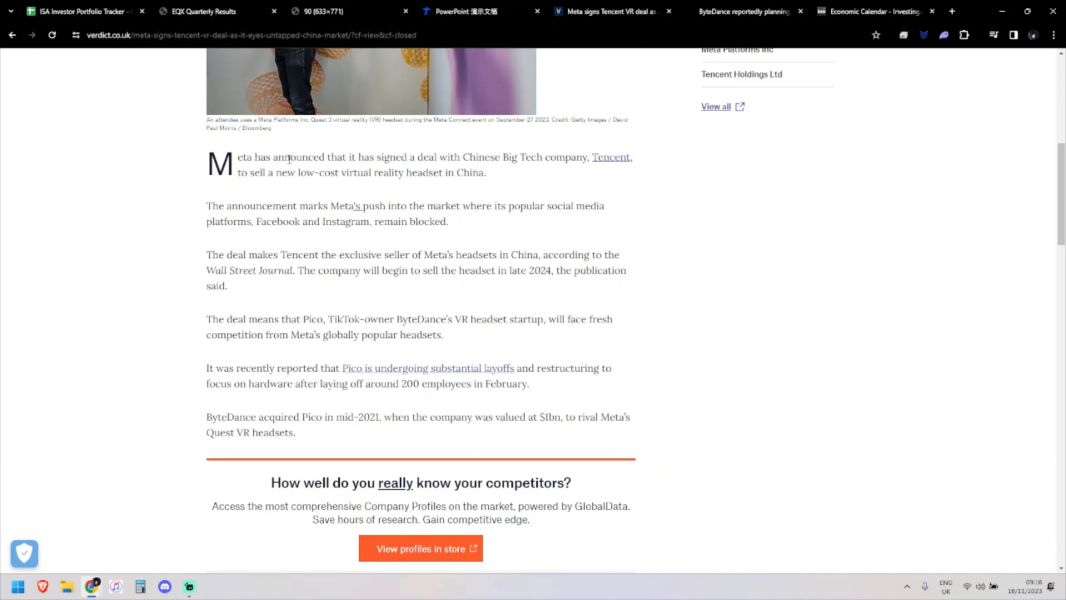
pyautogui.moveTo(512, 144)
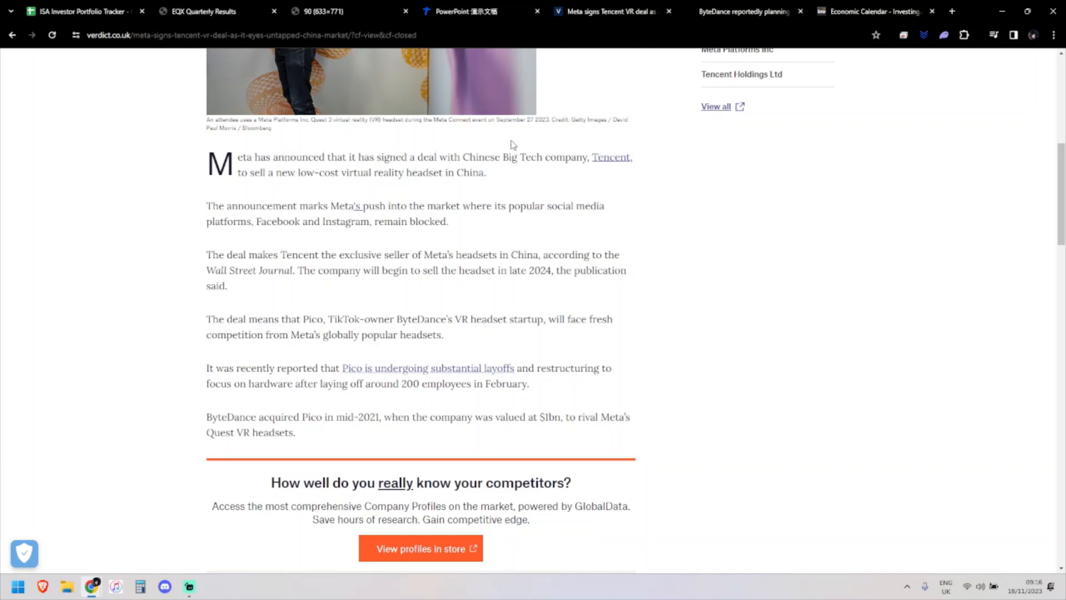
pyautogui.moveTo(495, 180)
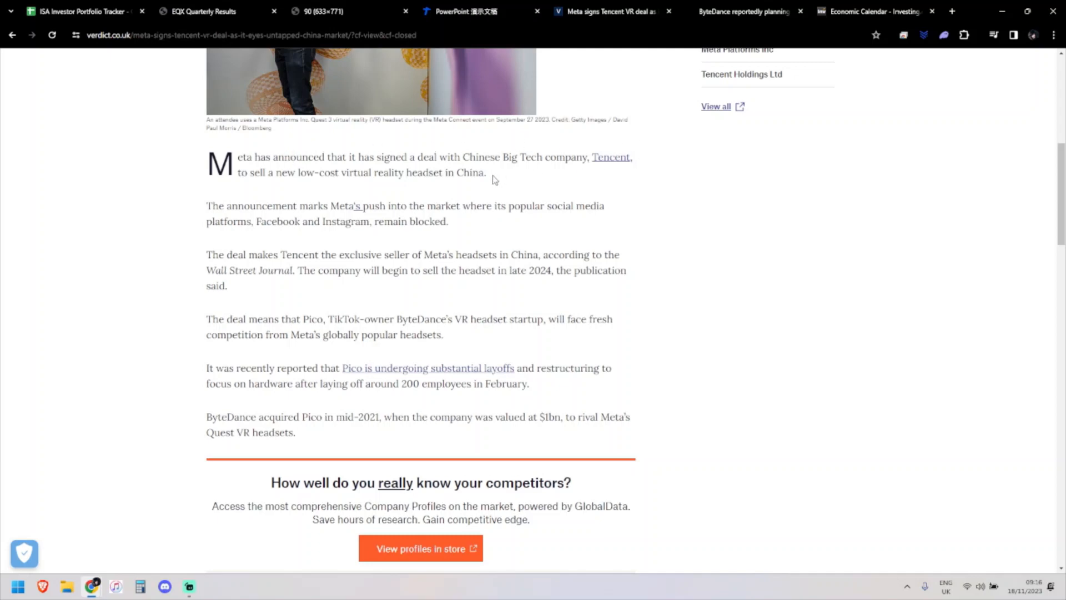
pyautogui.moveTo(491, 171)
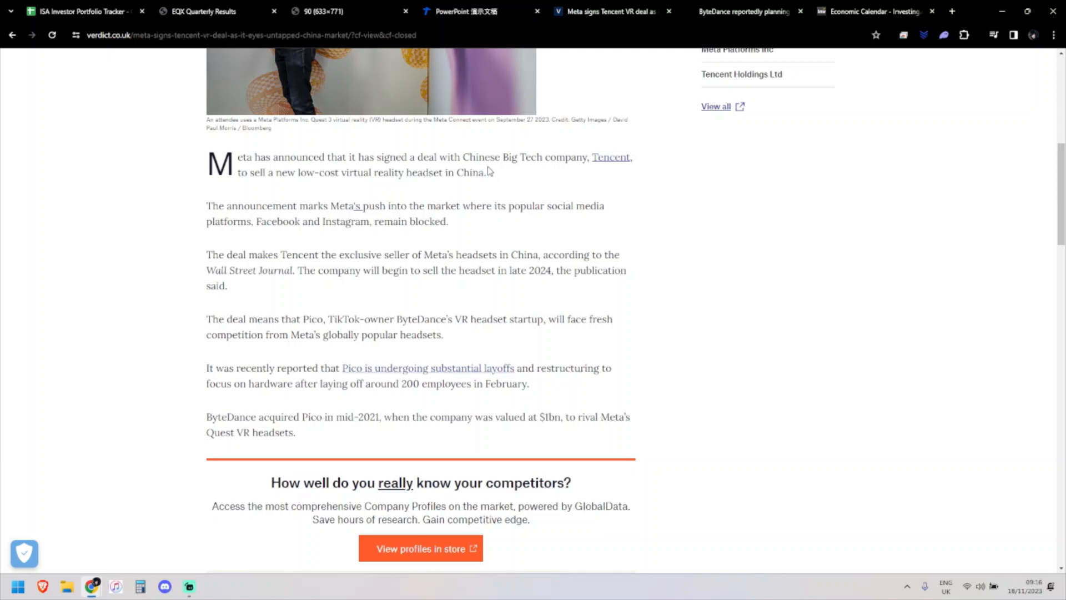
pyautogui.moveTo(463, 188)
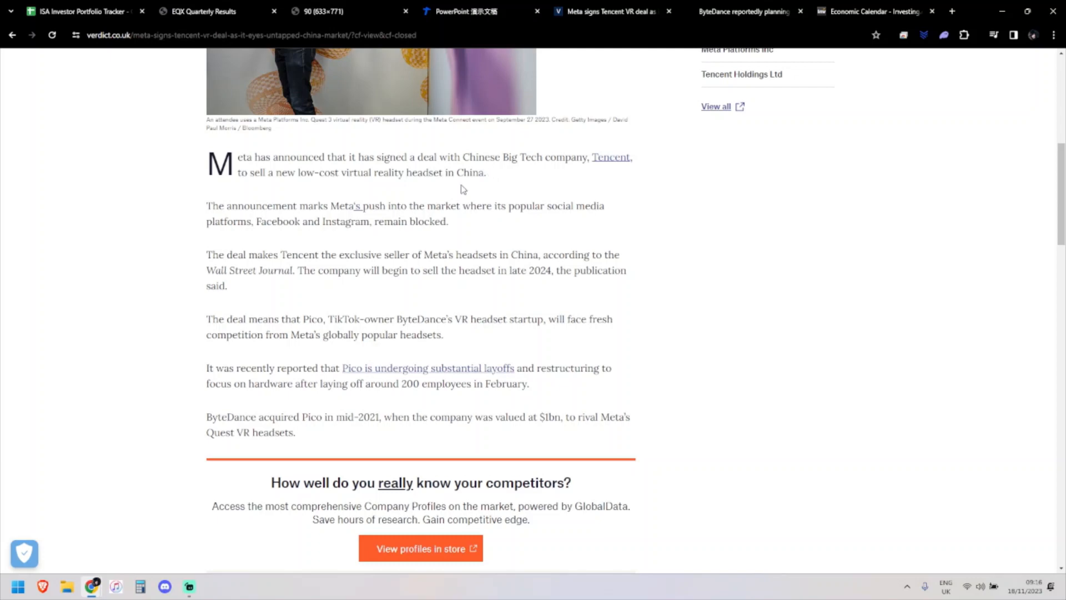
pyautogui.moveTo(384, 250)
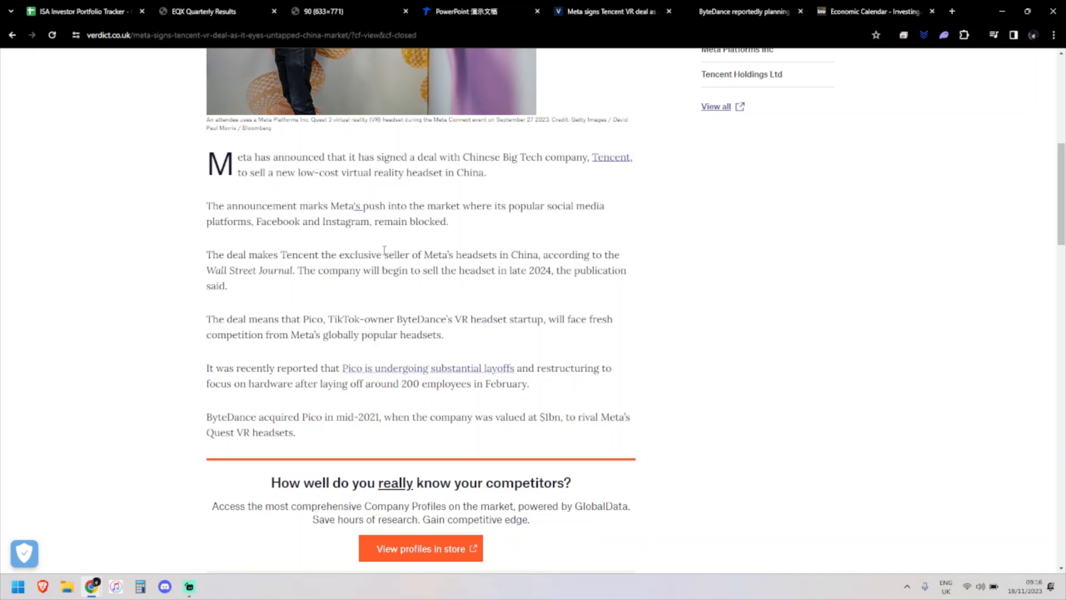
pyautogui.moveTo(263, 246)
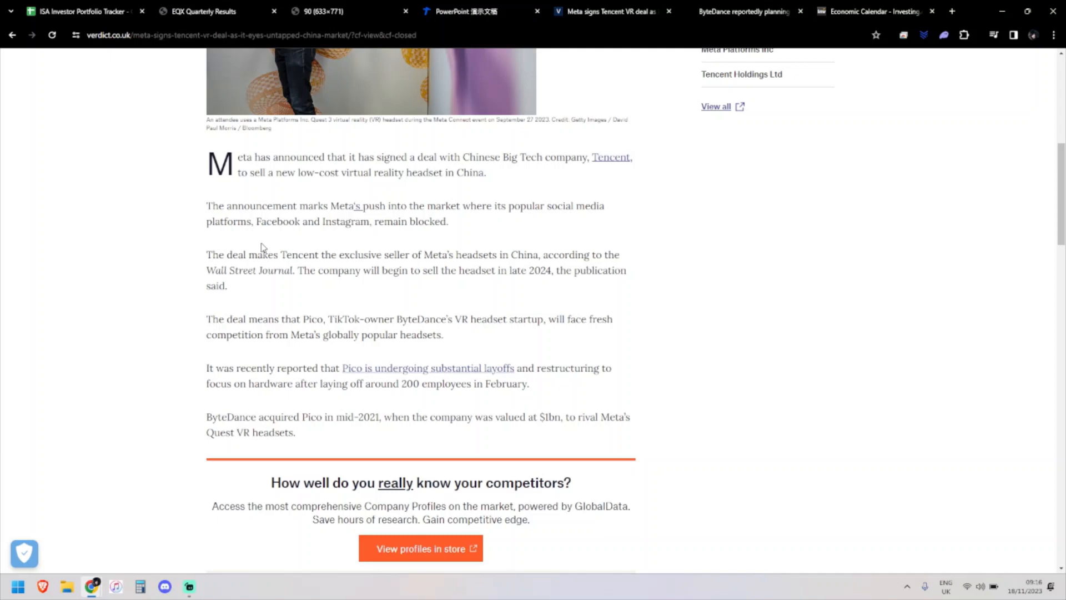
pyautogui.moveTo(244, 293)
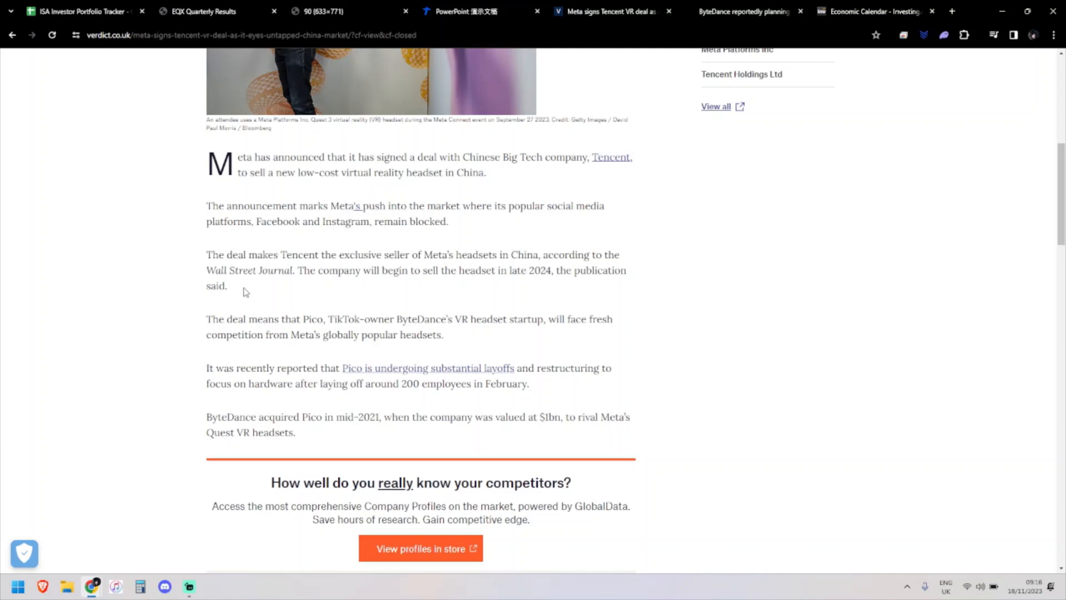
pyautogui.moveTo(398, 310)
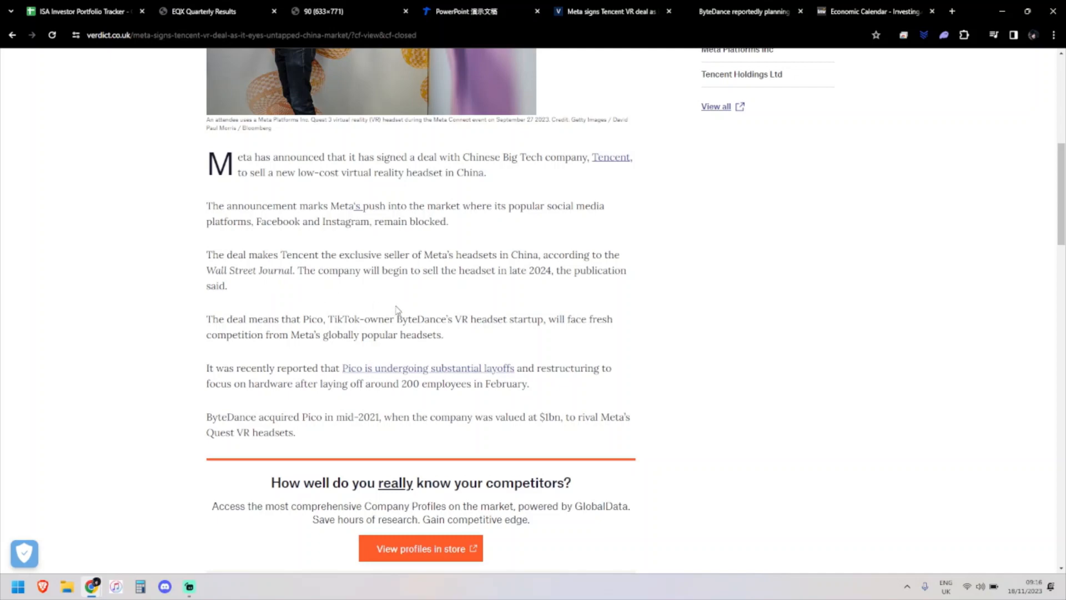
pyautogui.moveTo(368, 331)
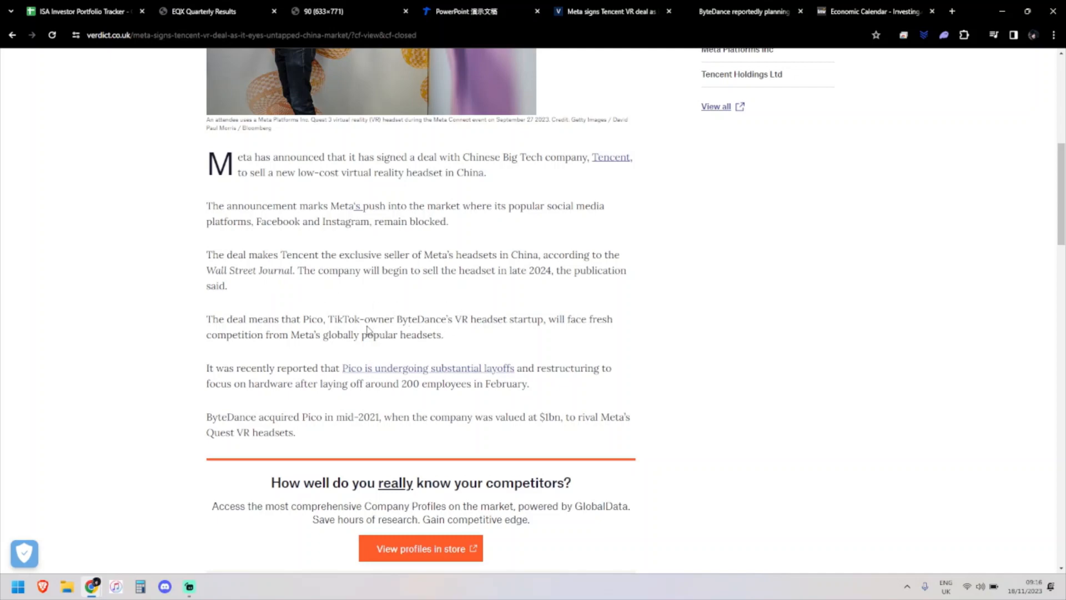
pyautogui.moveTo(325, 331)
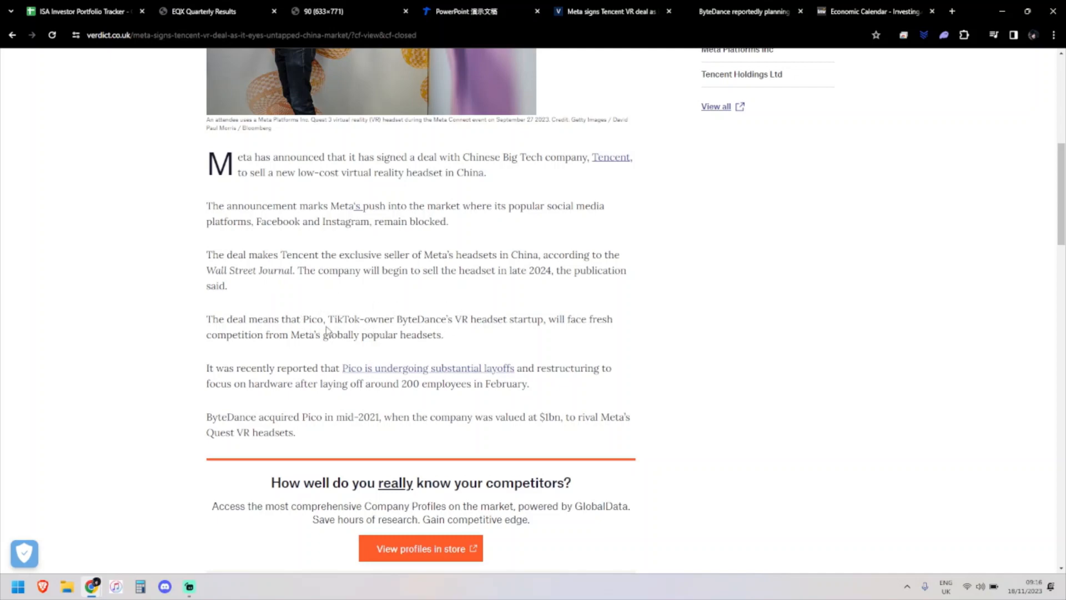
pyautogui.moveTo(313, 302)
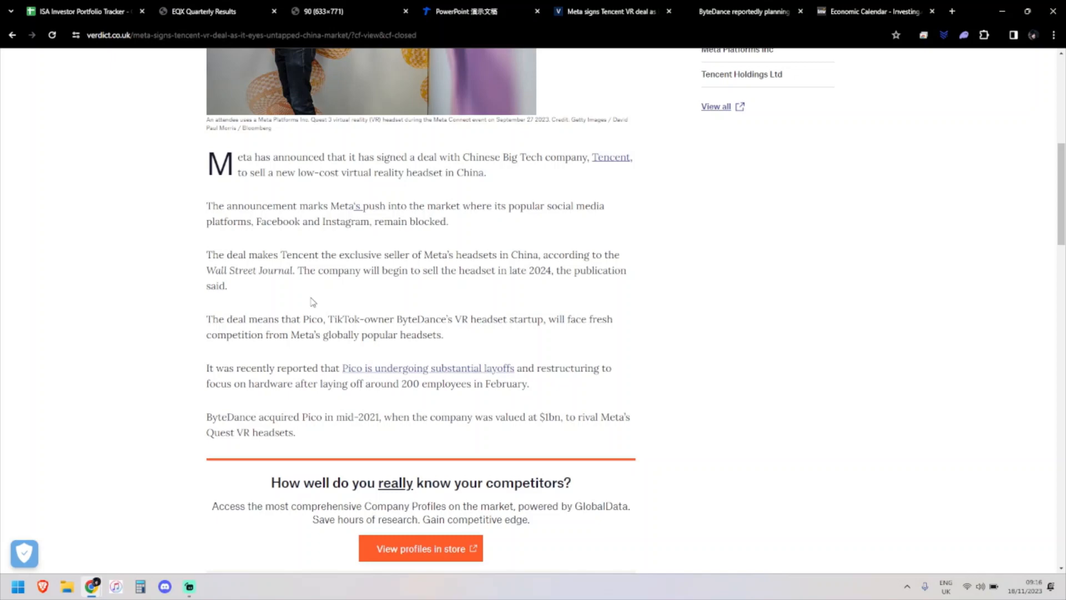
pyautogui.moveTo(432, 334)
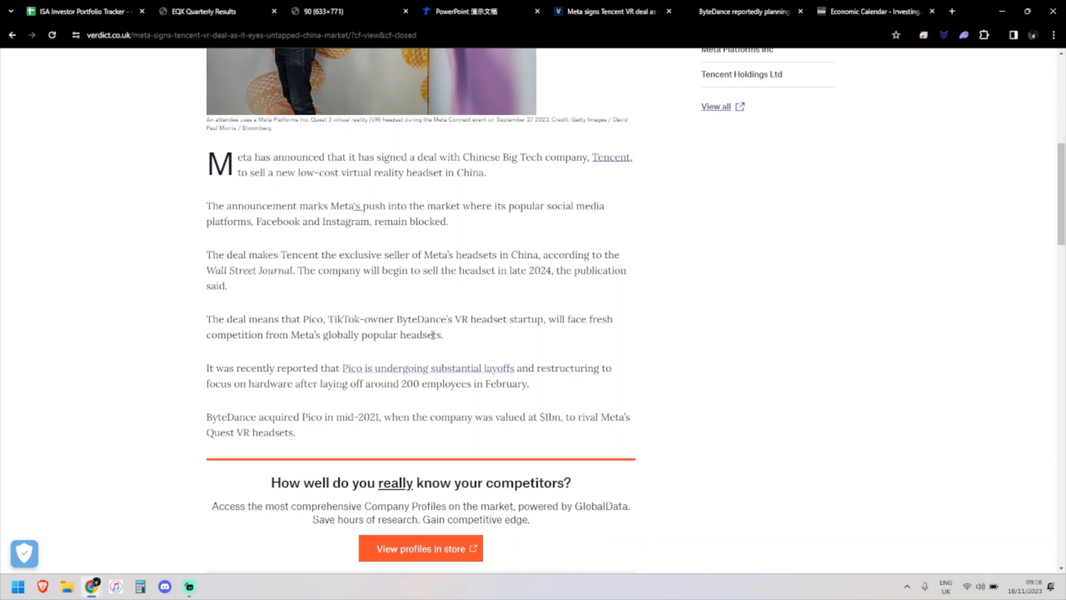
pyautogui.moveTo(309, 358)
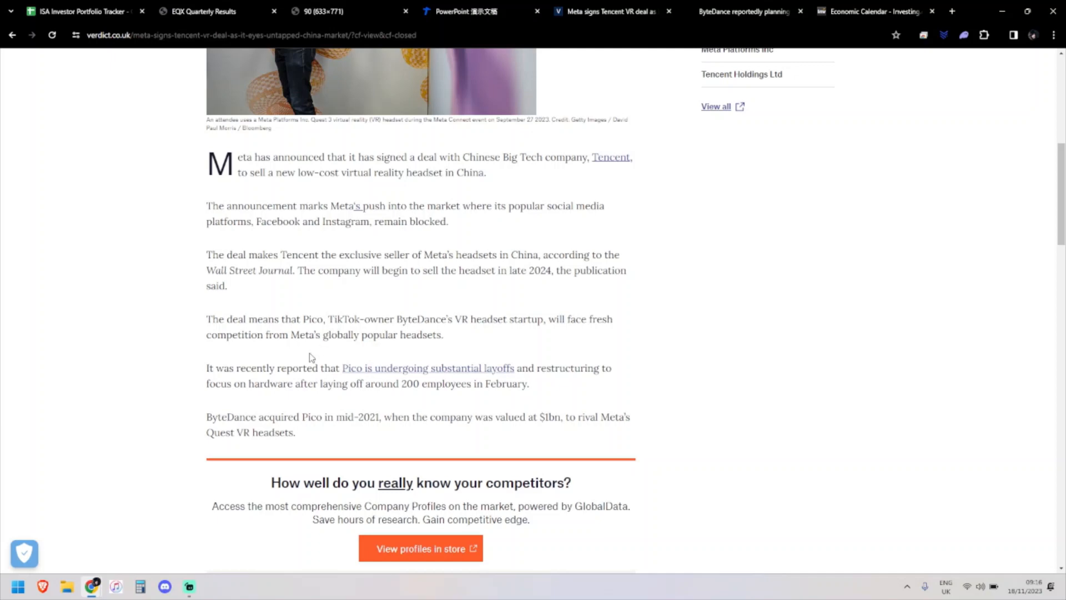
pyautogui.scroll(-3)
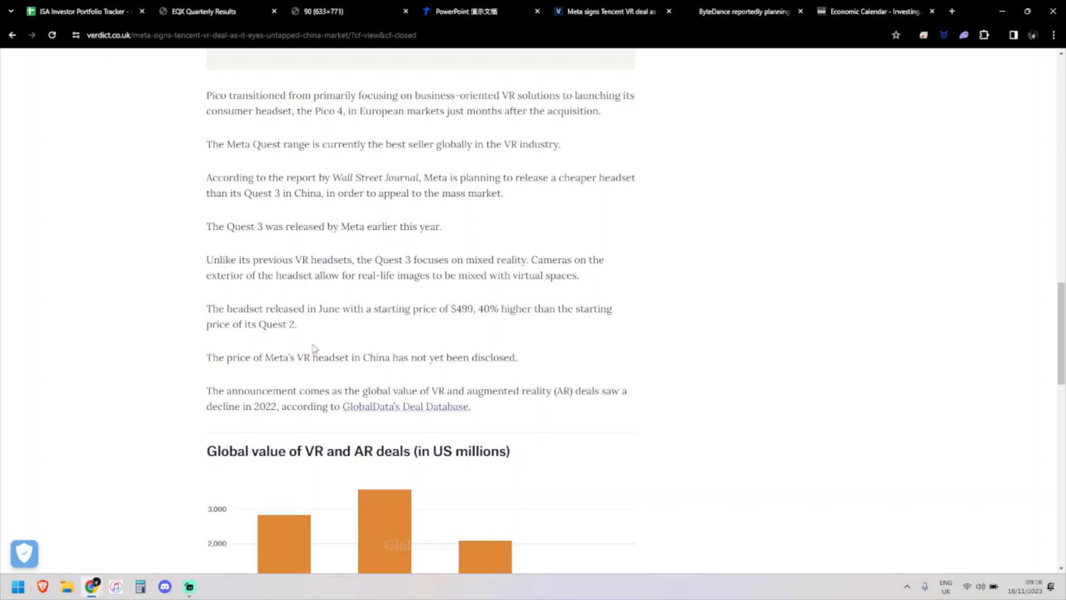
pyautogui.scroll(3)
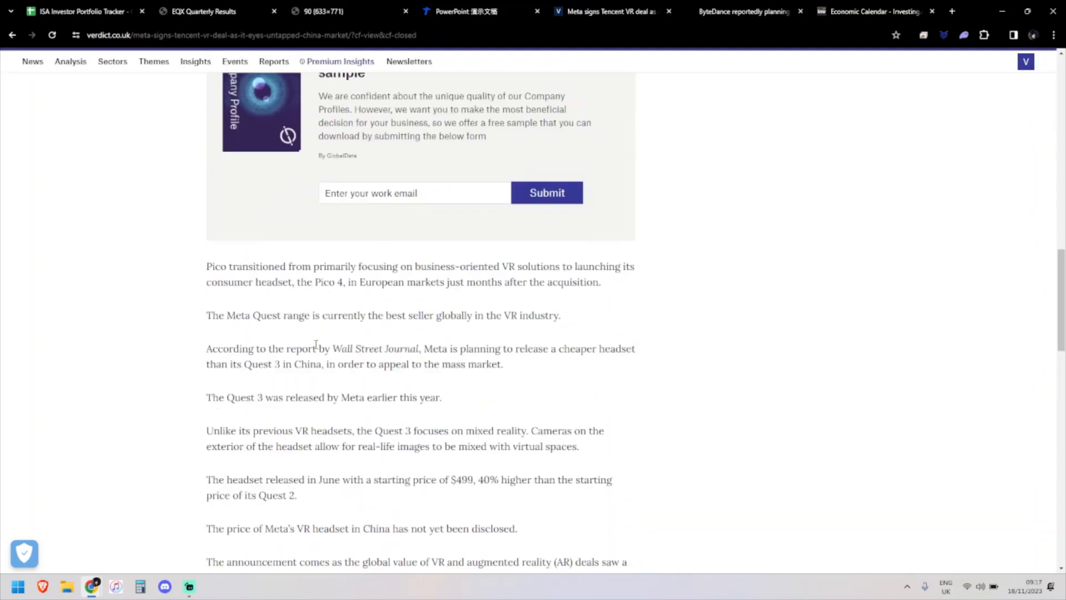
pyautogui.scroll(3)
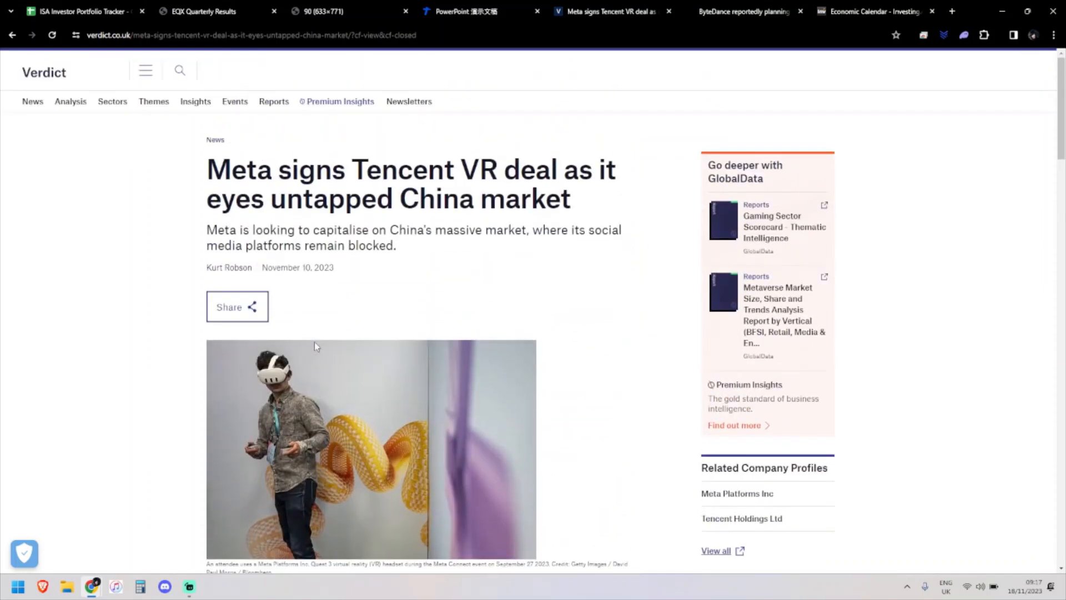
pyautogui.moveTo(382, 305)
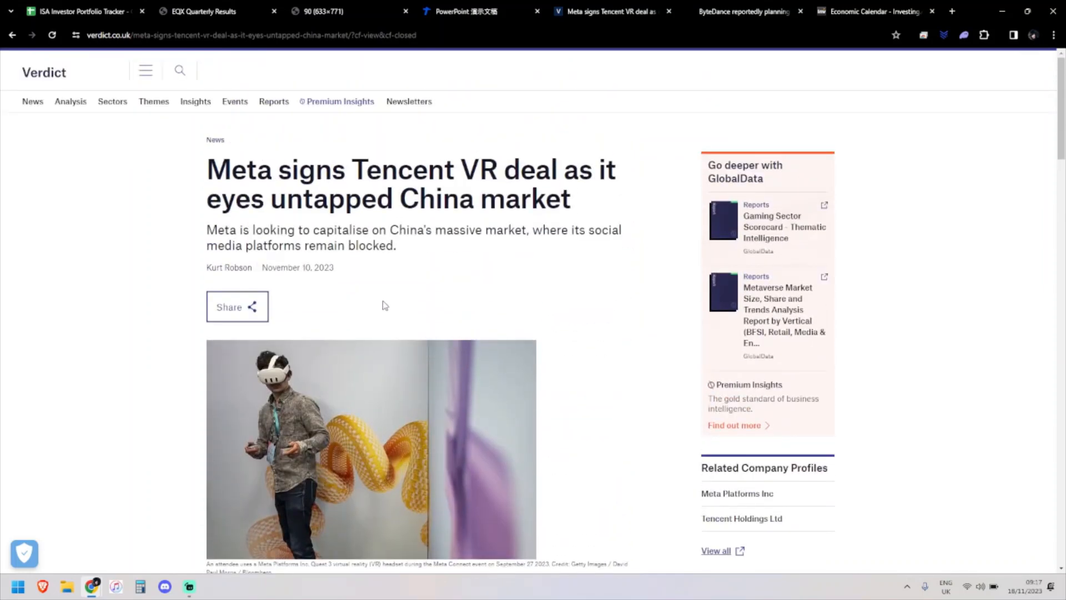
pyautogui.click(744, 11)
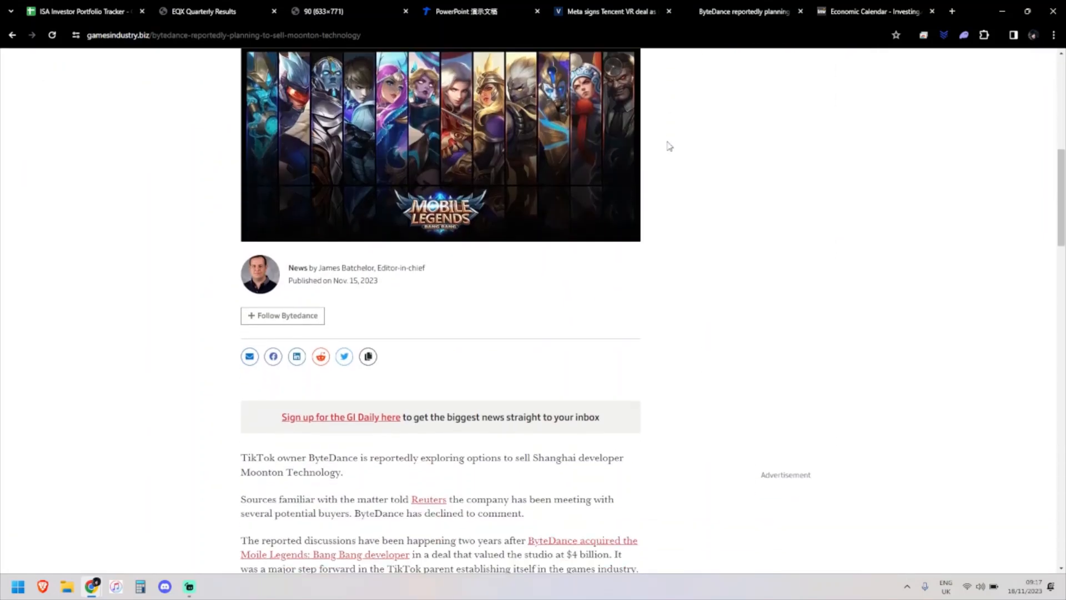
pyautogui.scroll(-3)
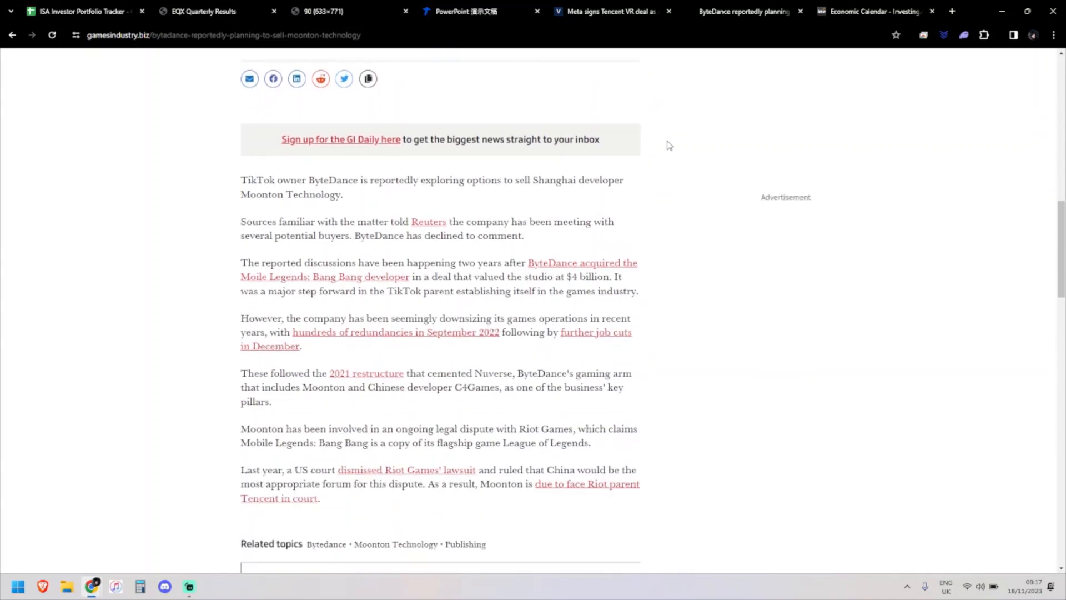
pyautogui.moveTo(657, 206)
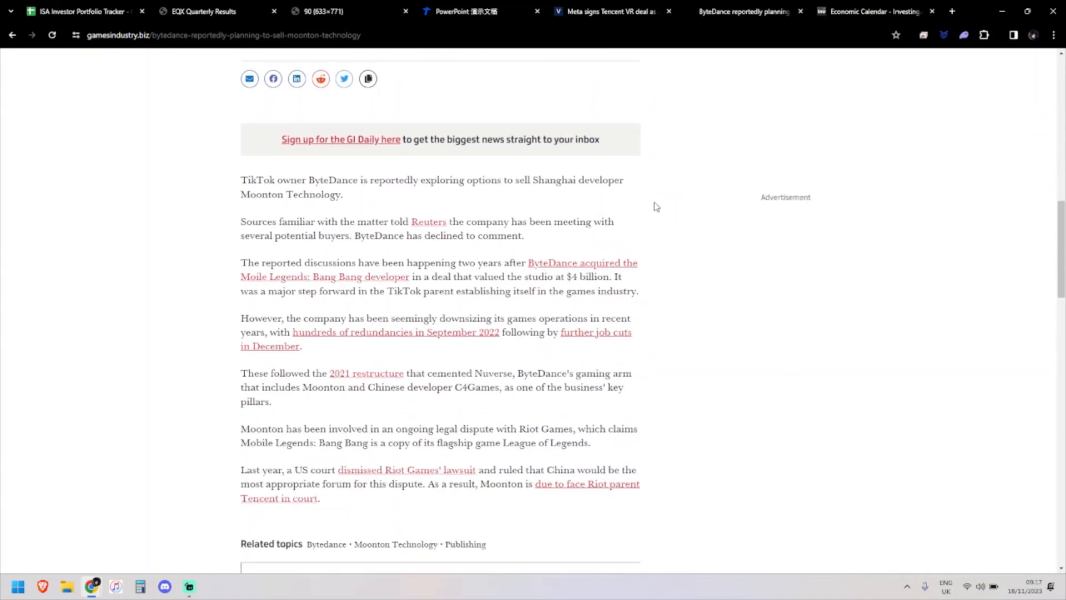
pyautogui.scroll(-3)
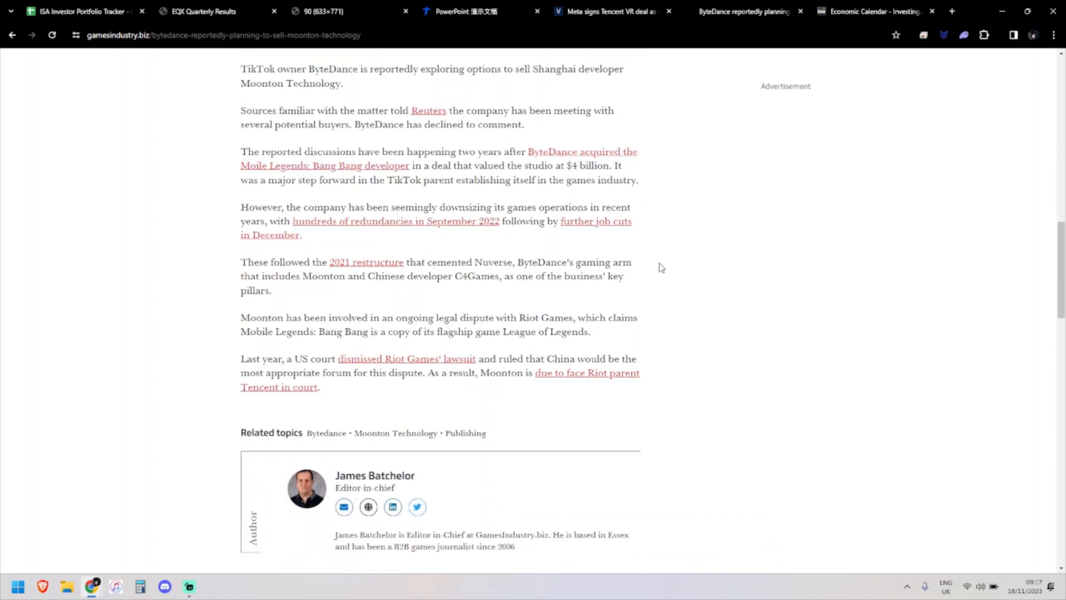
pyautogui.scroll(3)
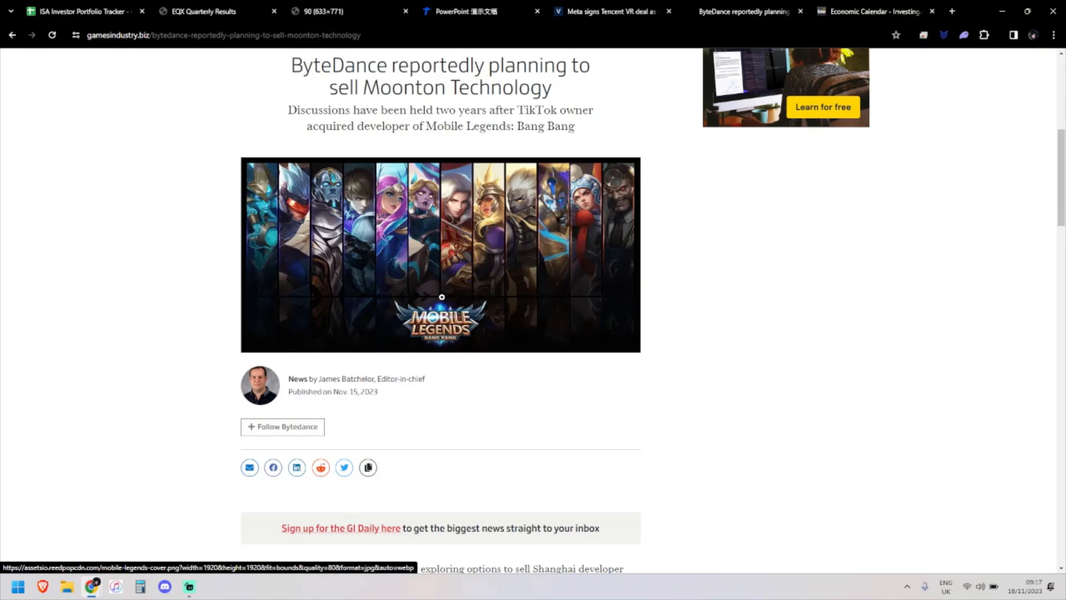
pyautogui.moveTo(682, 306)
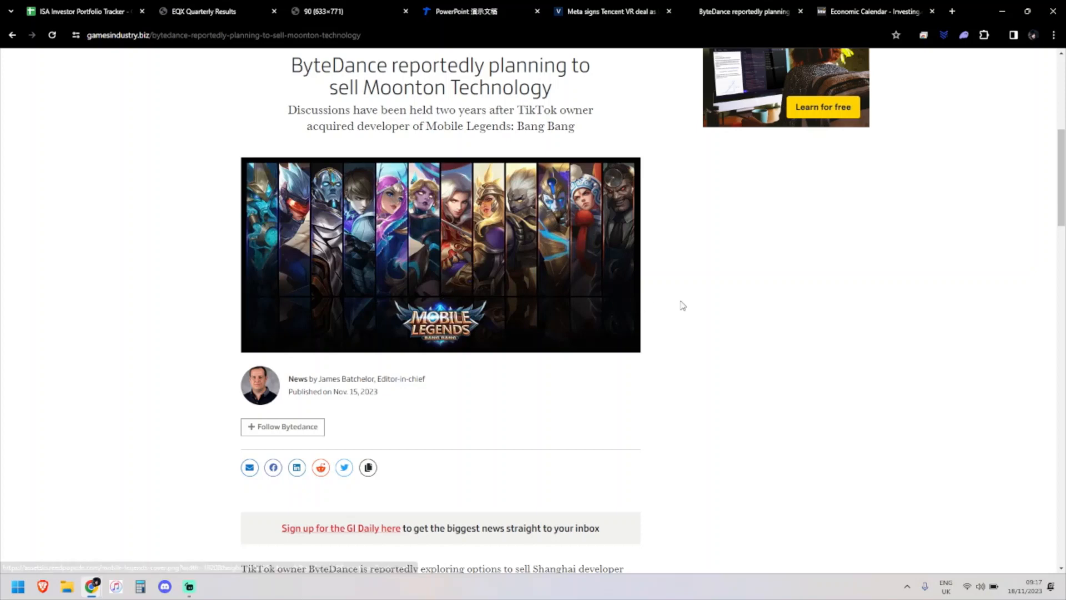
pyautogui.scroll(-3)
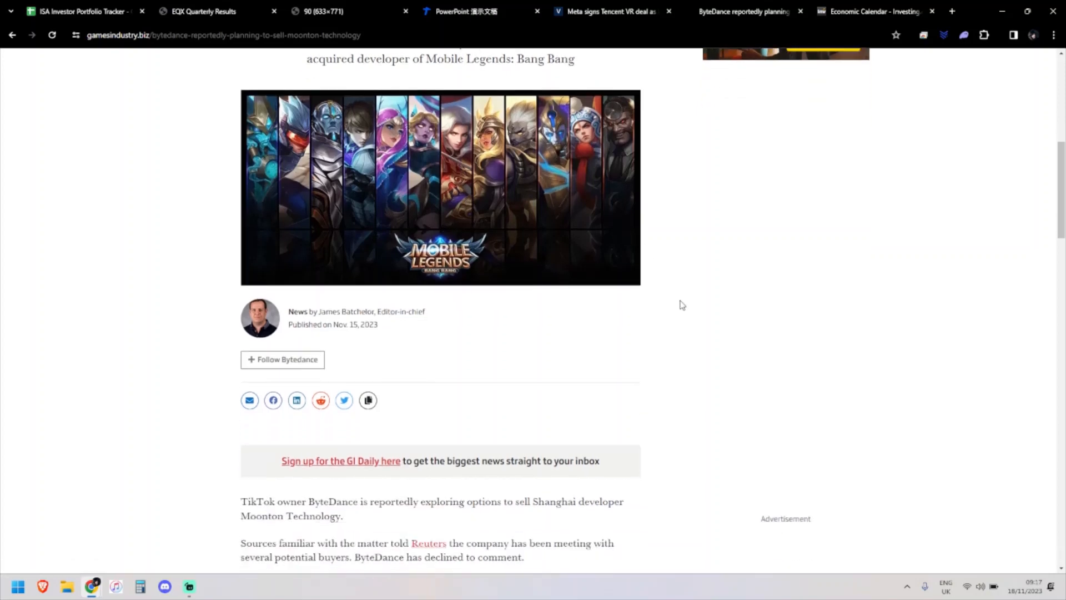
pyautogui.scroll(-3)
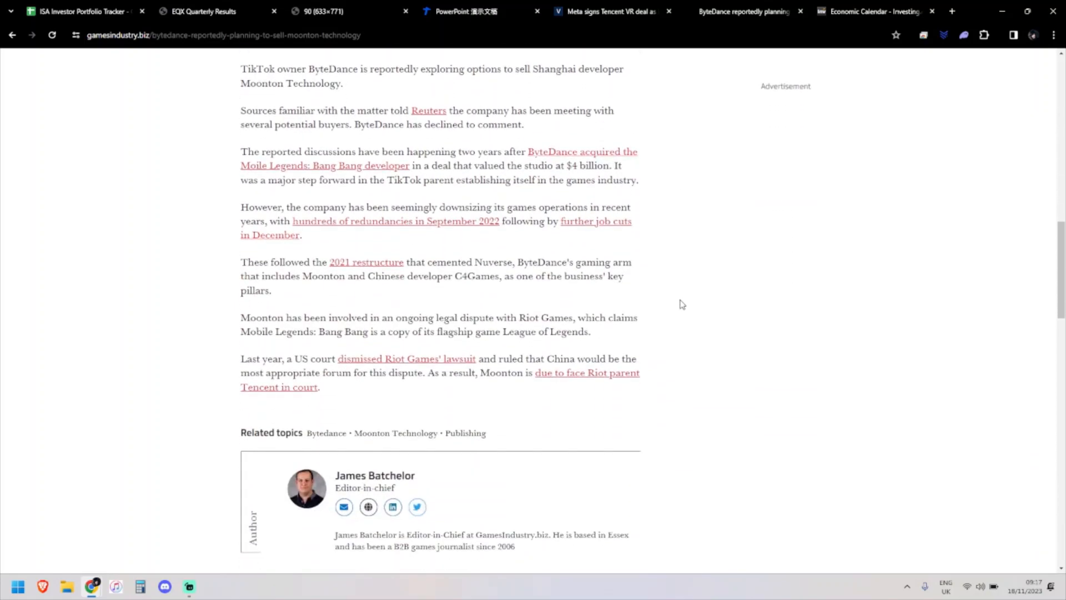
pyautogui.moveTo(445, 297)
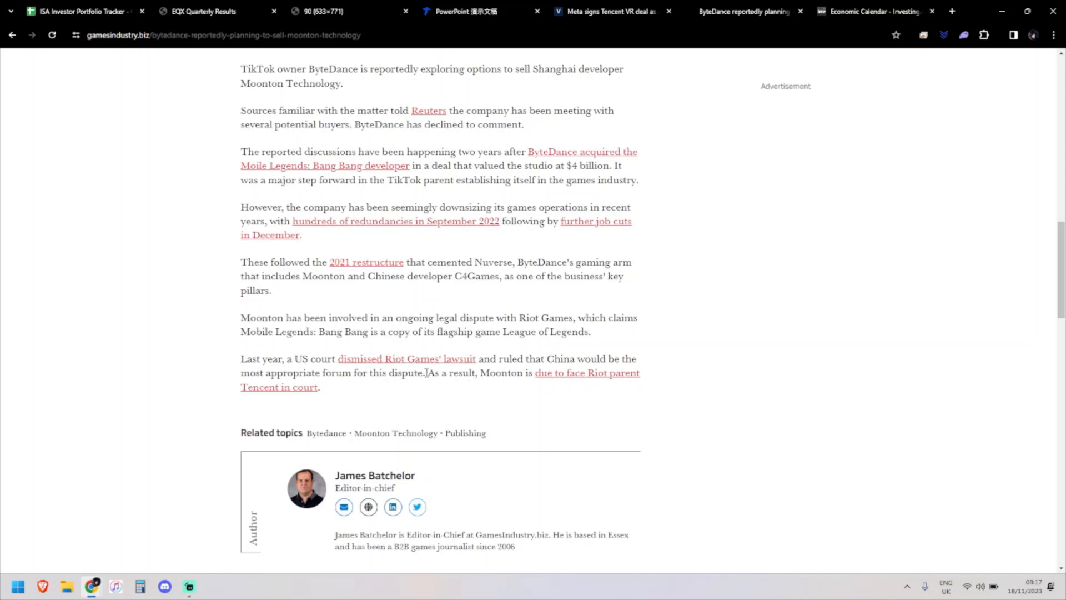
pyautogui.scroll(3)
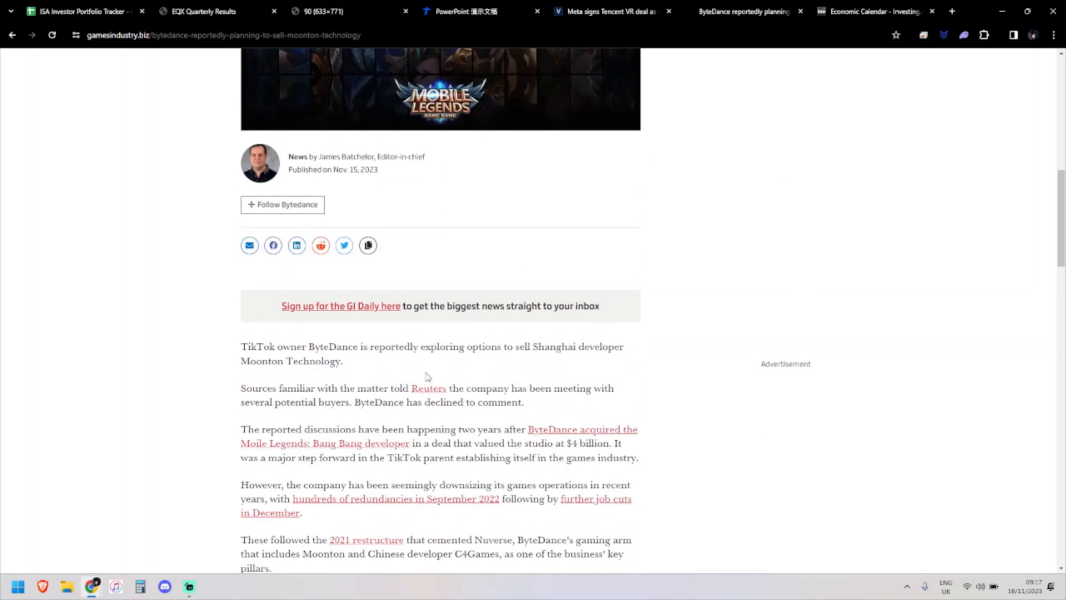
pyautogui.moveTo(430, 374)
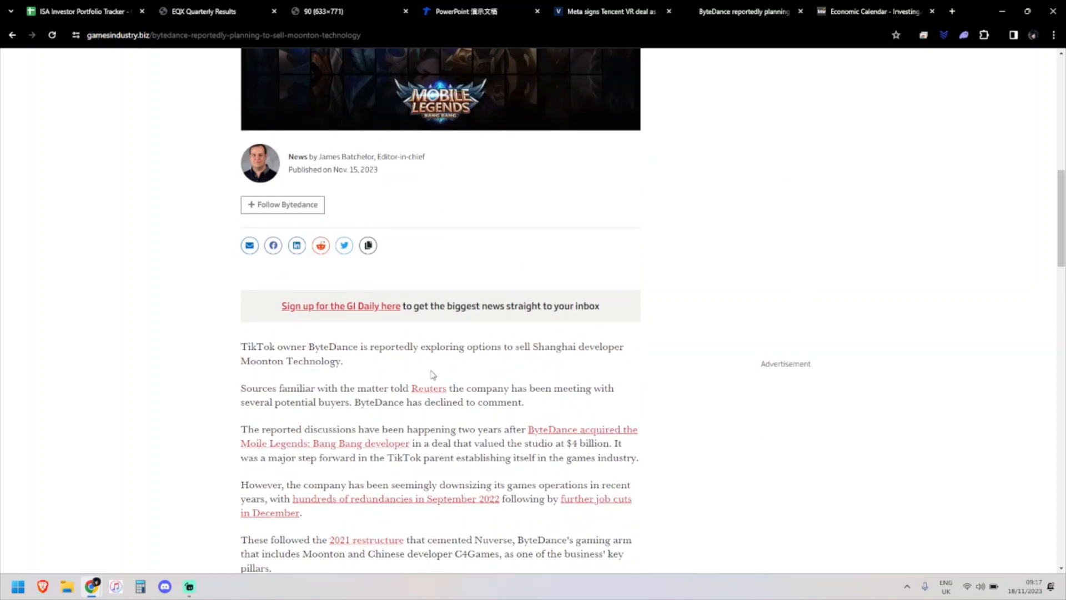
pyautogui.moveTo(588, 455)
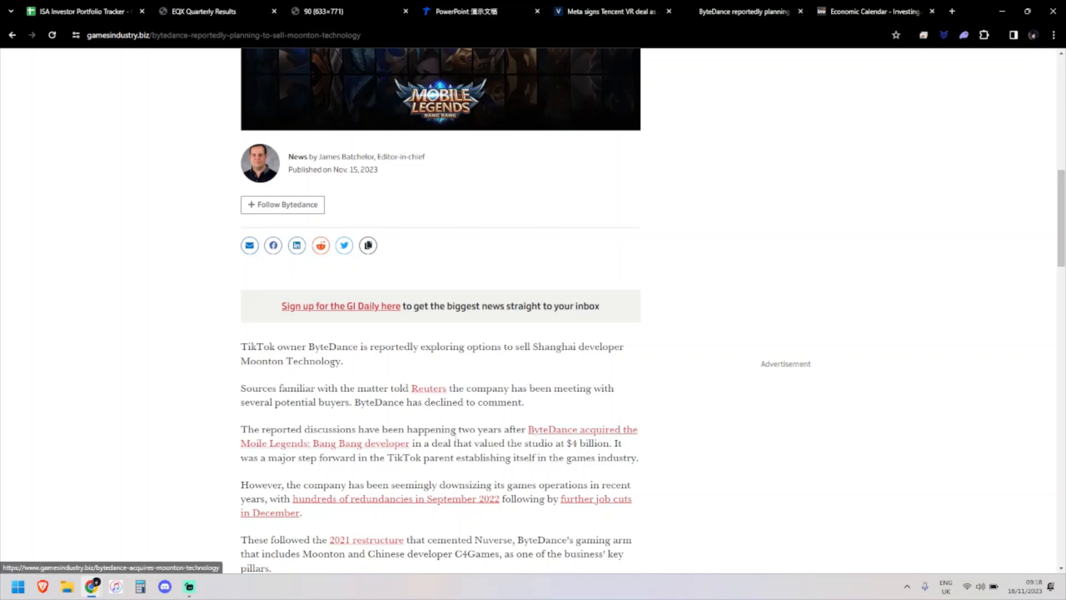
pyautogui.scroll(-3)
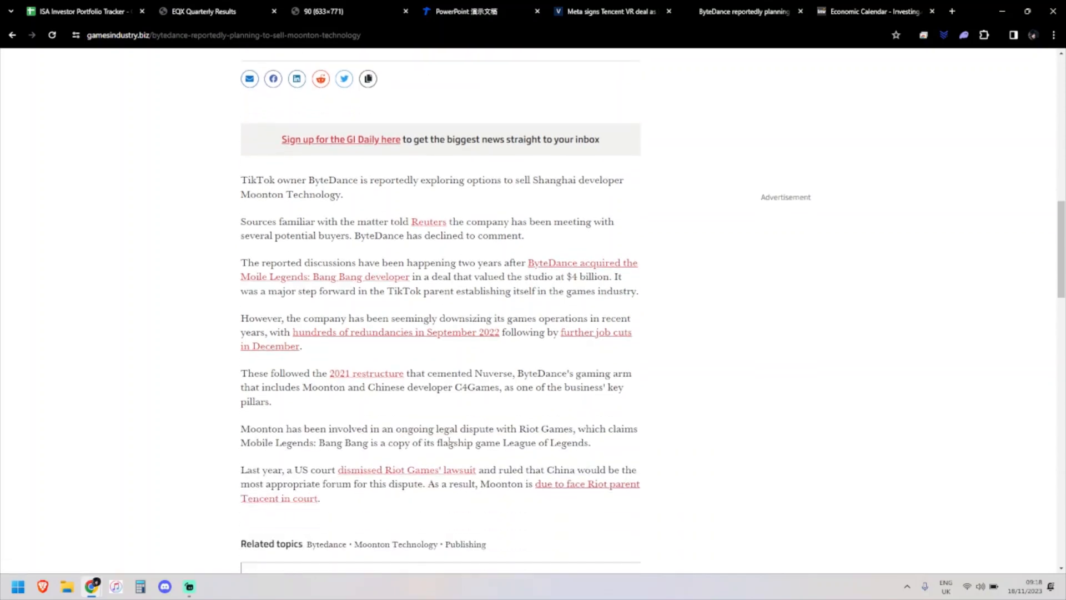
pyautogui.scroll(3)
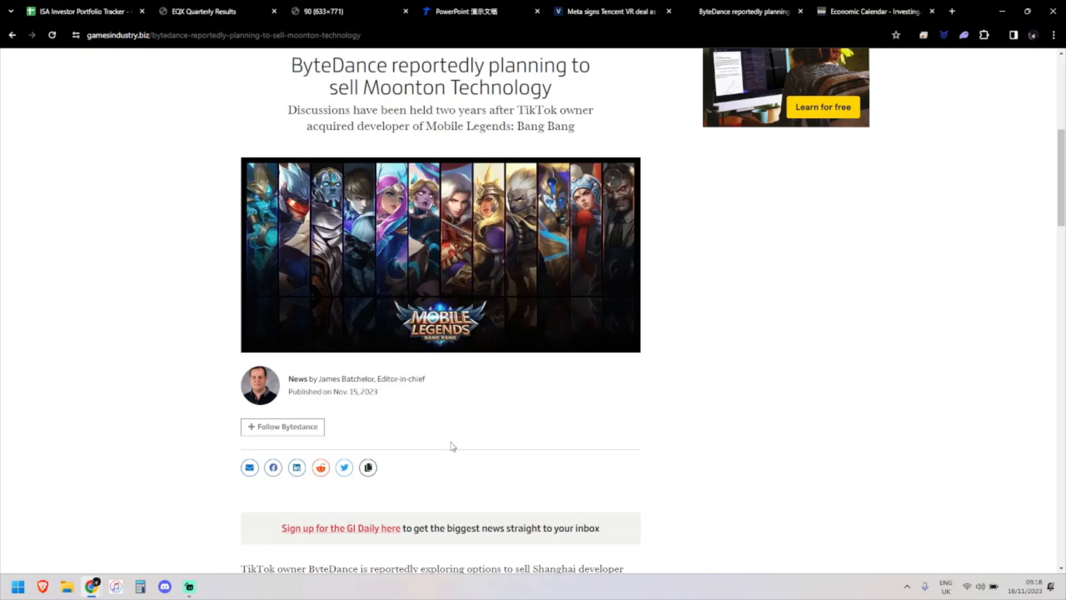
pyautogui.scroll(-3)
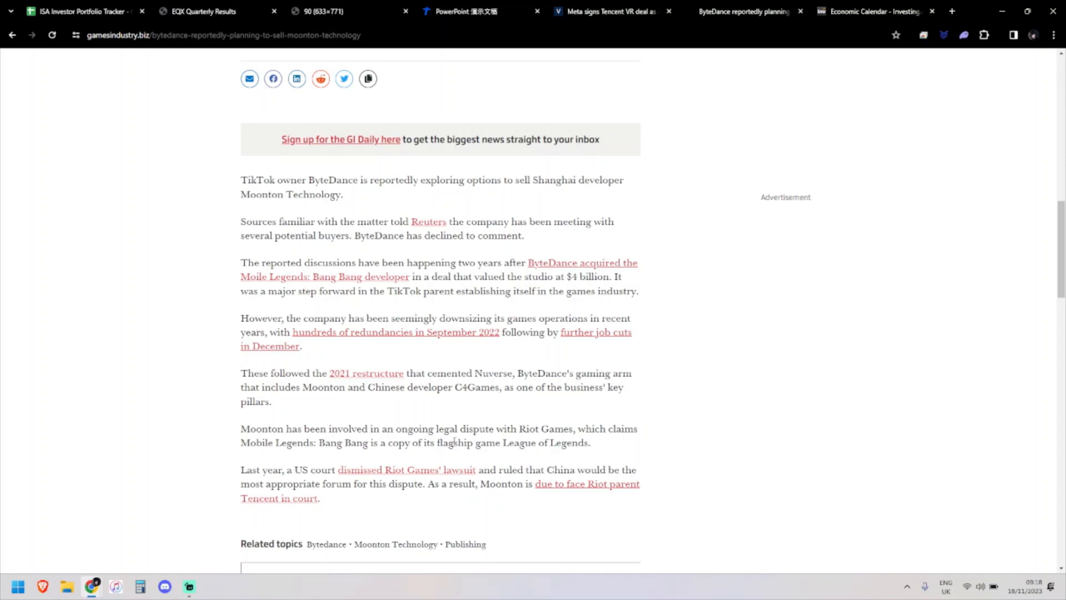
pyautogui.scroll(3)
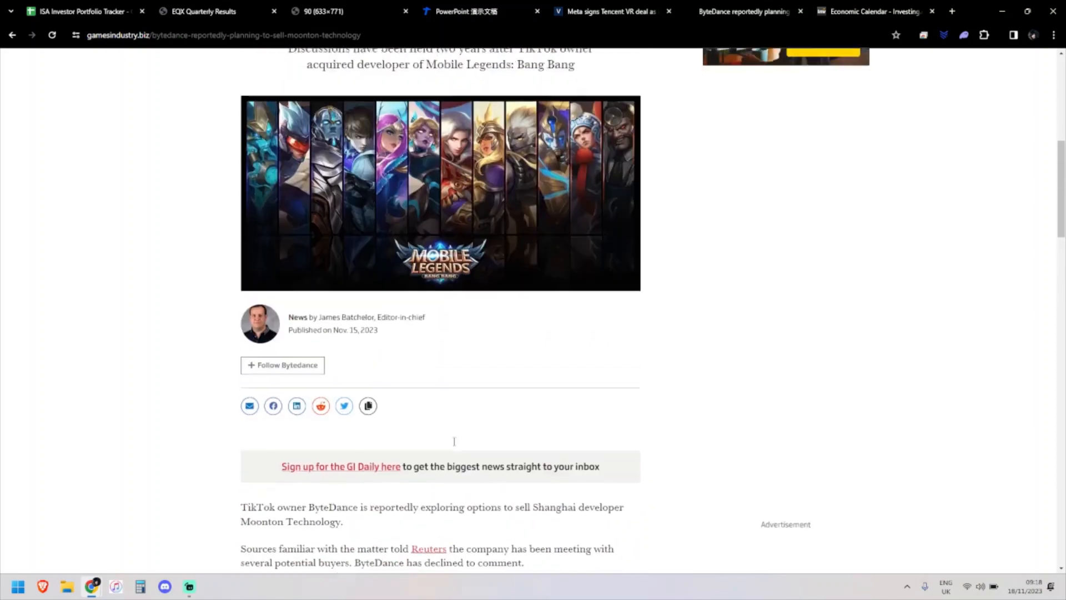
pyautogui.scroll(3)
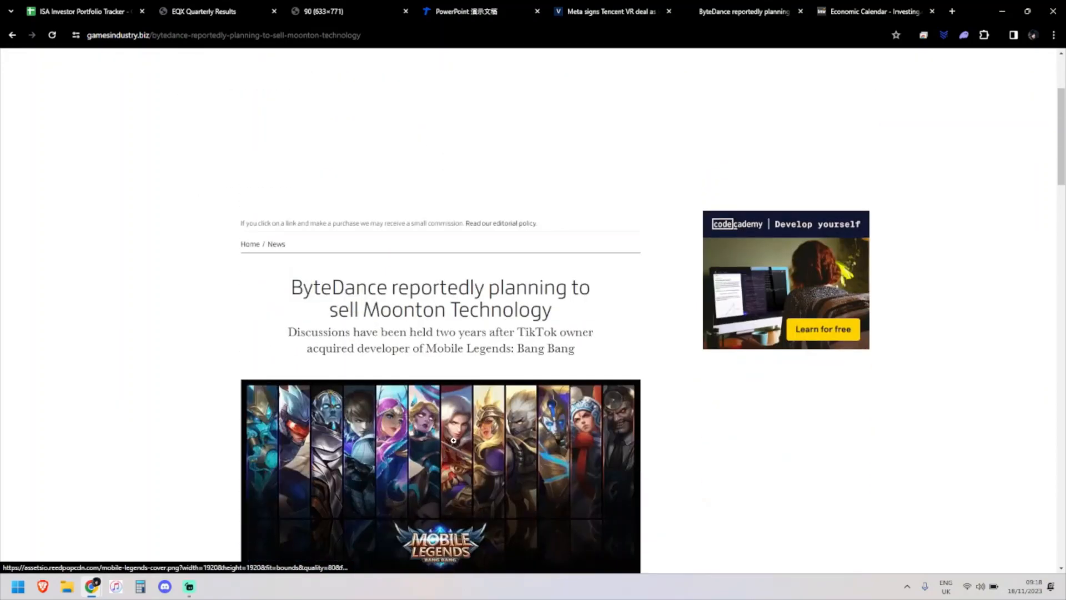
pyautogui.scroll(-3)
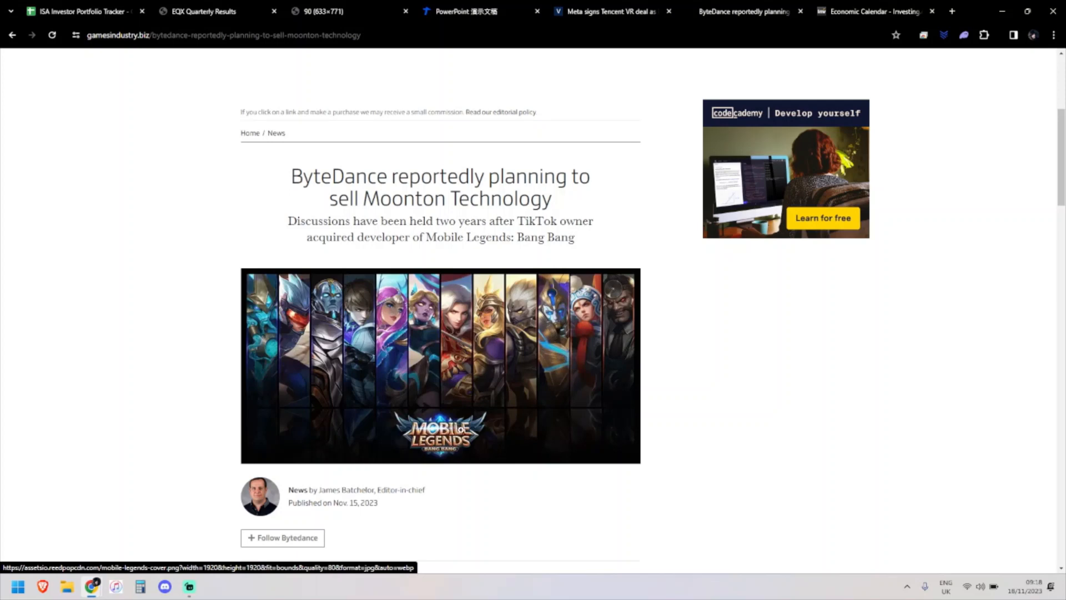
pyautogui.scroll(-3)
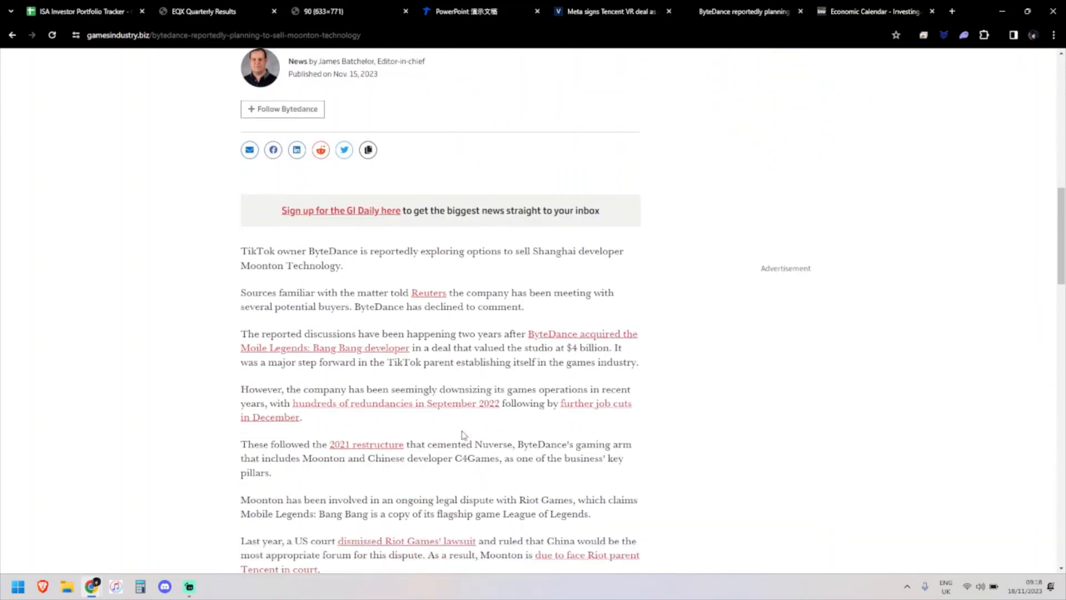
pyautogui.click(877, 11)
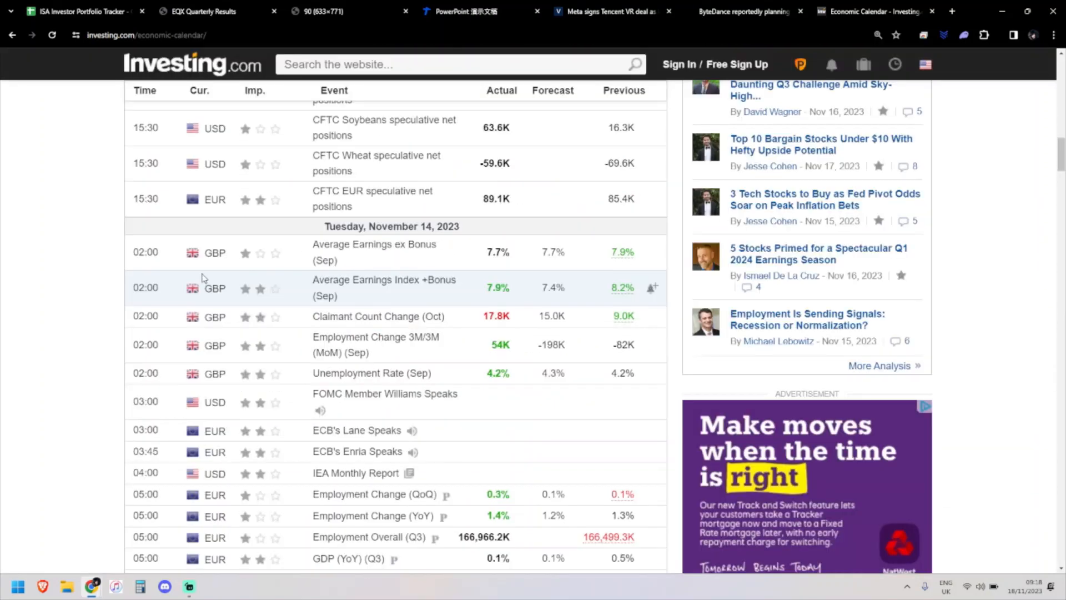
pyautogui.moveTo(204, 280)
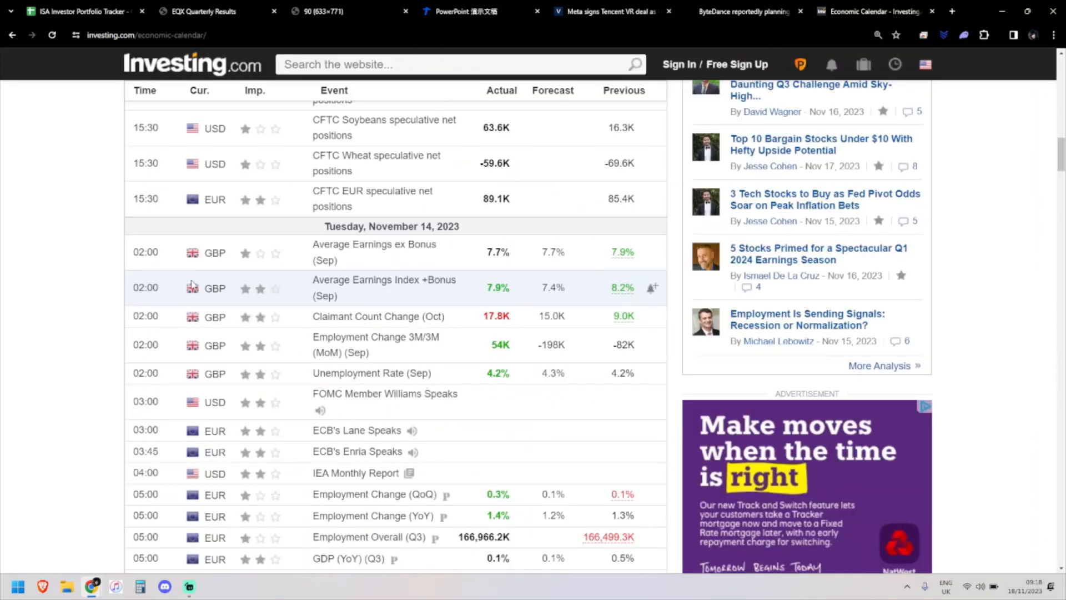
pyautogui.moveTo(193, 264)
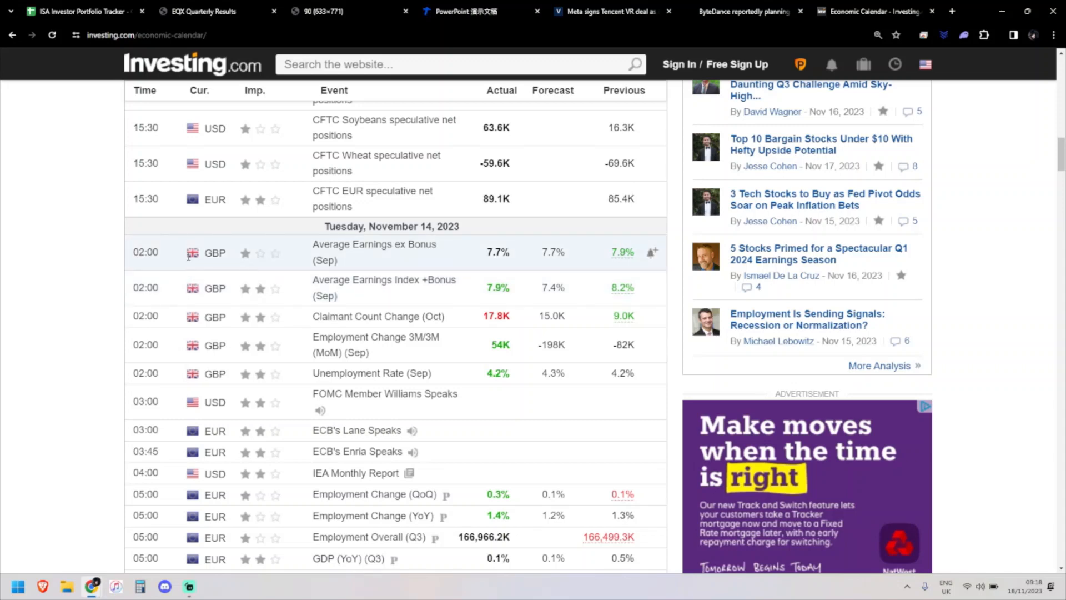
pyautogui.moveTo(261, 274)
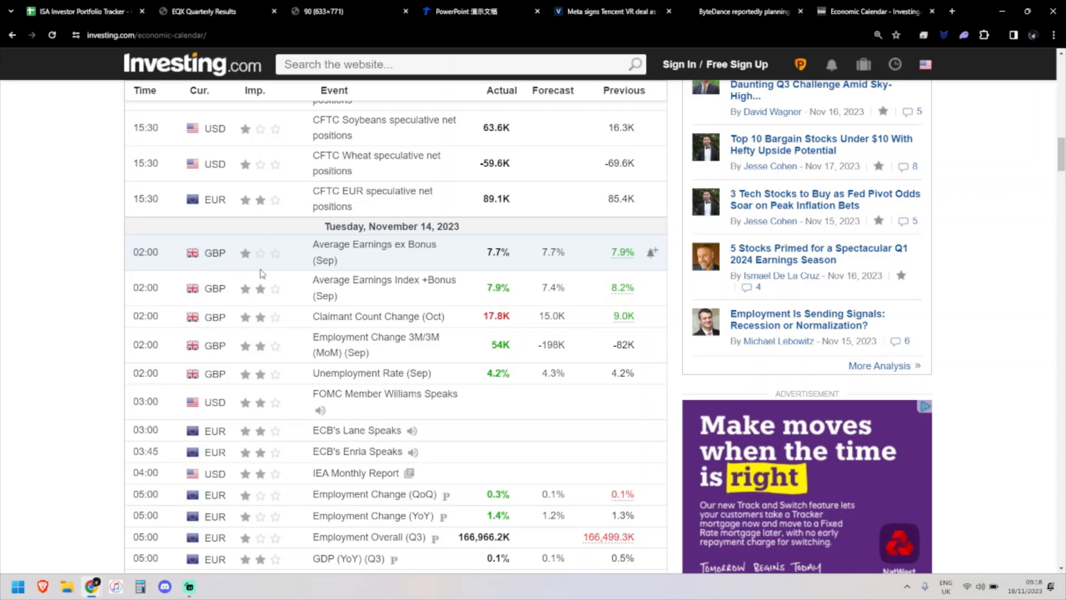
pyautogui.moveTo(556, 286)
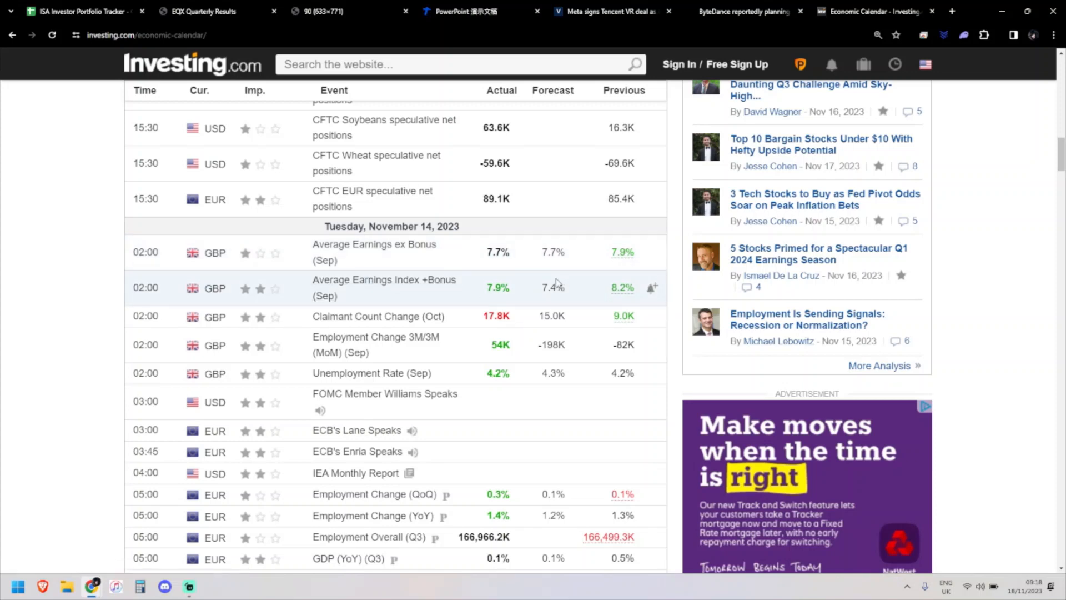
pyautogui.moveTo(308, 268)
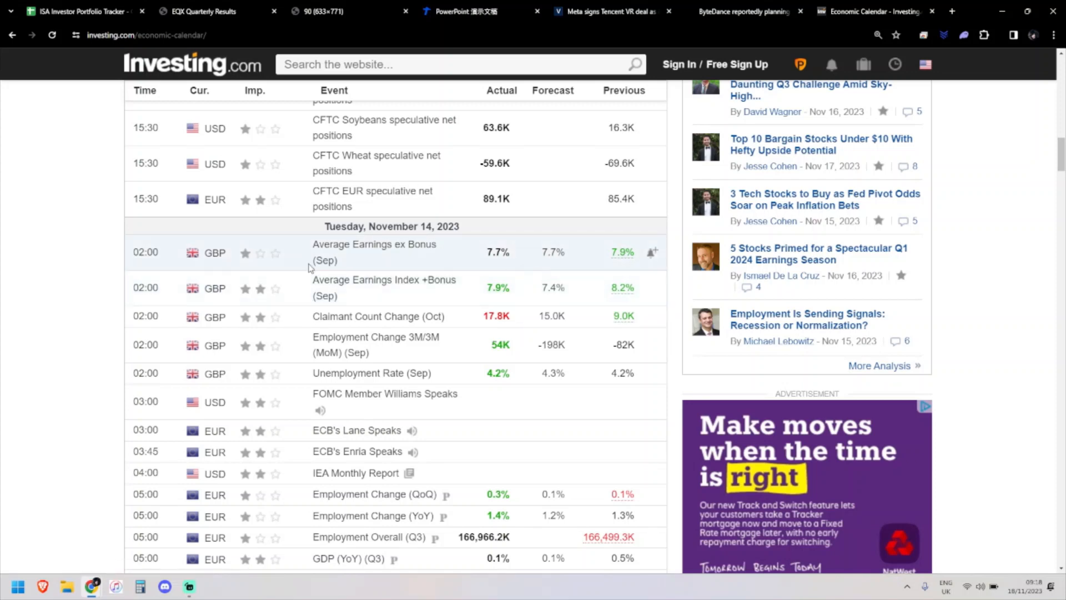
pyautogui.moveTo(347, 284)
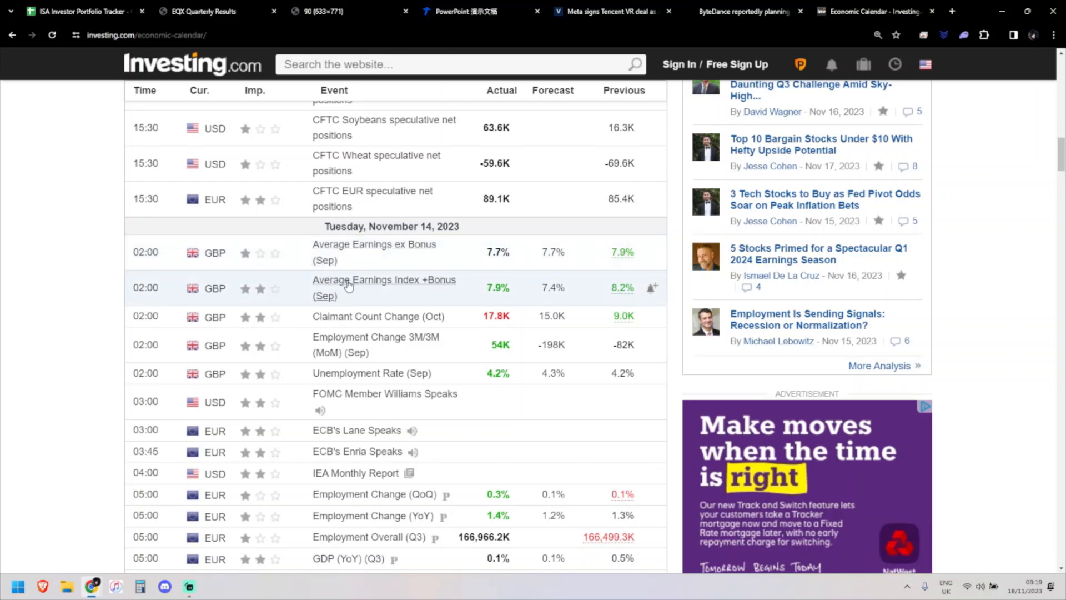
pyautogui.moveTo(510, 247)
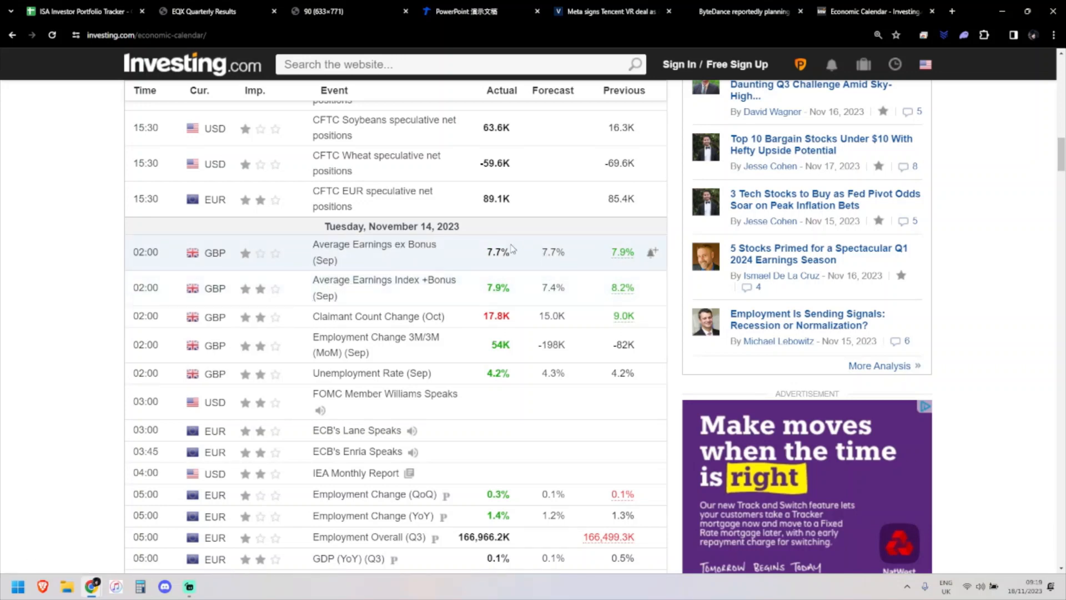
pyautogui.moveTo(566, 241)
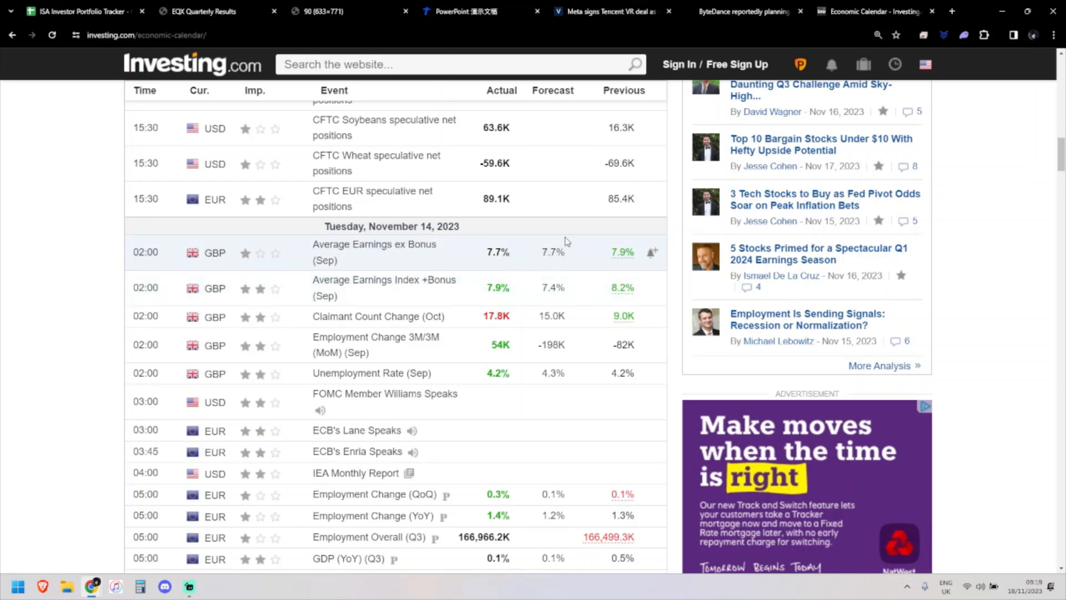
pyautogui.moveTo(495, 286)
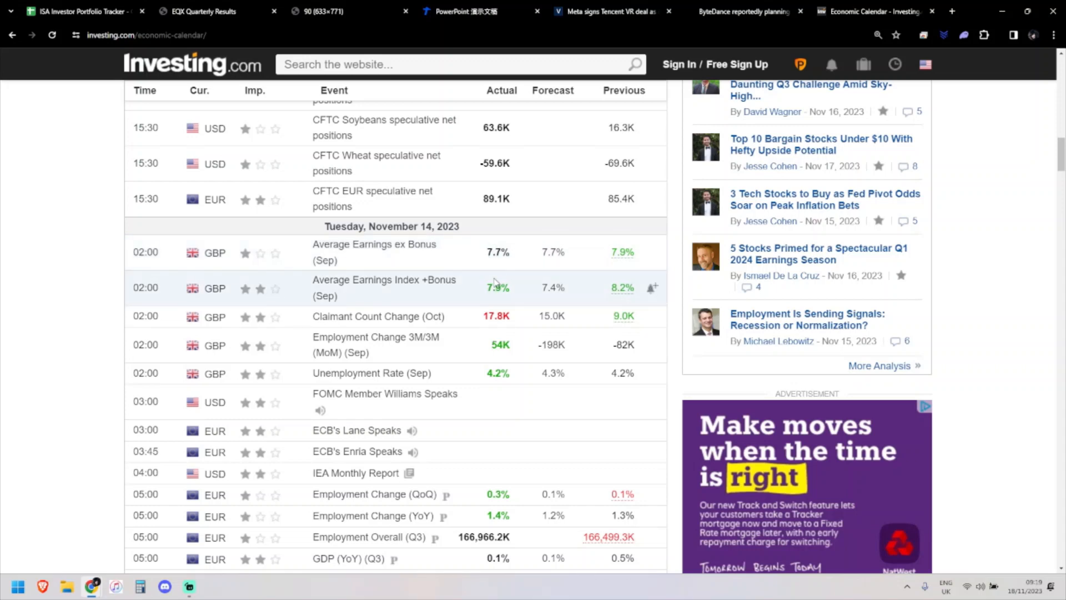
pyautogui.moveTo(502, 307)
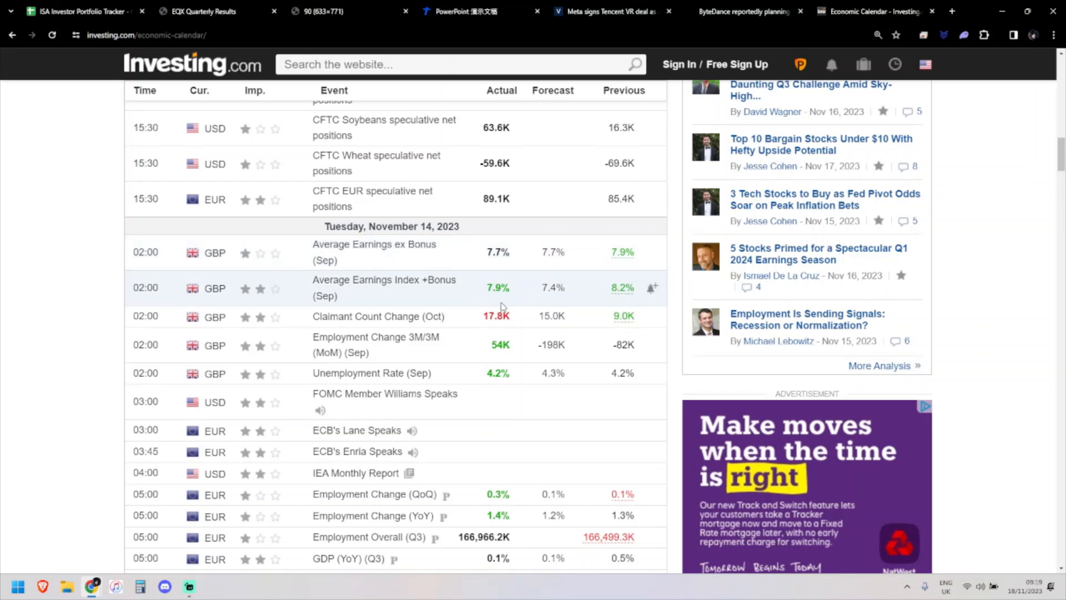
pyautogui.moveTo(497, 315)
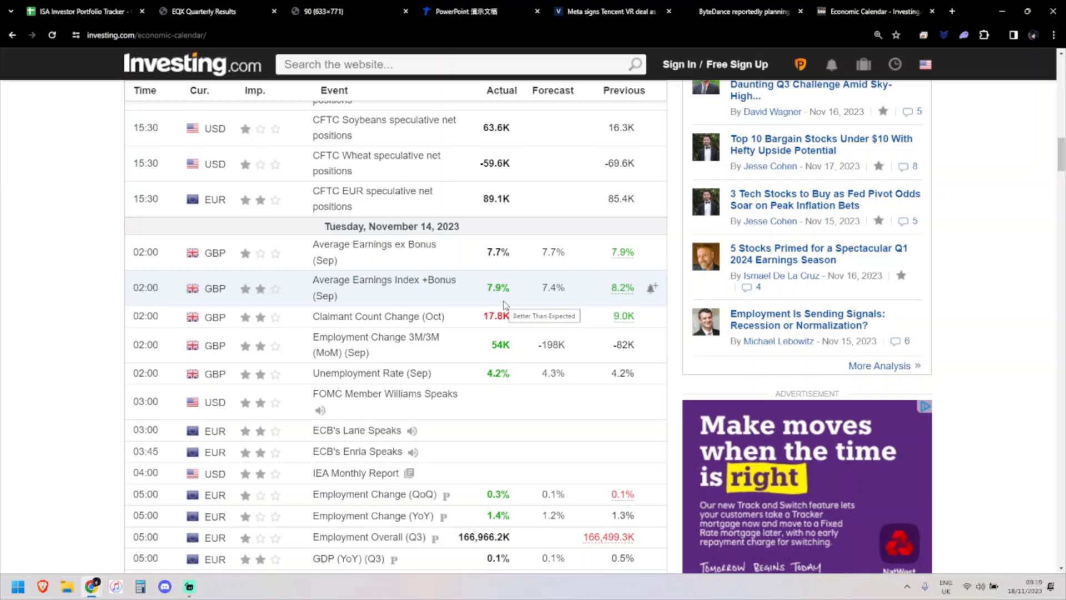
pyautogui.moveTo(507, 302)
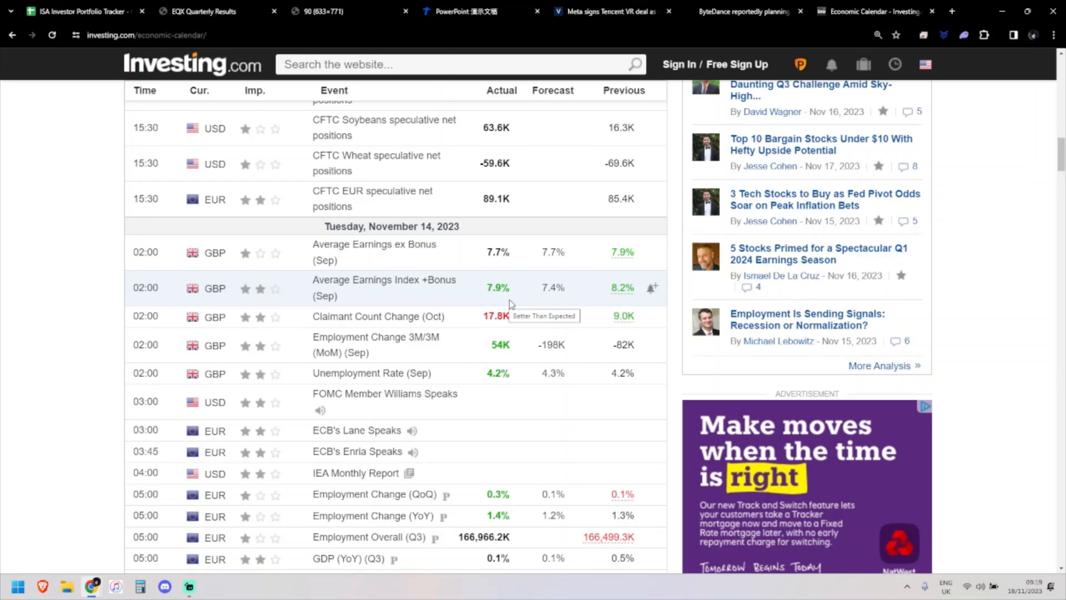
pyautogui.moveTo(529, 322)
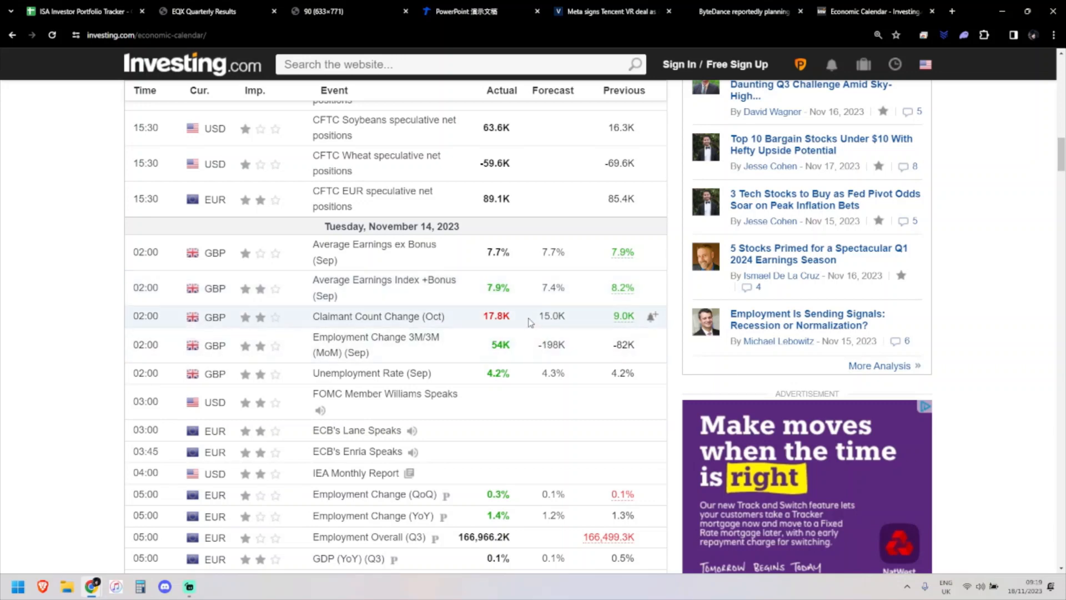
pyautogui.moveTo(507, 373)
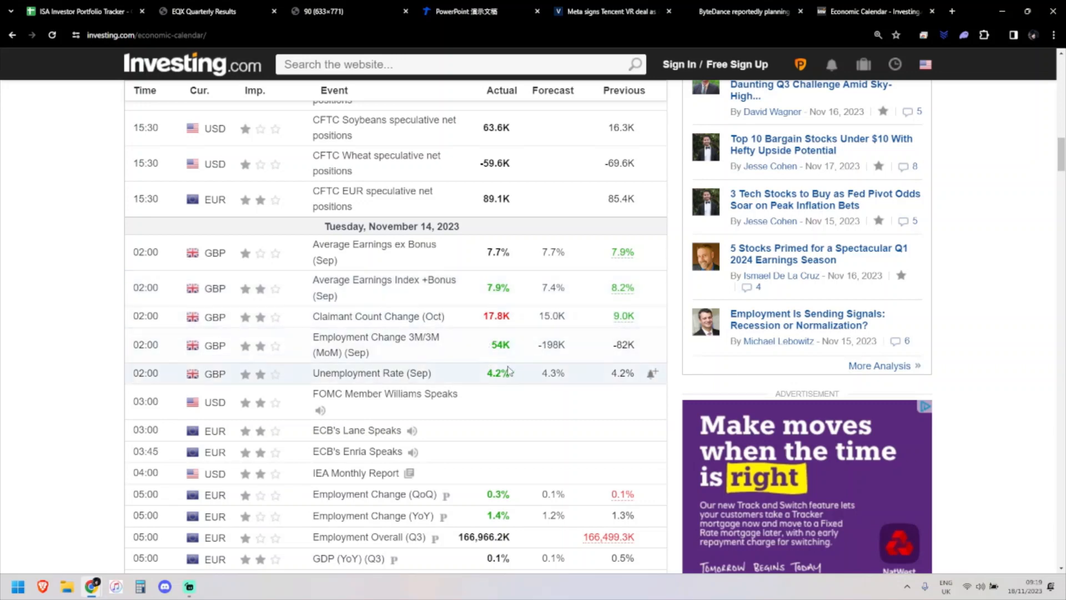
pyautogui.moveTo(557, 344)
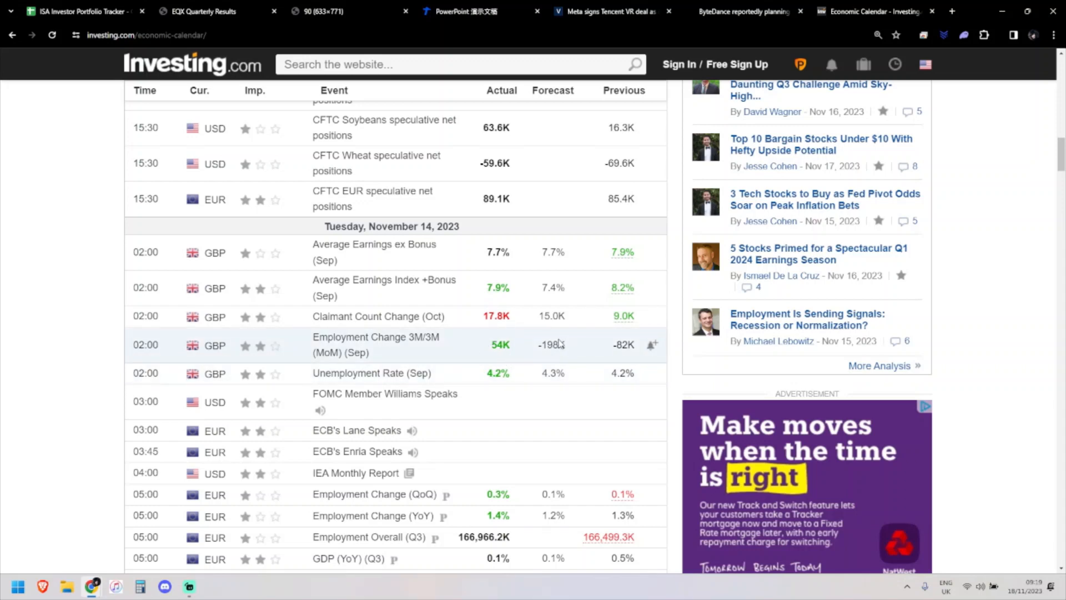
pyautogui.moveTo(586, 354)
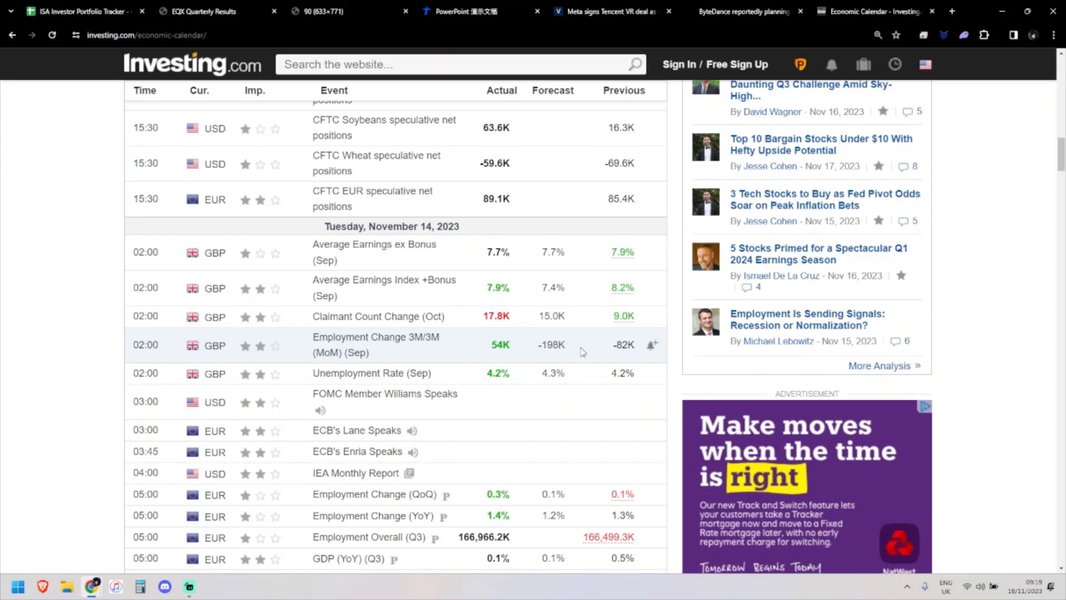
pyautogui.moveTo(551, 345)
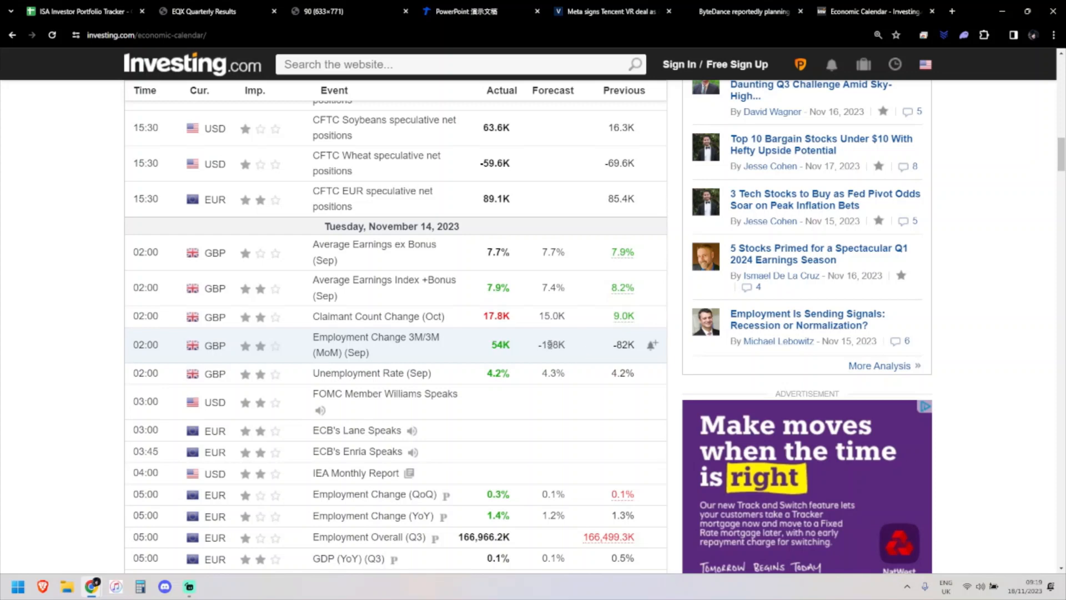
pyautogui.moveTo(522, 320)
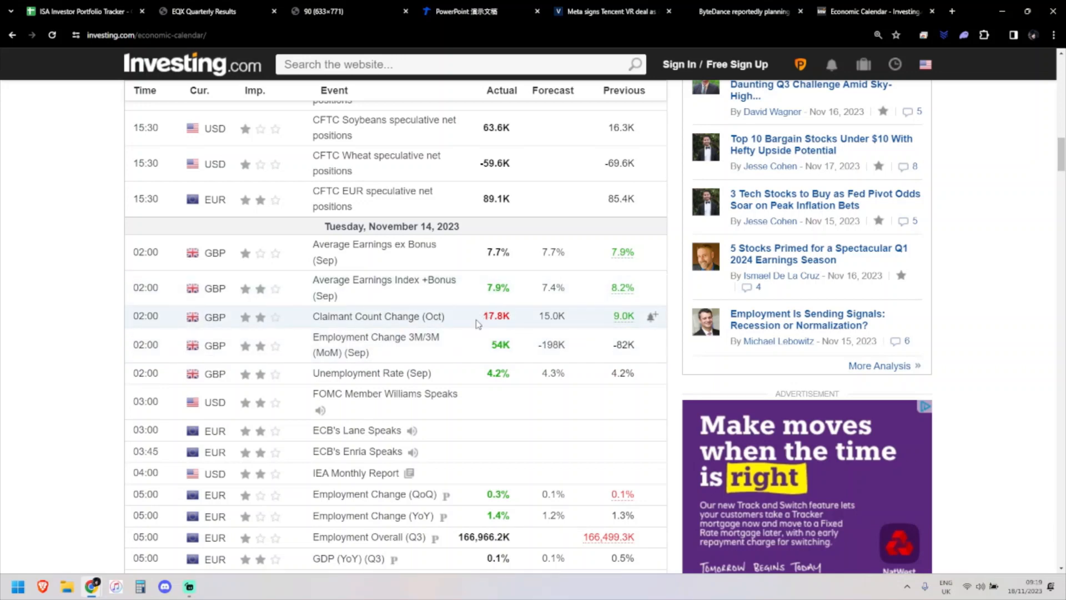
pyautogui.scroll(-3)
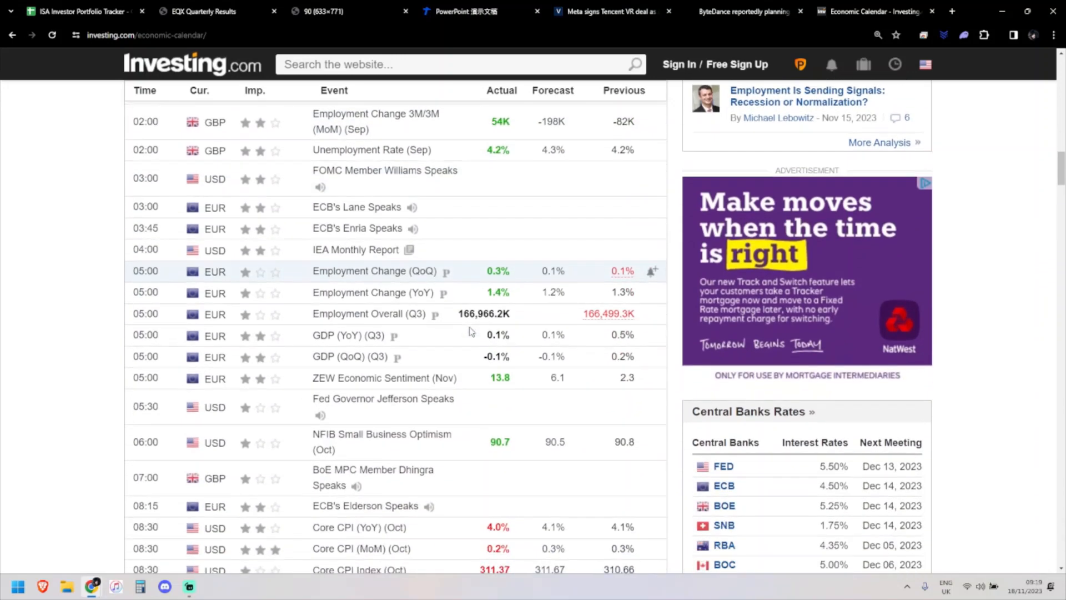
# Step: Move from the US October CPI rows down to the UK figures under Wednesday, November 15, 2023
pyautogui.scroll(-3)
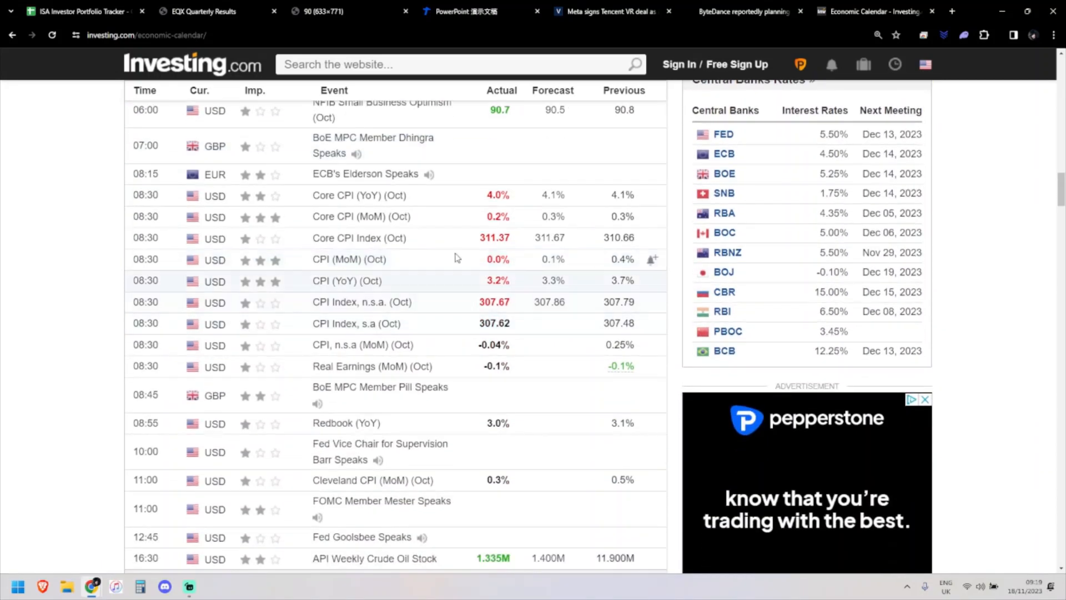
pyautogui.moveTo(450, 281)
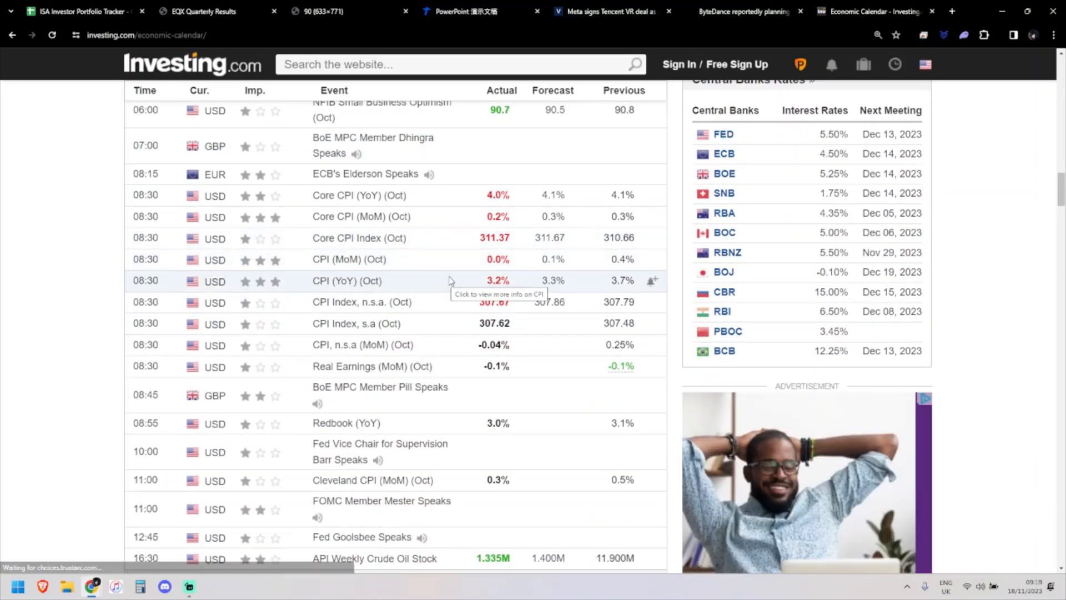
pyautogui.moveTo(509, 302)
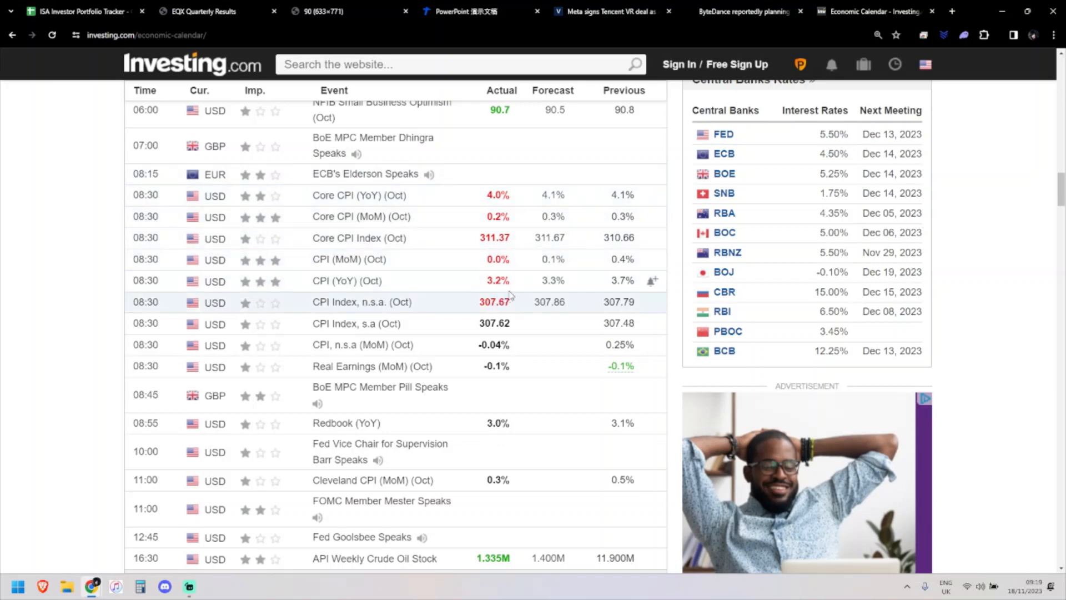
pyautogui.moveTo(506, 259)
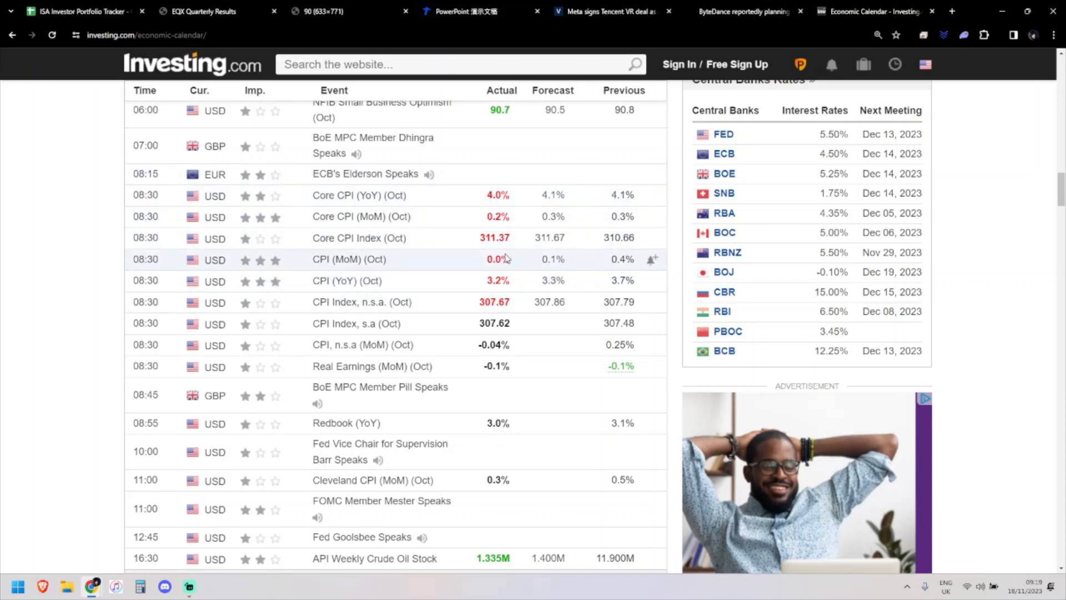
pyautogui.moveTo(496, 259)
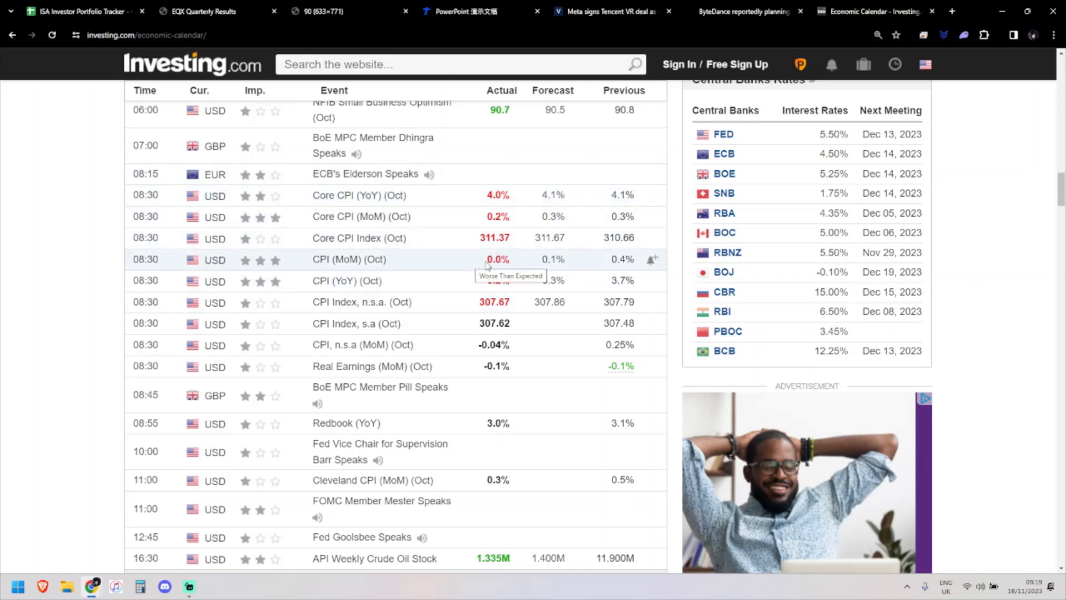
pyautogui.moveTo(519, 265)
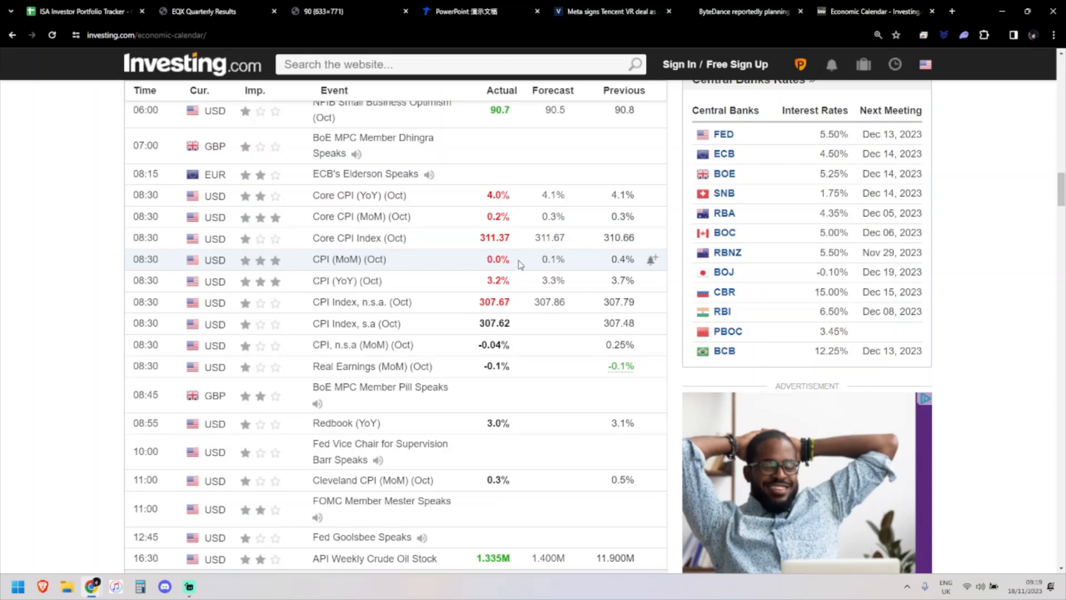
pyautogui.moveTo(521, 228)
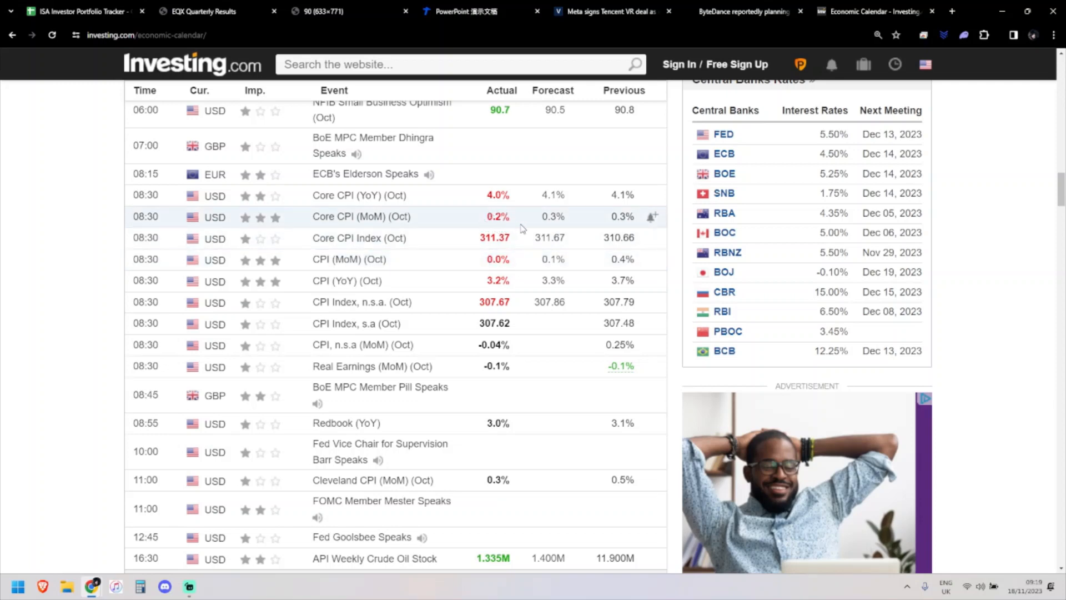
pyautogui.moveTo(500, 196)
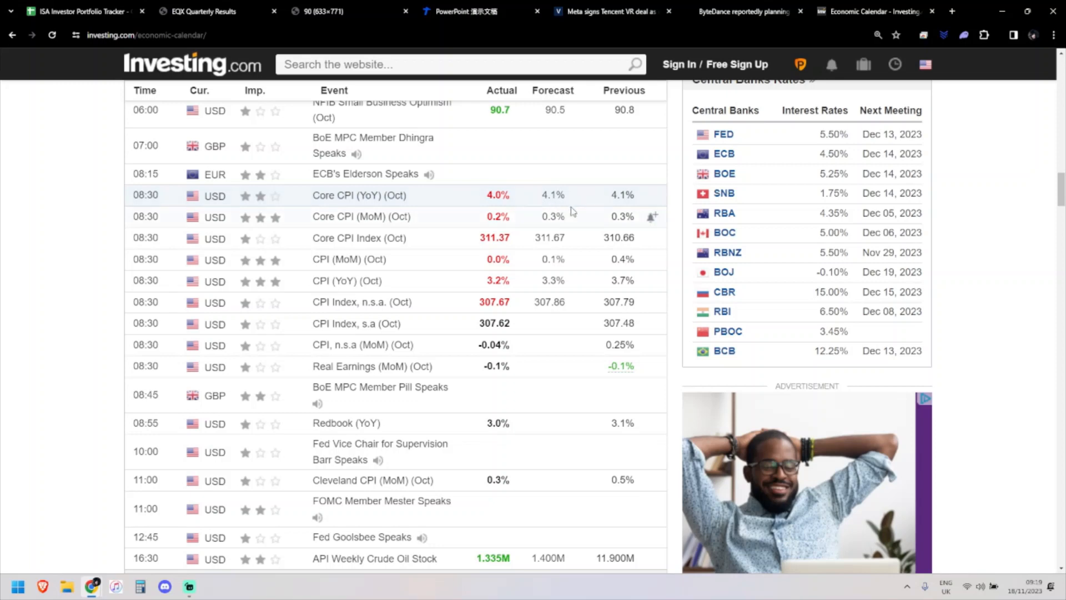
pyautogui.moveTo(589, 195)
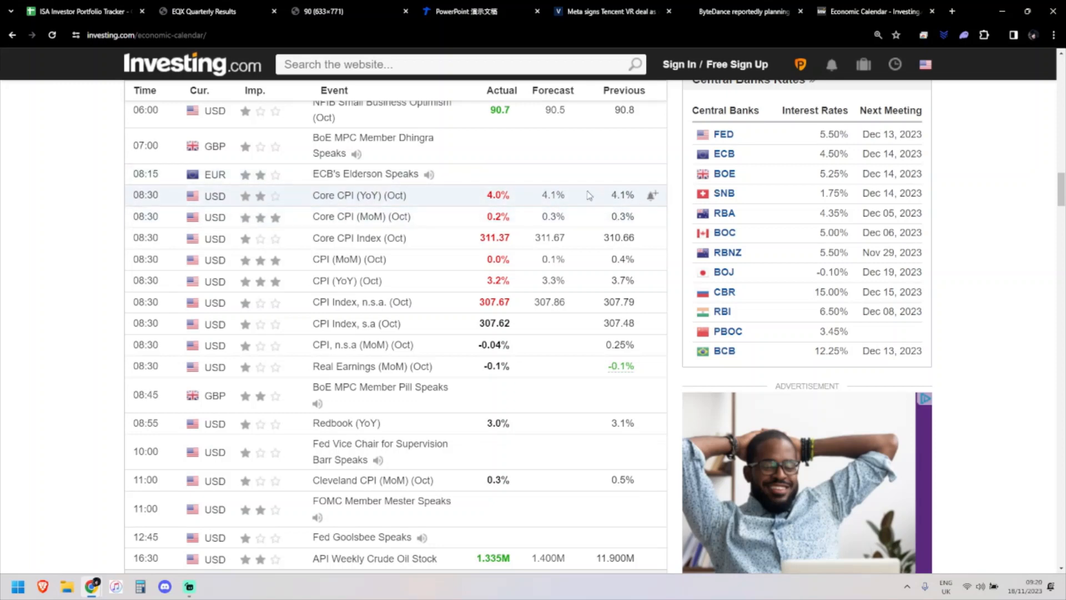
pyautogui.moveTo(515, 323)
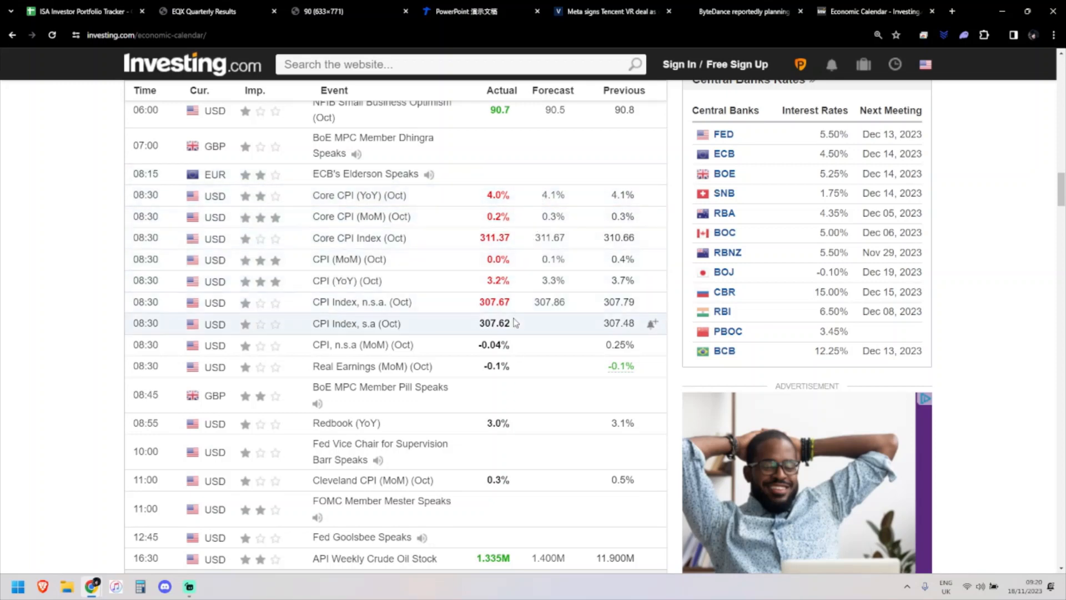
pyautogui.moveTo(615, 281)
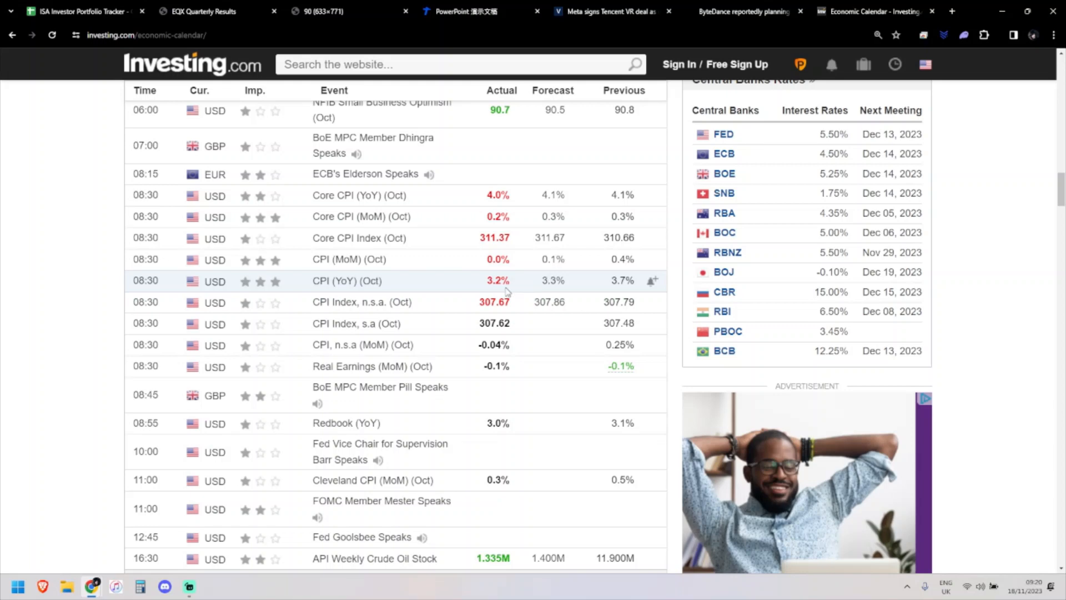
pyautogui.moveTo(490, 301)
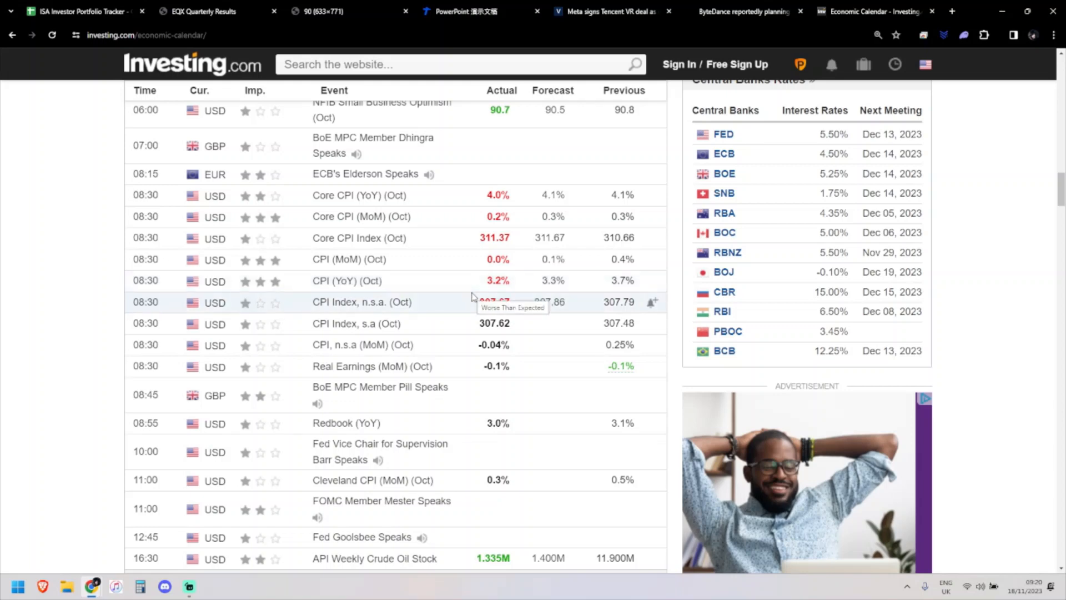
pyautogui.moveTo(474, 292)
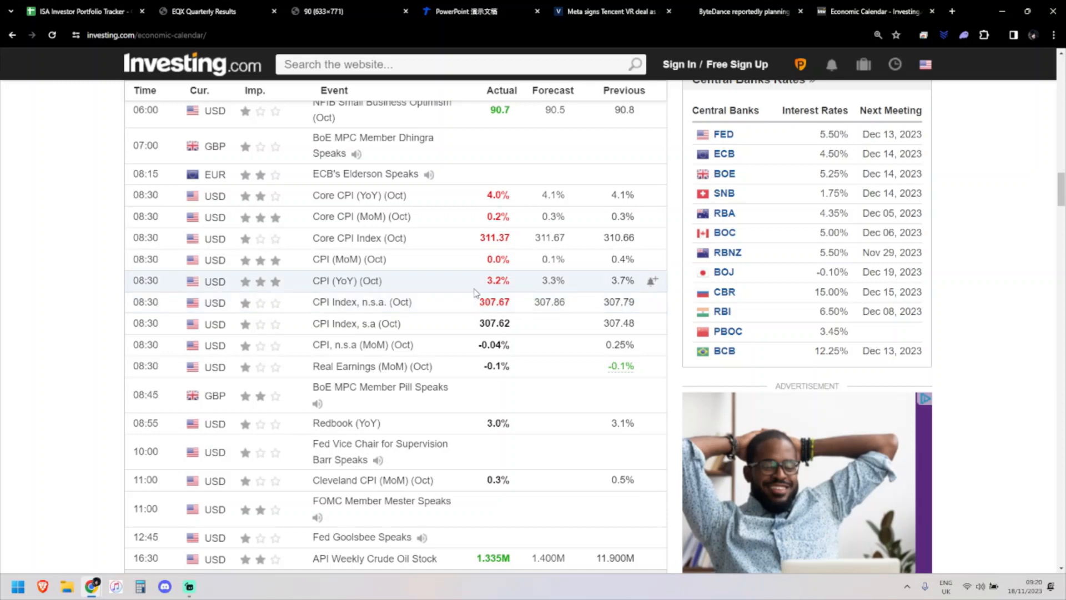
pyautogui.moveTo(493, 301)
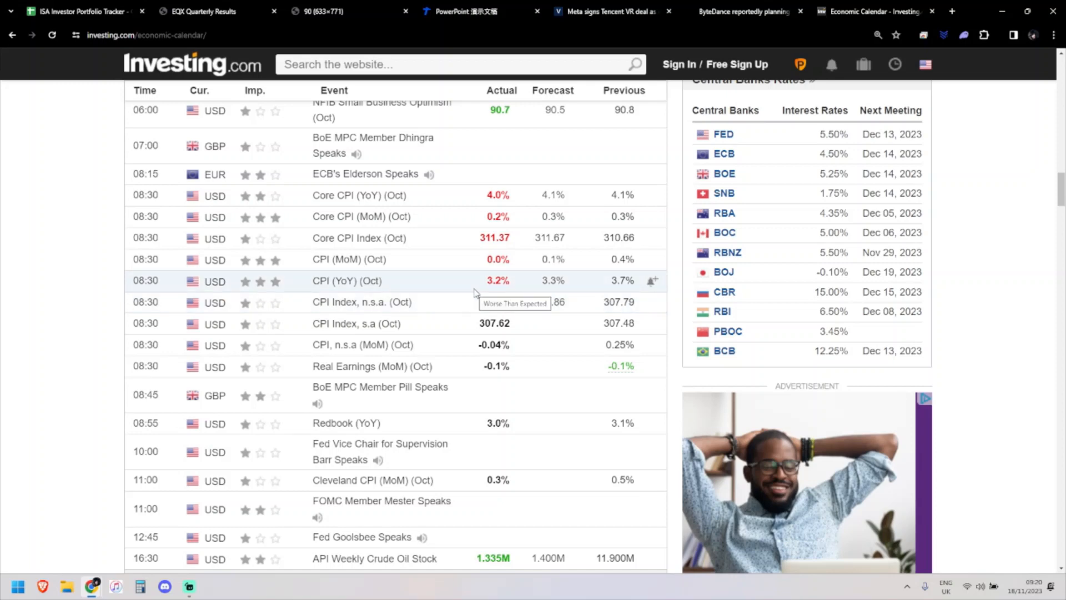
pyautogui.moveTo(469, 286)
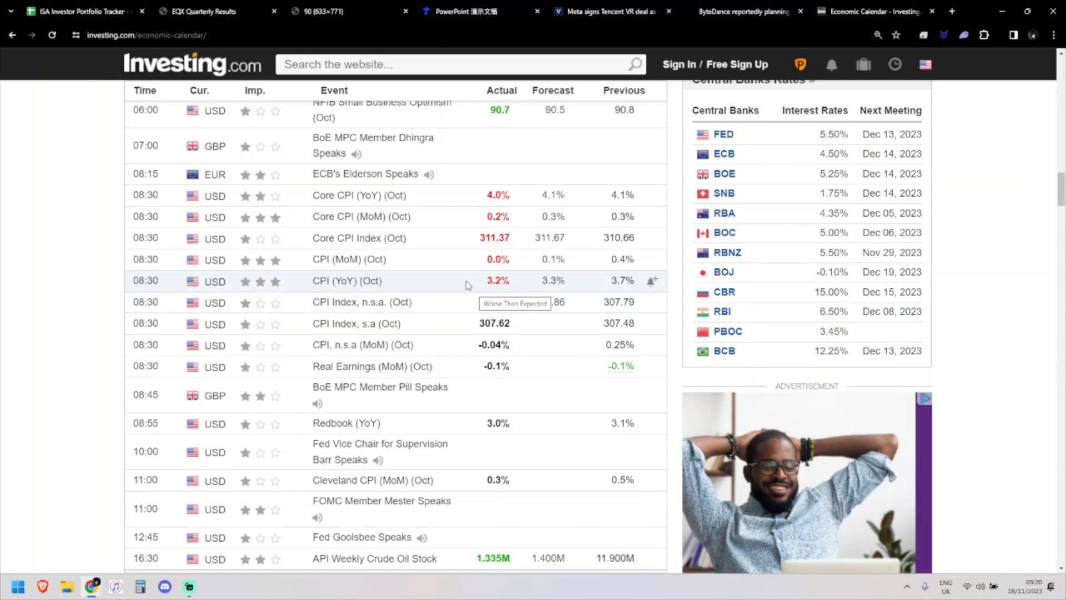
pyautogui.moveTo(346, 264)
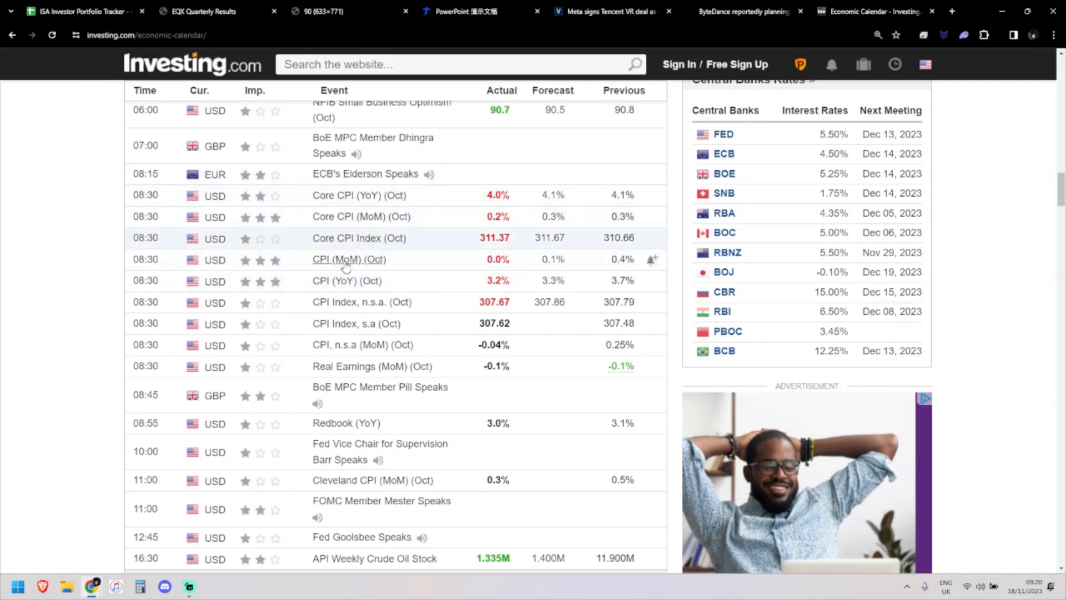
pyautogui.moveTo(465, 238)
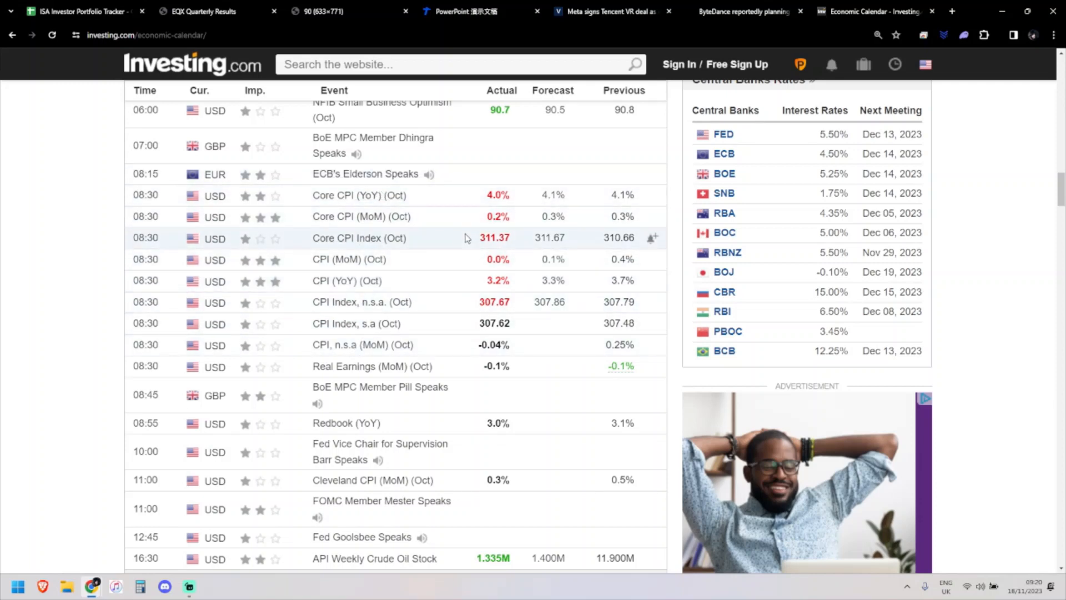
pyautogui.moveTo(495, 237)
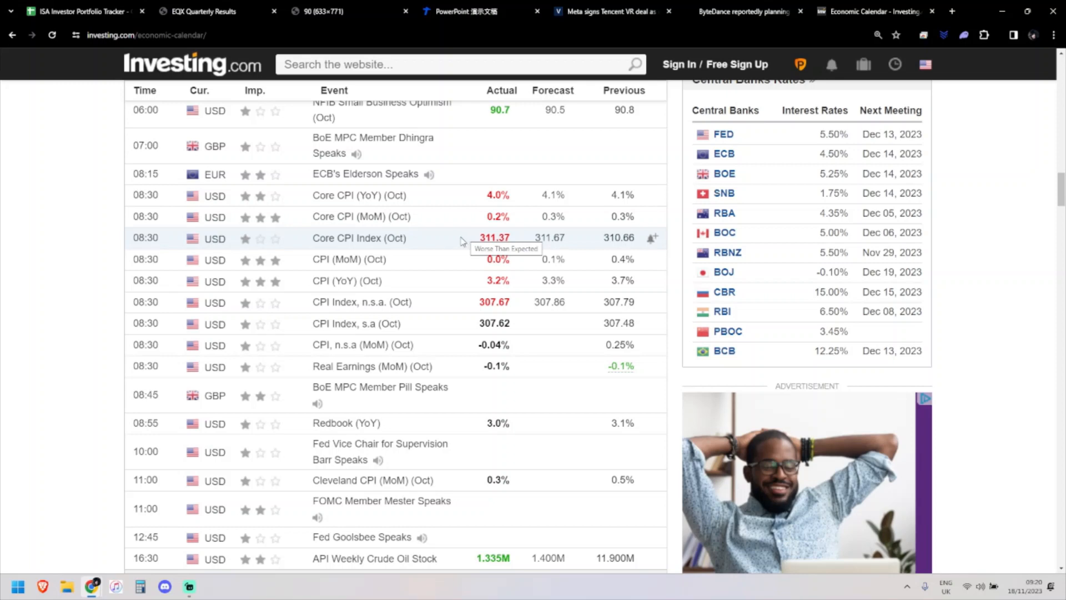
pyautogui.moveTo(523, 298)
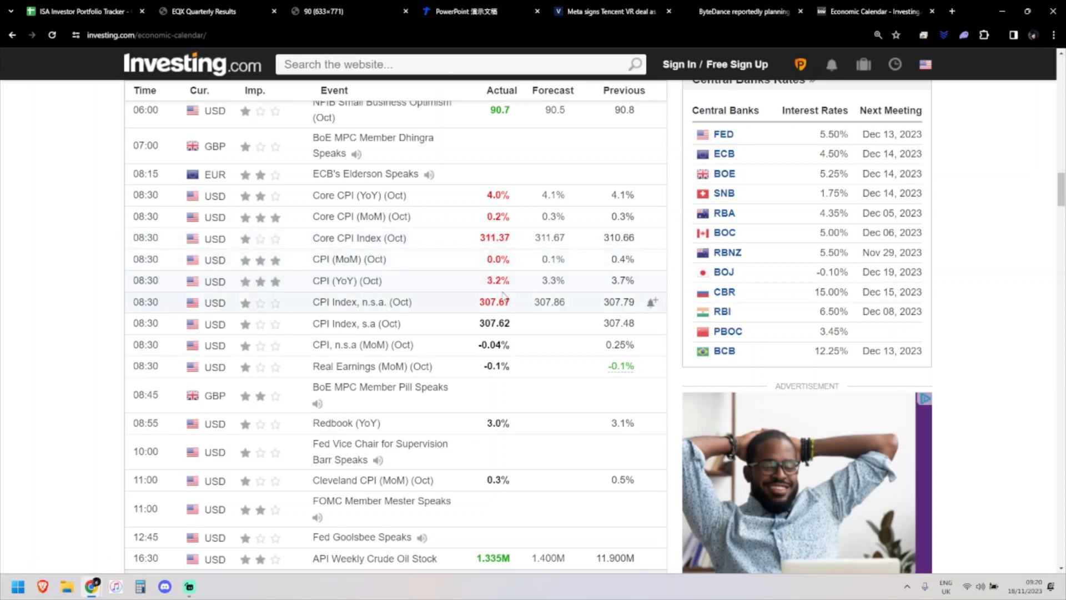
pyautogui.moveTo(500, 289)
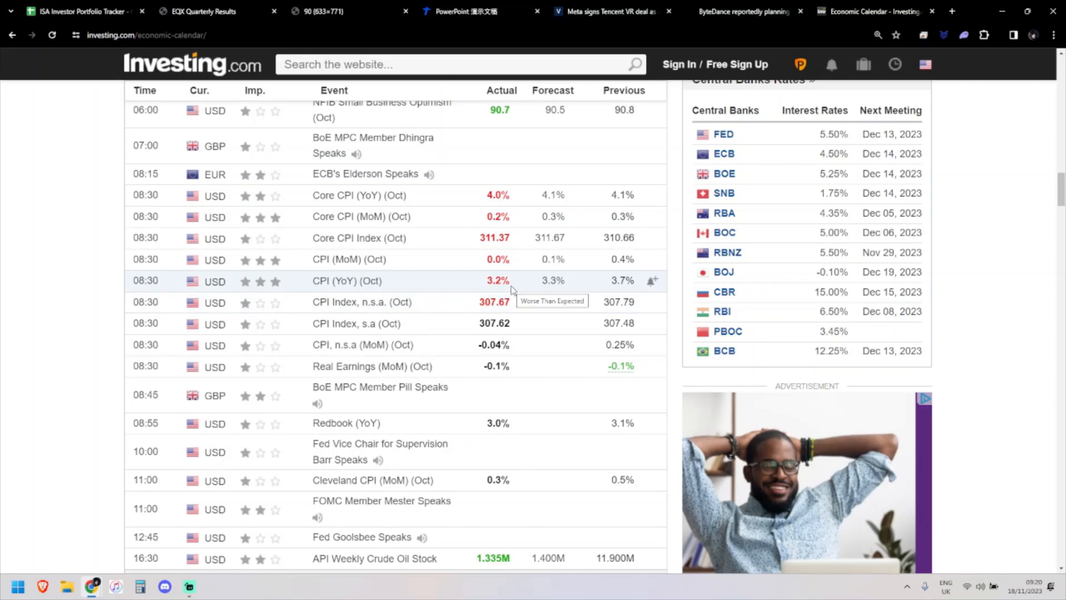
pyautogui.scroll(-3)
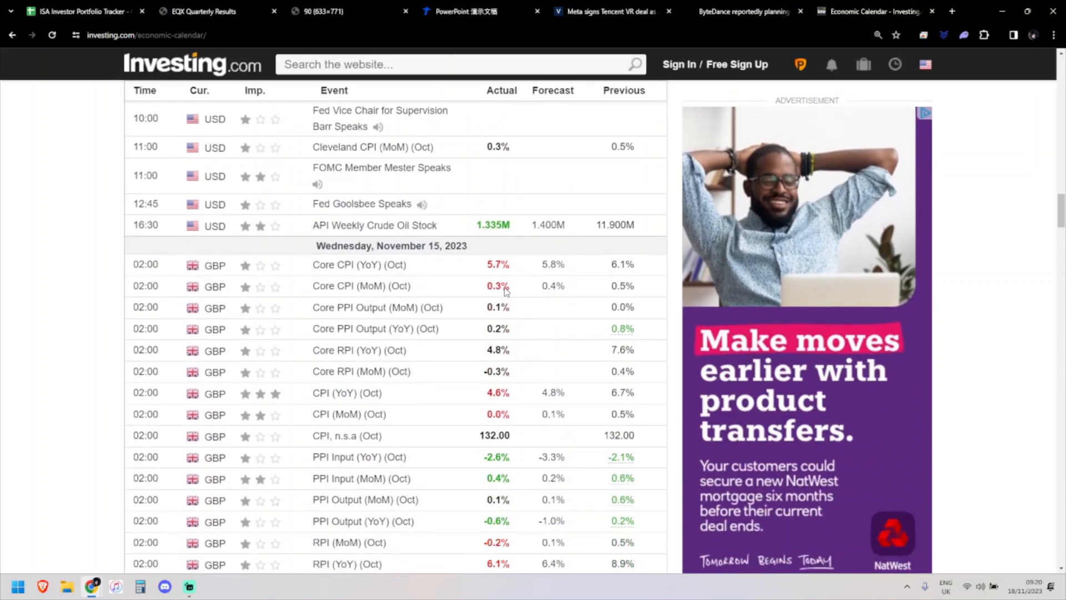
pyautogui.scroll(-3)
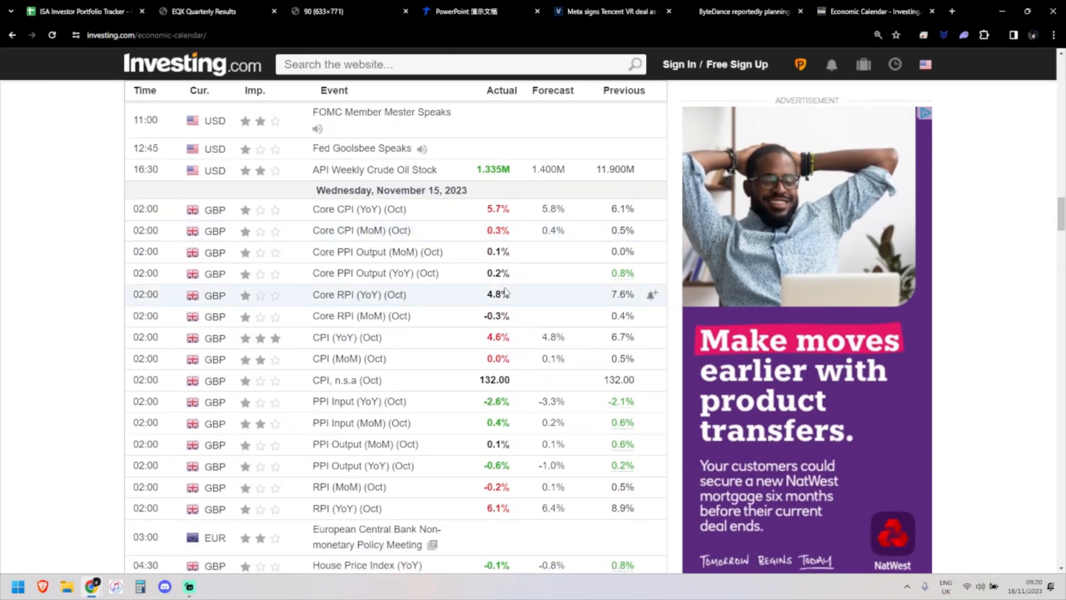
pyautogui.moveTo(426, 290)
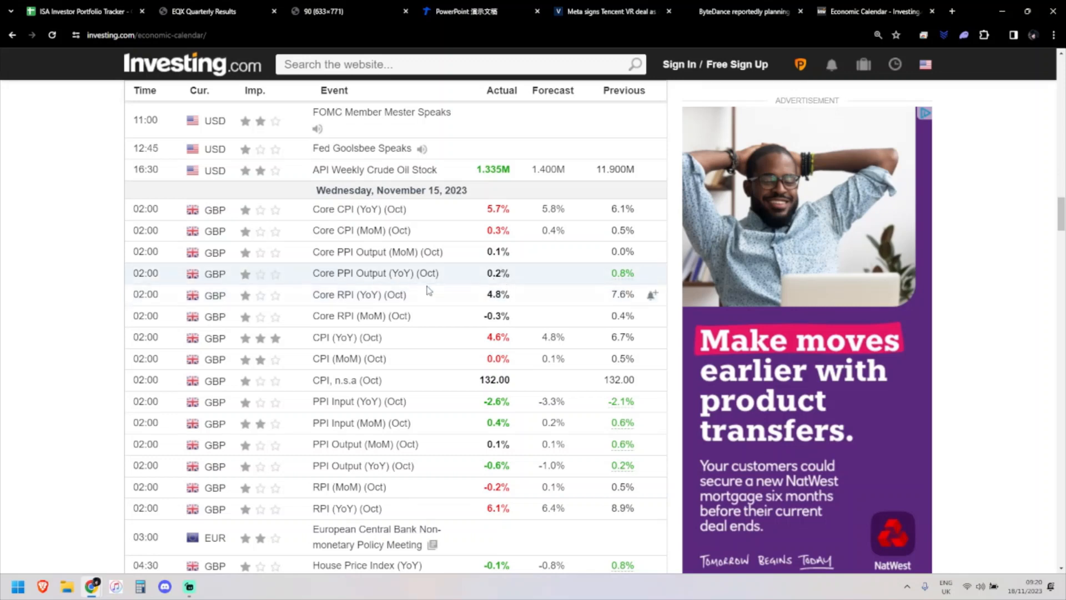
pyautogui.moveTo(507, 192)
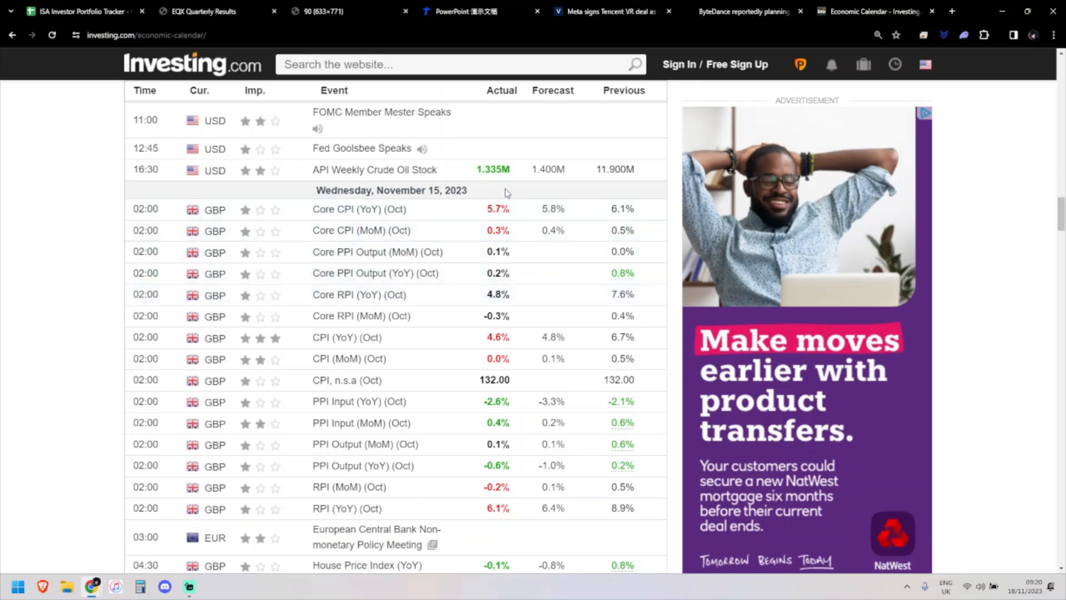
pyautogui.moveTo(523, 337)
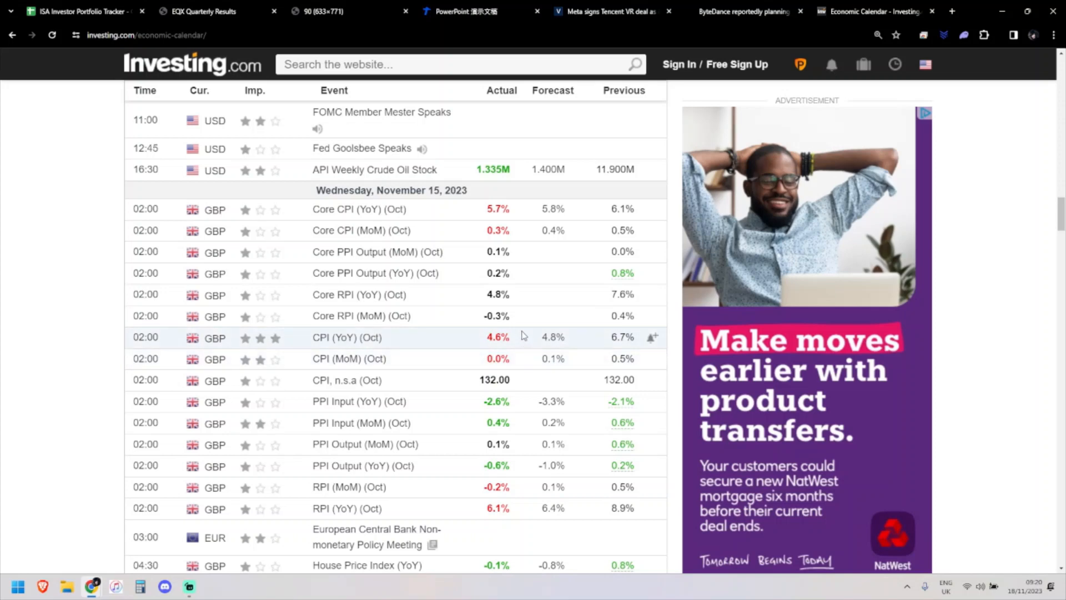
pyautogui.moveTo(506, 337)
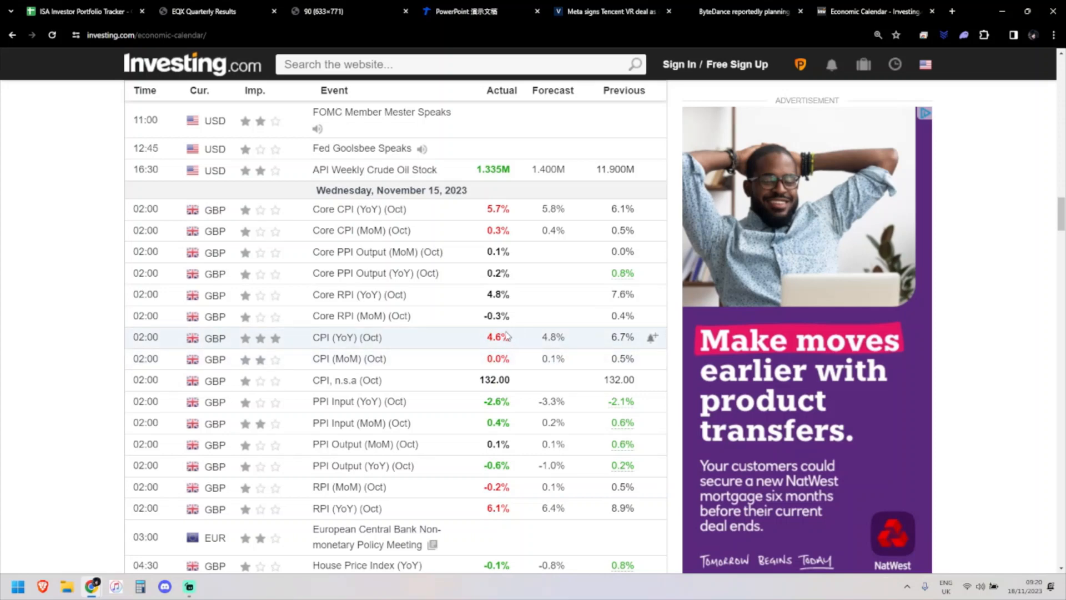
pyautogui.moveTo(507, 370)
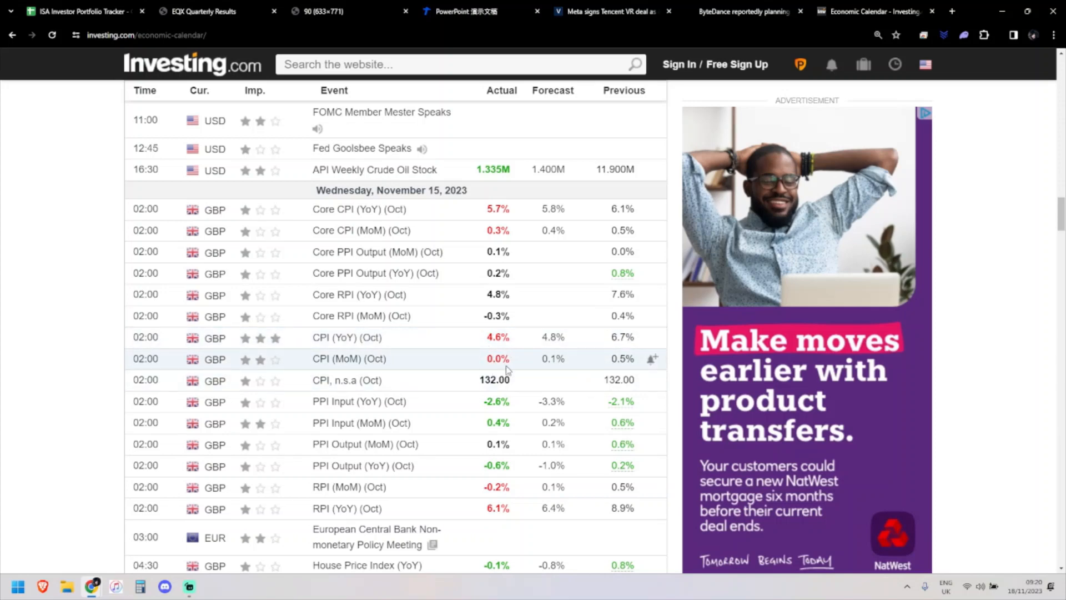
pyautogui.moveTo(581, 369)
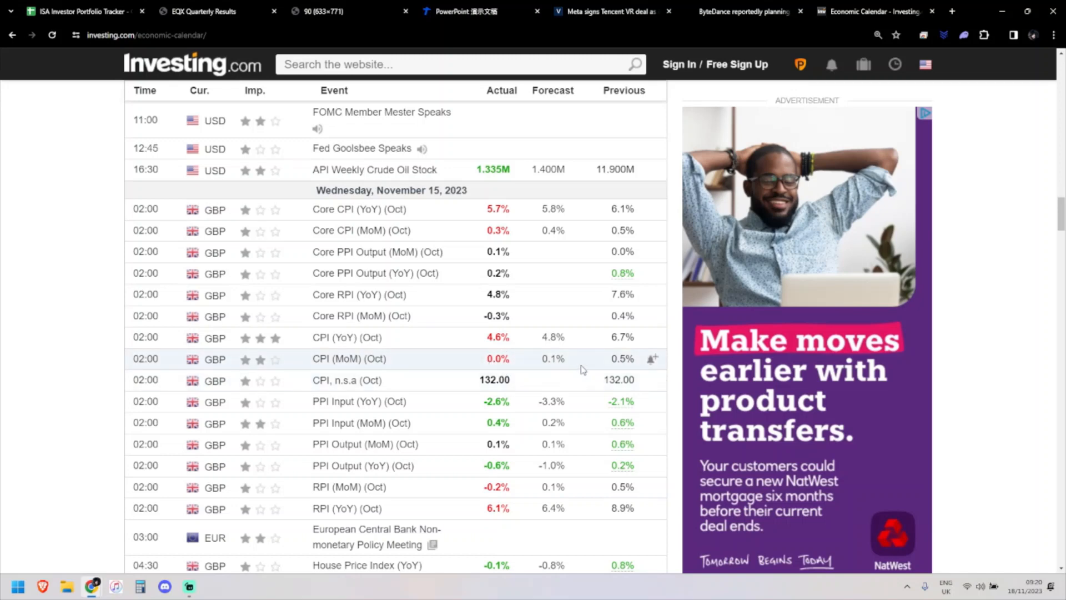
pyautogui.moveTo(553, 371)
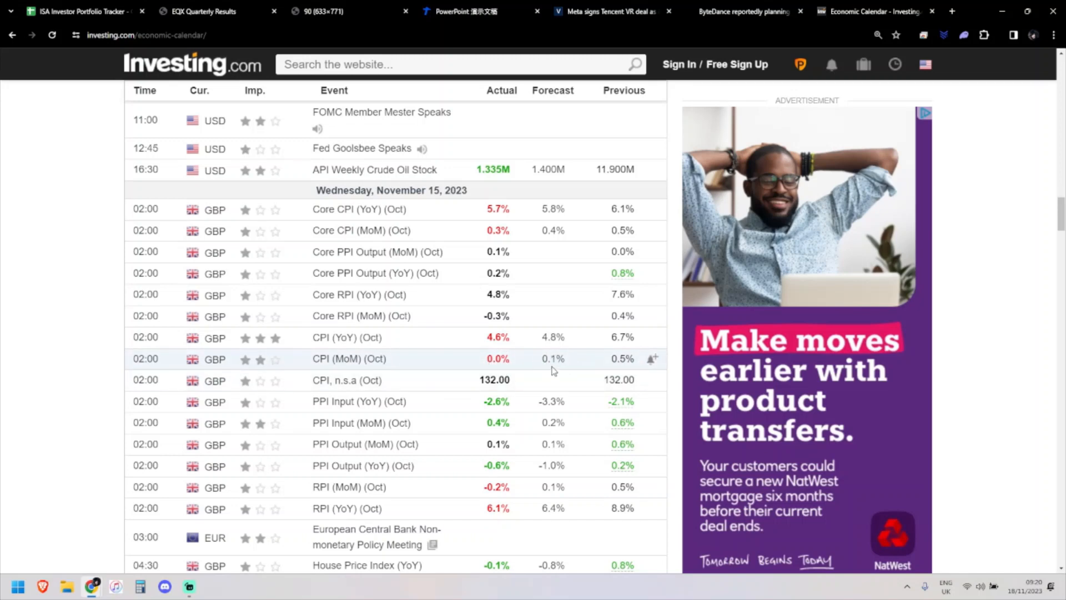
pyautogui.moveTo(619, 360)
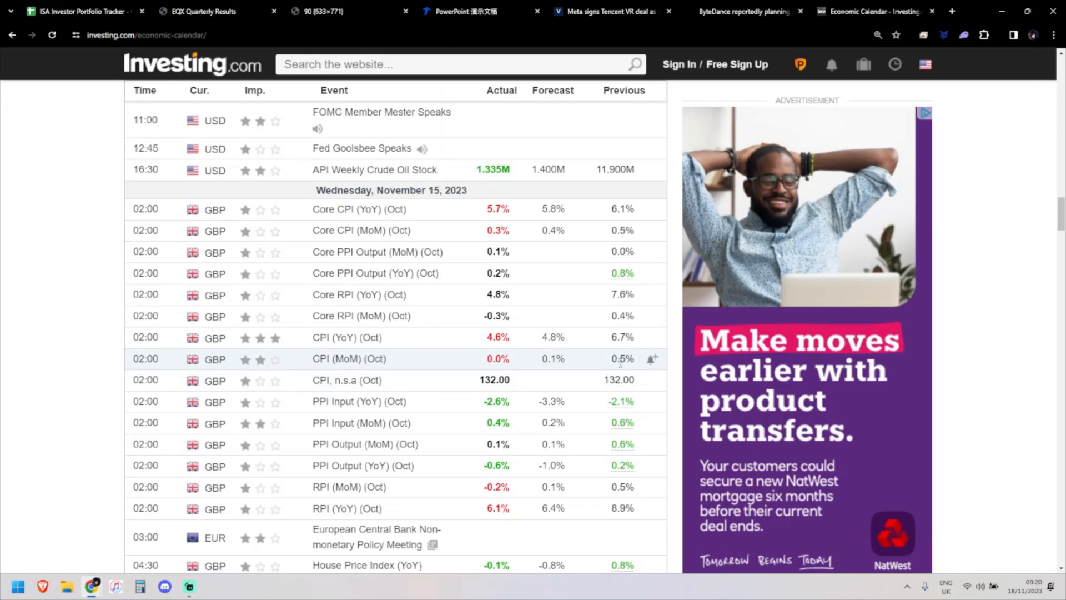
pyautogui.moveTo(542, 350)
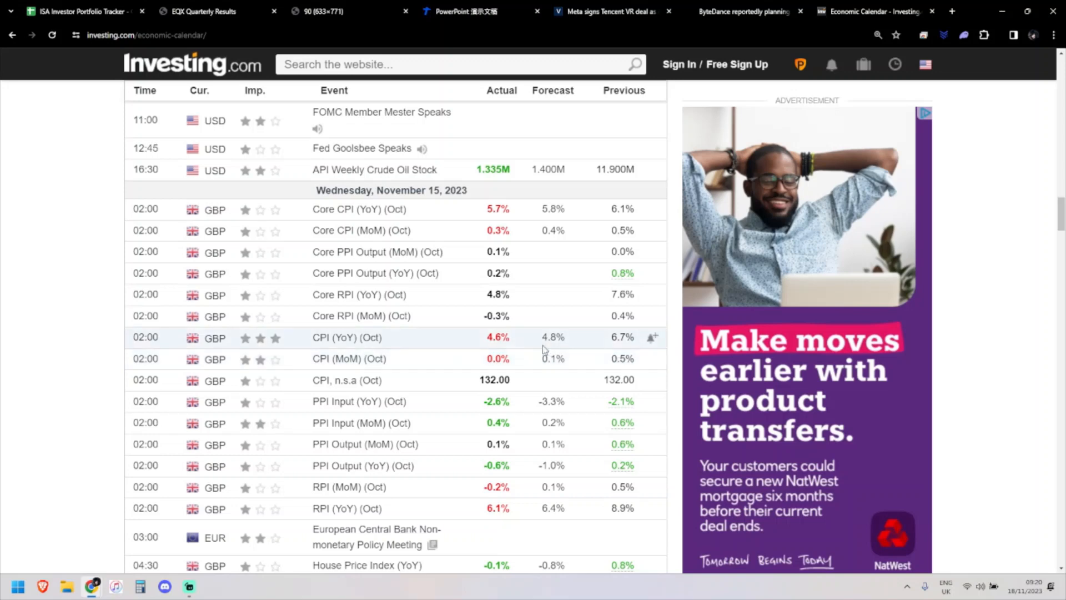
pyautogui.moveTo(524, 345)
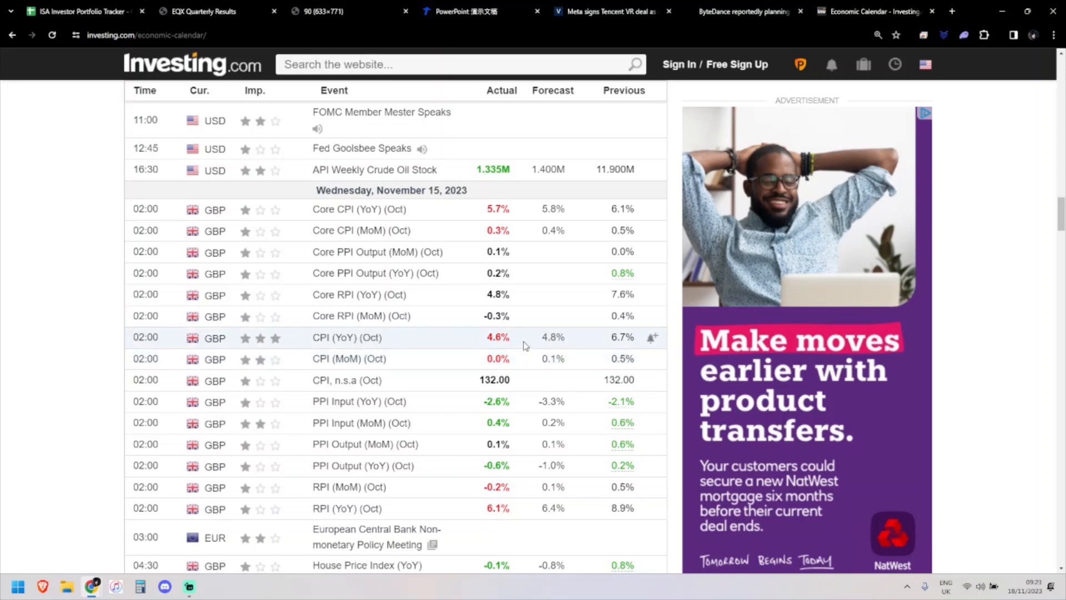
pyautogui.moveTo(514, 342)
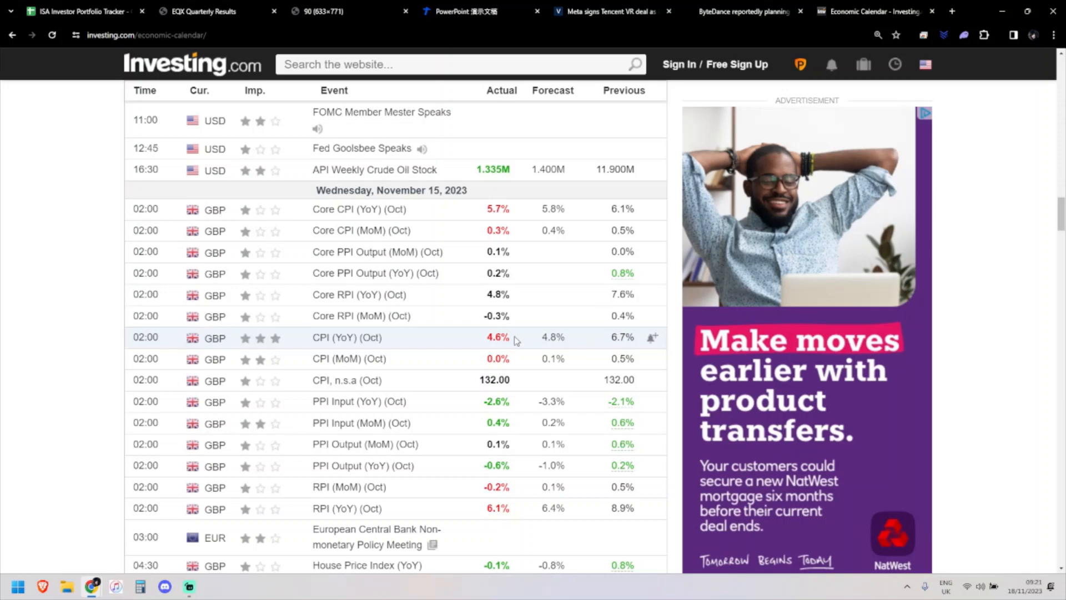
pyautogui.moveTo(498, 338)
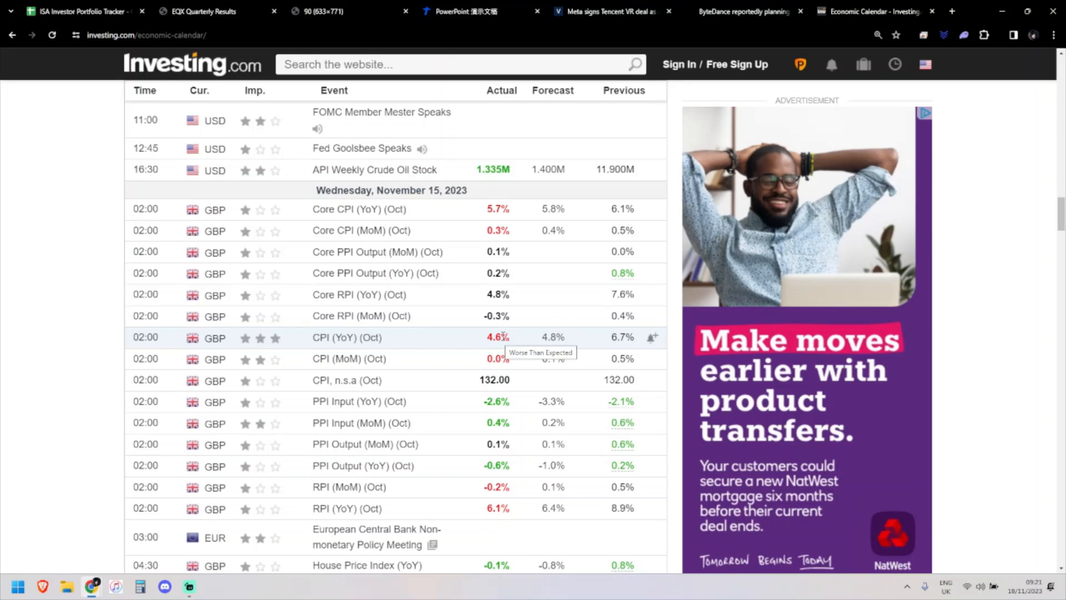
pyautogui.moveTo(507, 316)
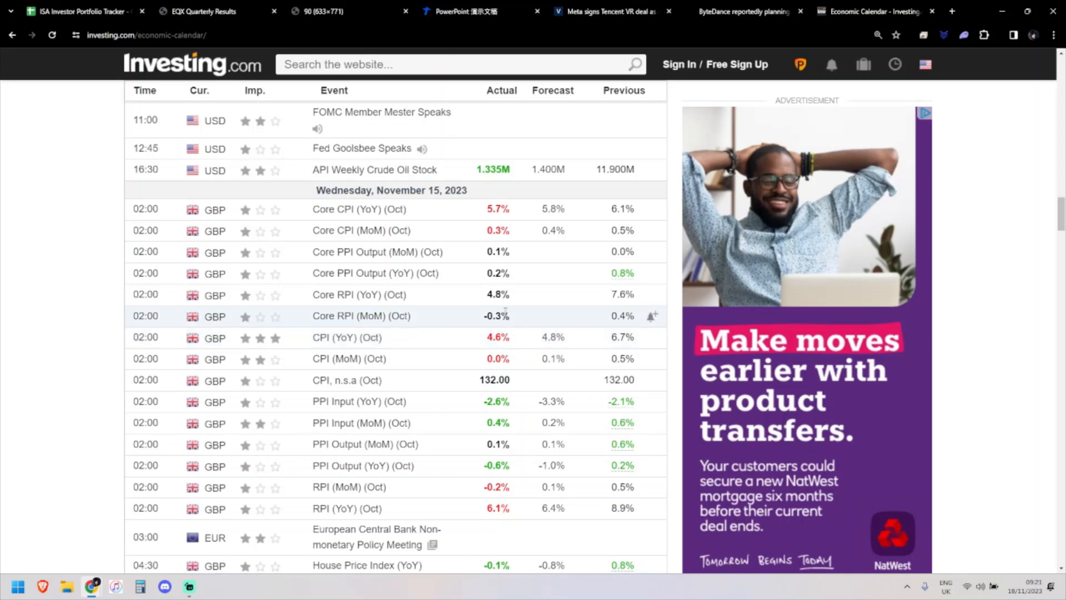
pyautogui.moveTo(518, 337)
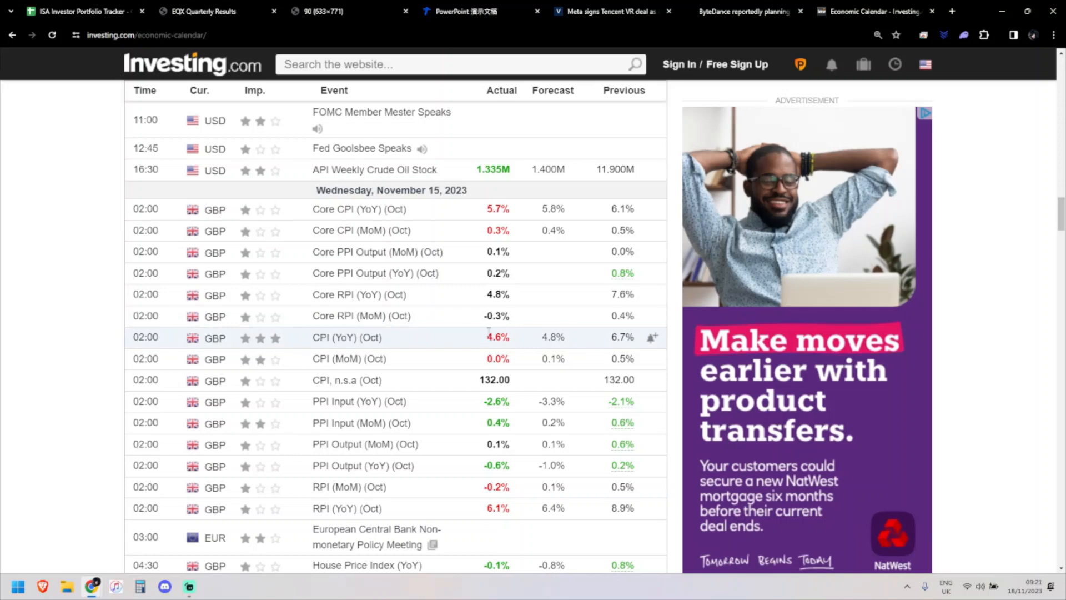
pyautogui.moveTo(498, 337)
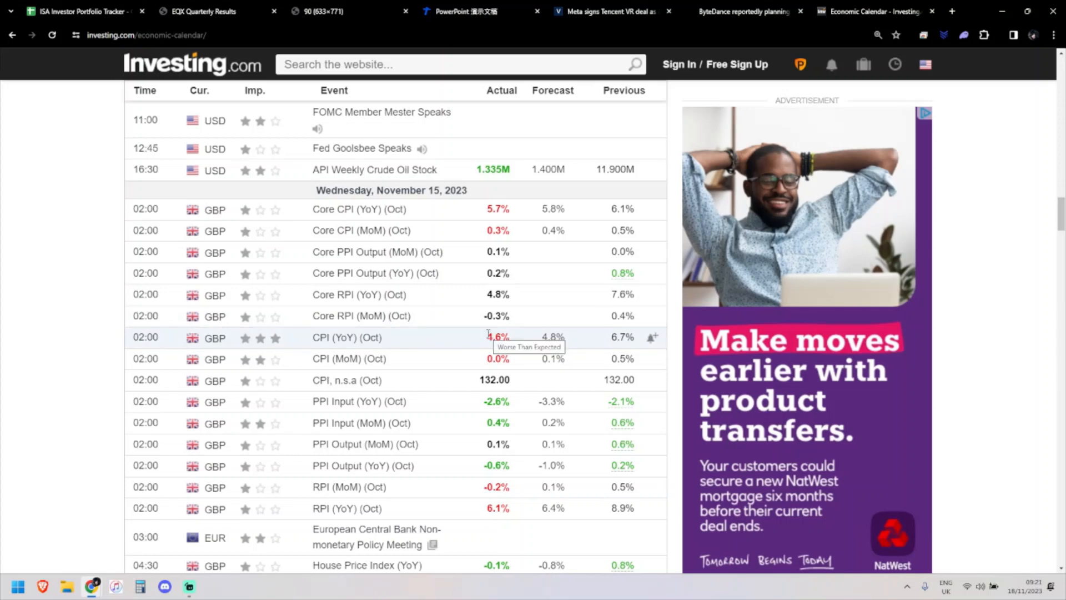
pyautogui.moveTo(522, 235)
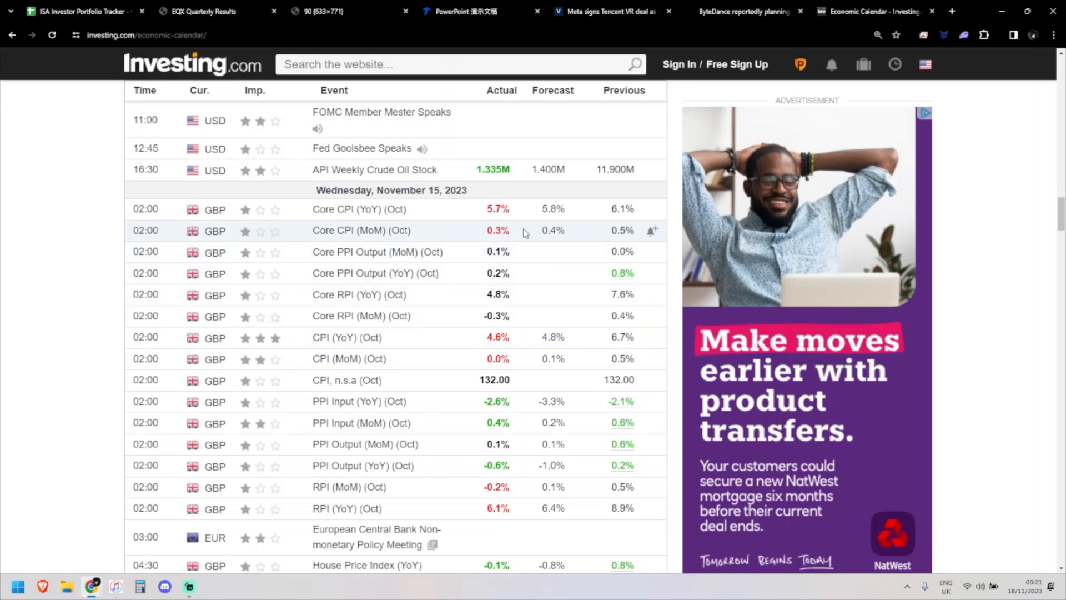
pyautogui.moveTo(608, 213)
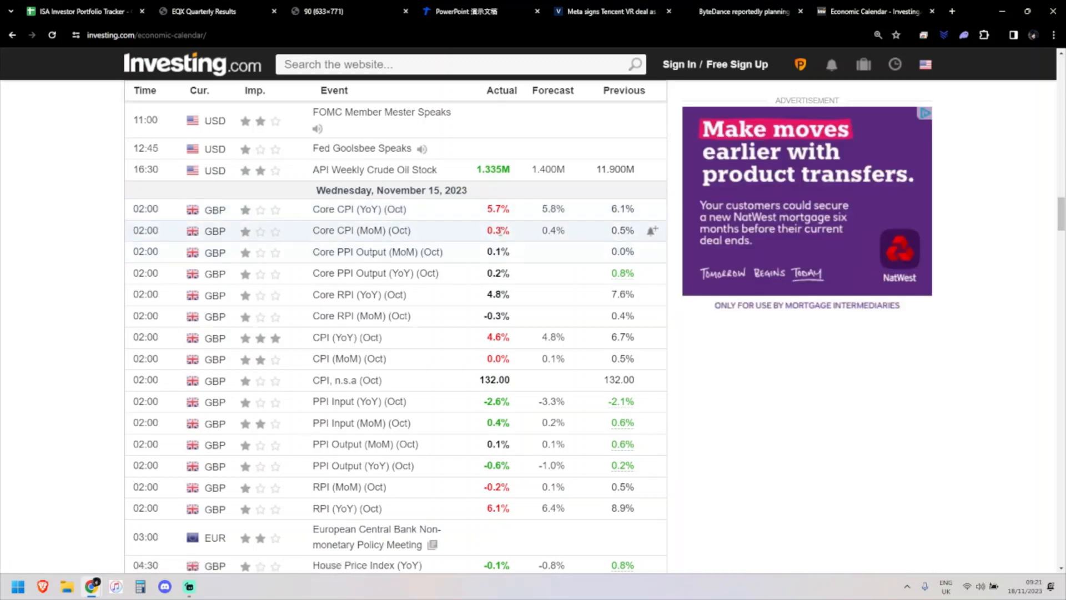
pyautogui.moveTo(481, 236)
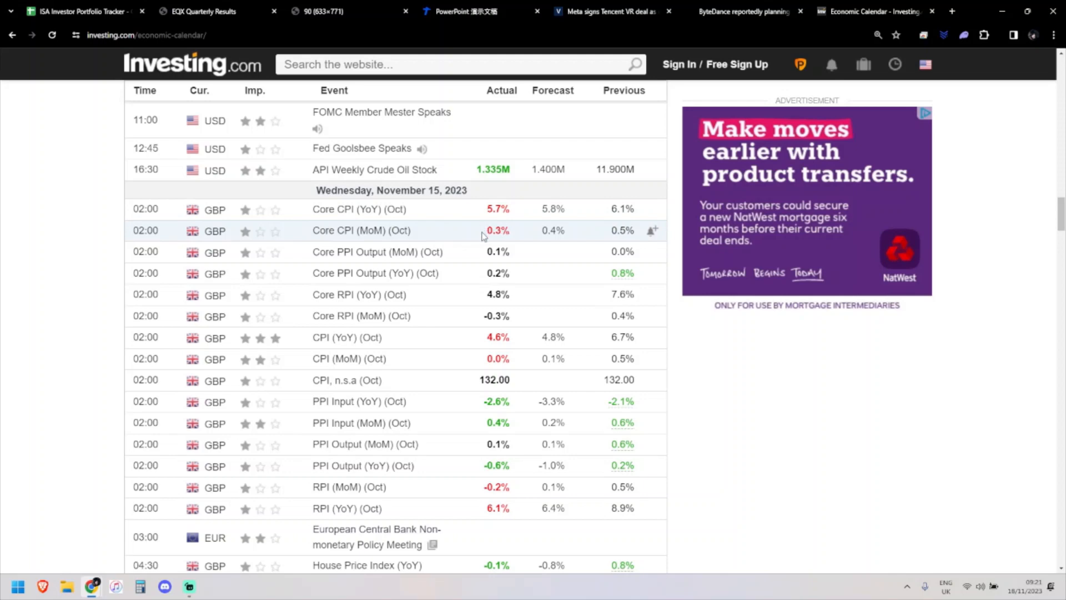
pyautogui.moveTo(497, 218)
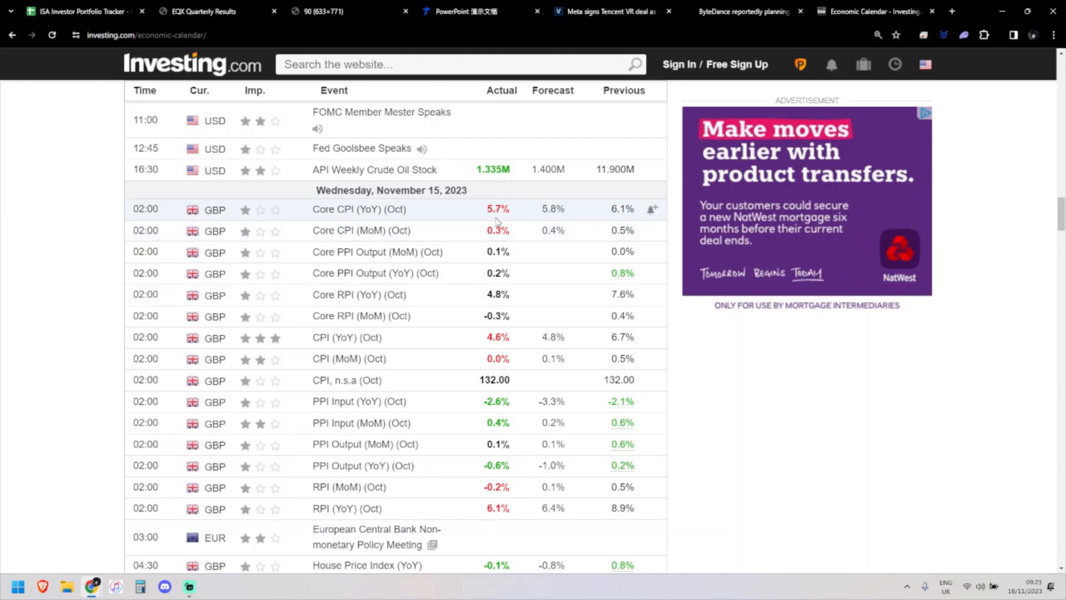
pyautogui.moveTo(497, 230)
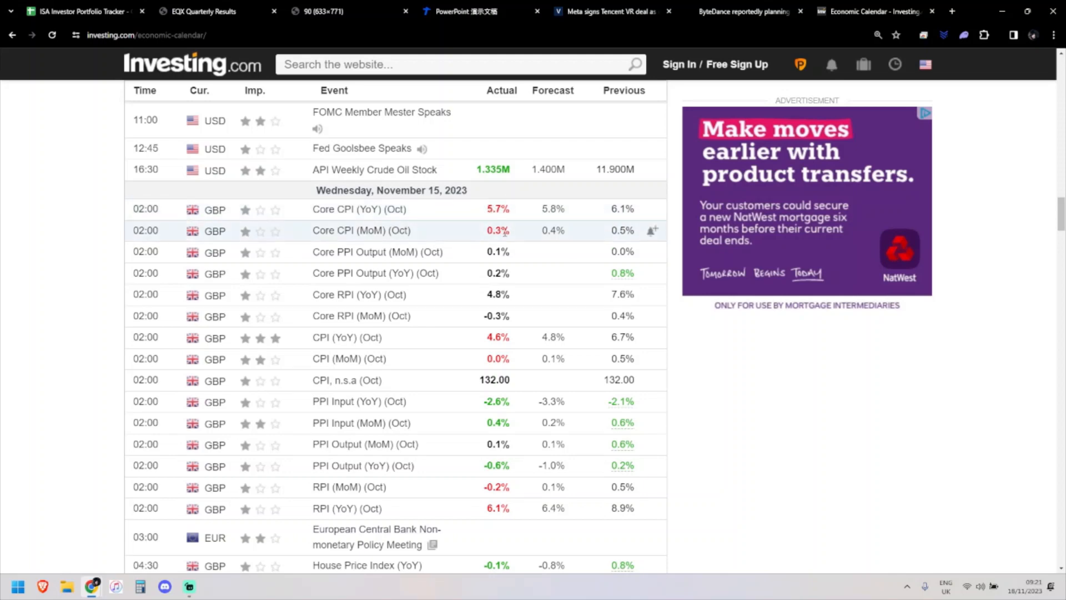
pyautogui.scroll(-3)
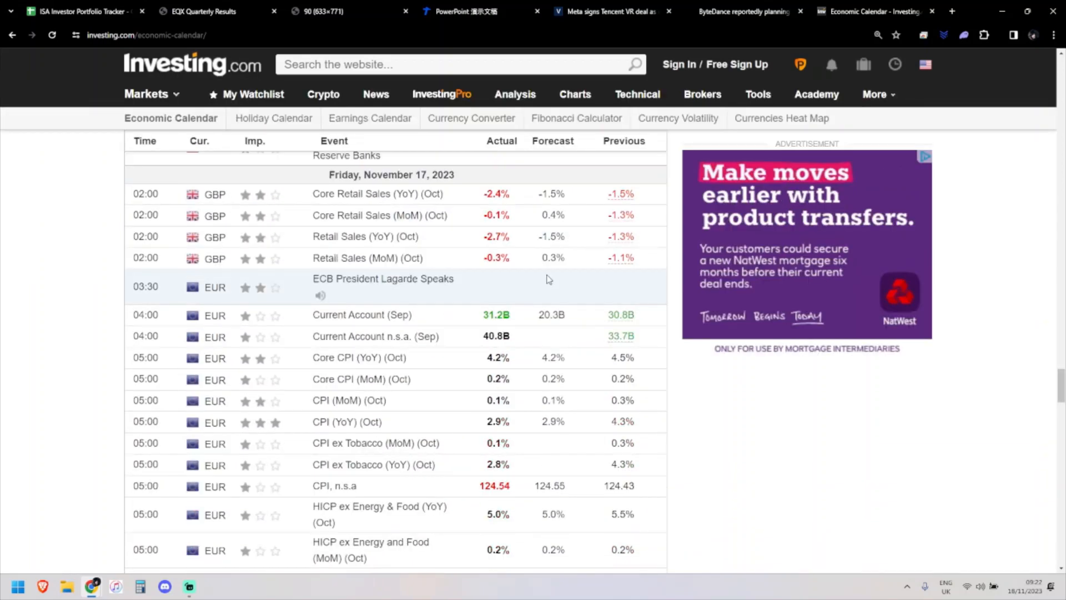
pyautogui.moveTo(544, 257)
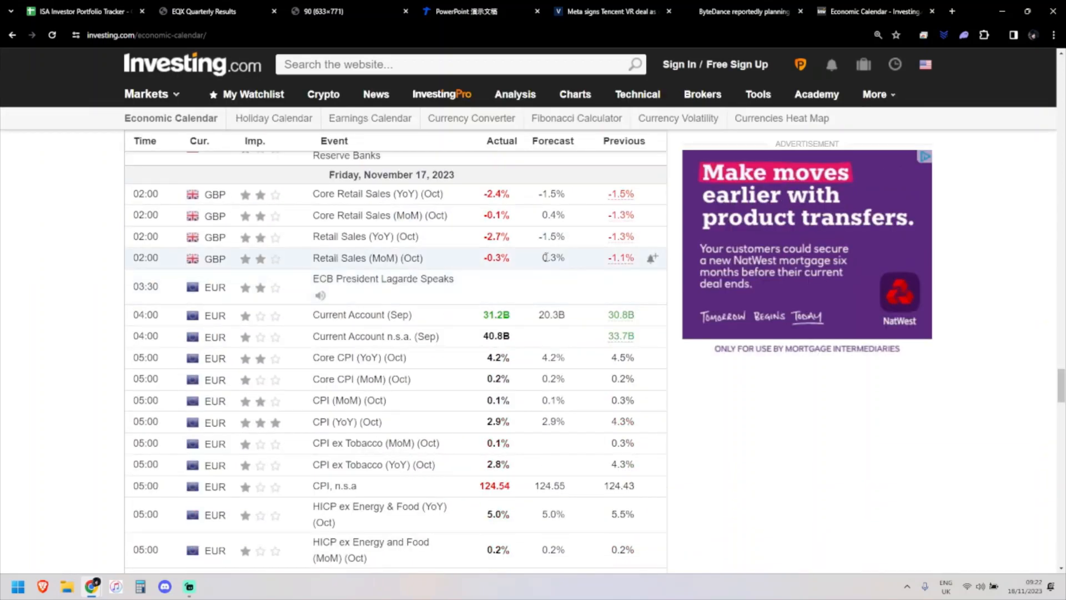
pyautogui.moveTo(513, 189)
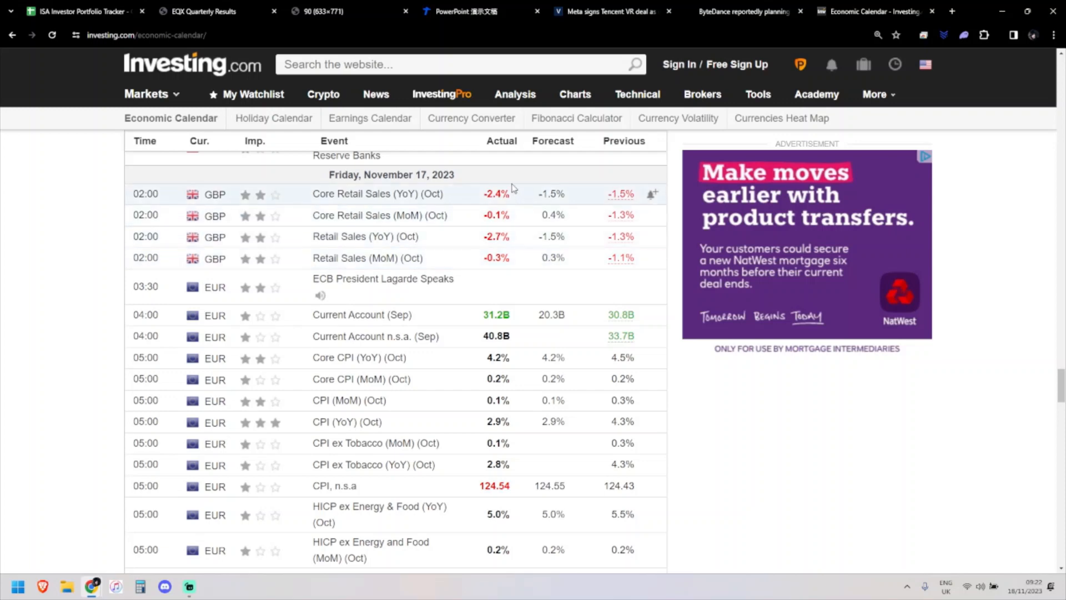
pyautogui.moveTo(480, 199)
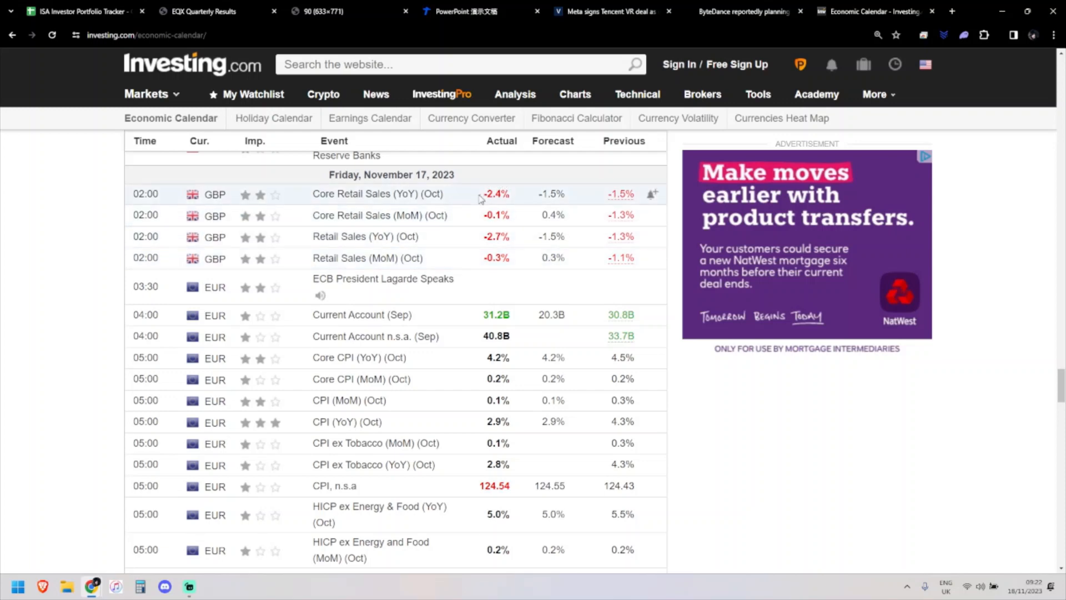
pyautogui.moveTo(484, 248)
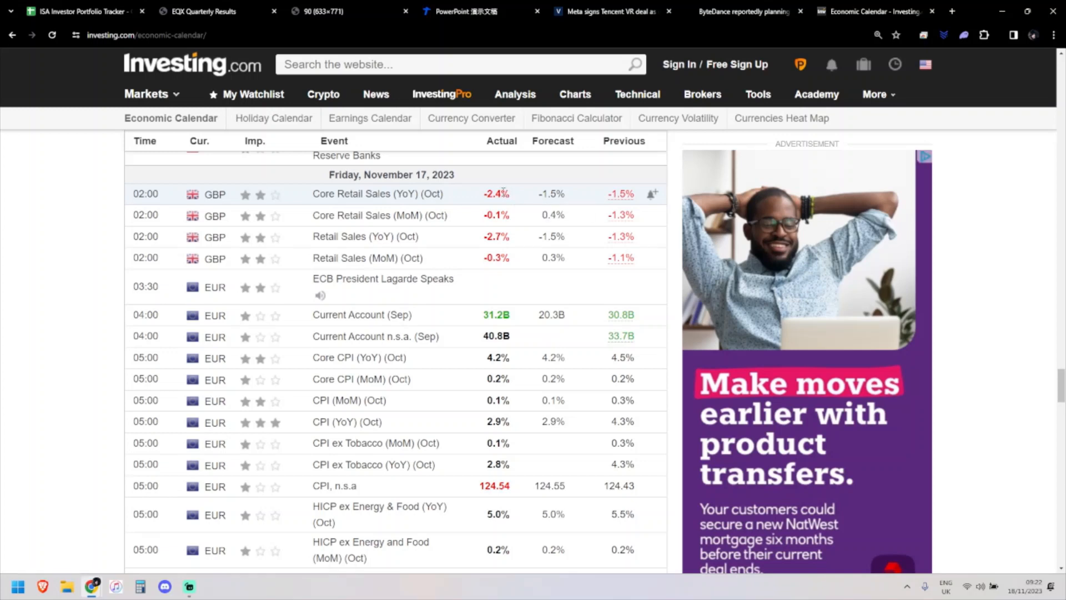
pyautogui.moveTo(494, 227)
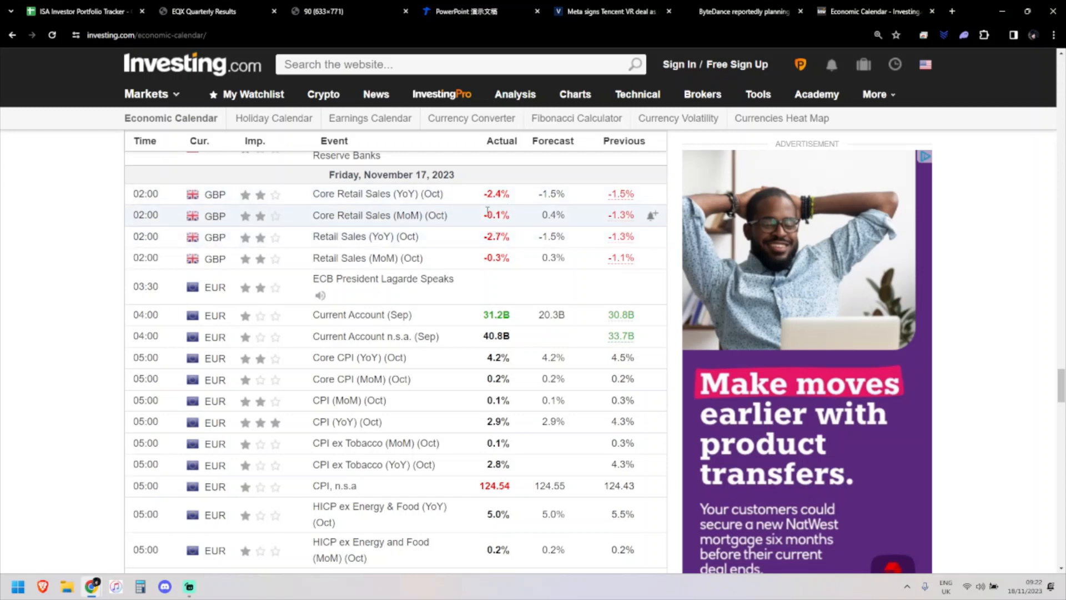
pyautogui.moveTo(520, 244)
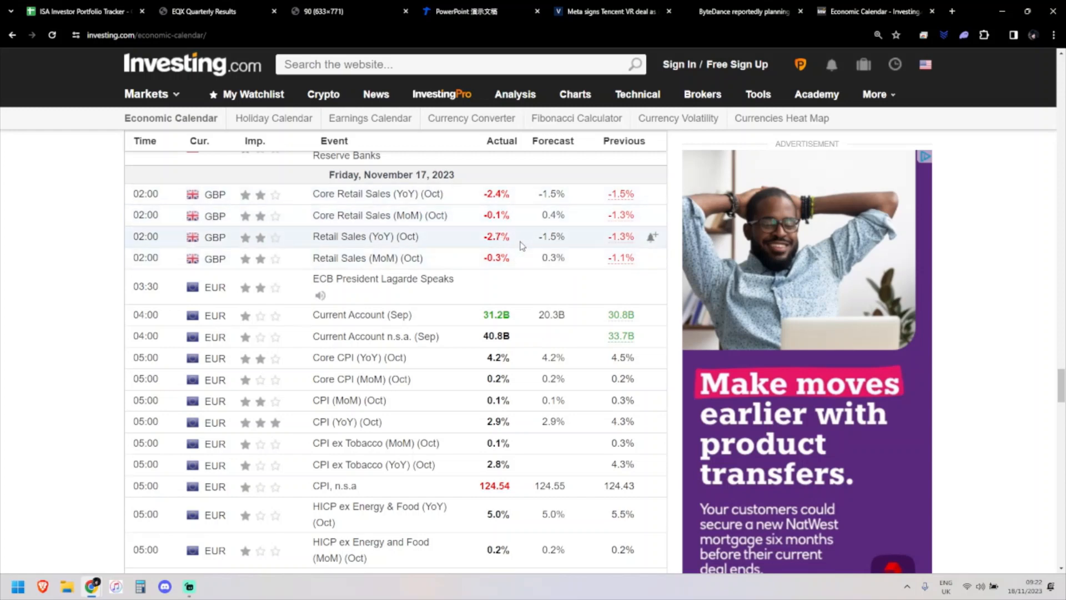
pyautogui.moveTo(483, 242)
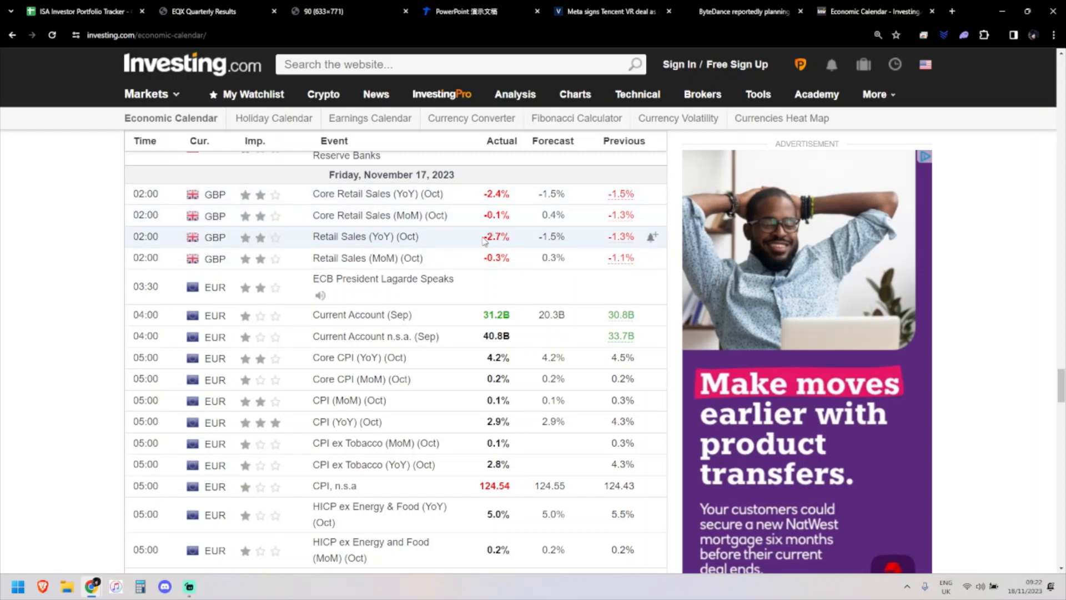
pyautogui.moveTo(509, 256)
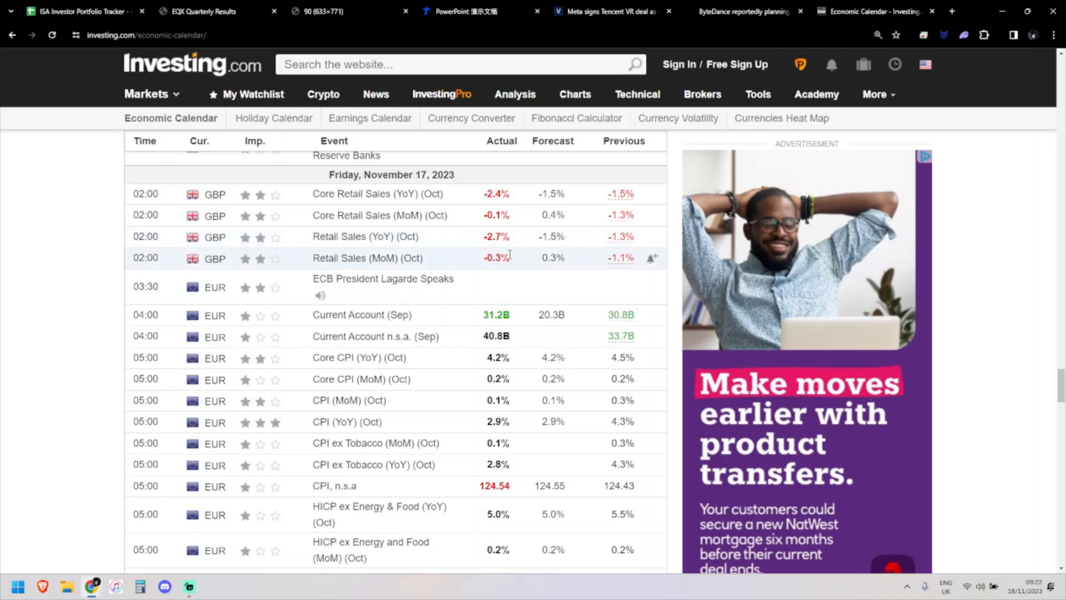
pyautogui.moveTo(486, 276)
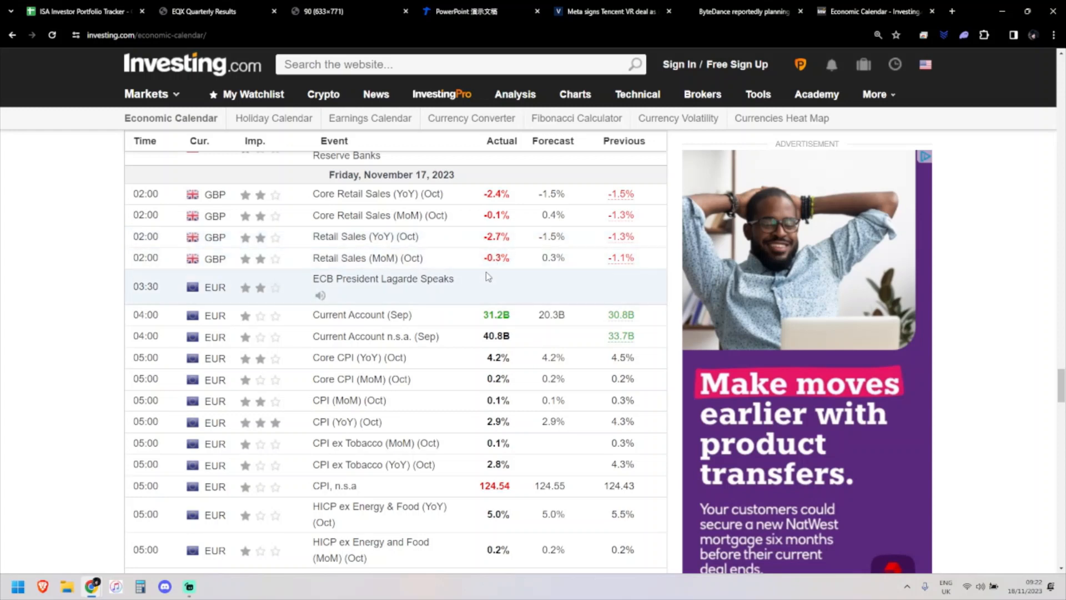
pyautogui.moveTo(496, 258)
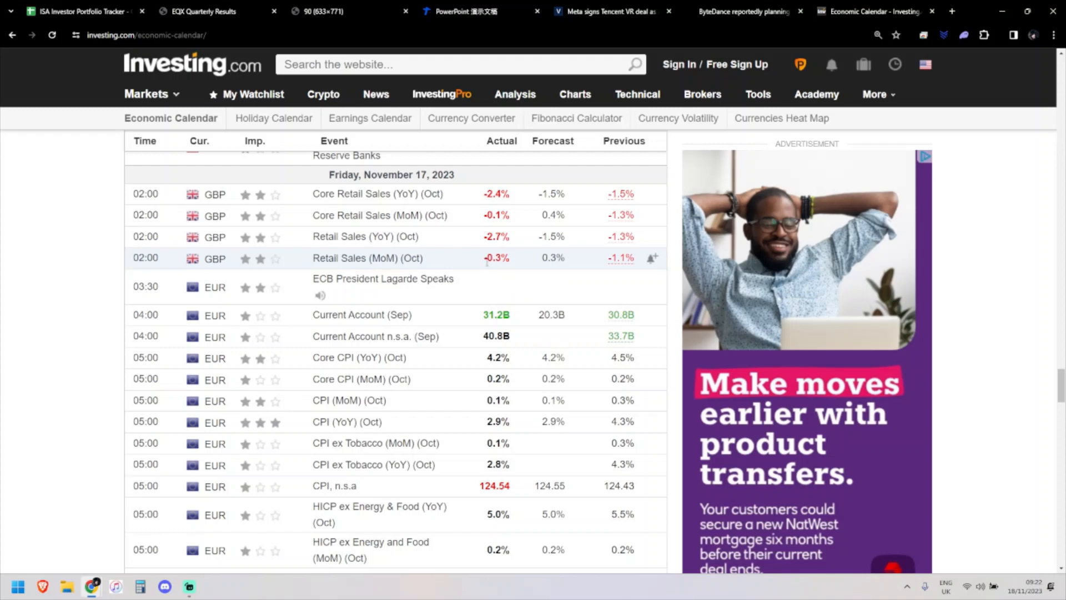
pyautogui.moveTo(496, 259)
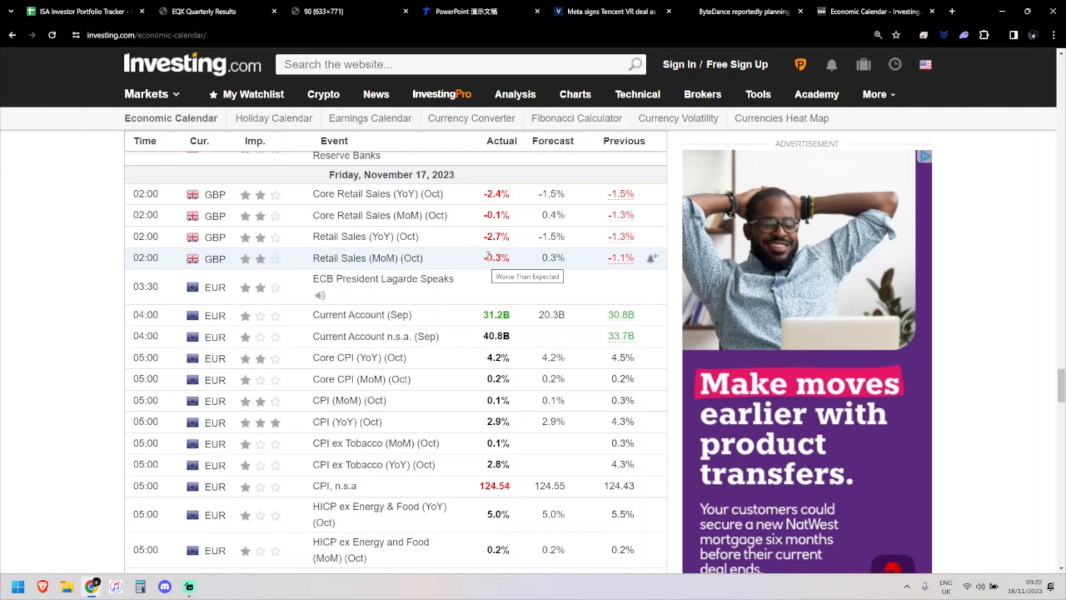
# Step: Review Friday's UK October retail sales rows, then return to the ISA Investor Portfolio Tracker sheet
pyautogui.scroll(-3)
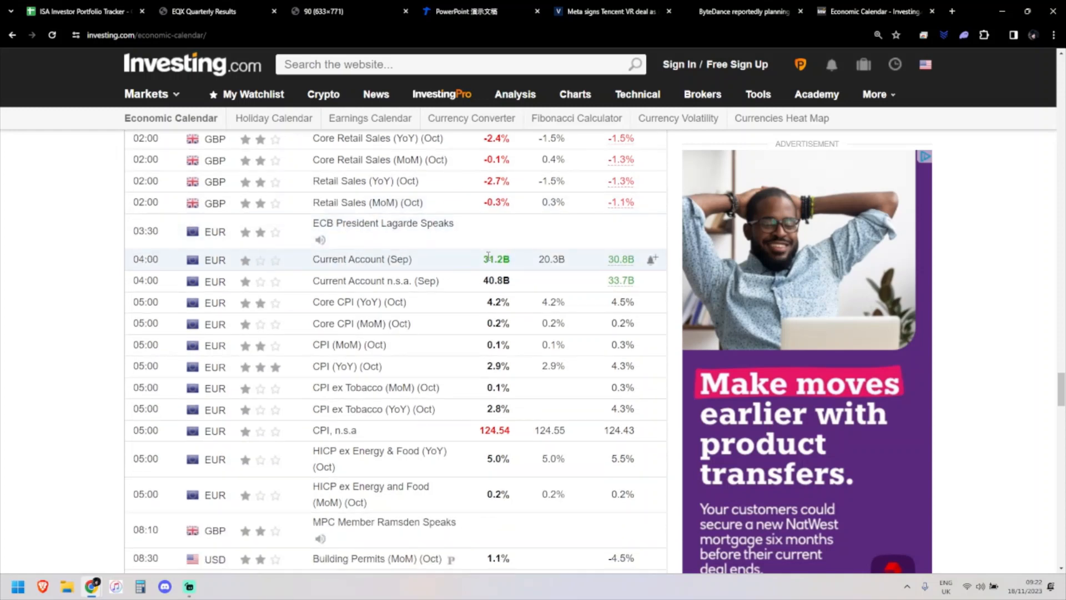
pyautogui.click(82, 11)
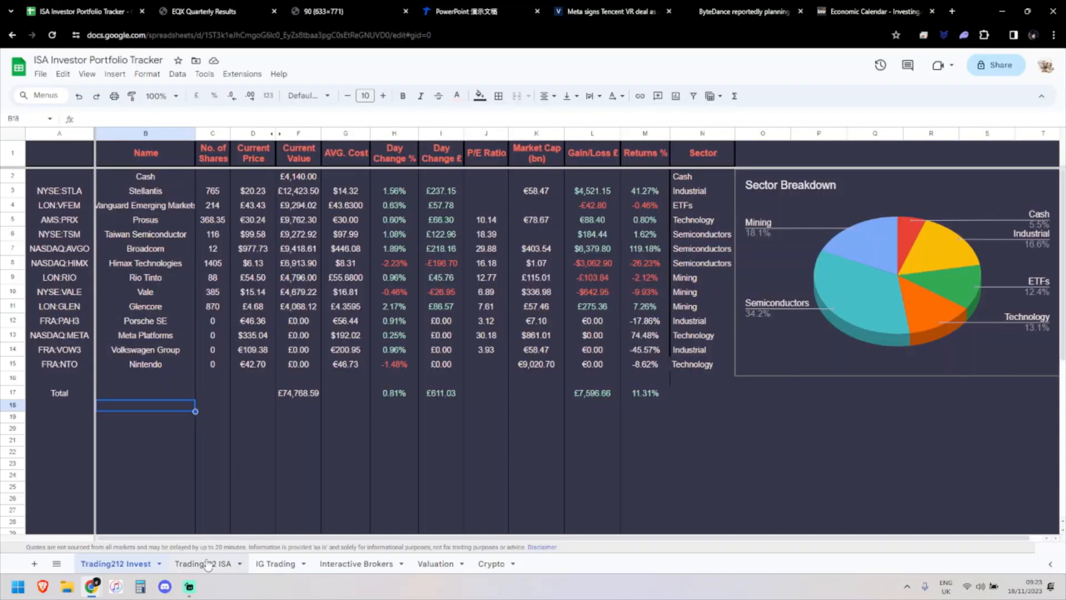
# Step: Switch between the Invest and ISA sheet tabs, landing on Trading212 ISA with its diversification chart
pyautogui.click(202, 563)
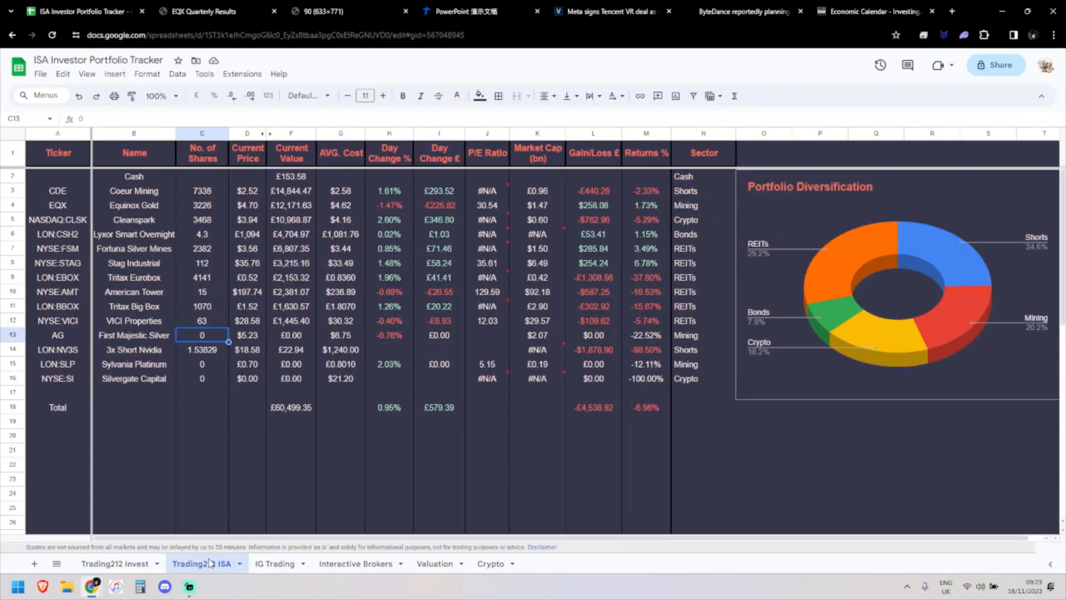
pyautogui.click(117, 563)
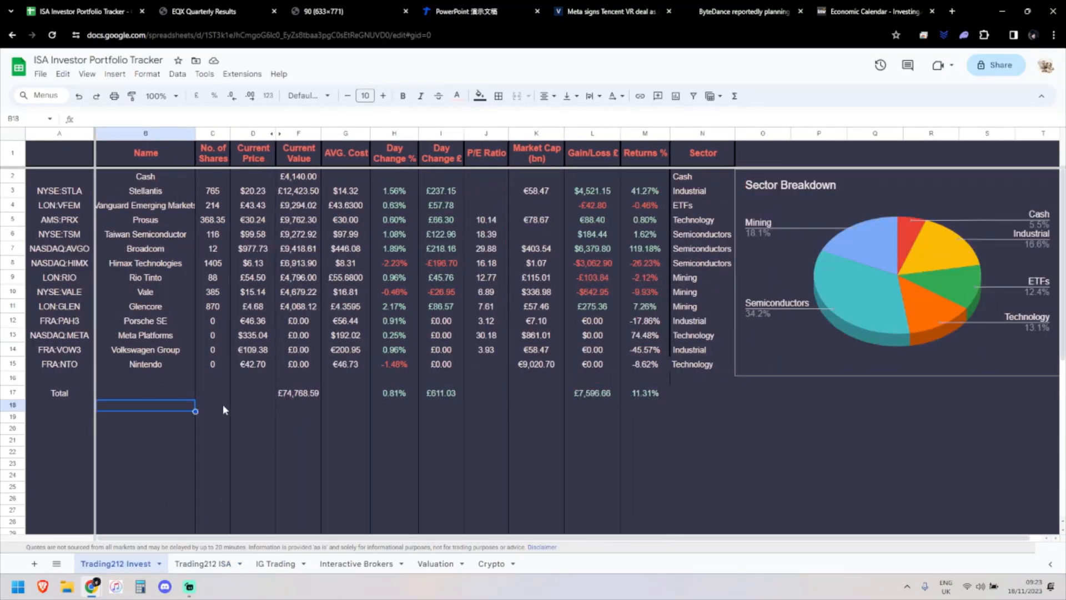
pyautogui.moveTo(239, 402)
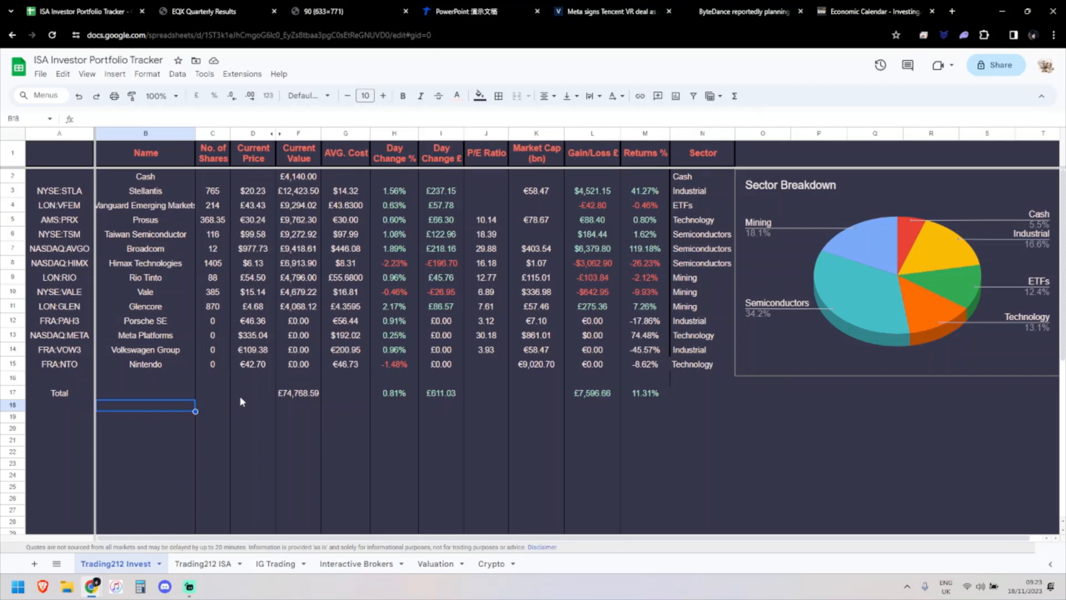
pyautogui.moveTo(284, 183)
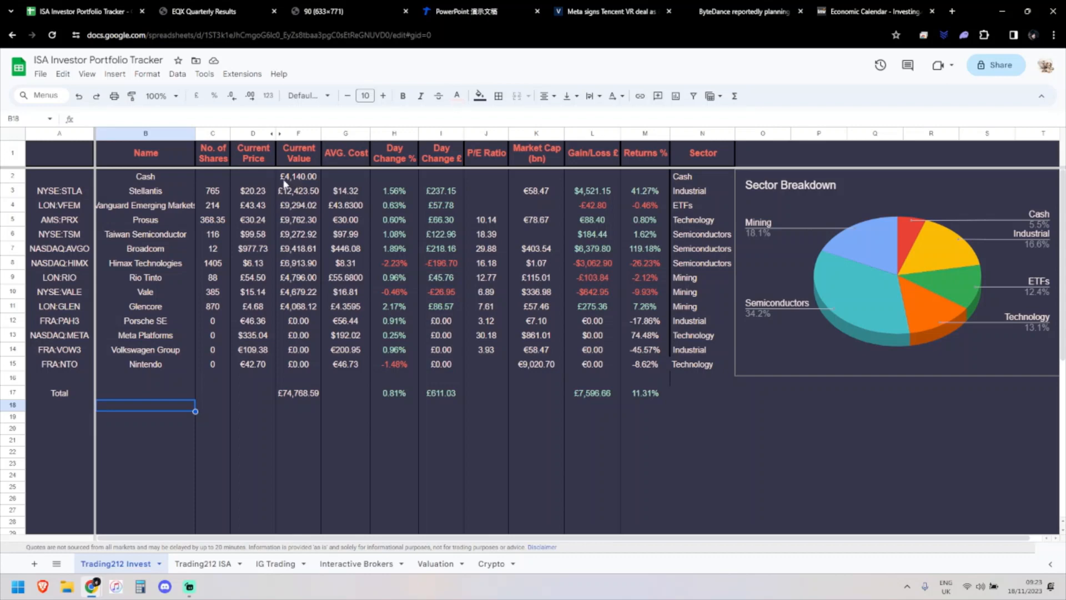
pyautogui.moveTo(301, 192)
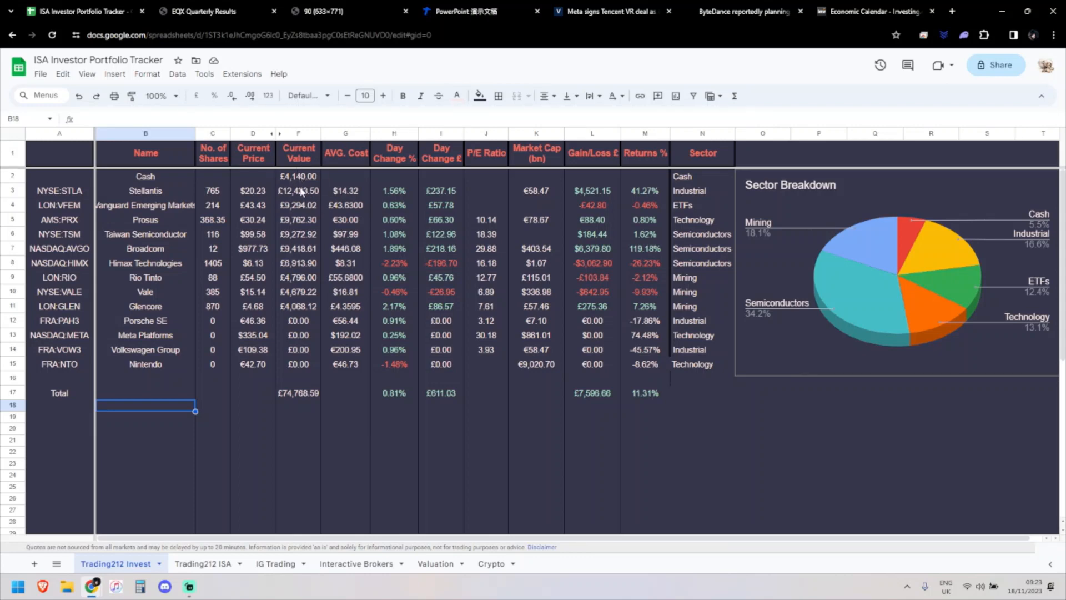
pyautogui.moveTo(290, 189)
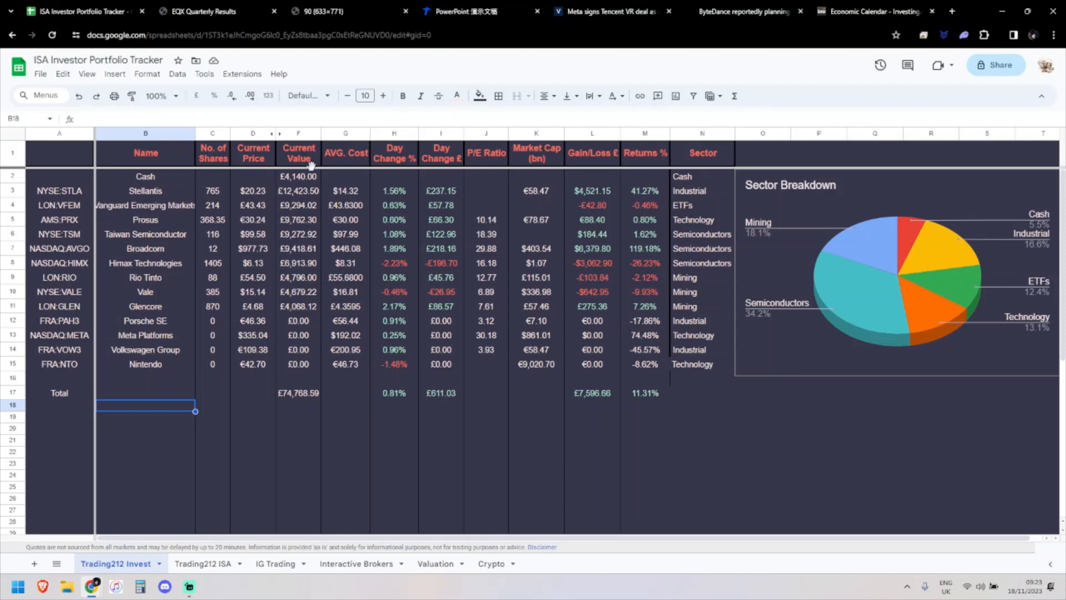
pyautogui.moveTo(237, 313)
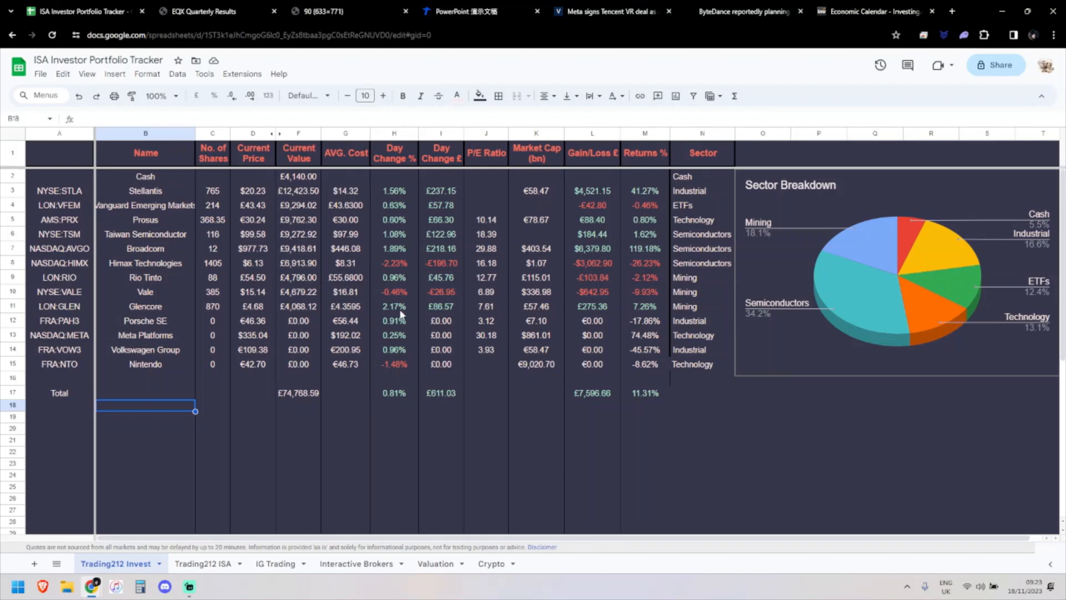
pyautogui.moveTo(281, 339)
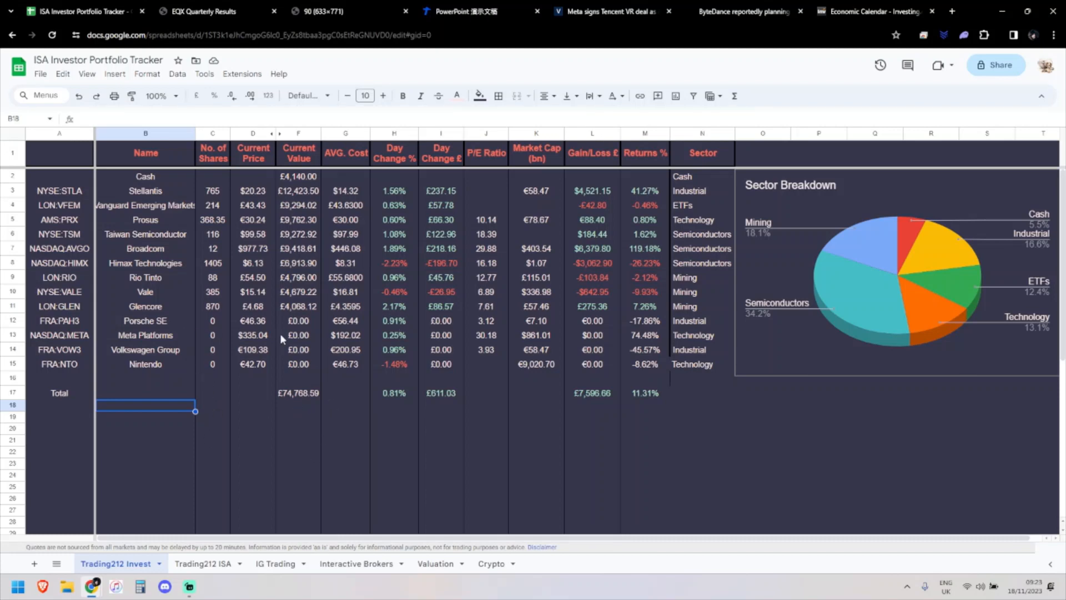
pyautogui.moveTo(208, 563)
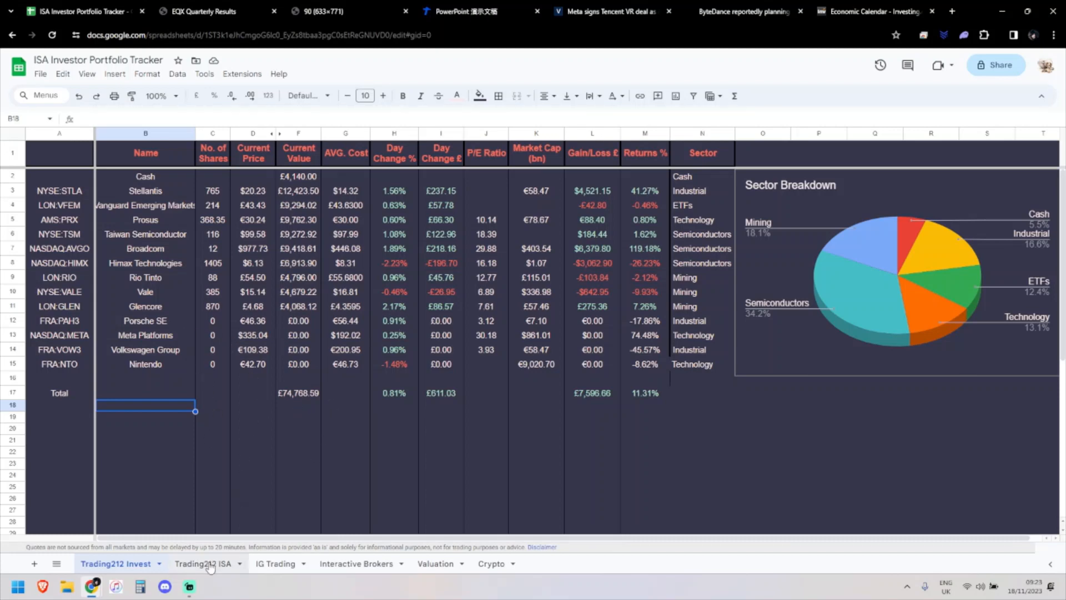
pyautogui.click(202, 563)
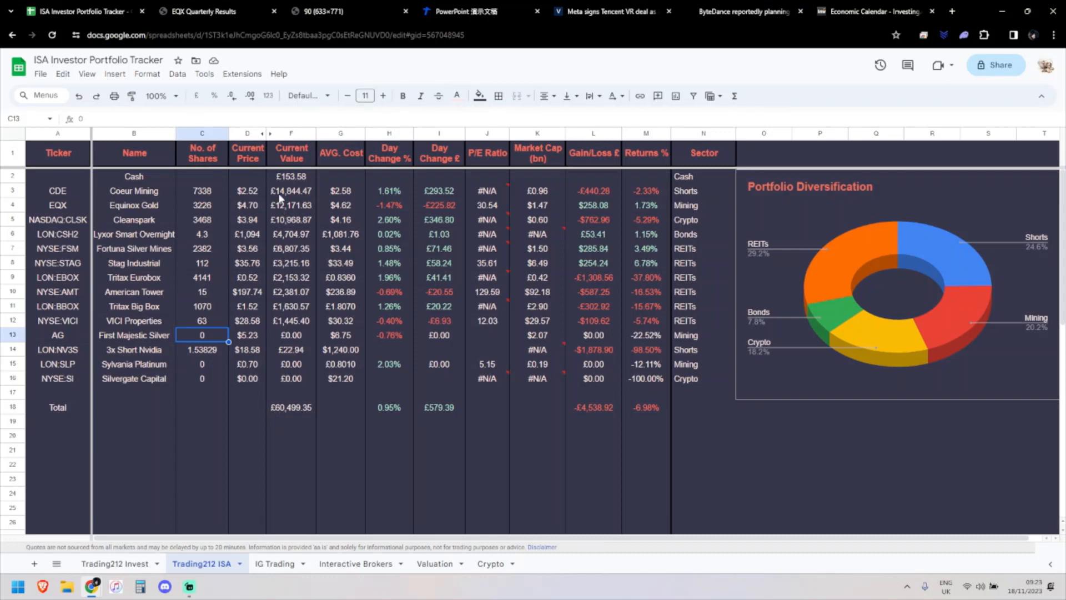
# Step: Check the Coeur Mining current value and Equinox Gold current price GOOGLEFINANCE formulas
pyautogui.click(291, 190)
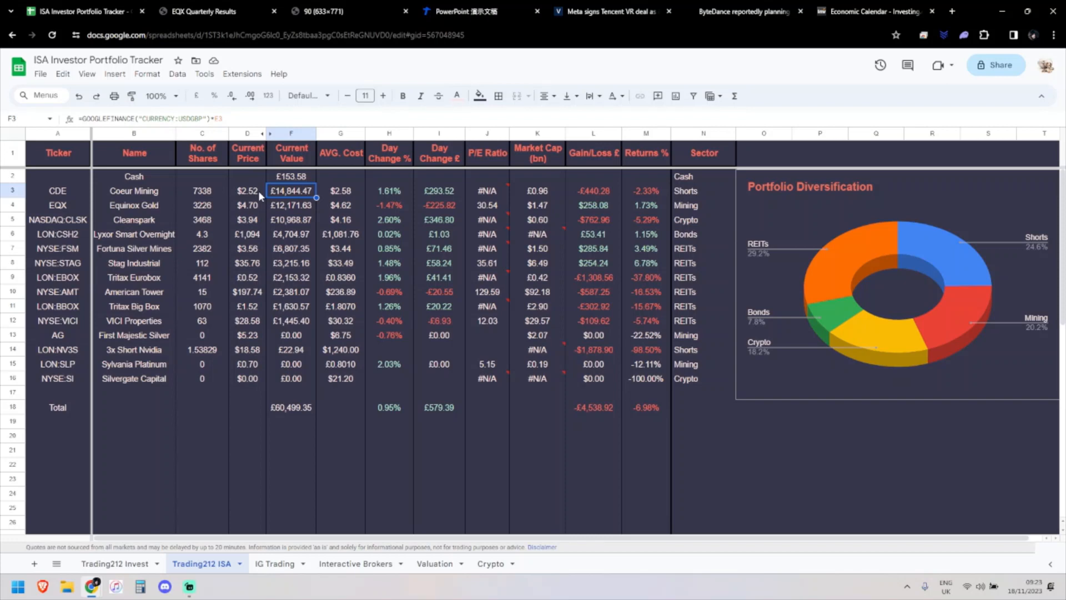
pyautogui.moveTo(256, 195)
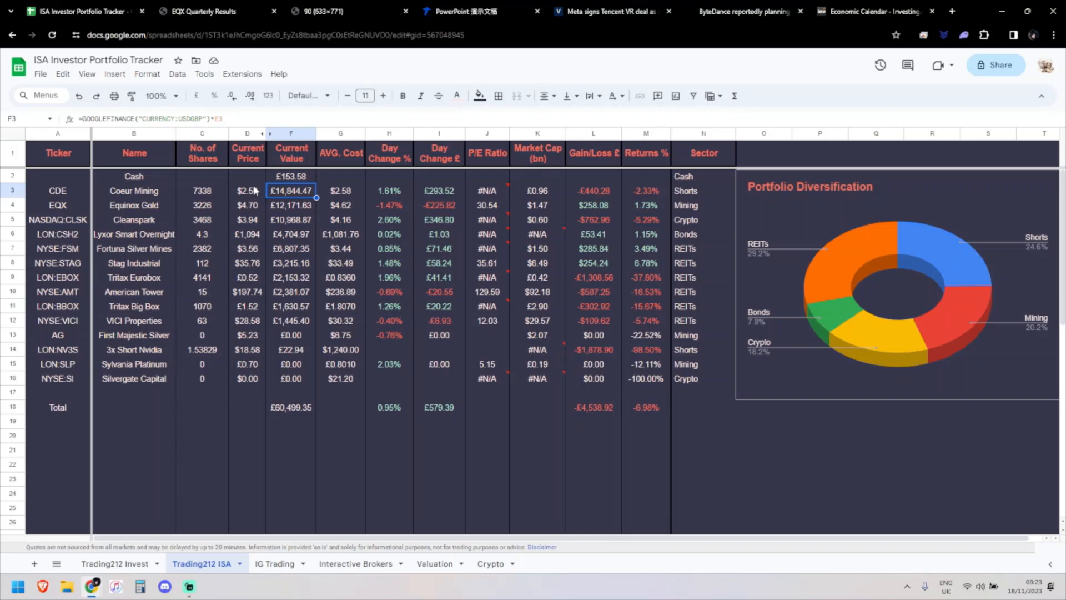
pyautogui.moveTo(267, 185)
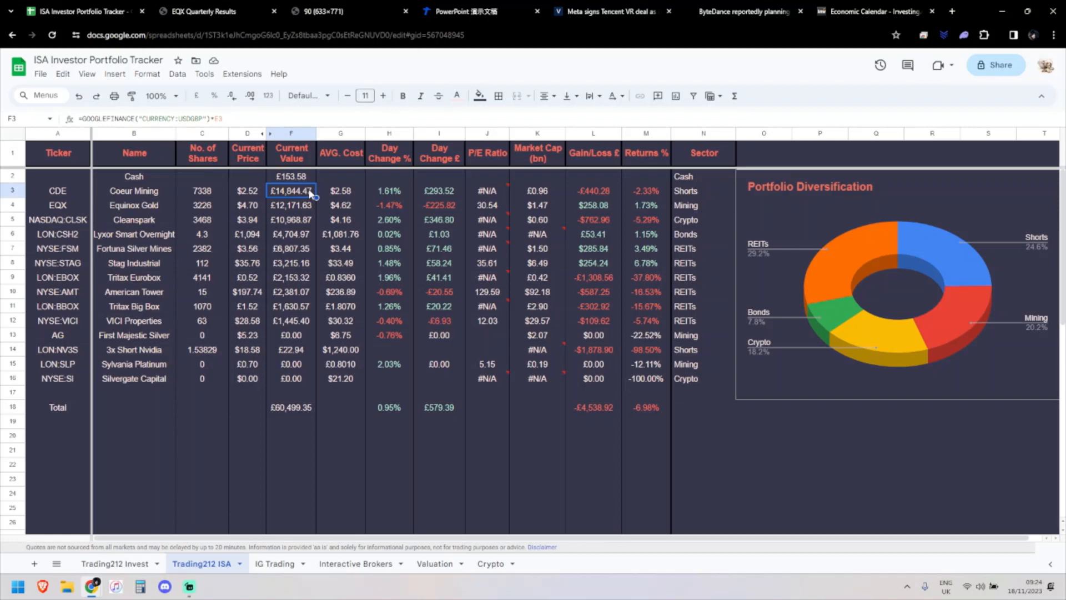
pyautogui.moveTo(237, 295)
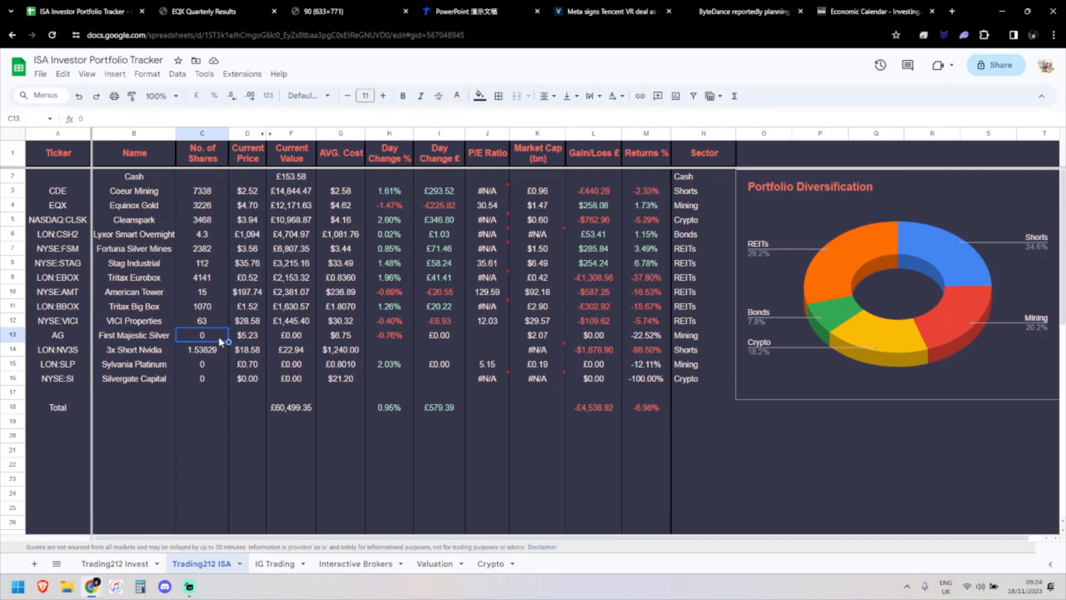
pyautogui.moveTo(252, 342)
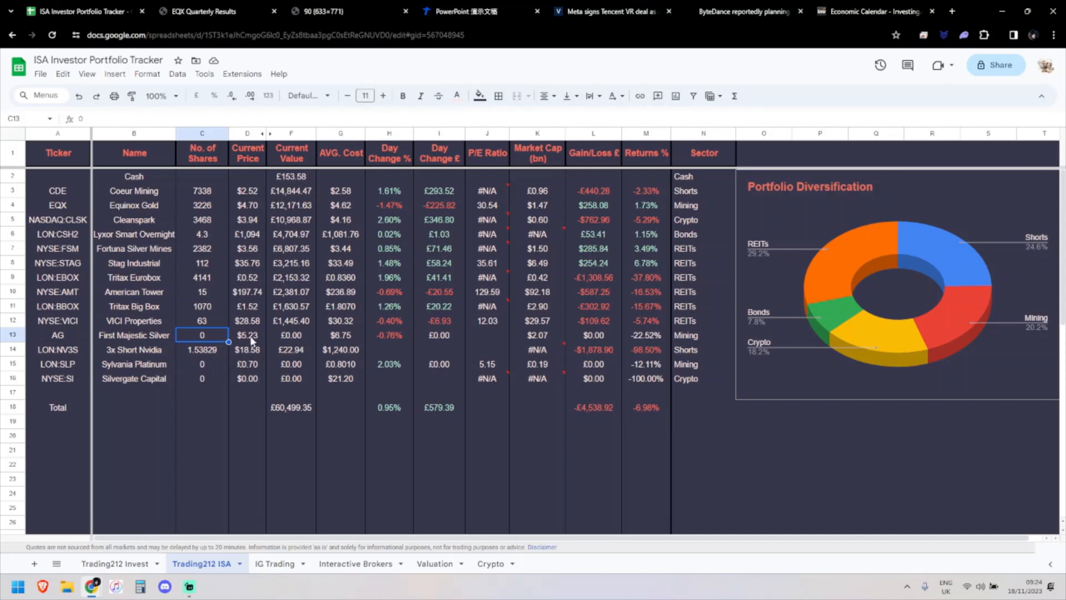
pyautogui.moveTo(256, 209)
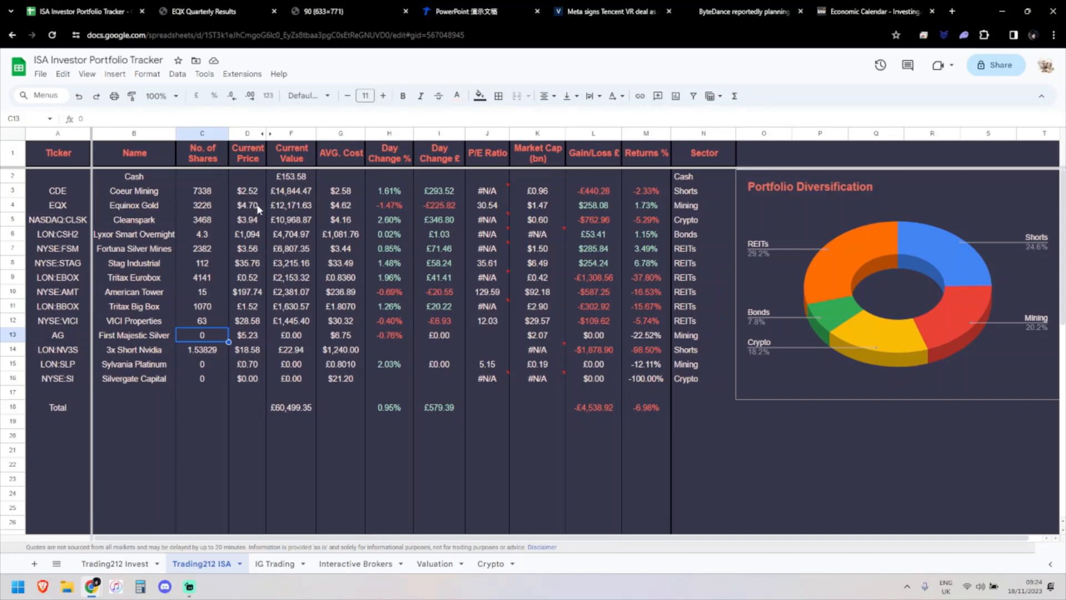
pyautogui.click(246, 204)
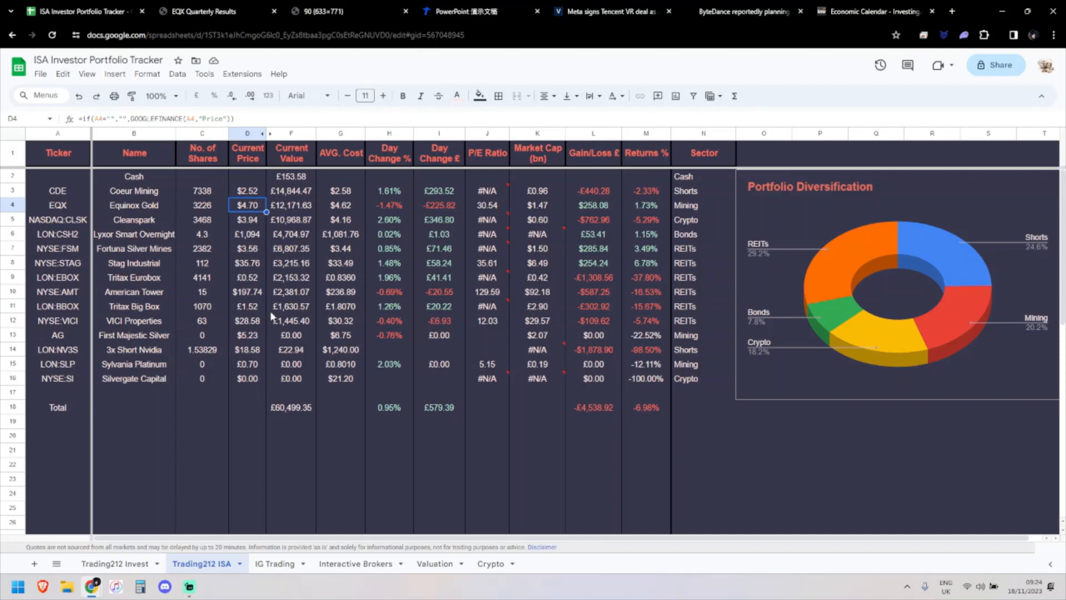
pyautogui.click(247, 334)
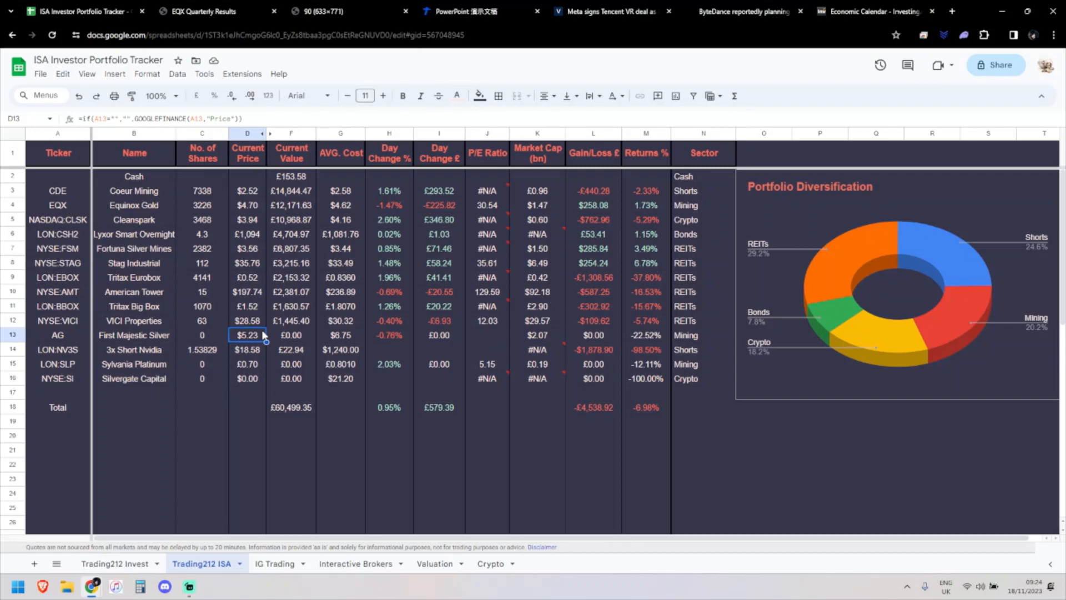
pyautogui.moveTo(264, 239)
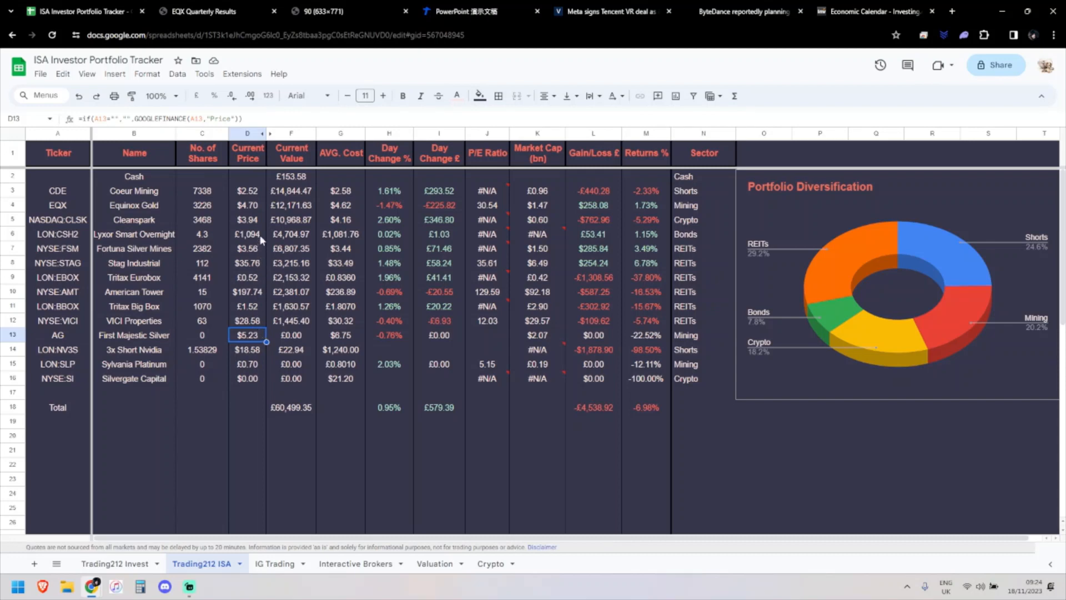
pyautogui.moveTo(261, 208)
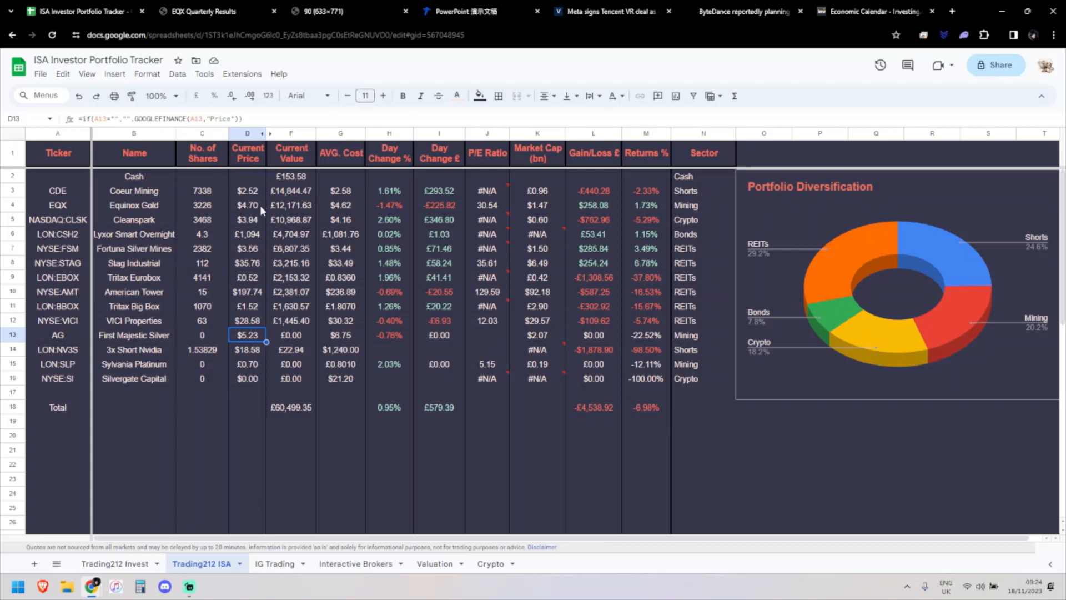
pyautogui.click(247, 204)
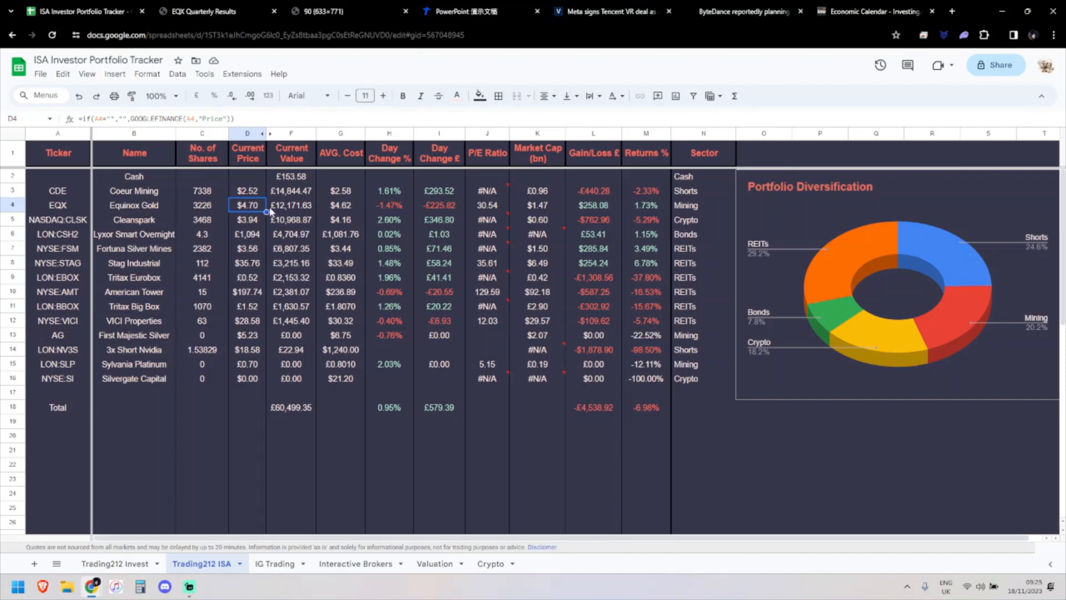
pyautogui.moveTo(250, 344)
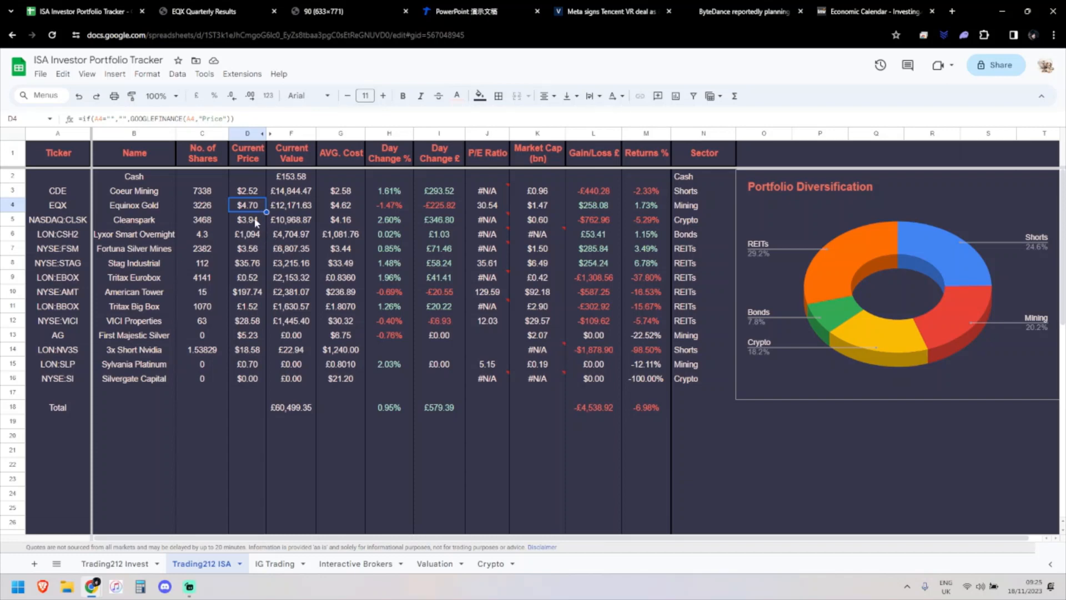
# Step: Check the Cleanspark, Lyxor Smart Overnight and Tritax Eurobox price cells, then move to the IG Trading sheet
pyautogui.click(247, 219)
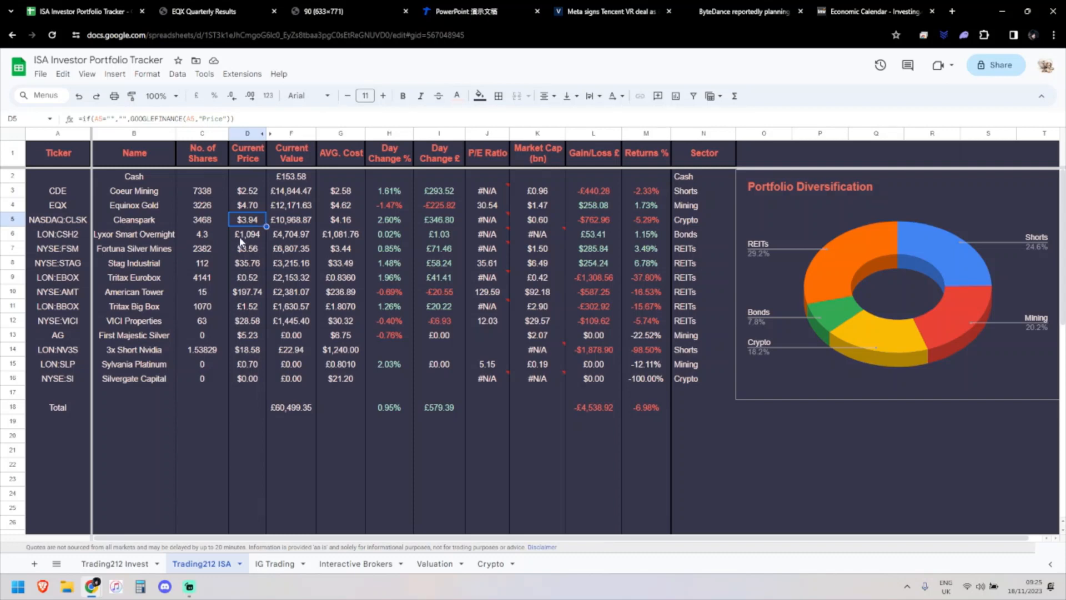
pyautogui.click(291, 234)
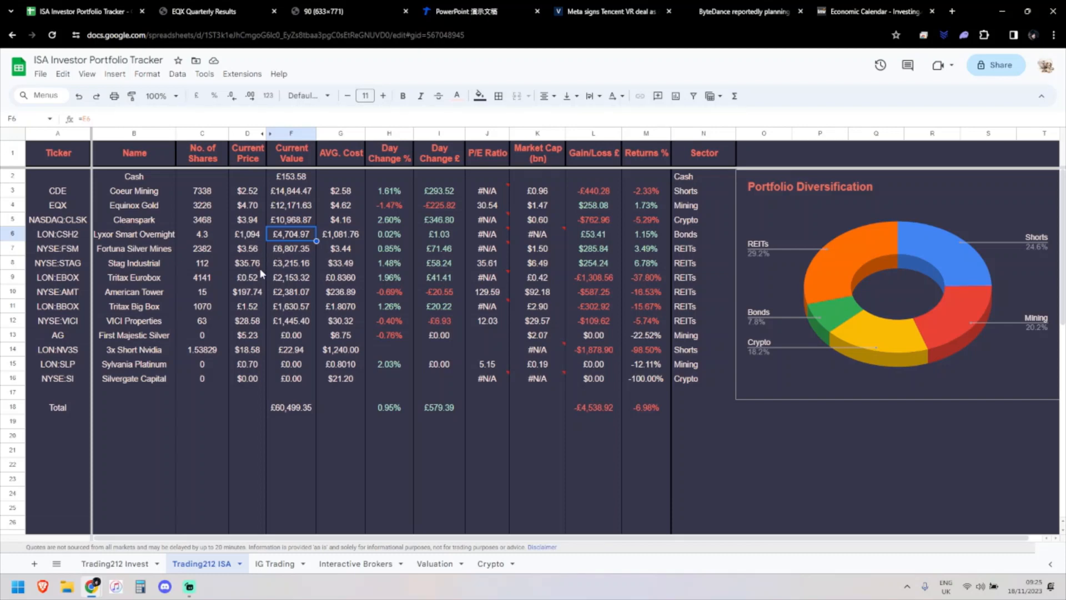
pyautogui.click(247, 277)
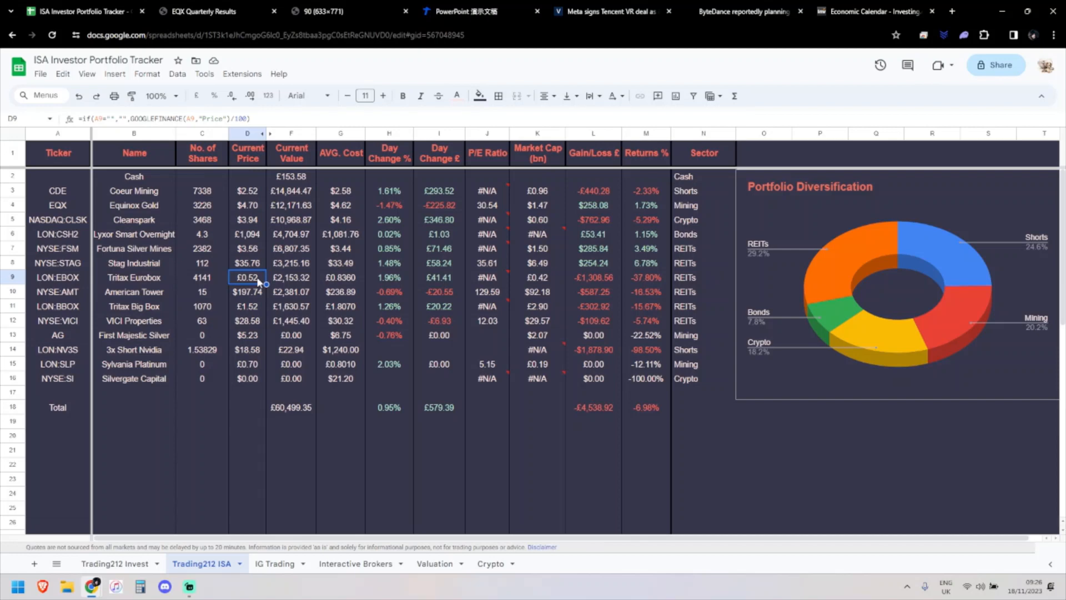
pyautogui.moveTo(539, 278)
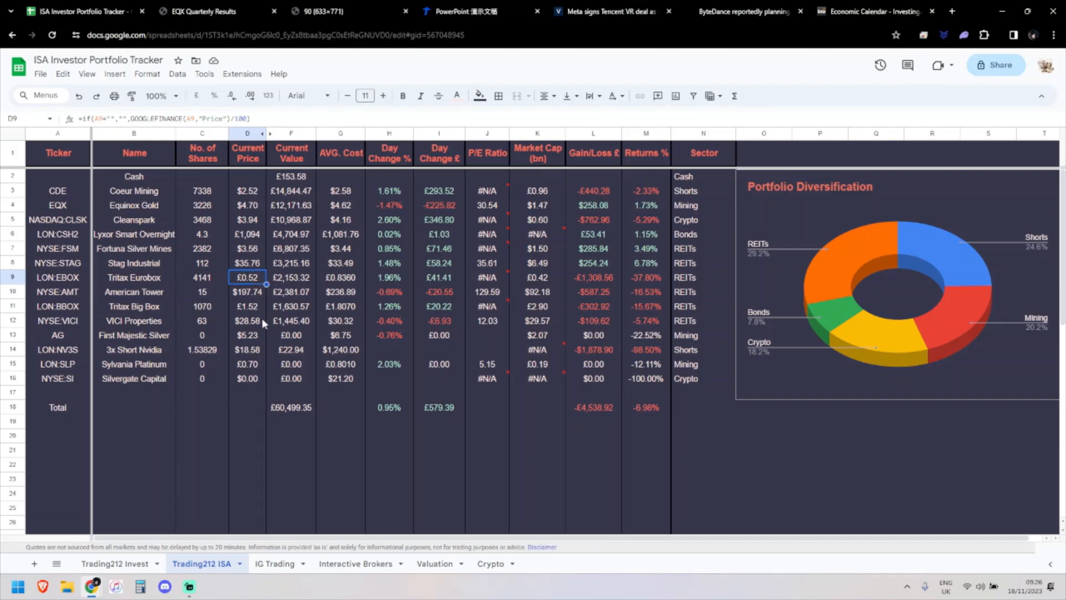
pyautogui.click(274, 563)
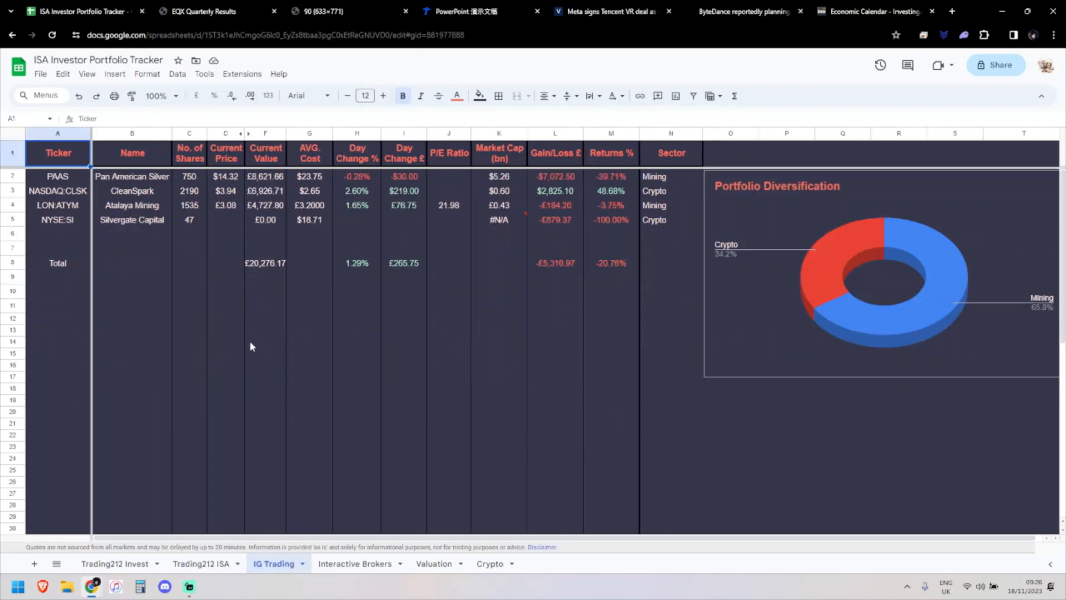
pyautogui.moveTo(309, 502)
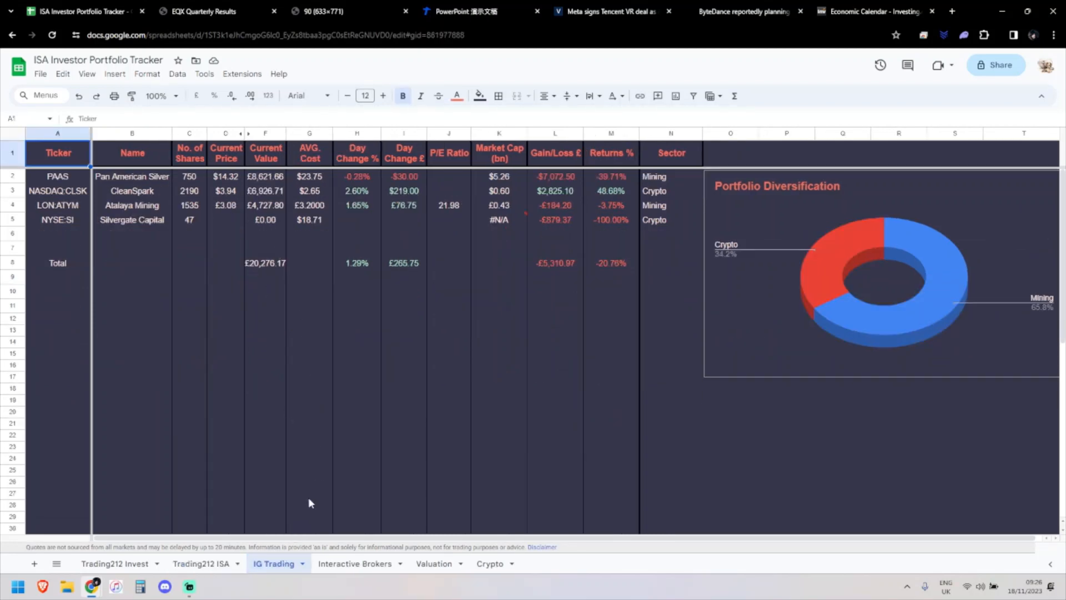
# Step: Open the Interactive Brokers sheet and select the OPTION Equinox share count
pyautogui.click(354, 564)
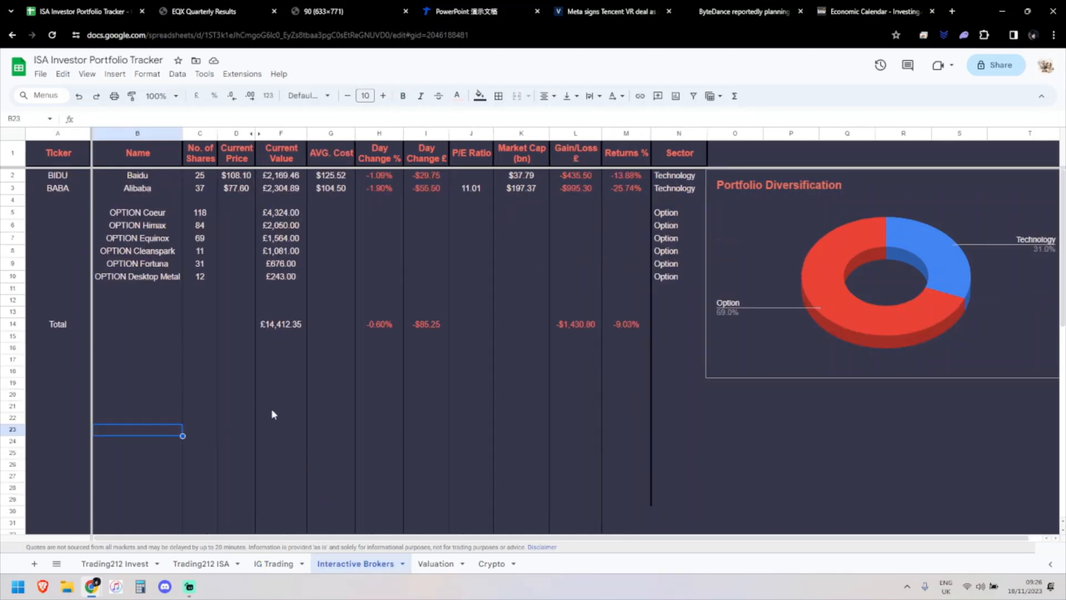
pyautogui.moveTo(236, 186)
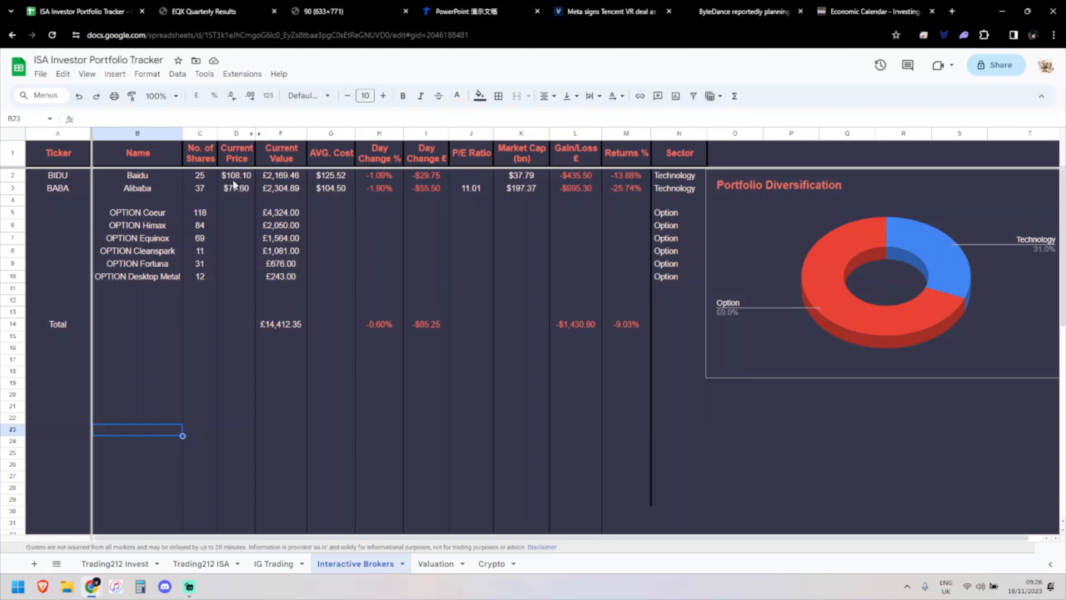
pyautogui.moveTo(232, 191)
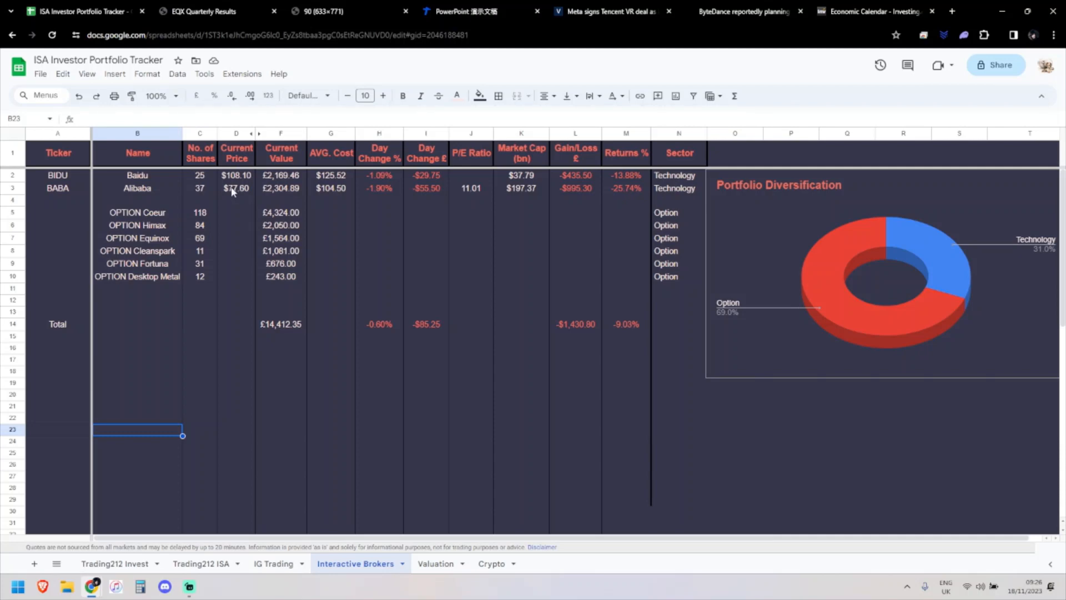
pyautogui.moveTo(287, 205)
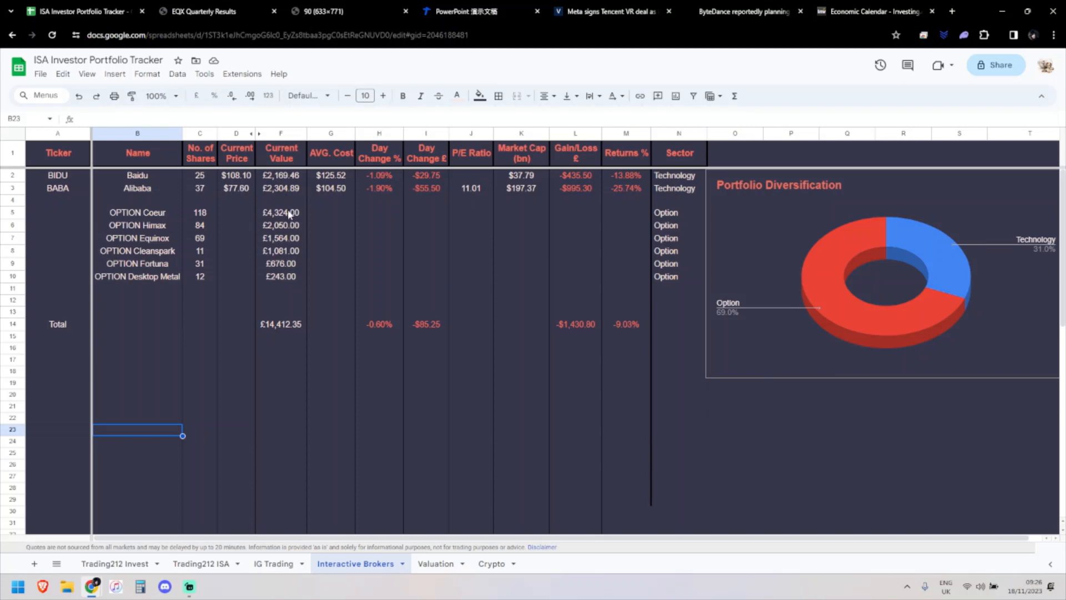
pyautogui.moveTo(279, 218)
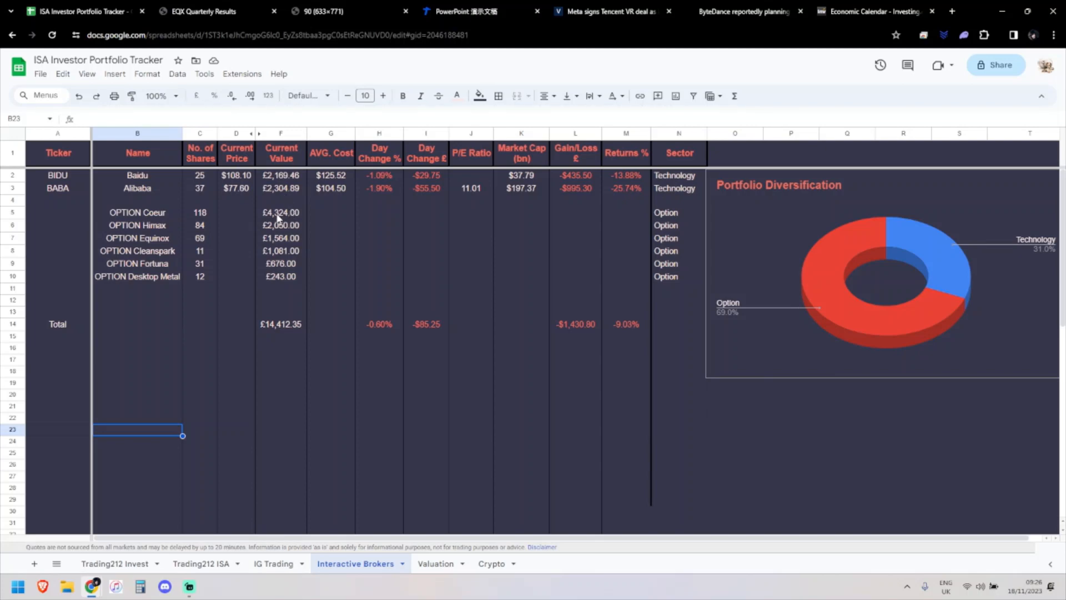
pyautogui.moveTo(274, 223)
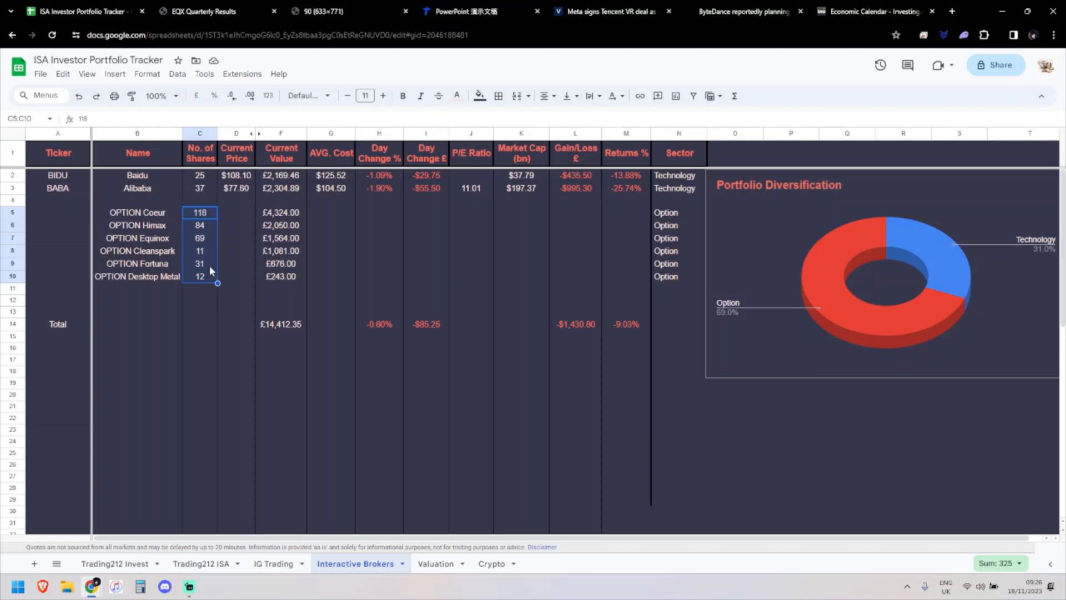
pyautogui.moveTo(202, 206)
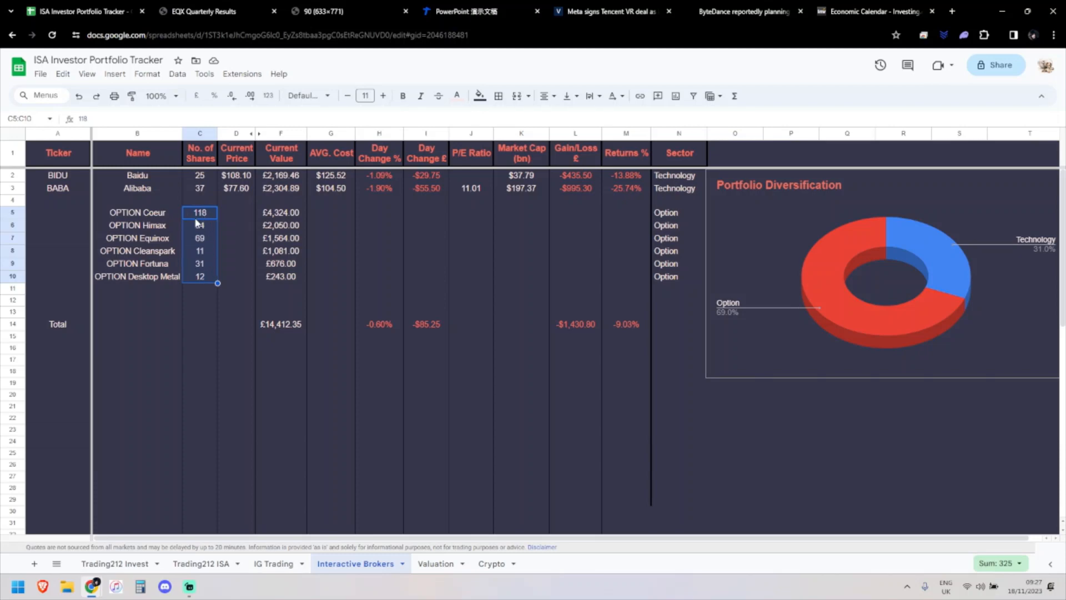
pyautogui.click(199, 238)
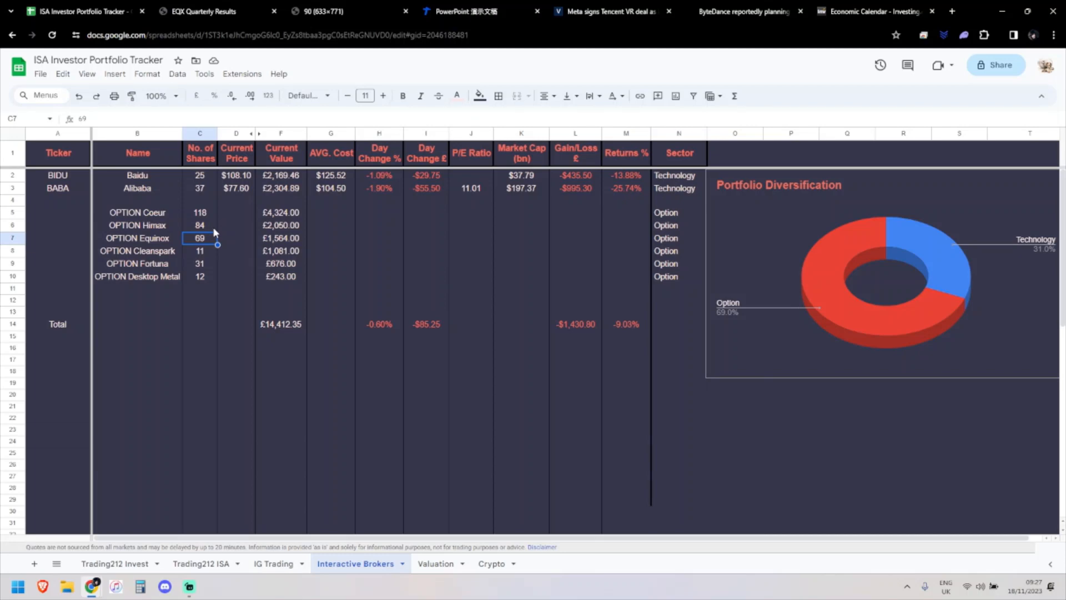
pyautogui.moveTo(208, 235)
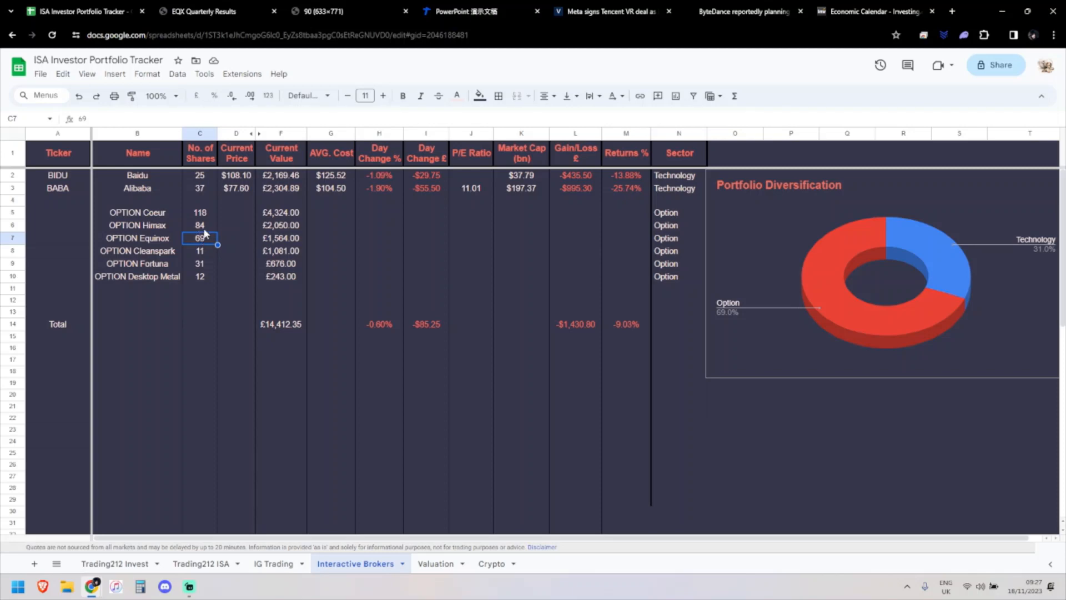
pyautogui.moveTo(211, 217)
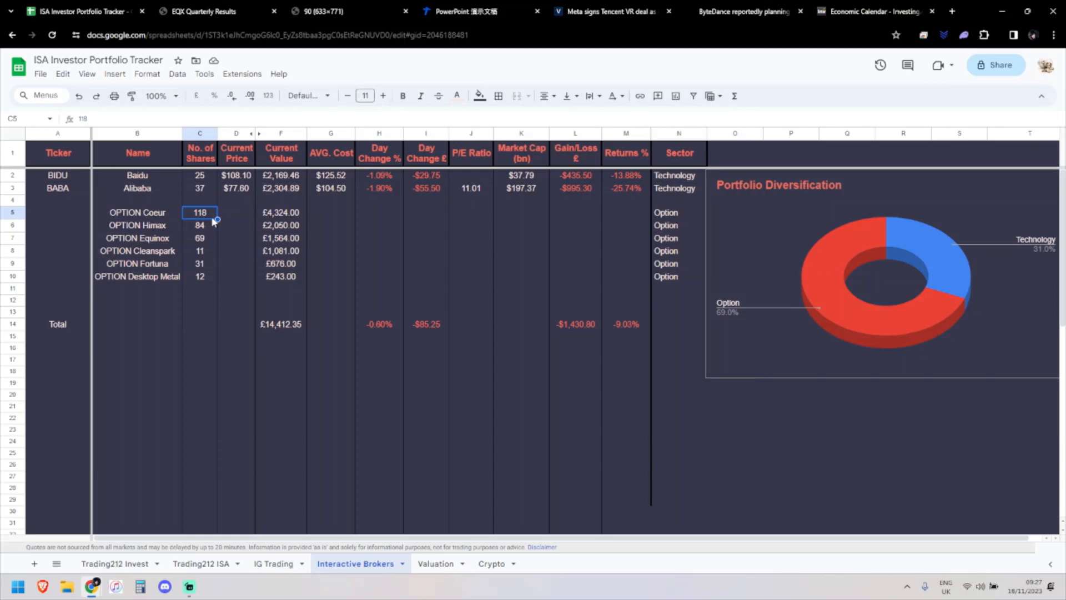
pyautogui.moveTo(221, 257)
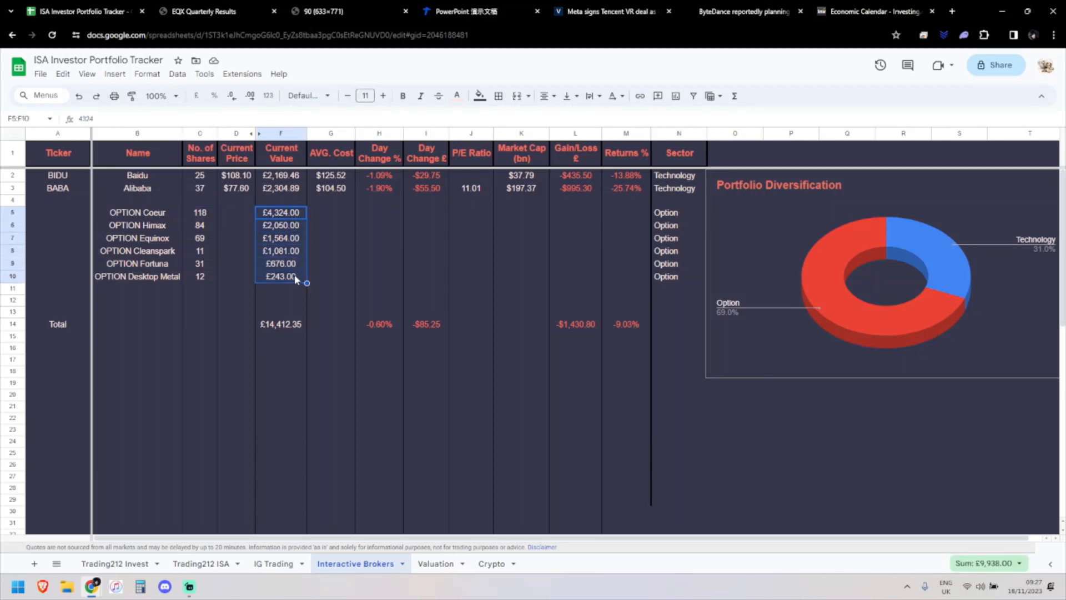
pyautogui.moveTo(299, 257)
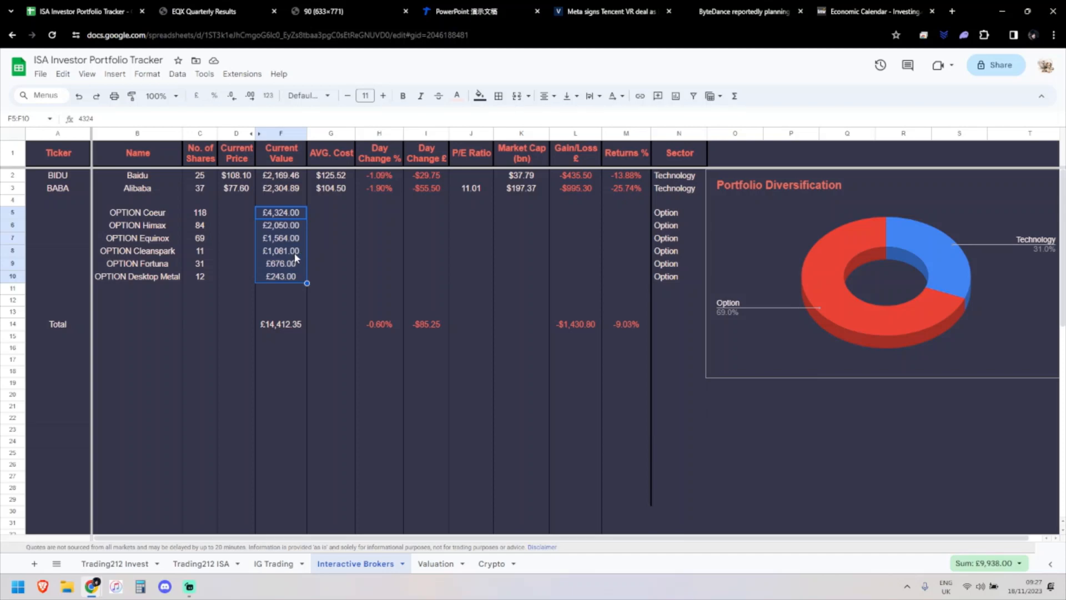
pyautogui.moveTo(222, 342)
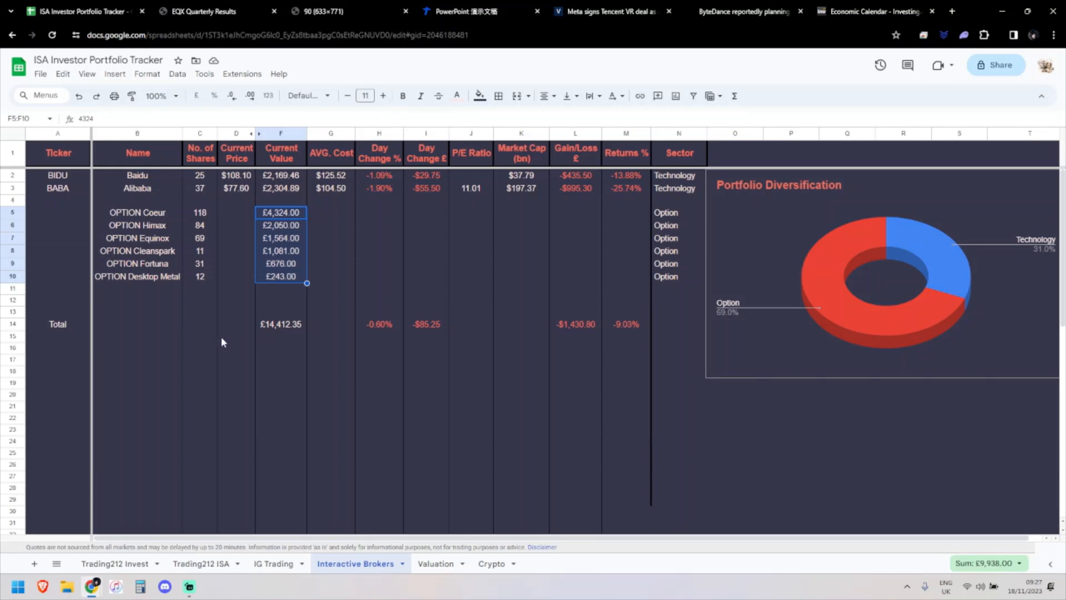
pyautogui.click(116, 564)
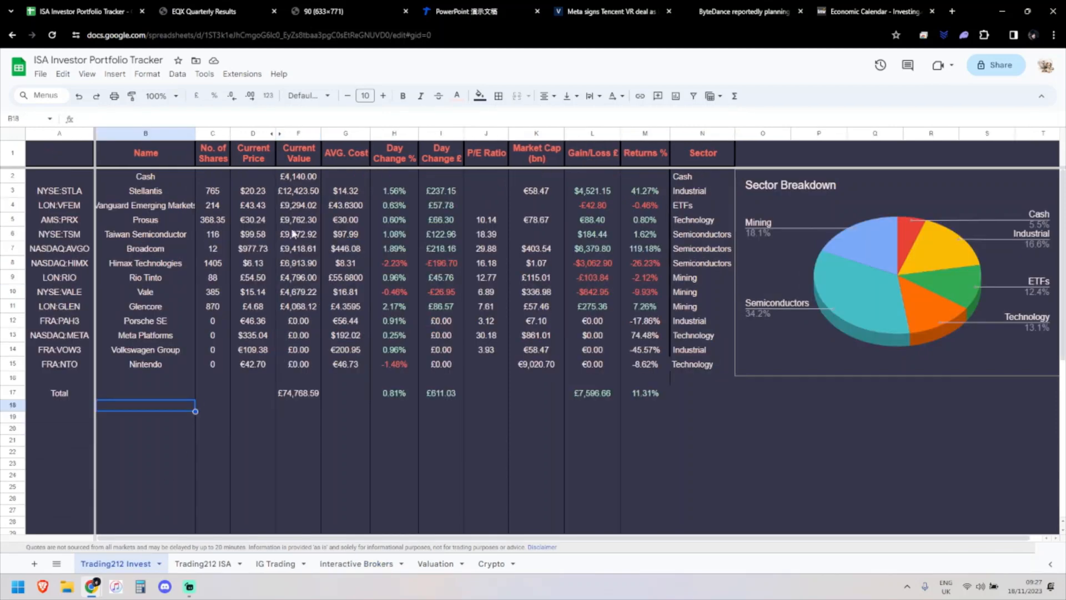
pyautogui.click(298, 176)
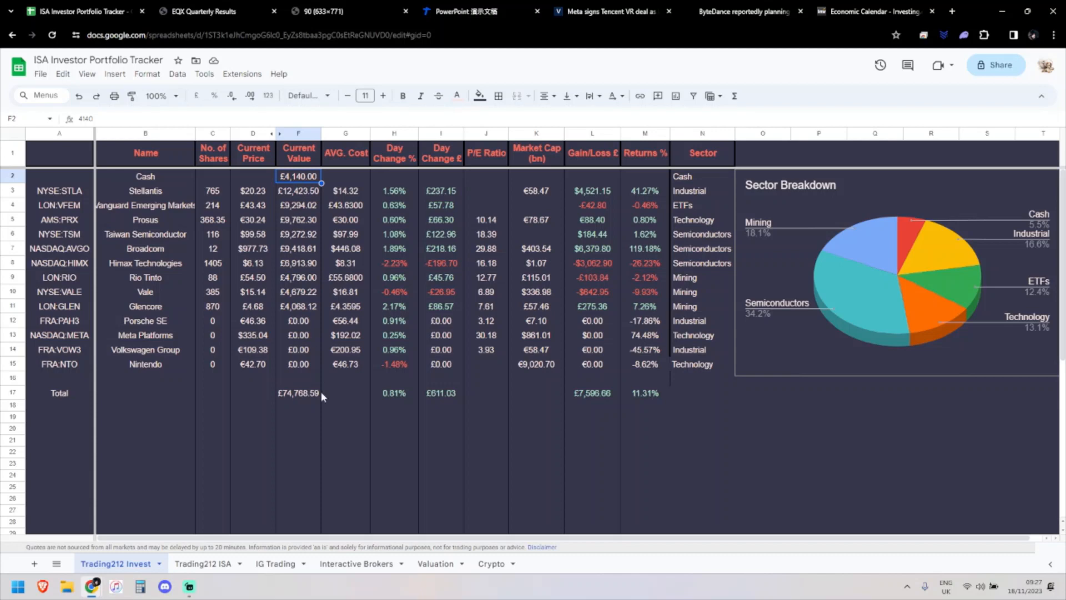
pyautogui.click(355, 564)
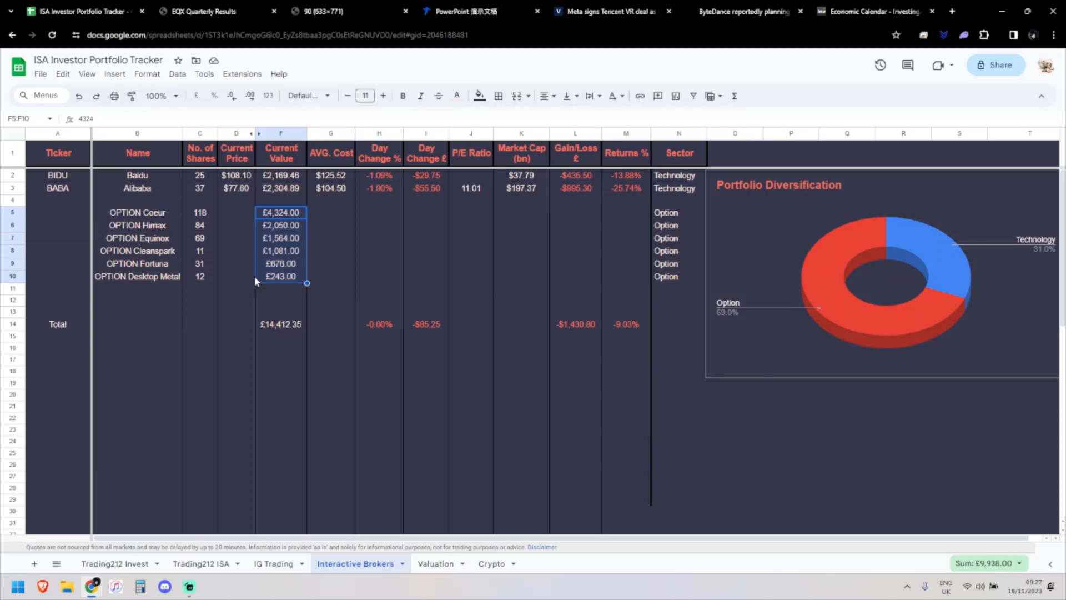
pyautogui.moveTo(249, 302)
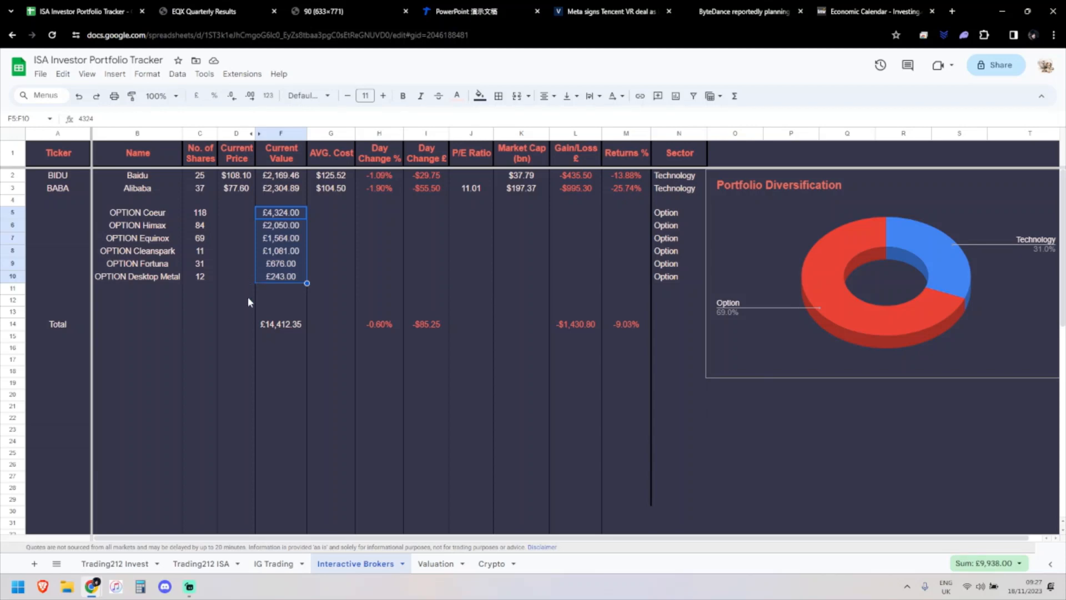